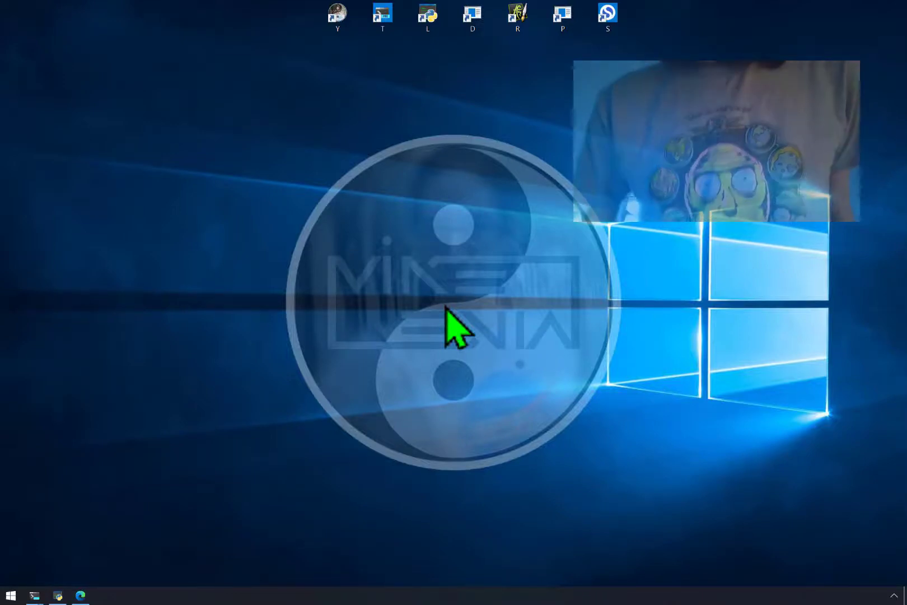
mouse_move(436, 176)
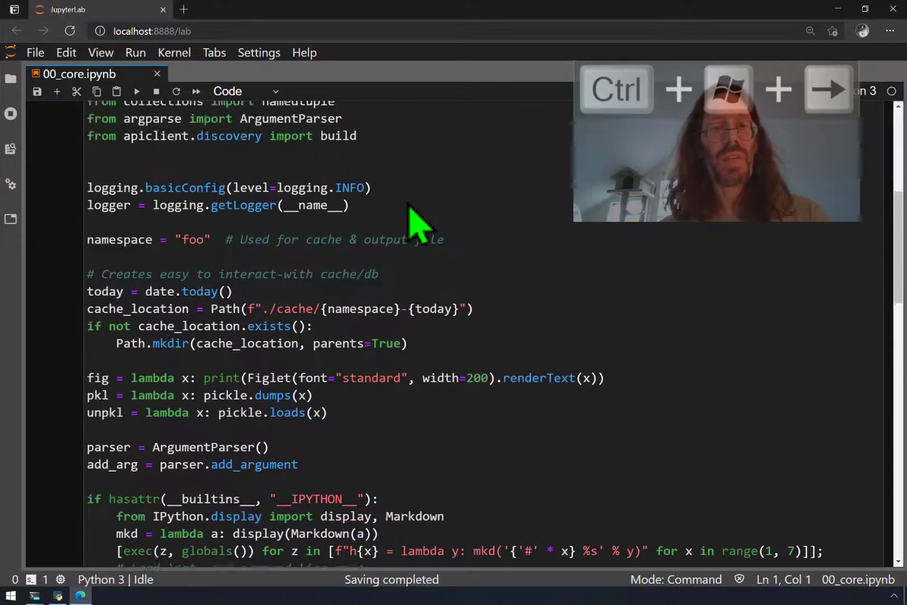
Replace 'core' with 'seoml' in the '# default_exp core' cell and save the notebook
scroll(down, 3)
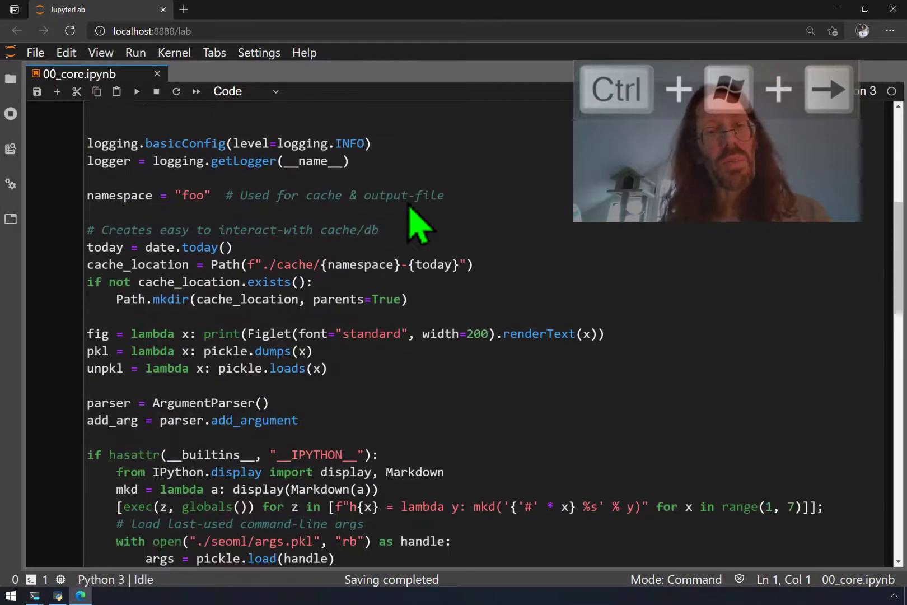
scroll(down, 3)
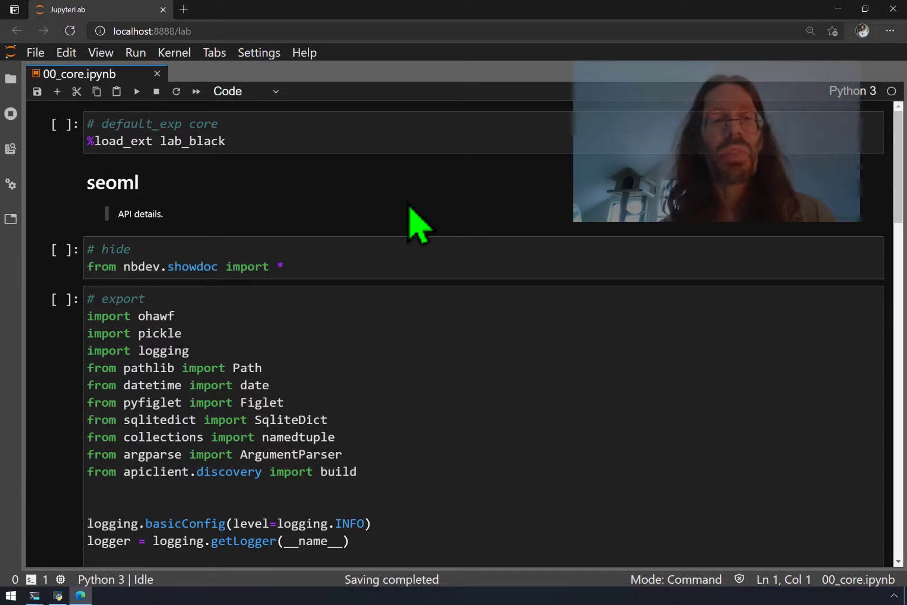
scroll(down, 3)
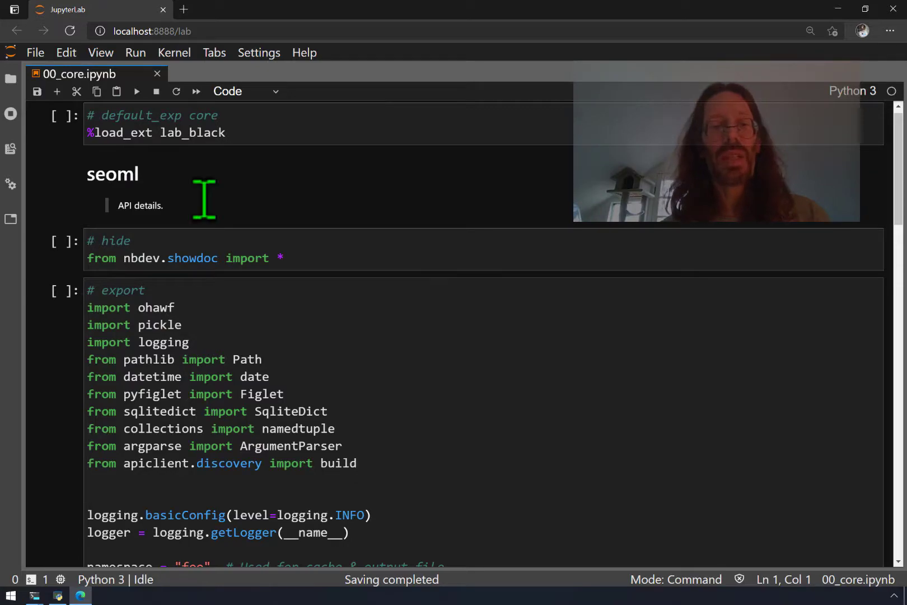
scroll(down, 3)
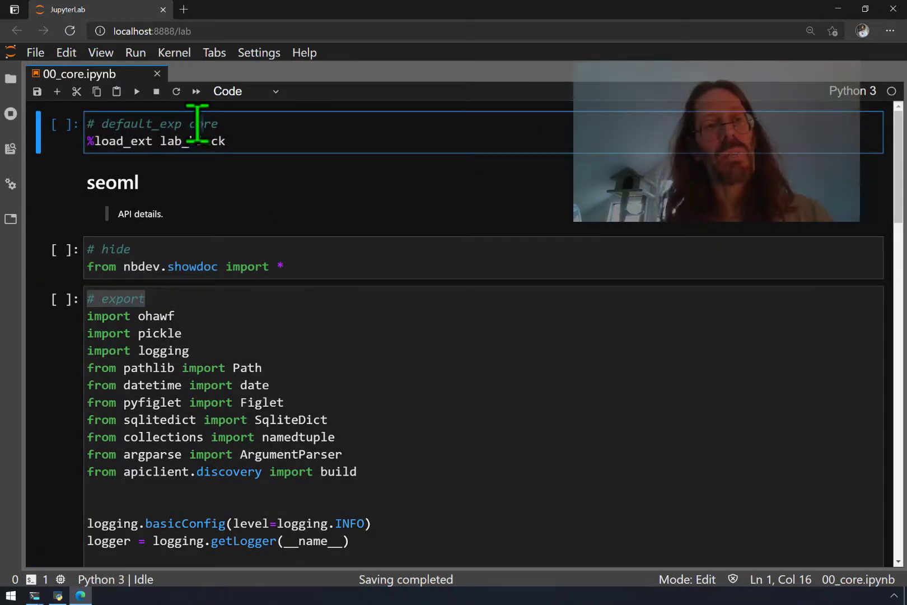
double_click(204, 124)
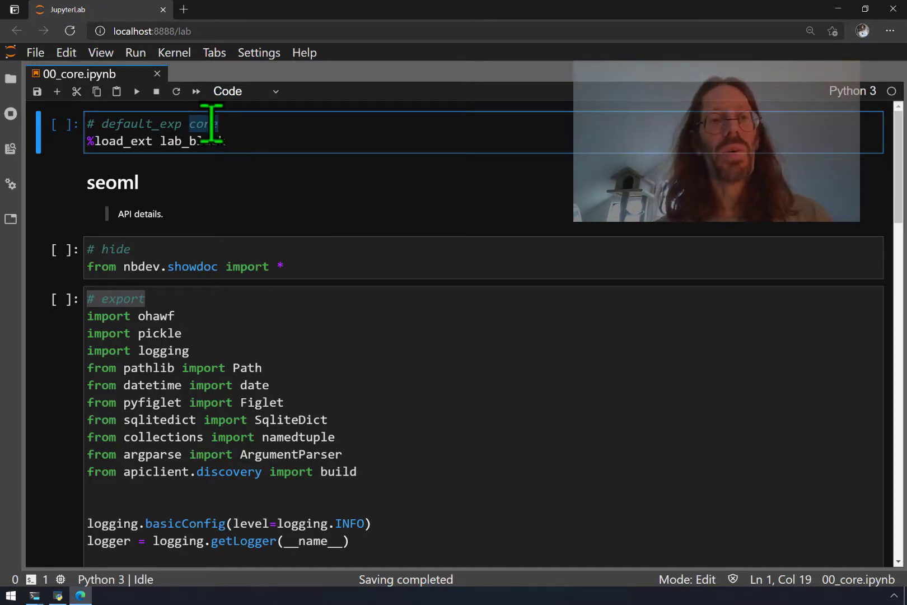
mouse_move(367, 237)
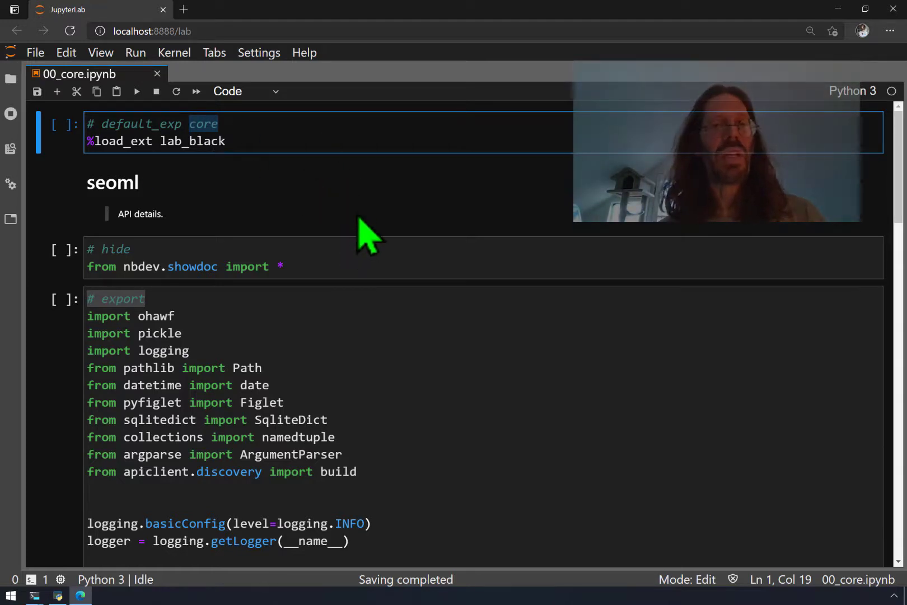
text(s)
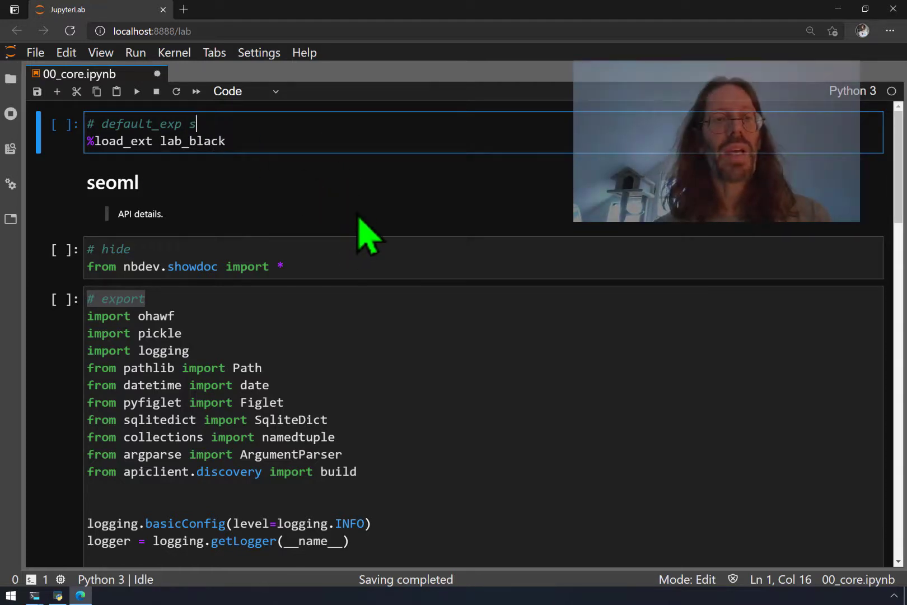
text(eoml)
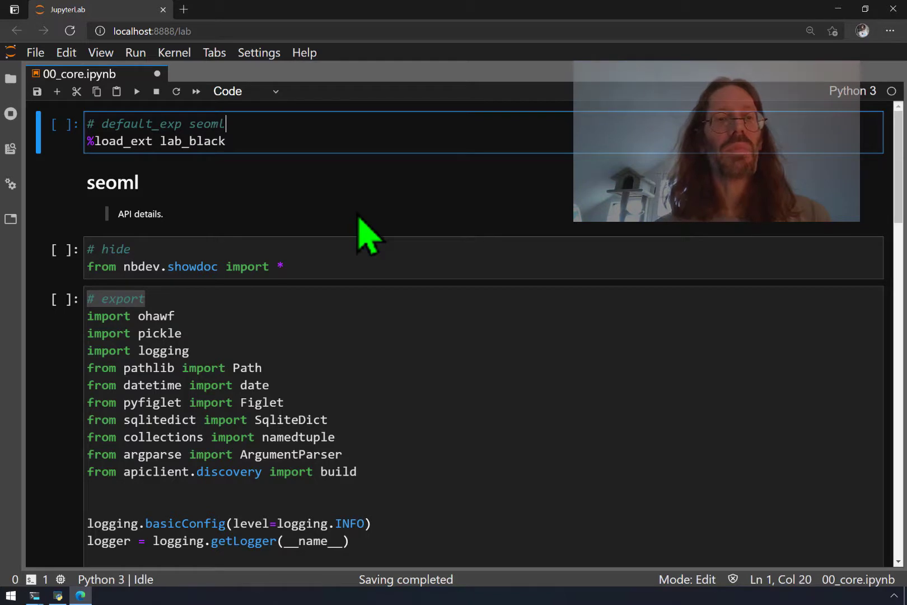
key(ctrl+s)
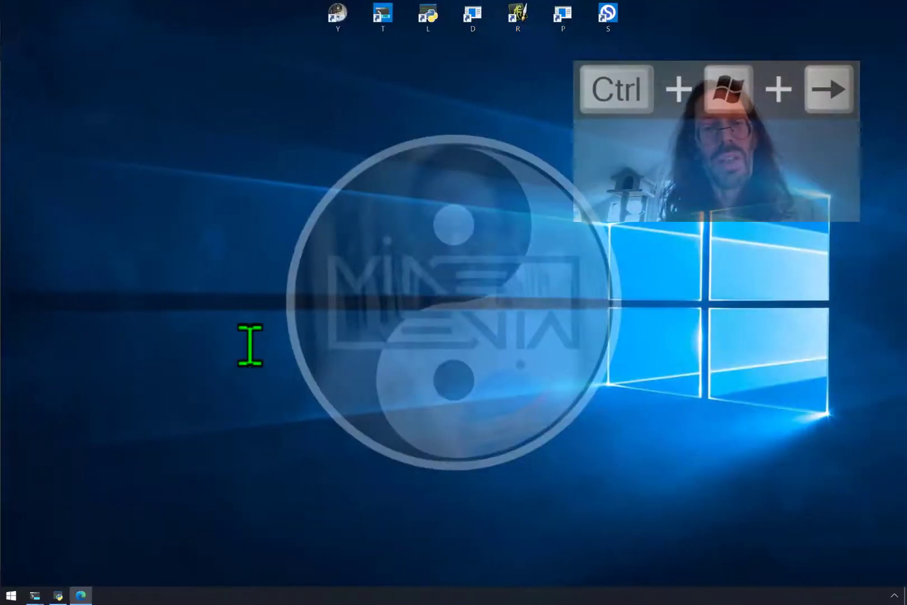
Switch to the other desktop and open an Ubuntu terminal window
key(ctrl+alt+t)
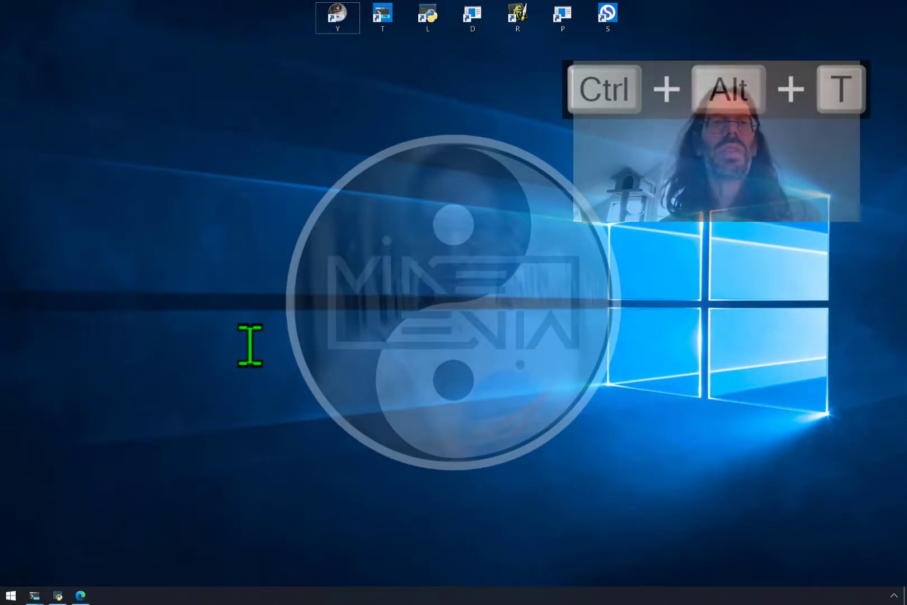
key(ctrl+alt+t)
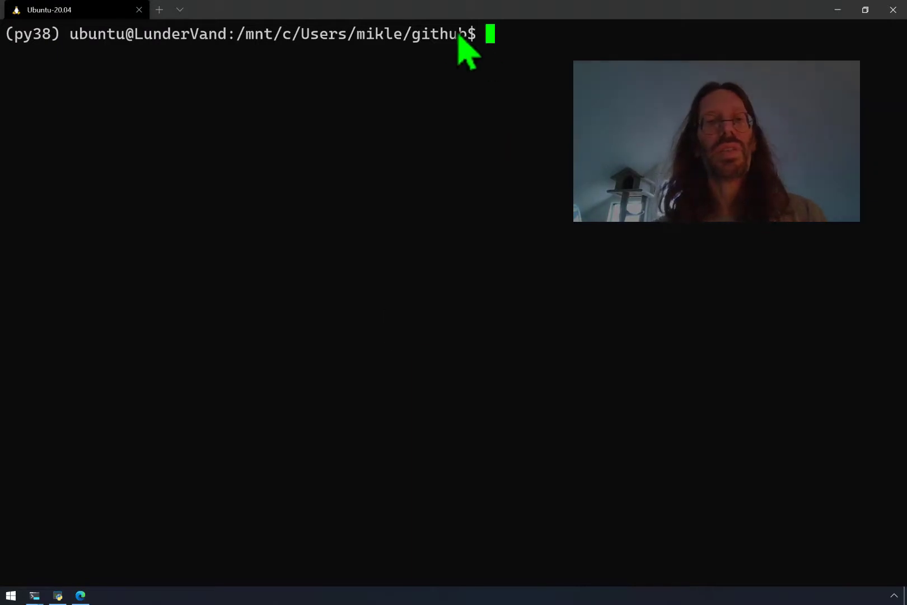
mouse_move(486, 64)
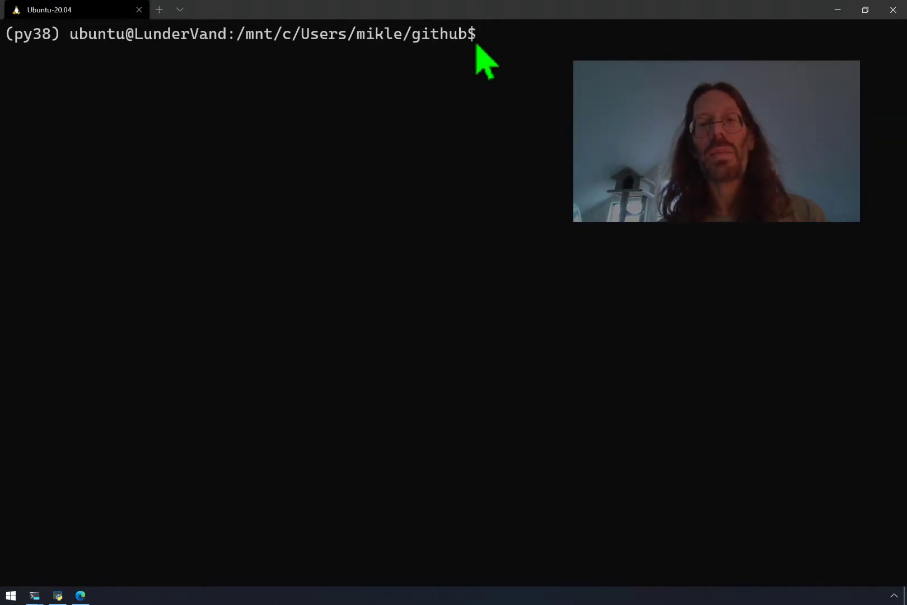
text(profile)
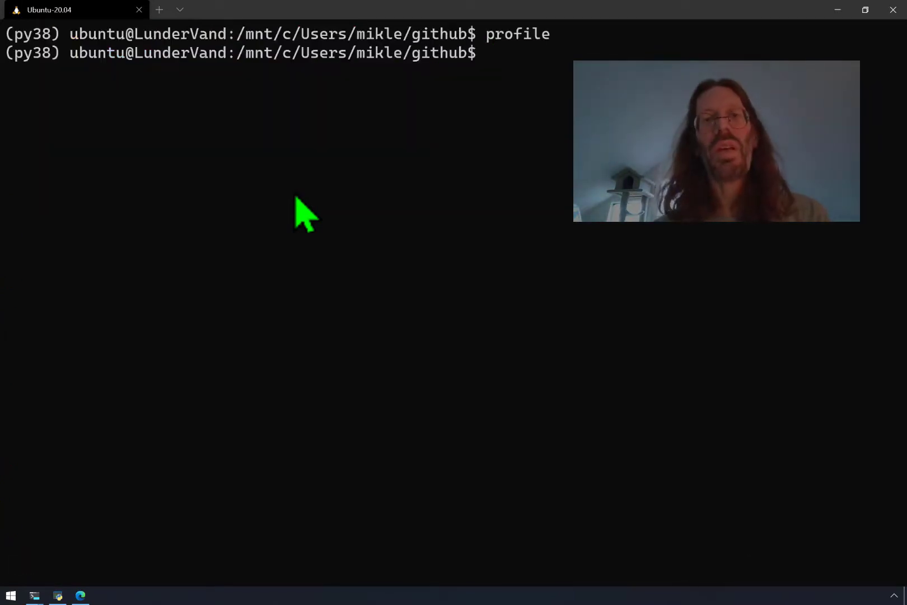
Change into the seoml/seoml package folder and list its files
text(cd)
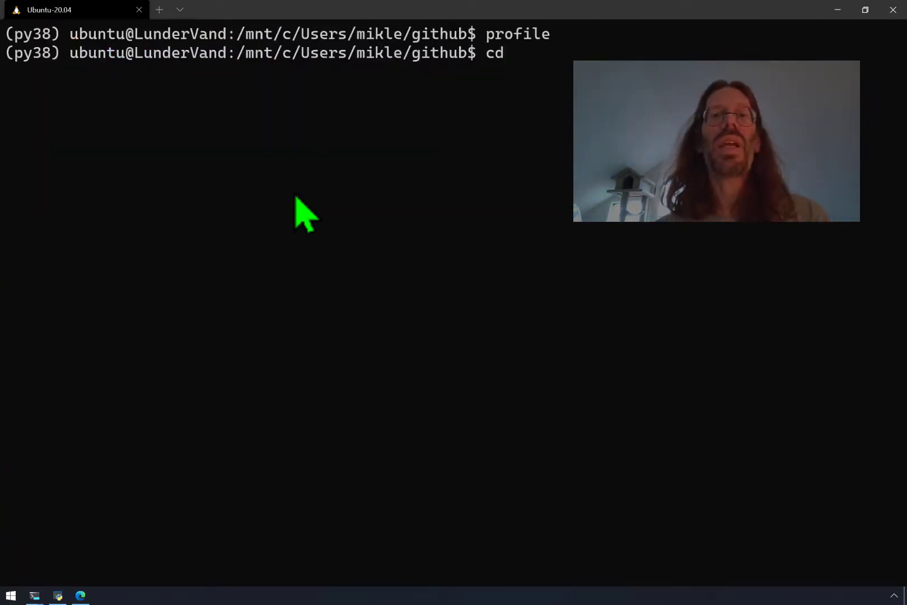
text(seoml/)
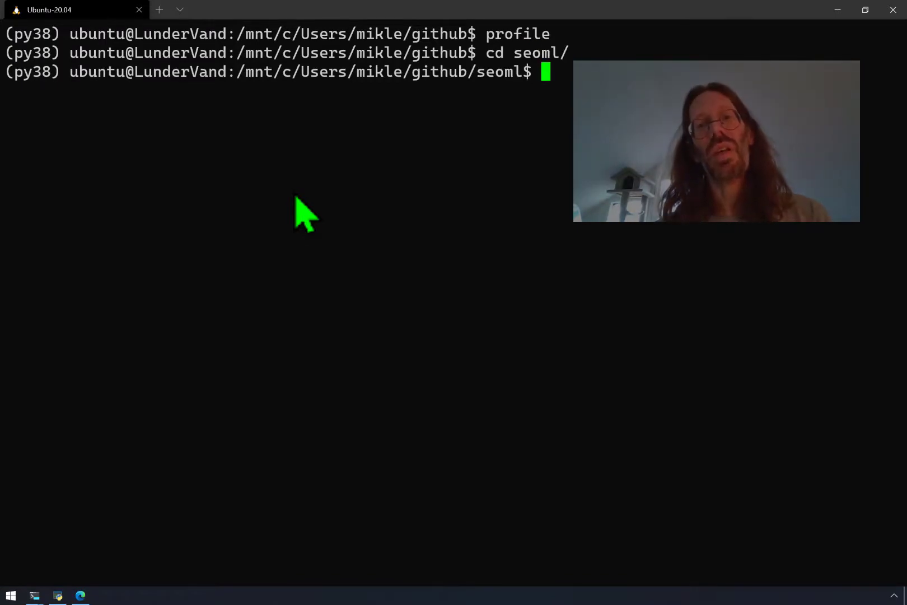
text(cd seoml/)
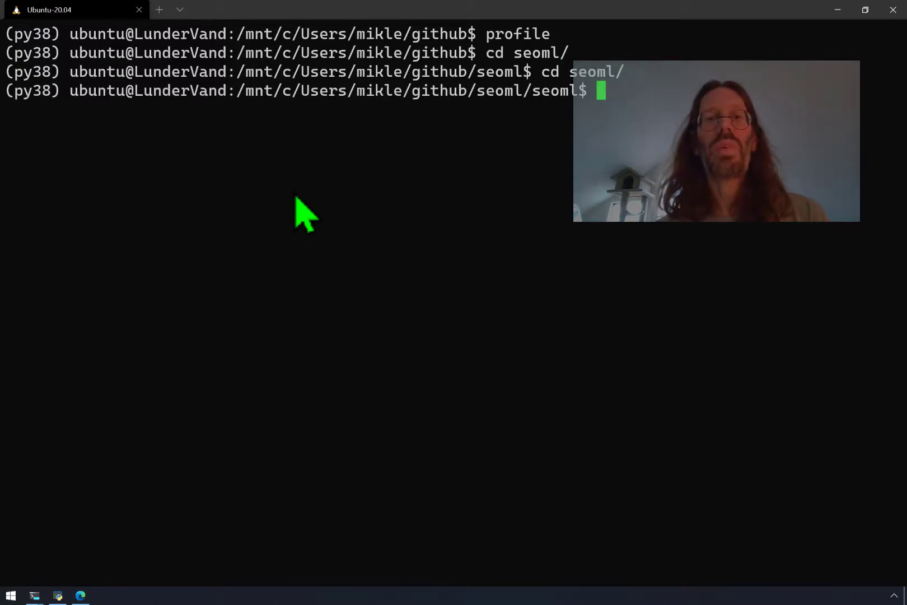
mouse_move(483, 109)
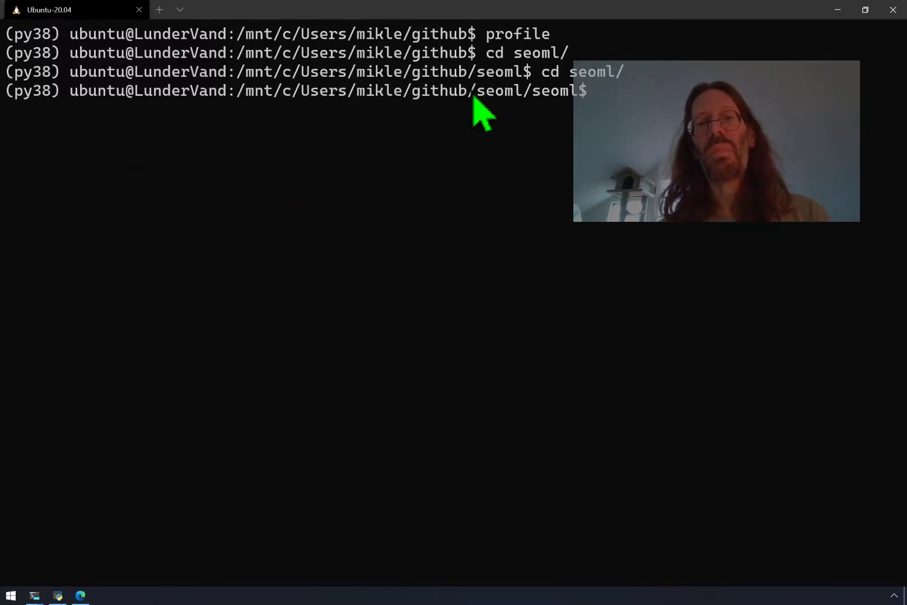
text(ls)
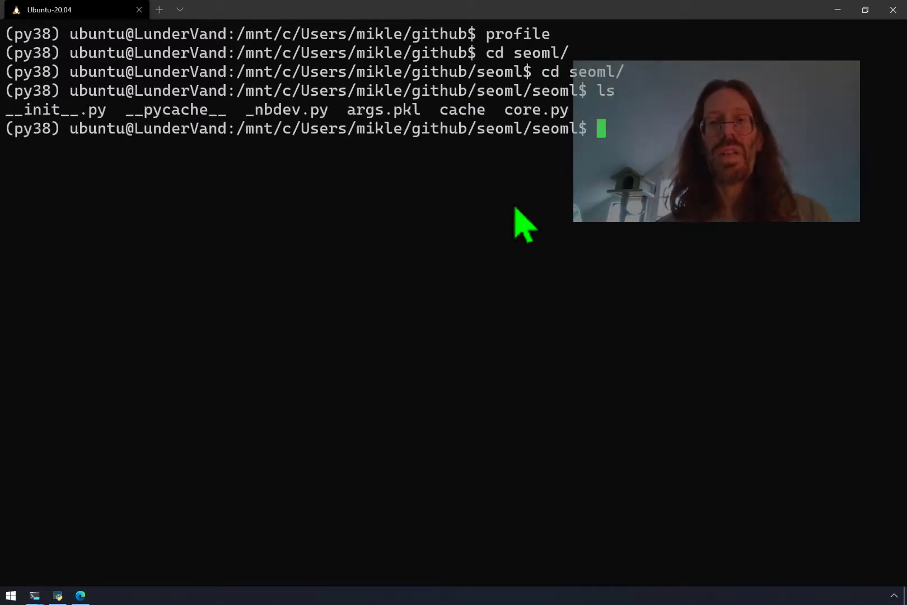
mouse_move(577, 432)
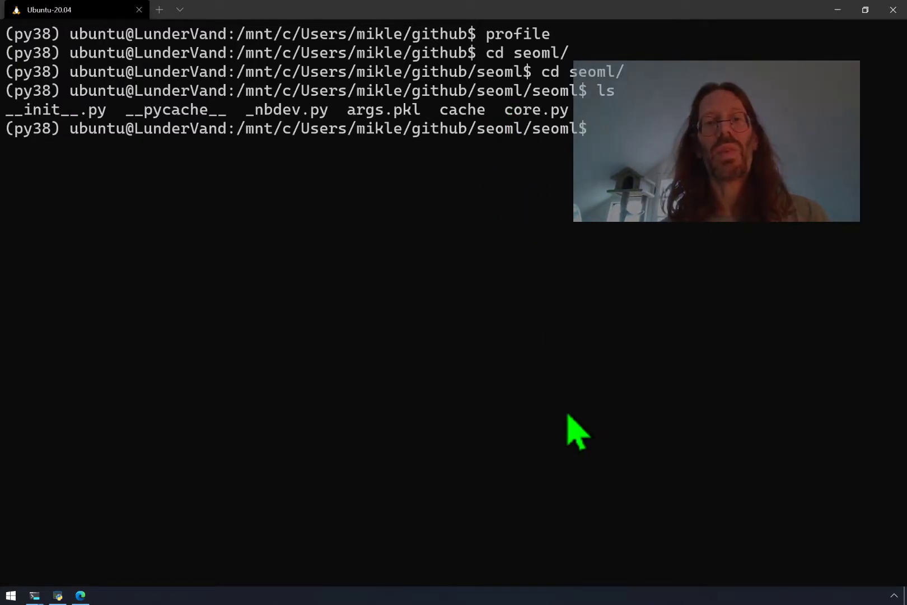
Force-remove core.py with 'git rm -f core.py', then check git diff and git status
text(git rm)
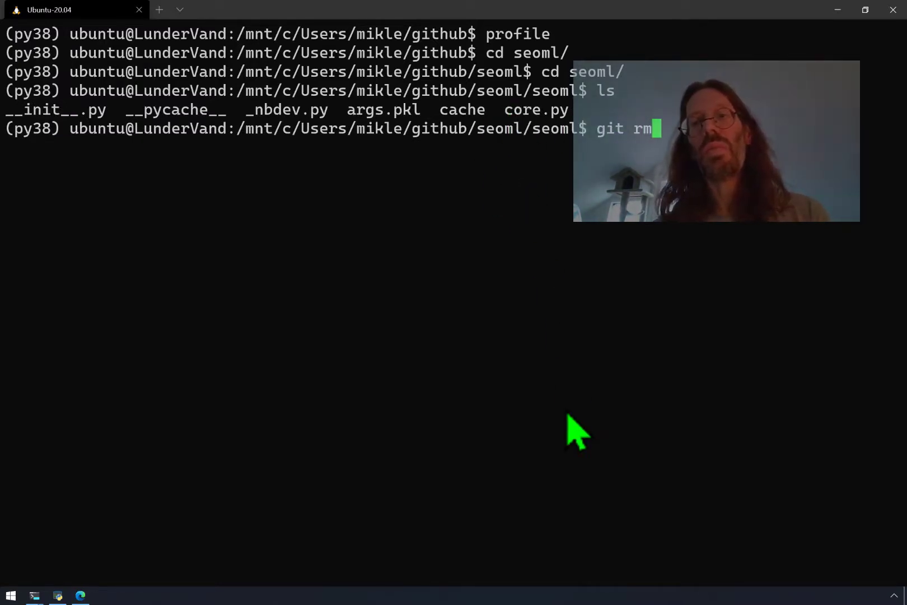
text(core.py)
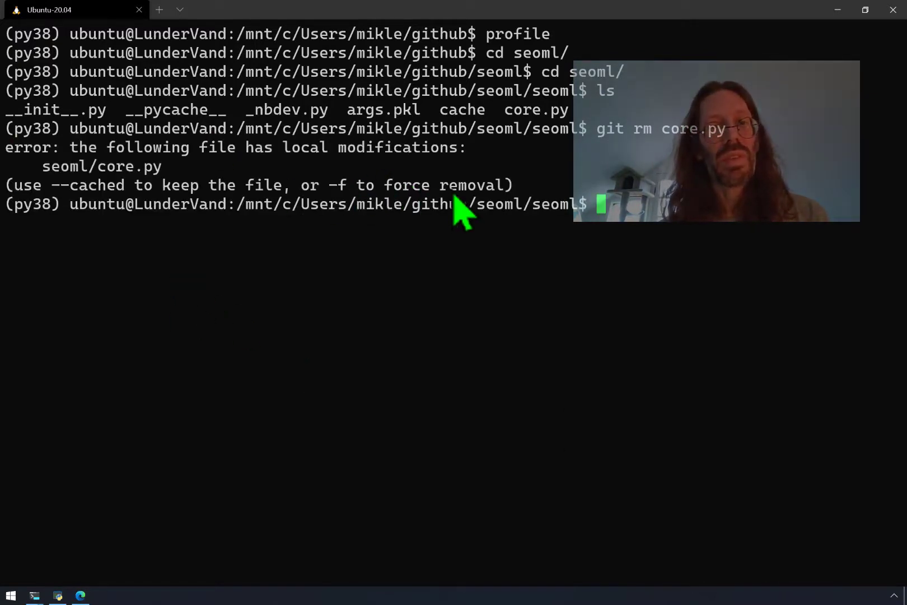
text(git rm core.py)
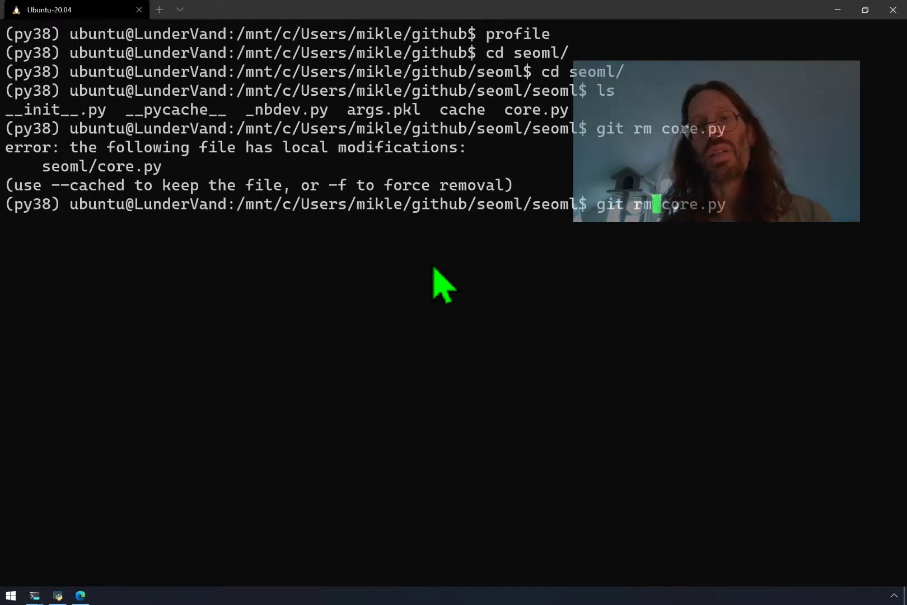
text(-f)
text(git)
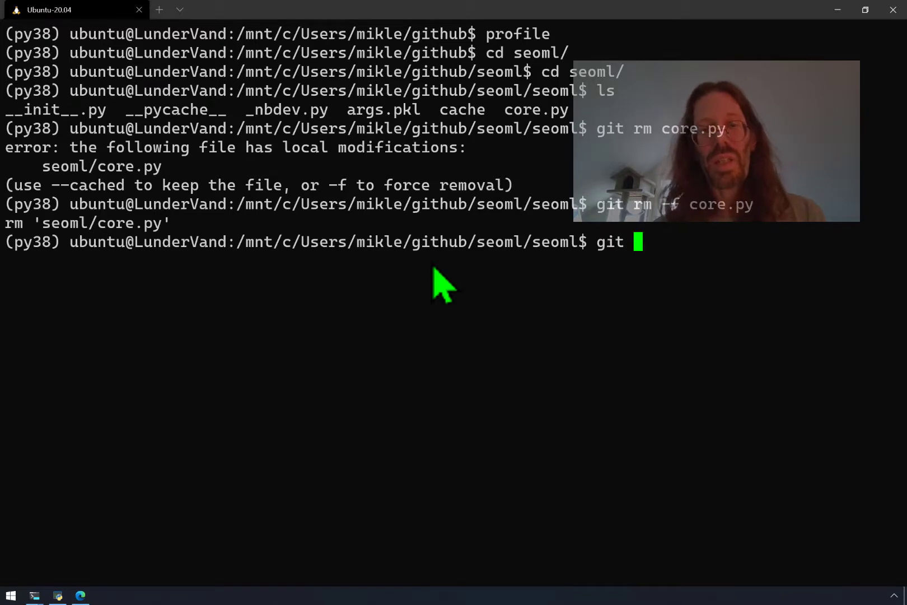
text(diff)
text(git status)
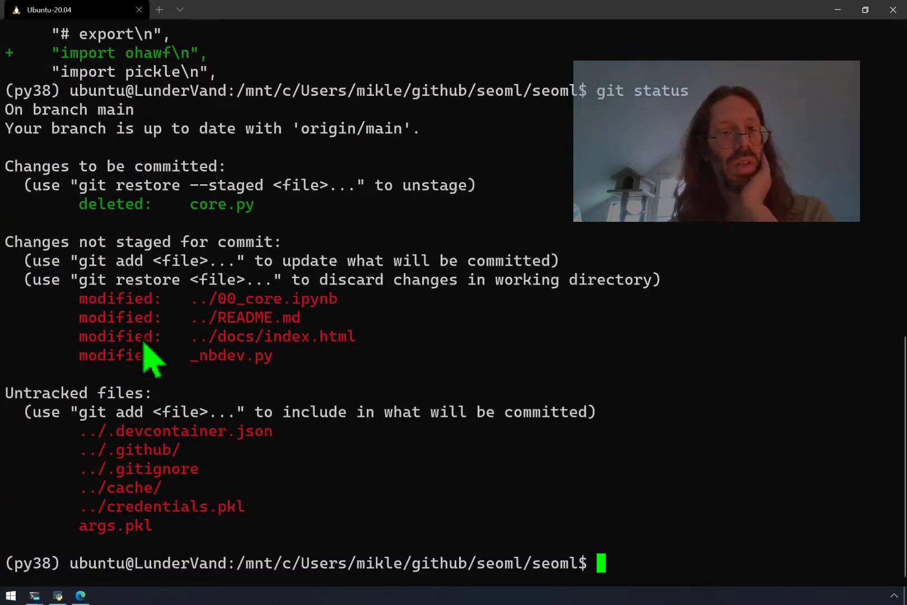
mouse_move(92, 295)
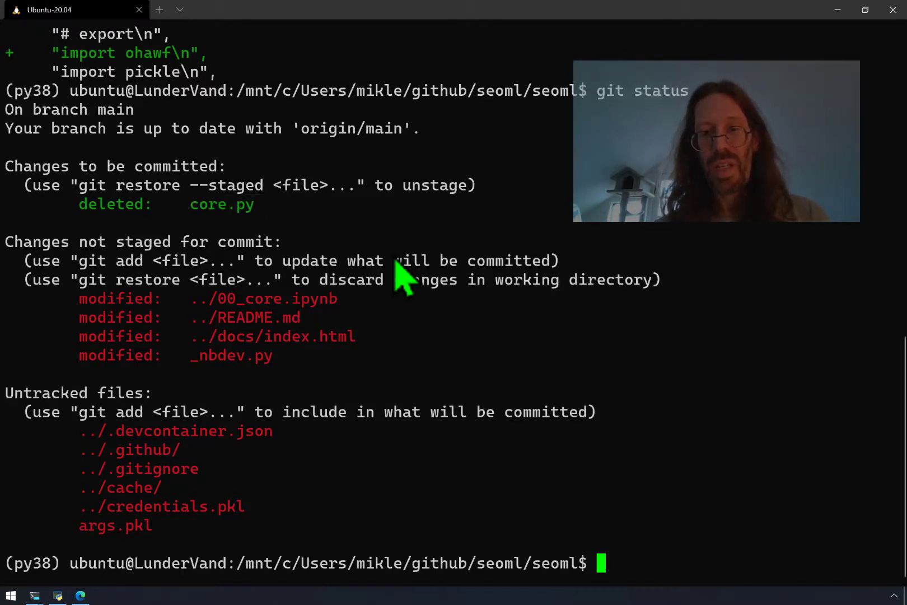
Run nbdev_build_lib to generate seoml.py, then stage the seoml files with git add
text(n)
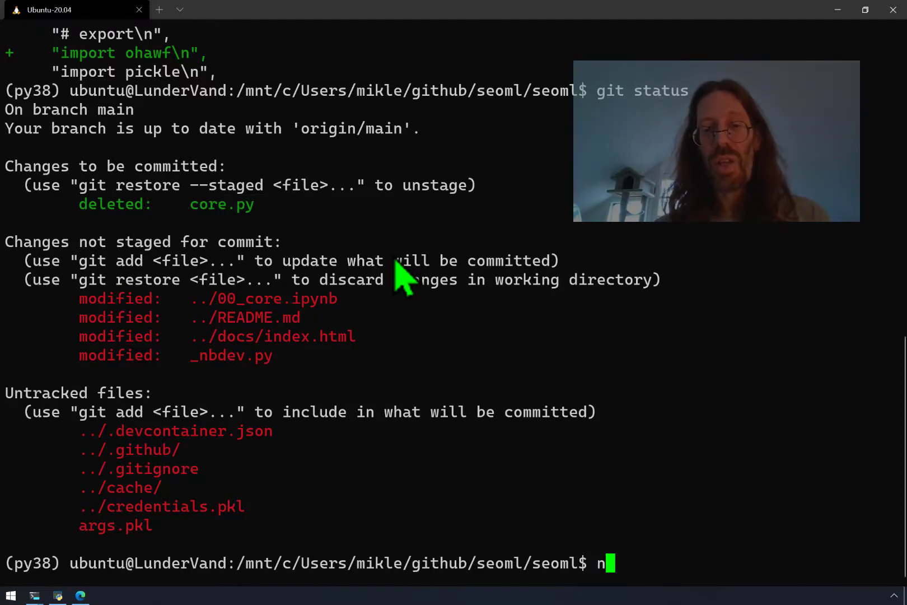
text(bdev_b)
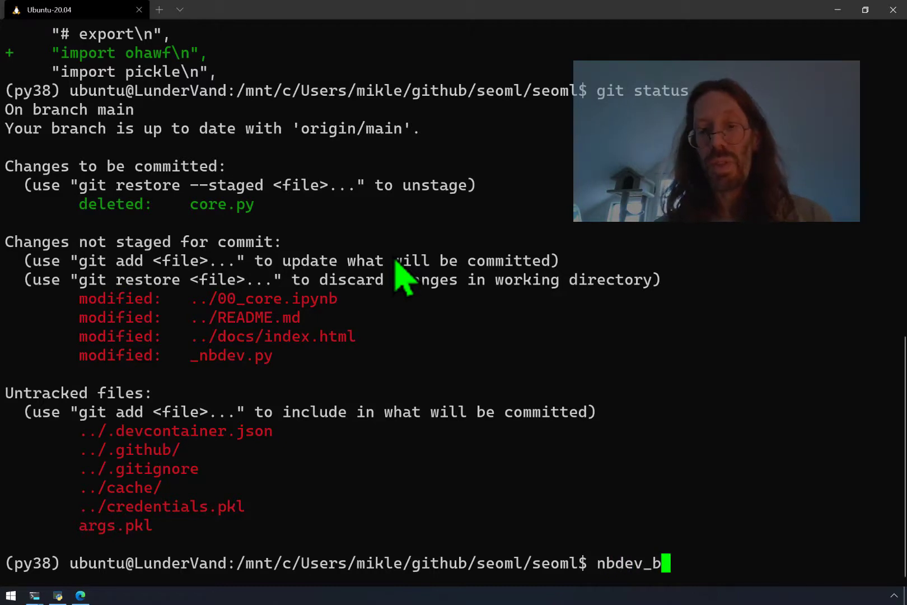
text(uild_blib)
text(ls)
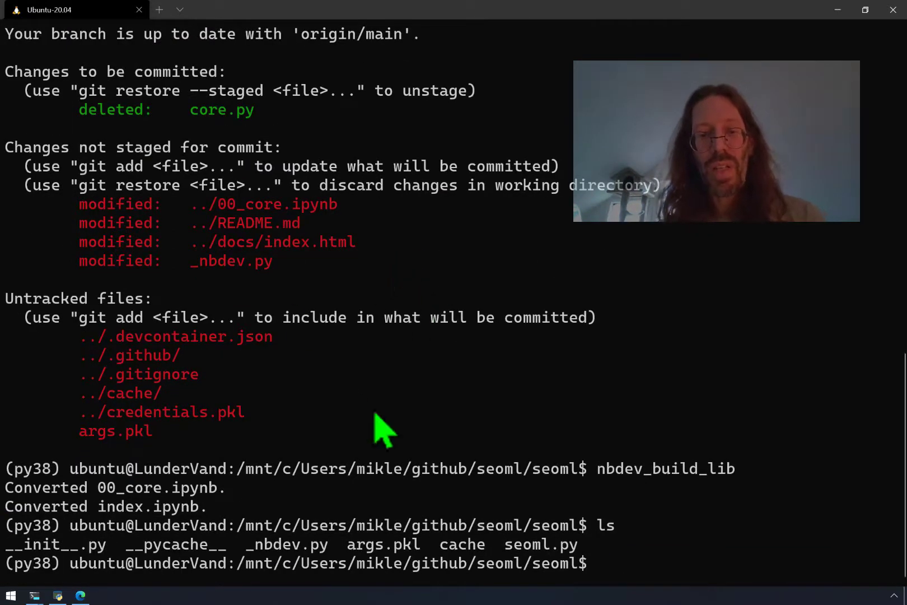
mouse_move(561, 570)
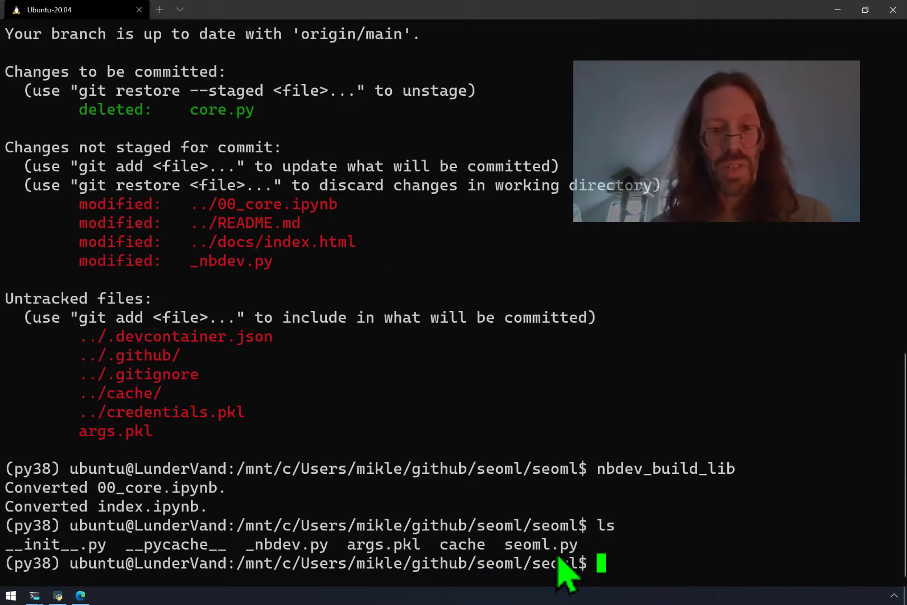
text(git add seo)
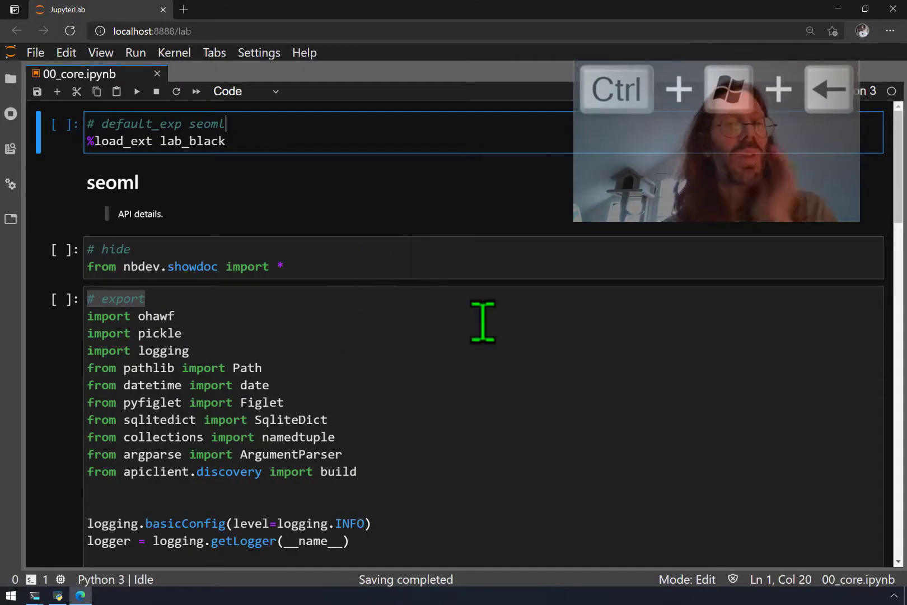
Shut down the 00_core.ipynb kernel from the Running Kernels panel and close its tab
scroll(down, 3)
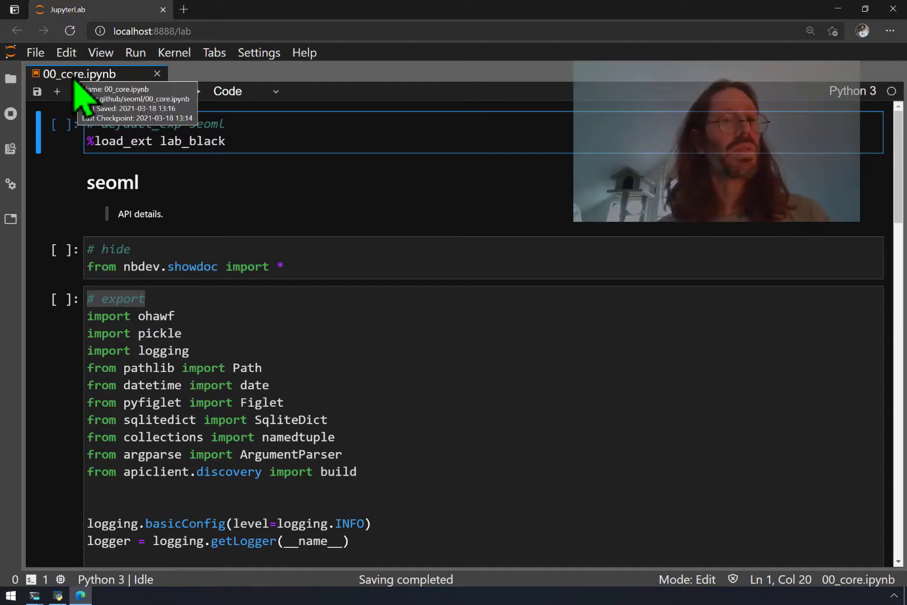
right_click(89, 73)
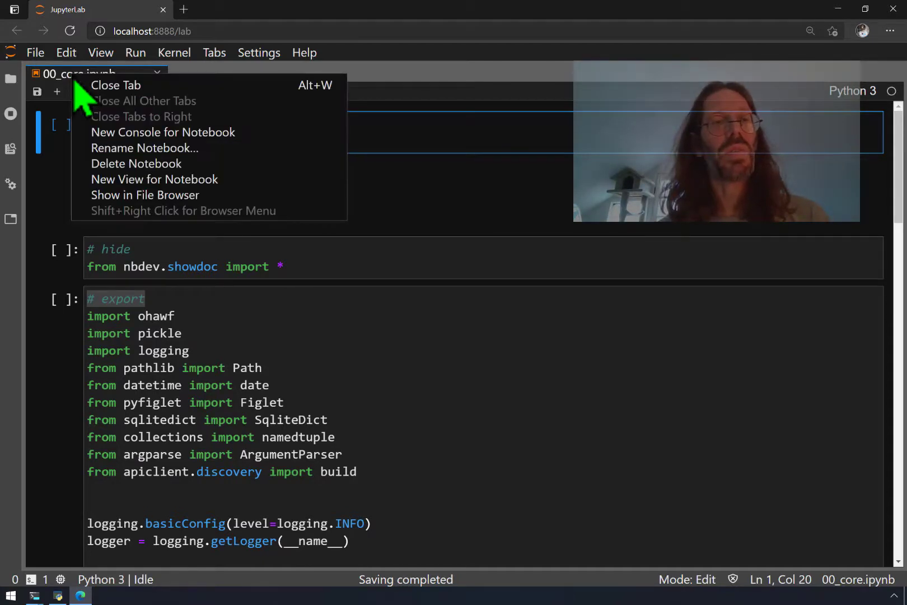
mouse_move(417, 107)
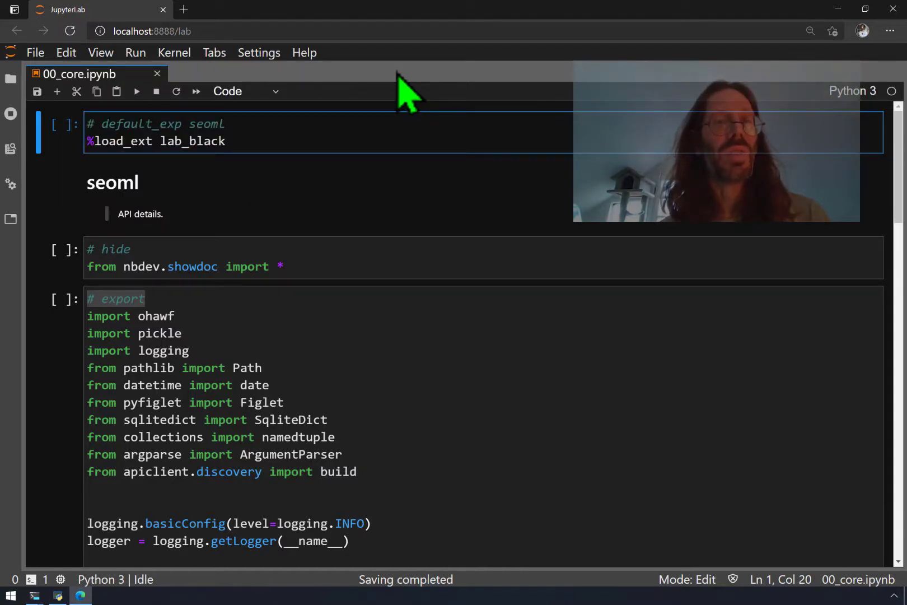
key(ctrl+b)
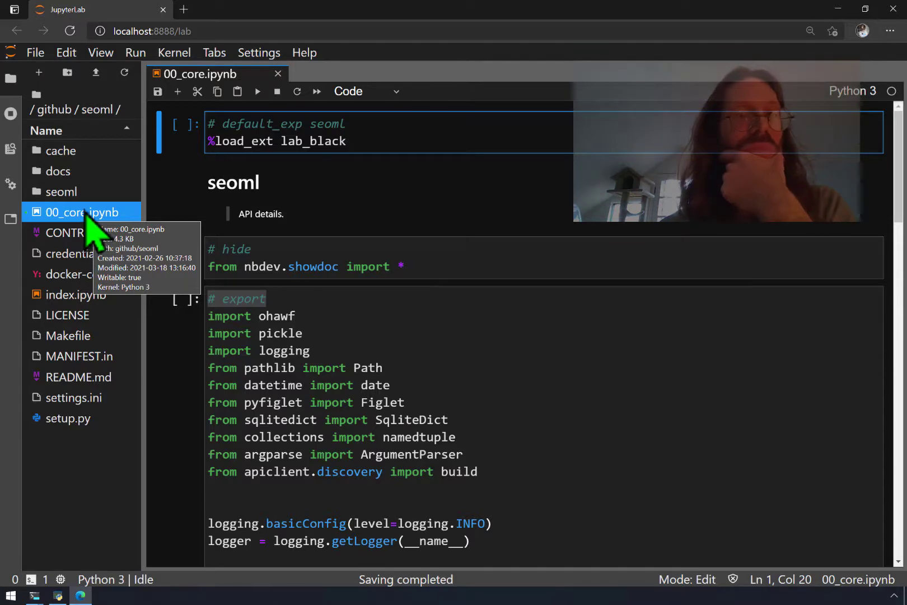
right_click(80, 212)
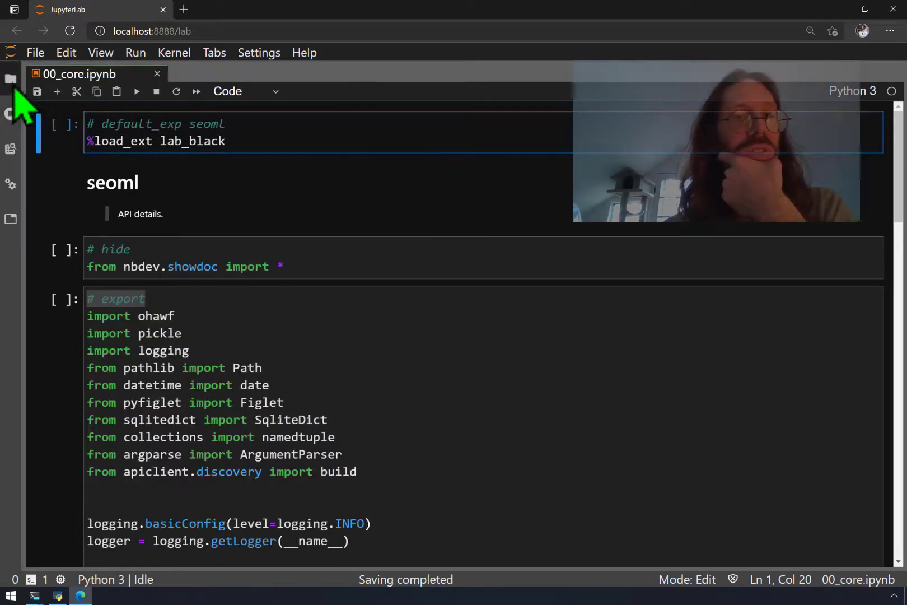
click(11, 79)
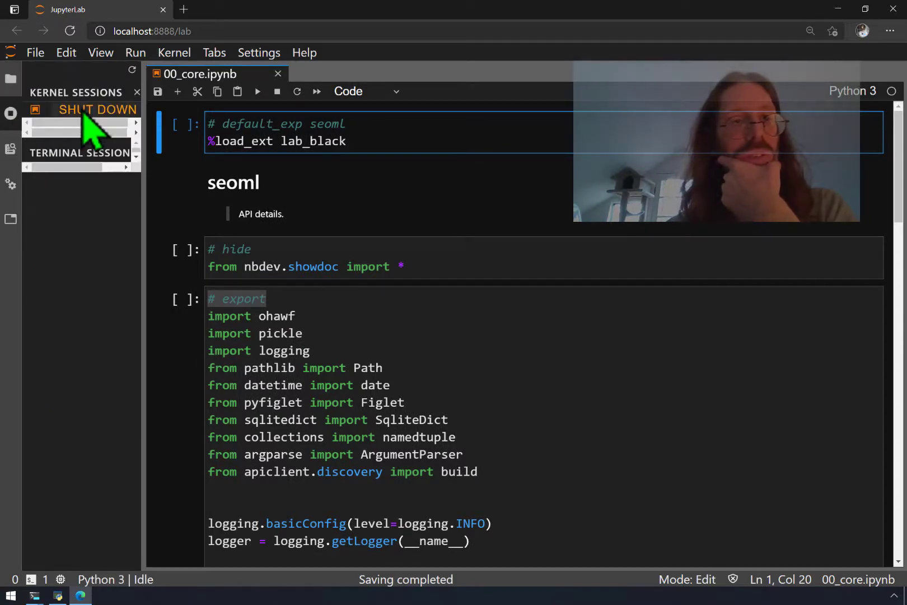
click(11, 79)
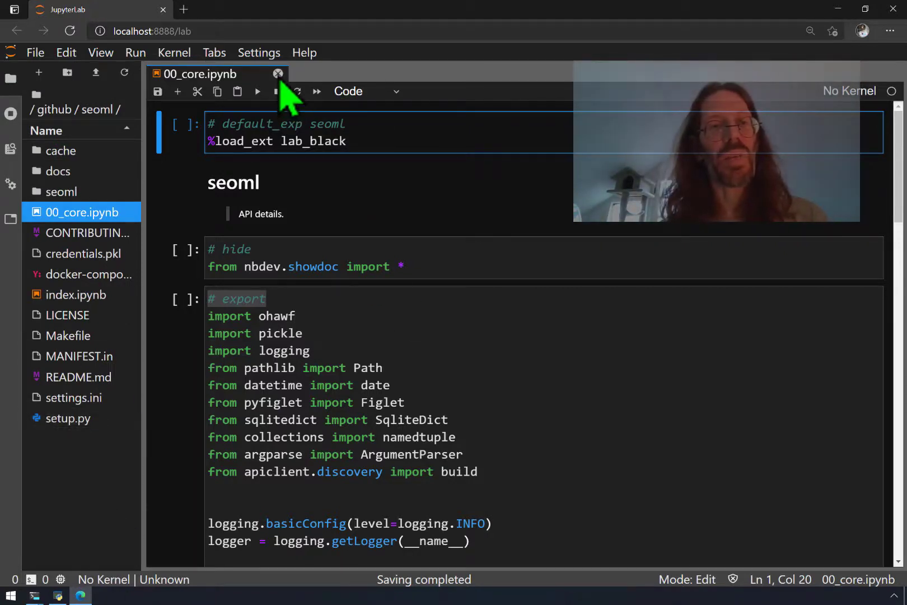
click(277, 74)
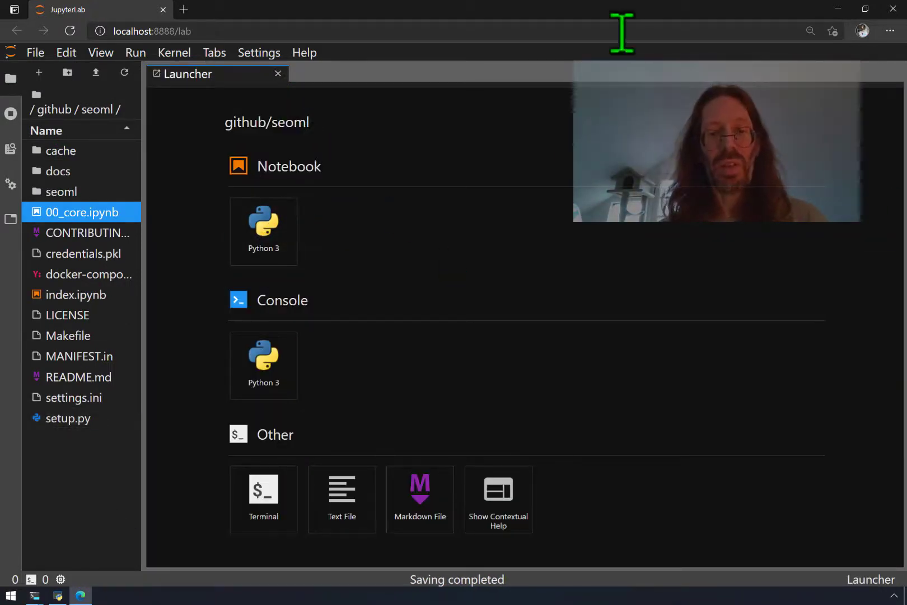
mouse_move(409, 266)
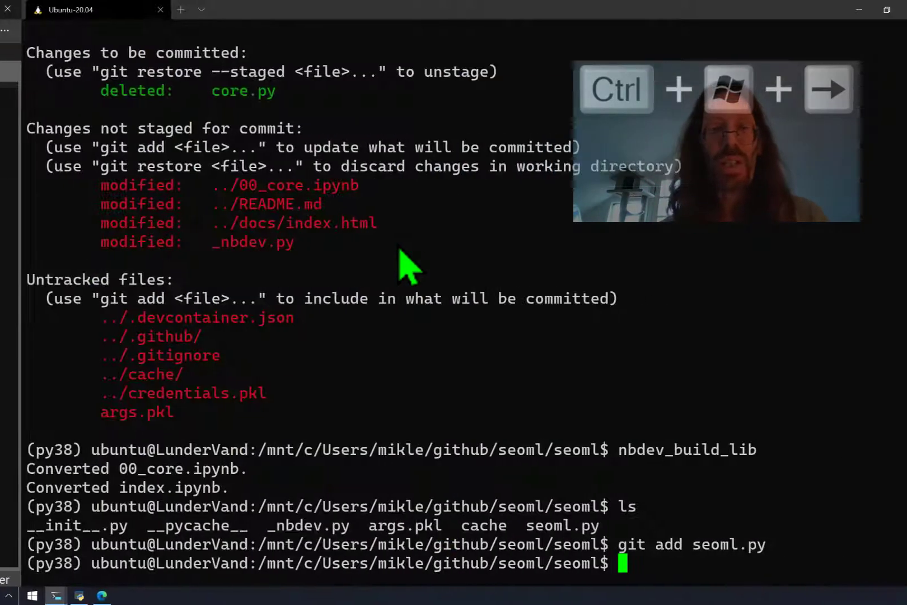
From the repo root, git mv 00_core.ipynb to 00_seoml.ipynb and run git status
text(cd ..)
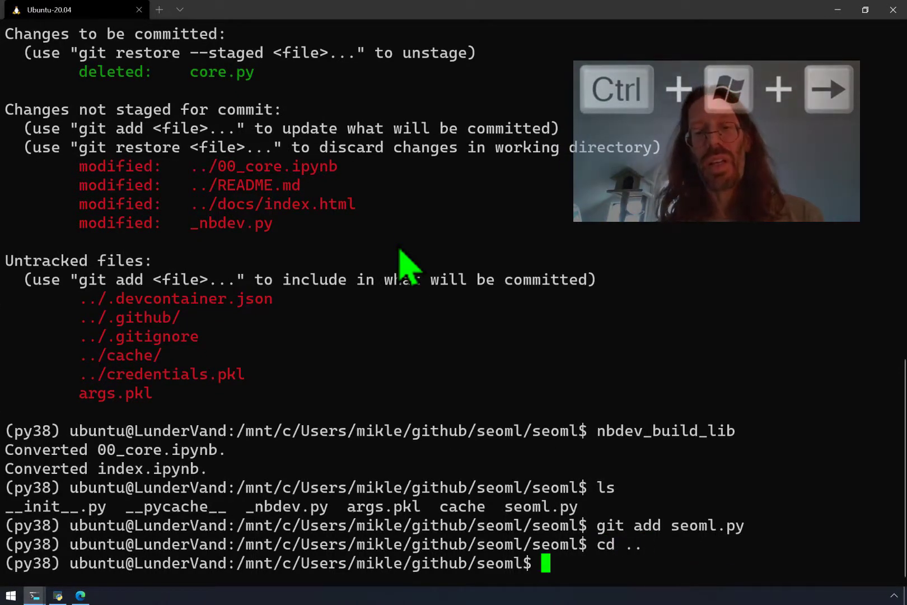
text(git mv)
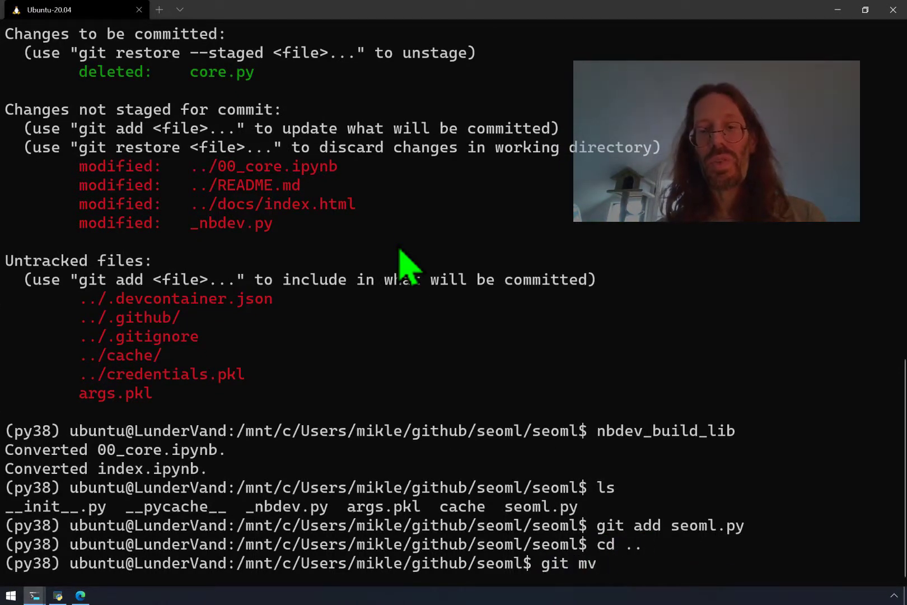
text(00_core.ipynb)
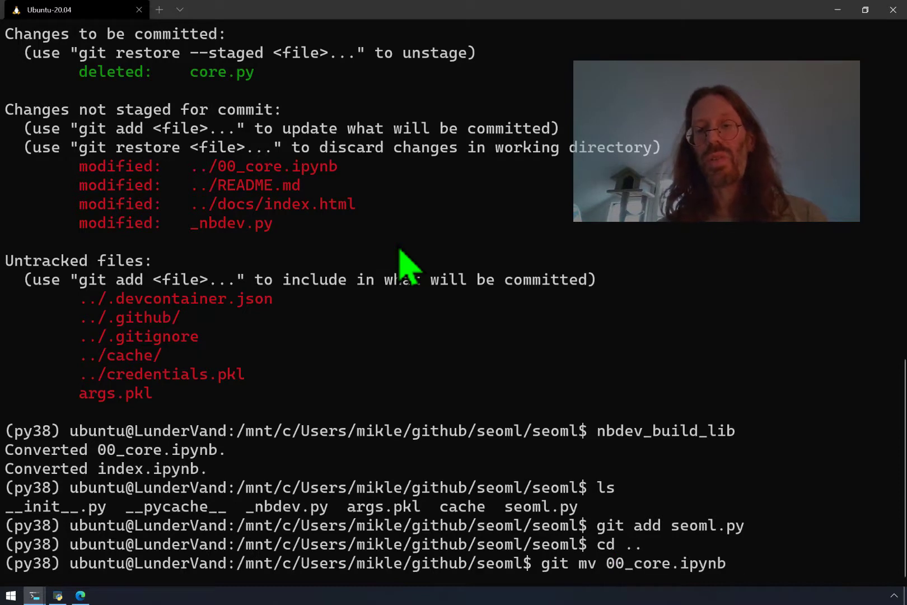
text(00_)
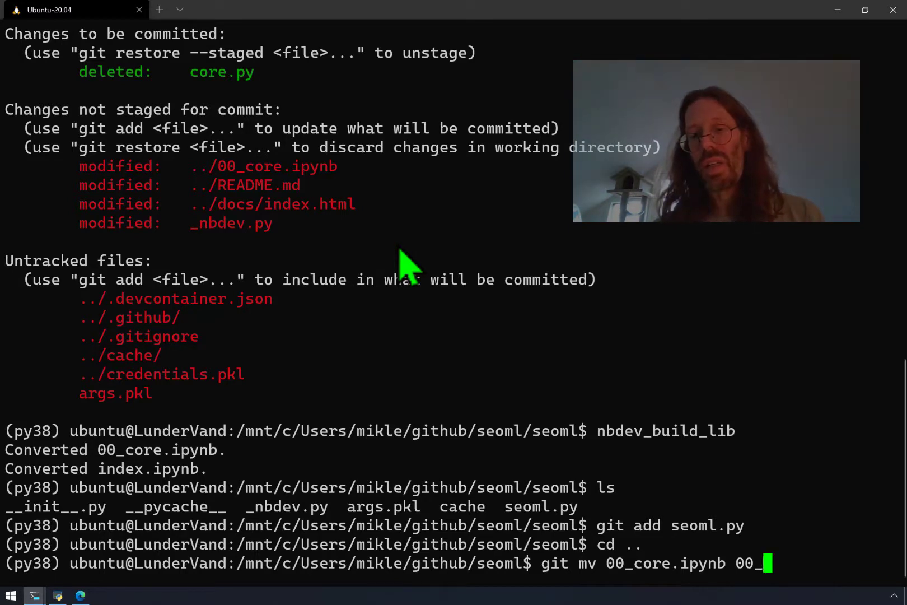
text(seoml.pynb)
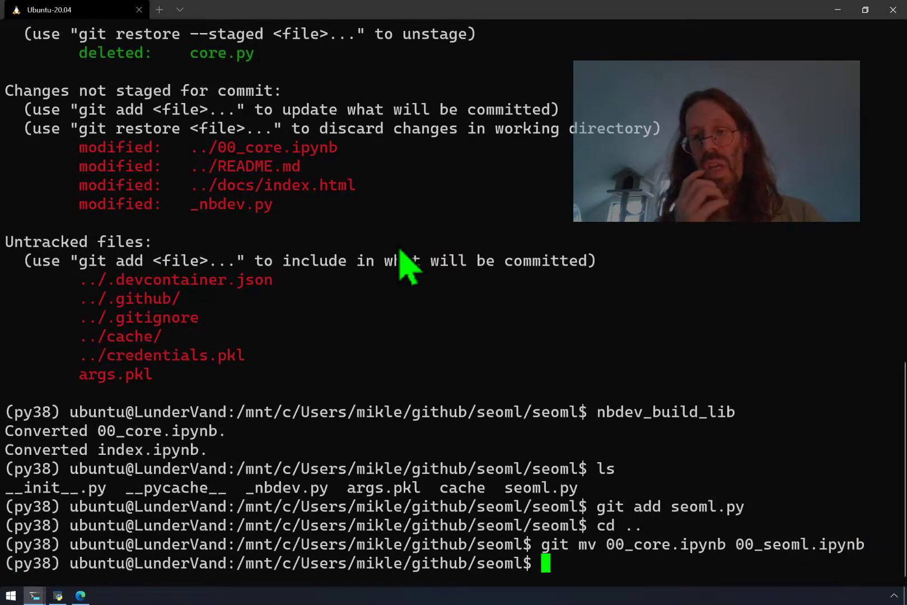
text(git status)
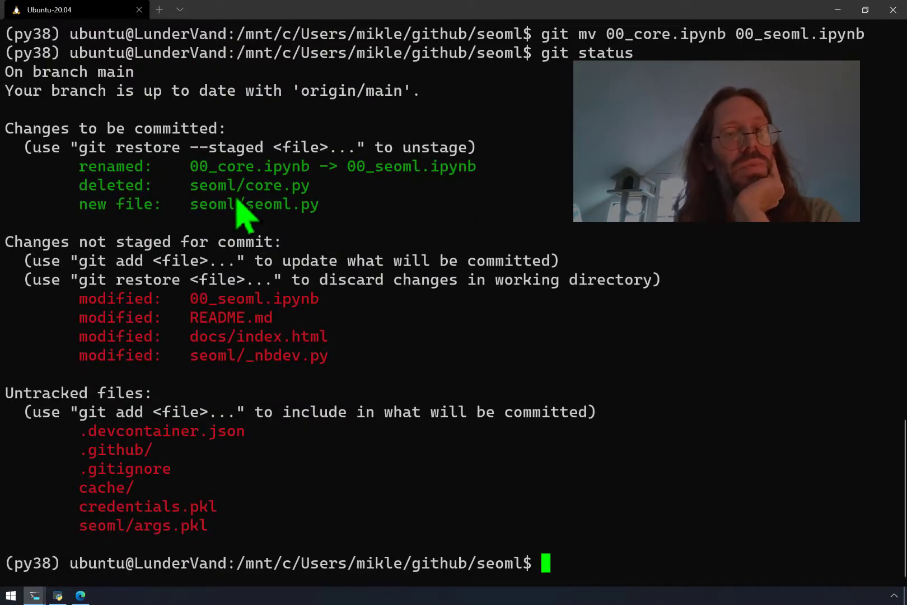
mouse_move(318, 234)
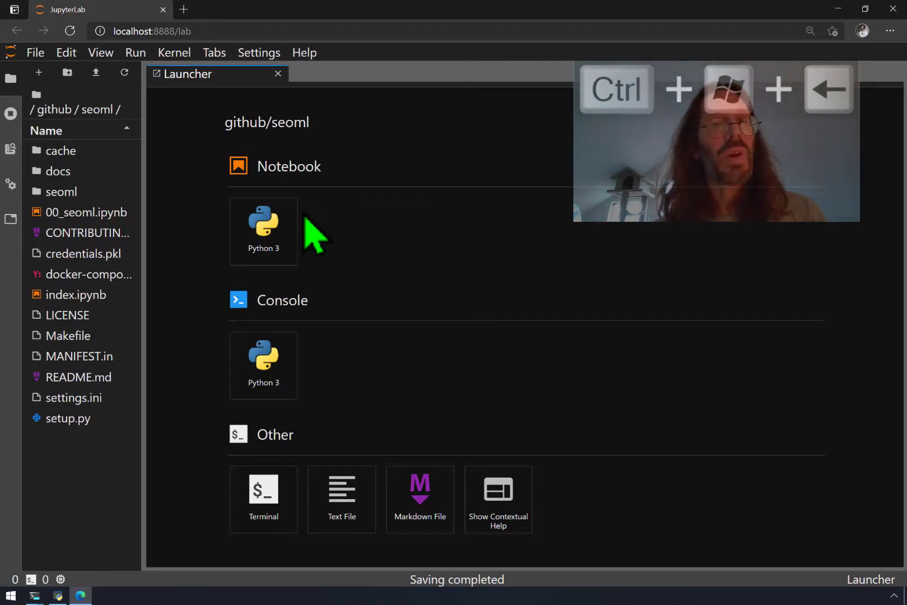
Open 00_seoml.ipynb from the file browser and scroll through its setup code
double_click(86, 212)
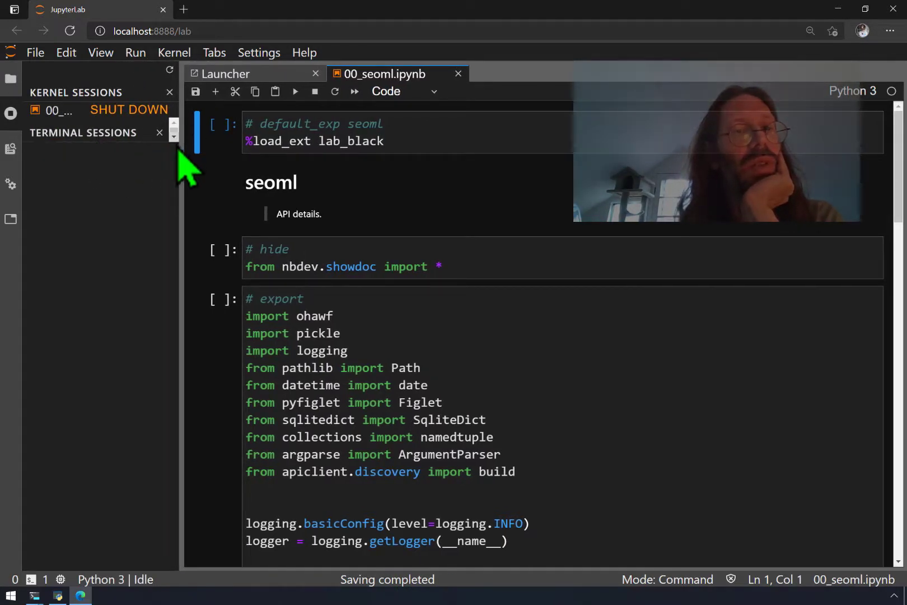
mouse_move(209, 226)
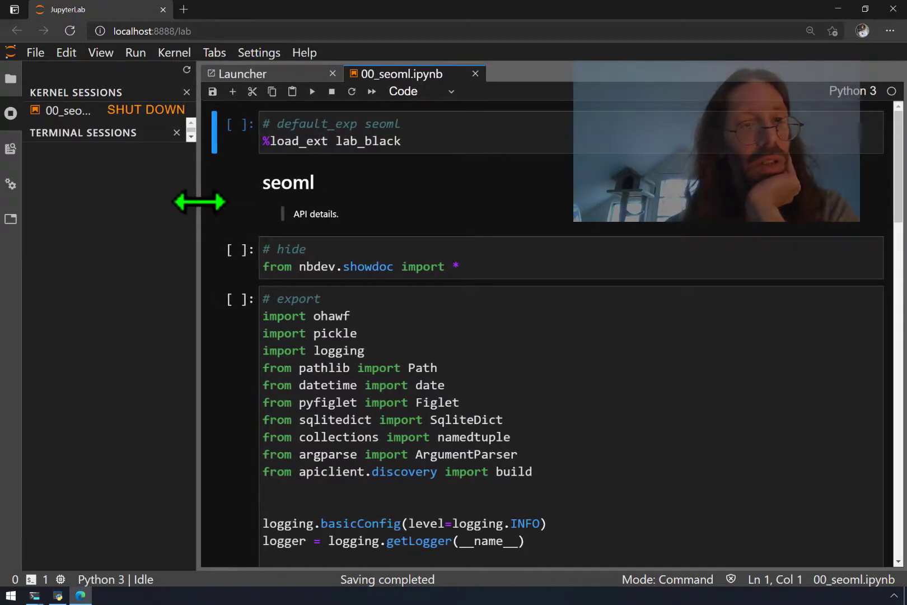
scroll(down, 3)
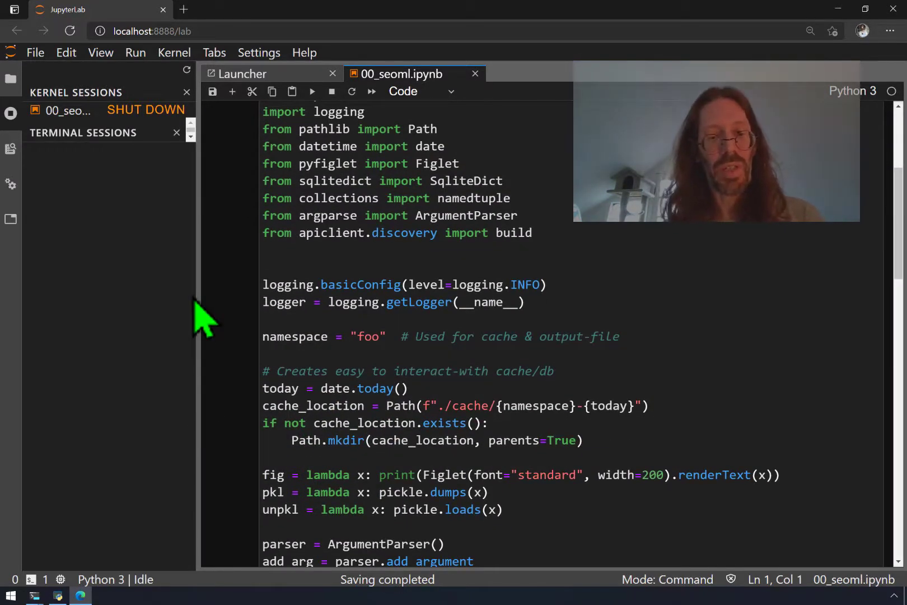
Cut the h1–h6 exec loop line and paste it after the if/else block, leaving an empty else line
key(ctrl+b)
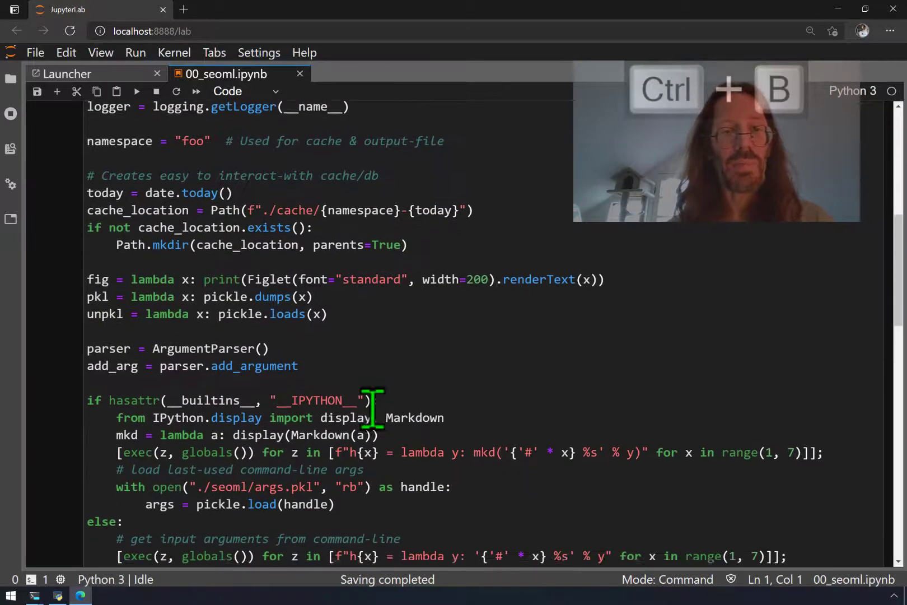
scroll(down, 3)
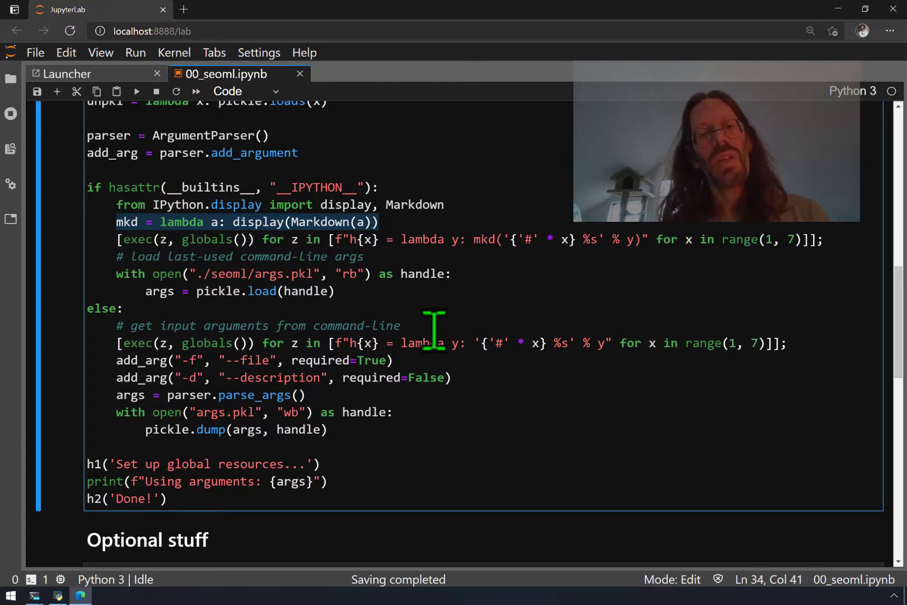
scroll(down, 3)
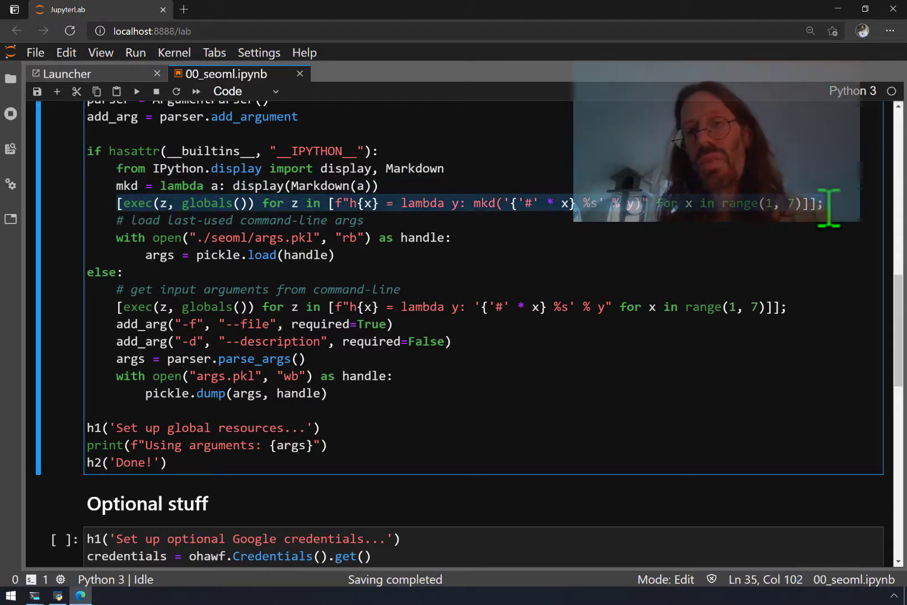
key(ctrl+x)
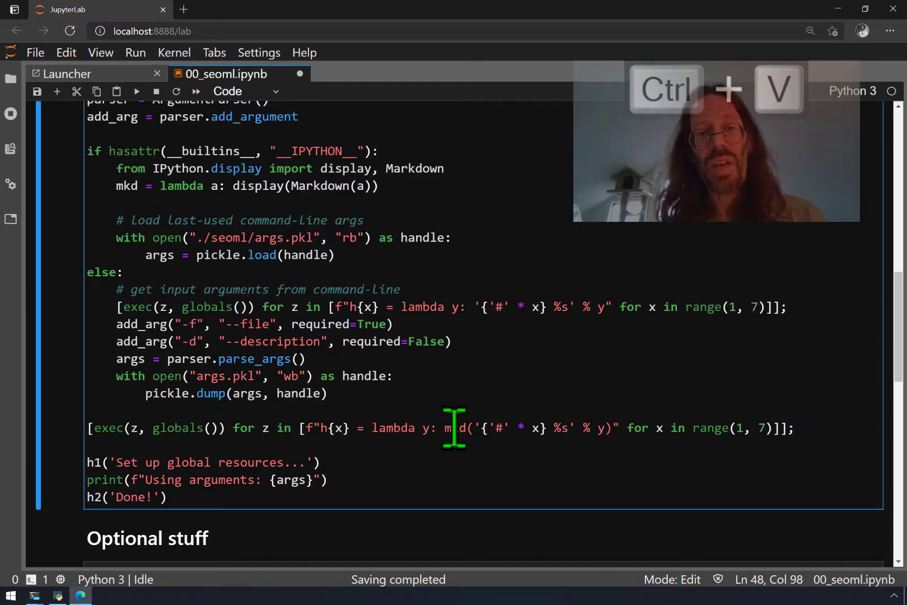
double_click(454, 427)
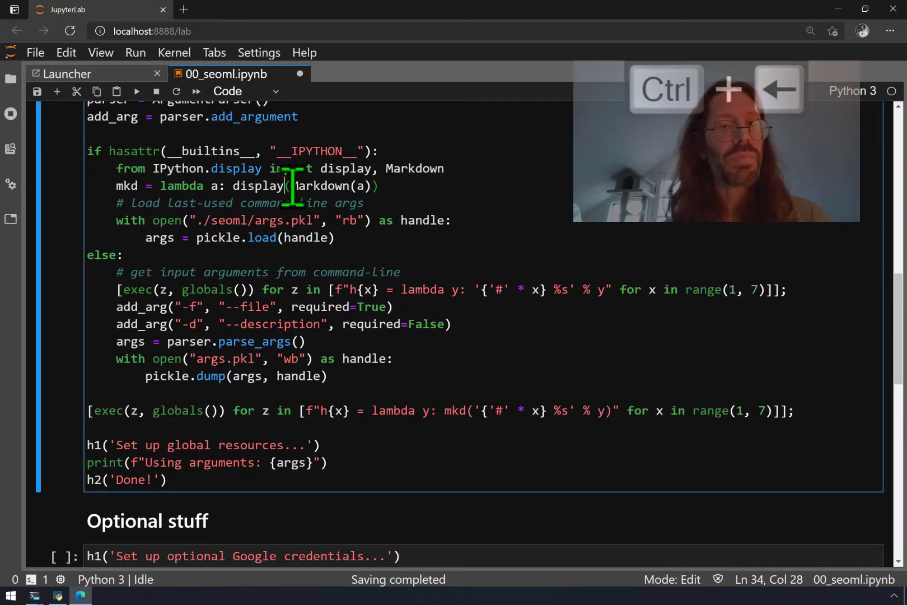
key(Home)
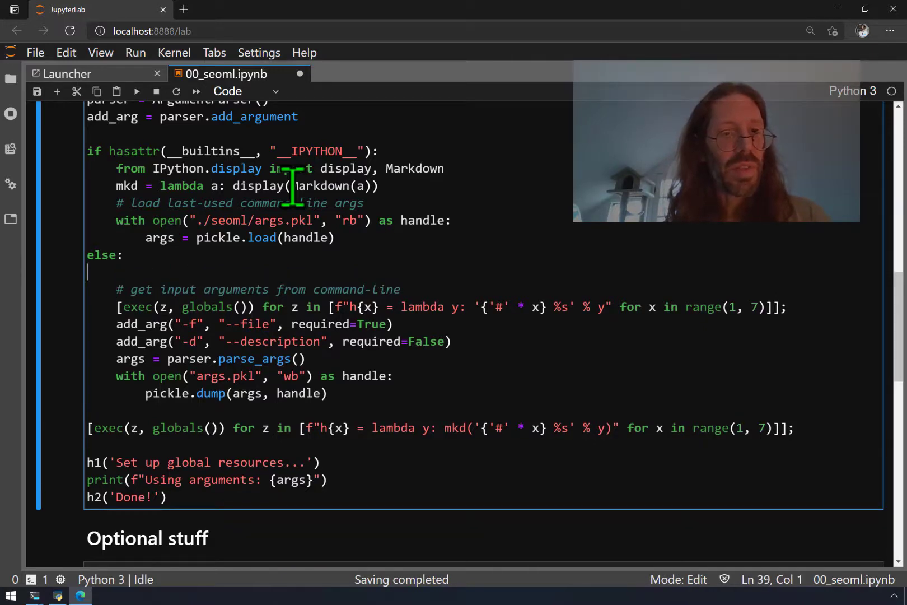
key(Tab)
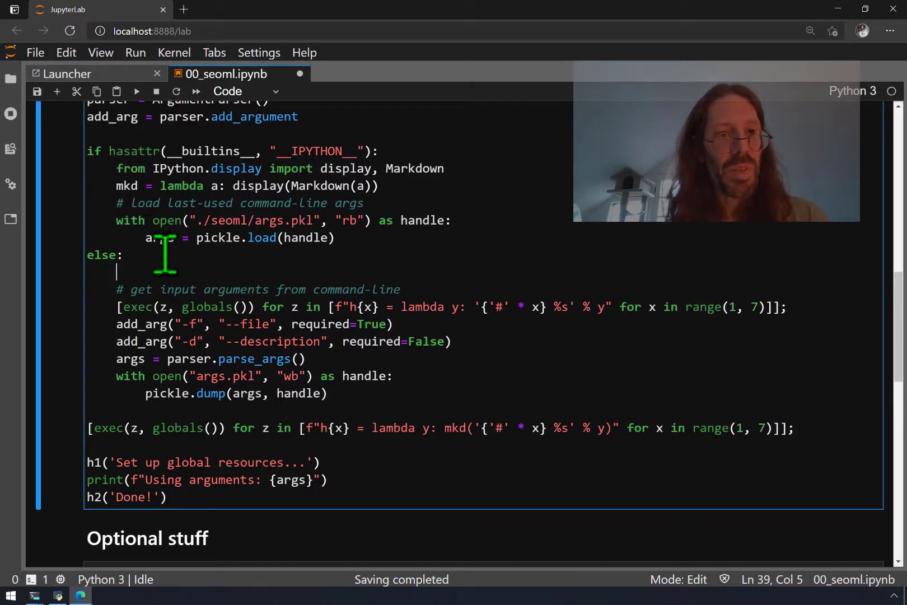
Type a scratch list comprehension over [1,2,3] under the mkd assignment
text(mkd =)
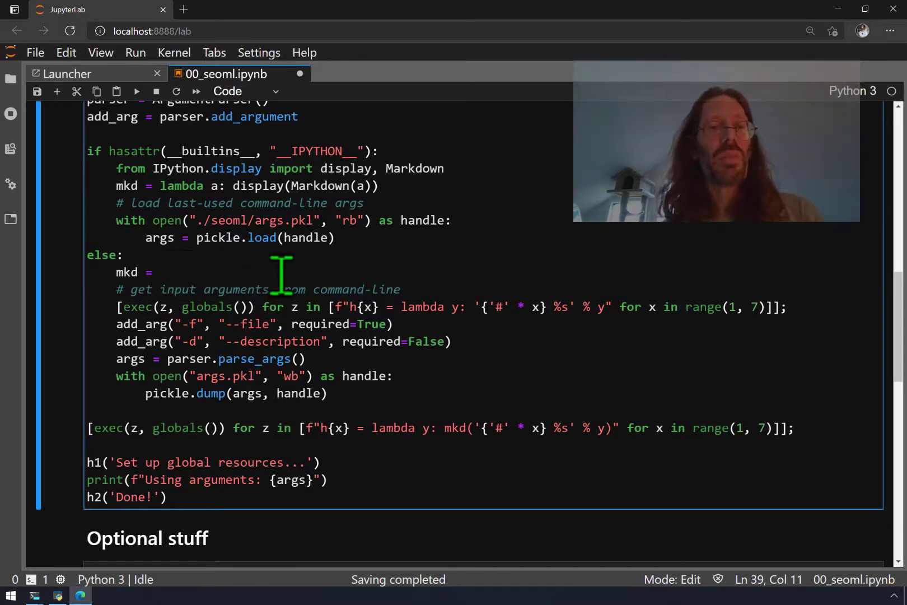
key(enter)
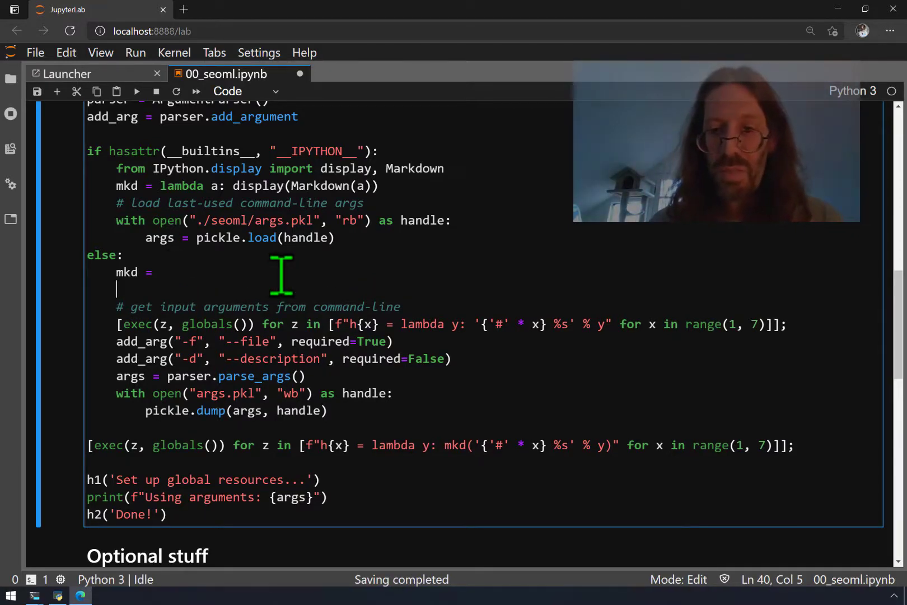
text([])
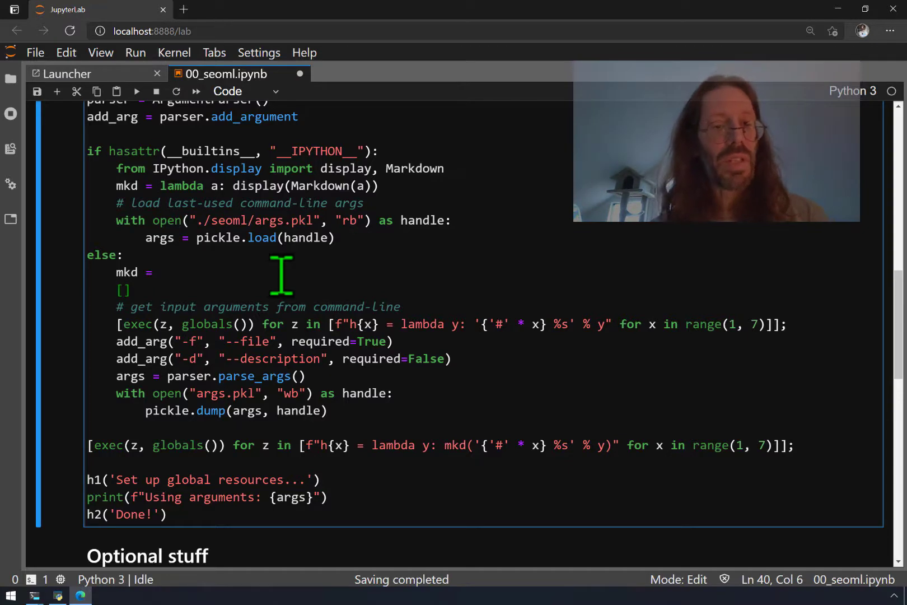
text(1,2,)
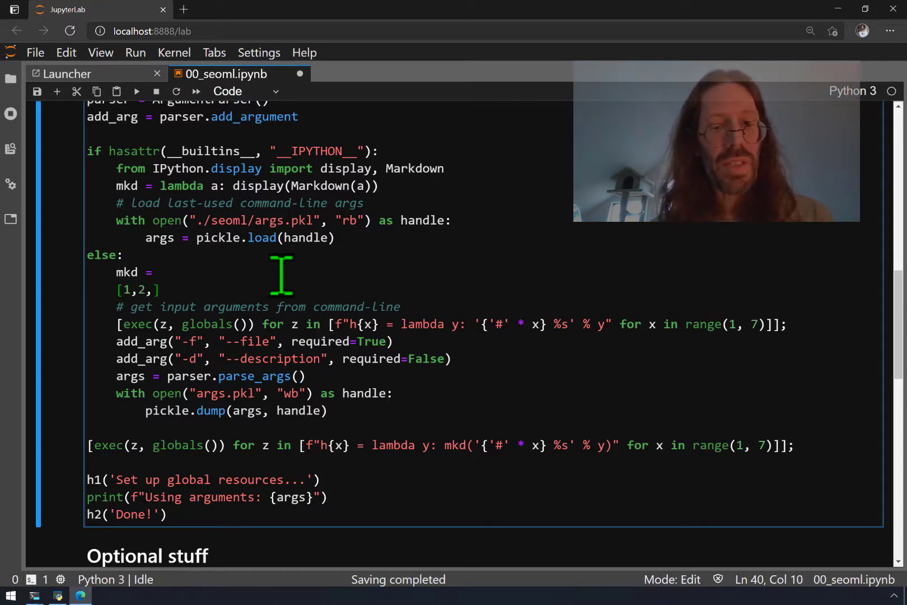
text(3)
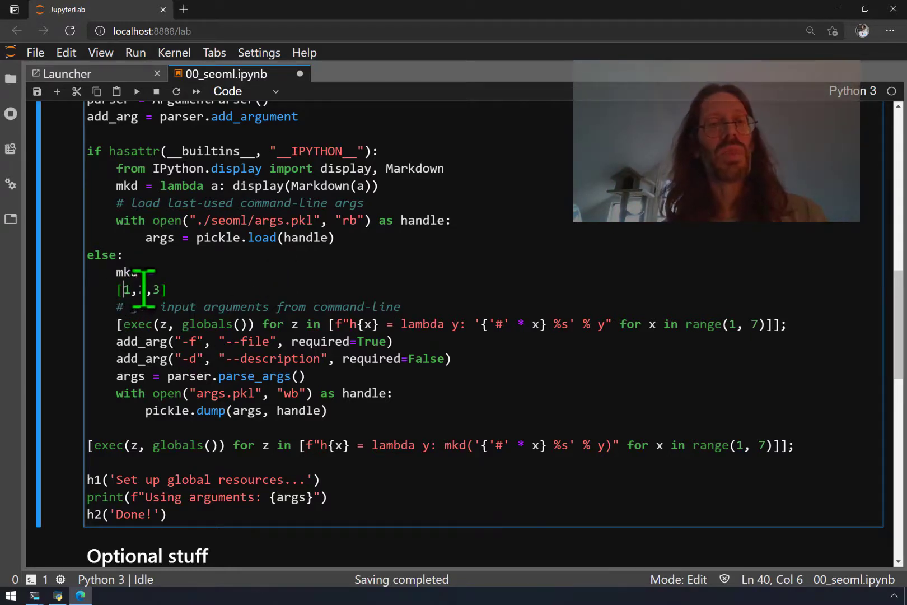
text(x for x in)
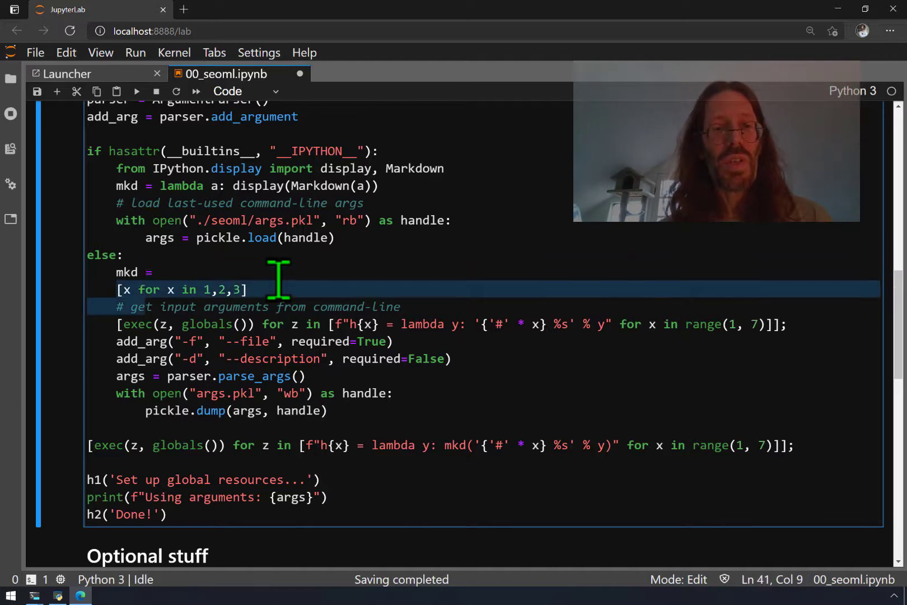
Replace the scratch line with mkd = lambda x: print(x) in the else branch
key(ctrl+shift+Left)
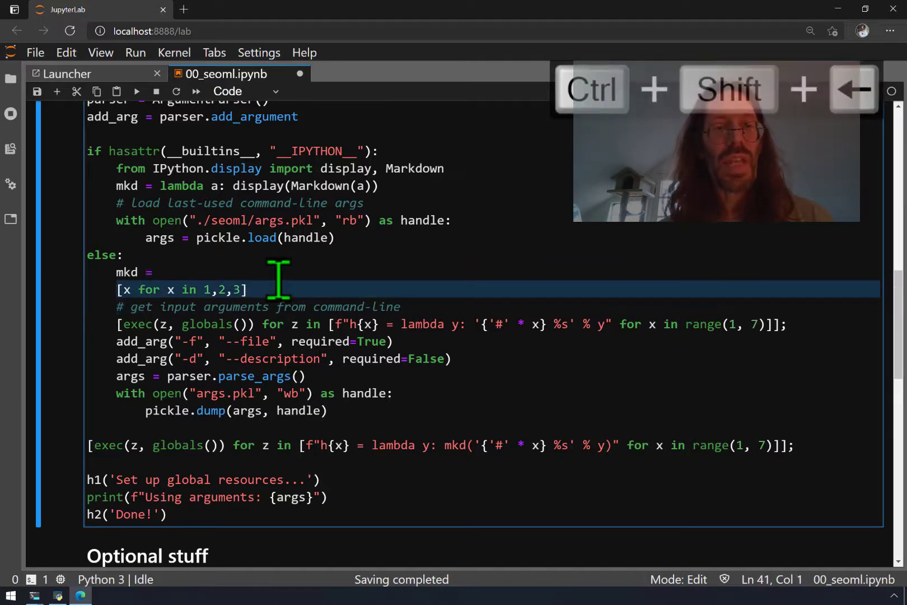
key(Delete)
text( l)
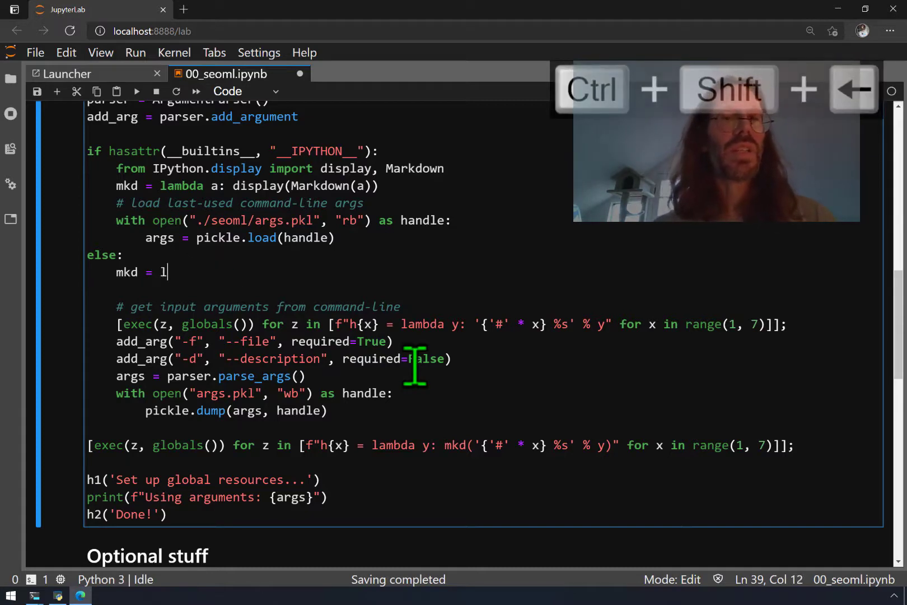
text(ambda x)
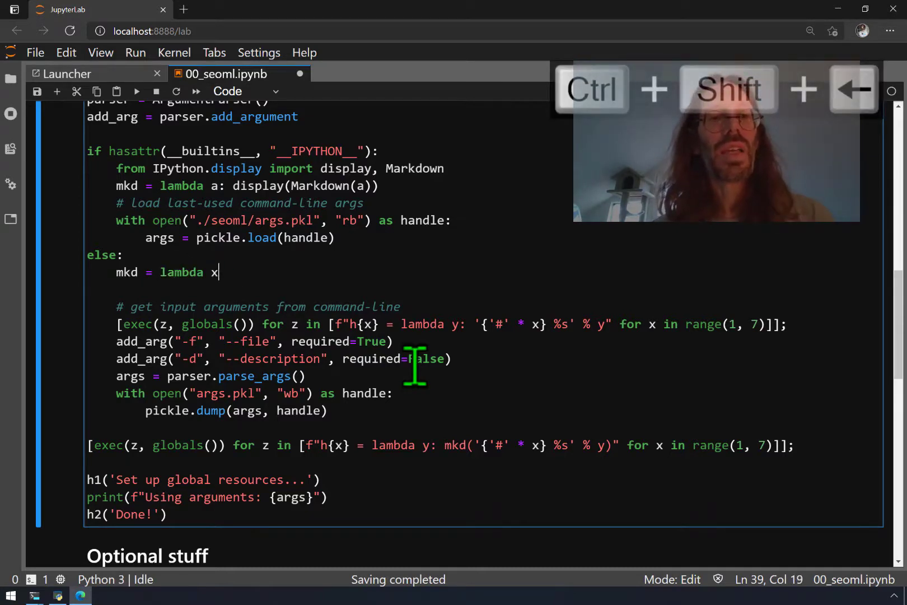
text(: x)
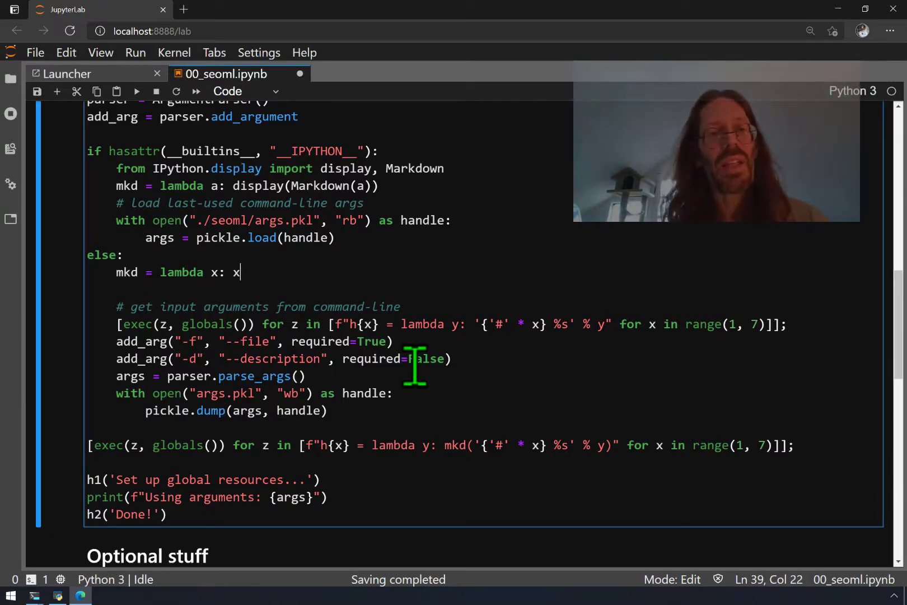
key(ctrl+Left)
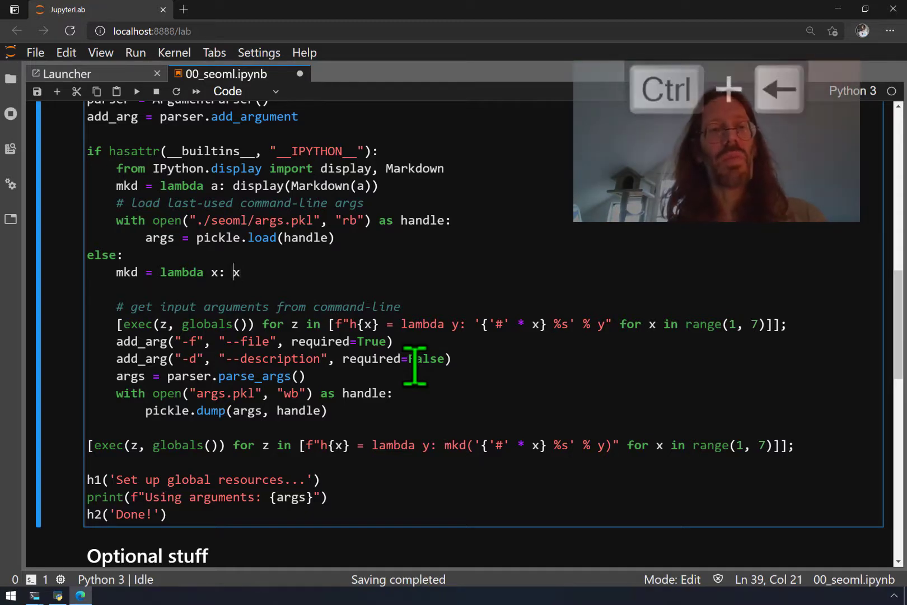
text(print()
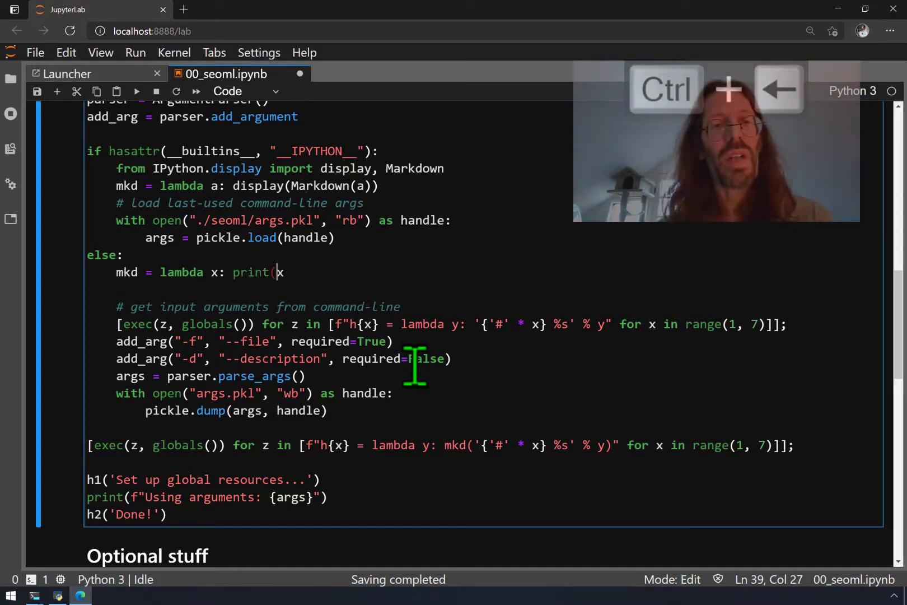
text())
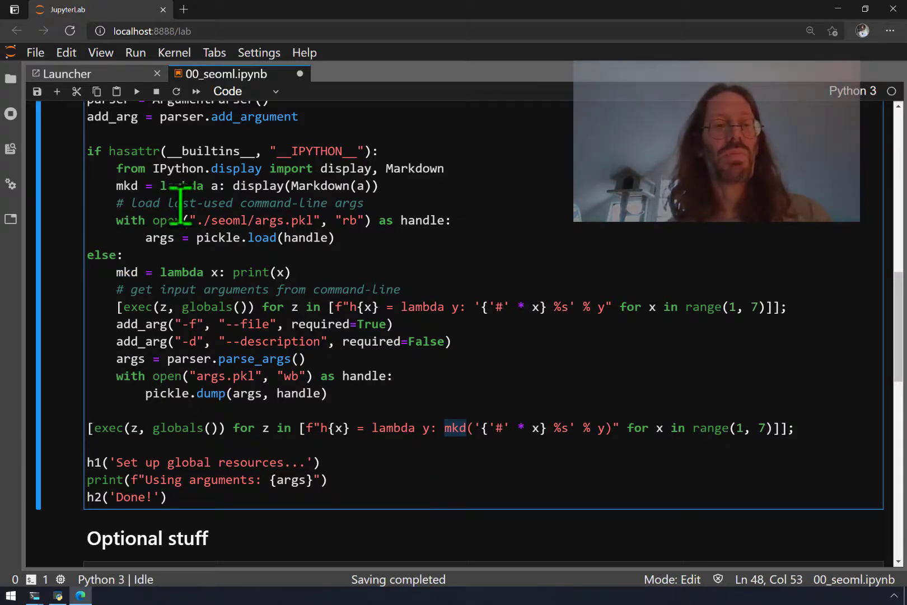
mouse_move(217, 382)
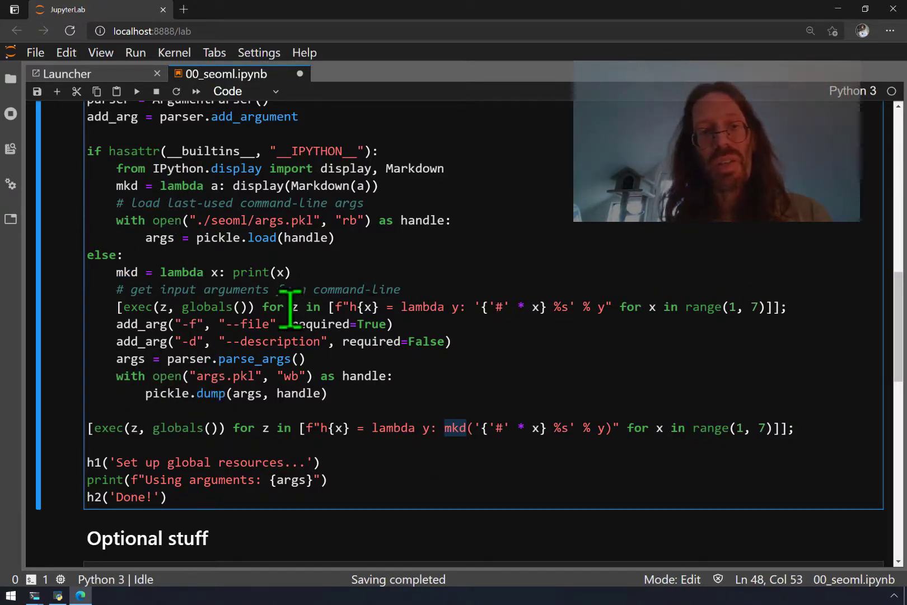
Rerun the setup cell, test h1('Hello') and h2('World'), then edit the Optional stuff heading
key(ctrl+Left)
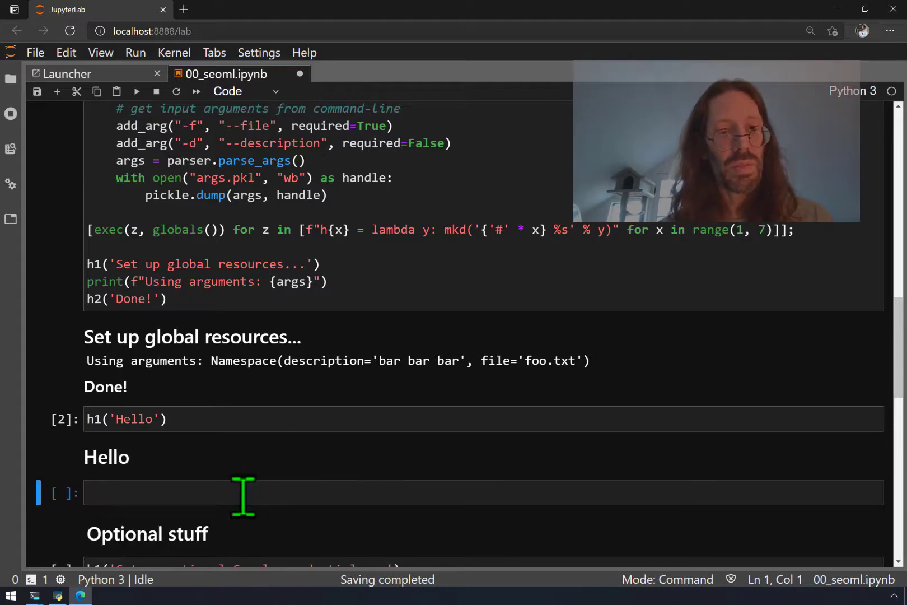
text(h2('World)
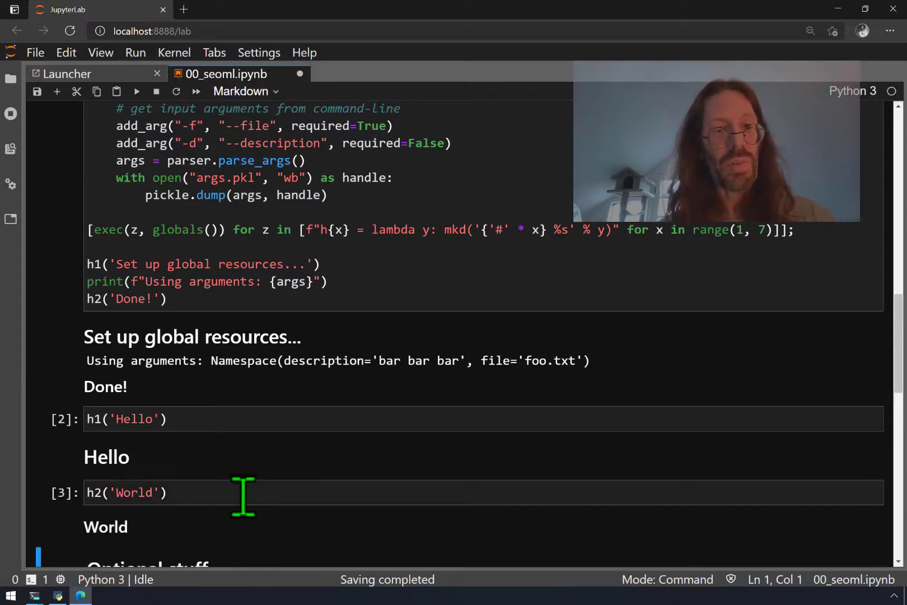
scroll(down, 3)
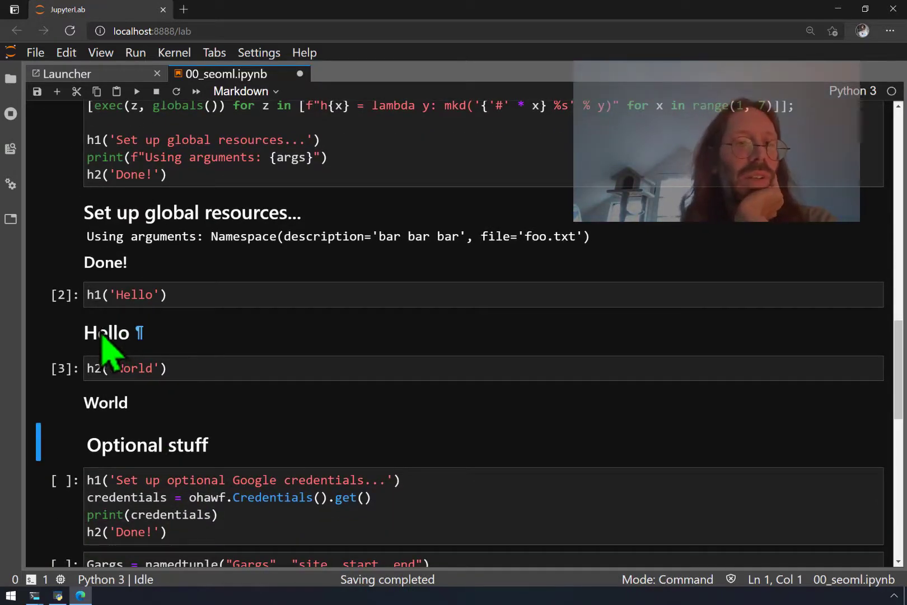
mouse_move(168, 469)
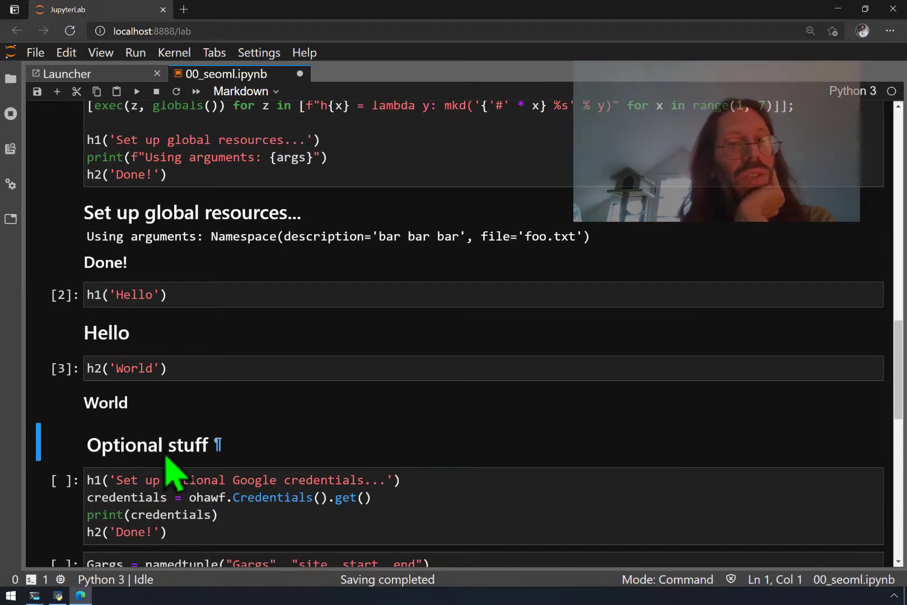
mouse_move(219, 444)
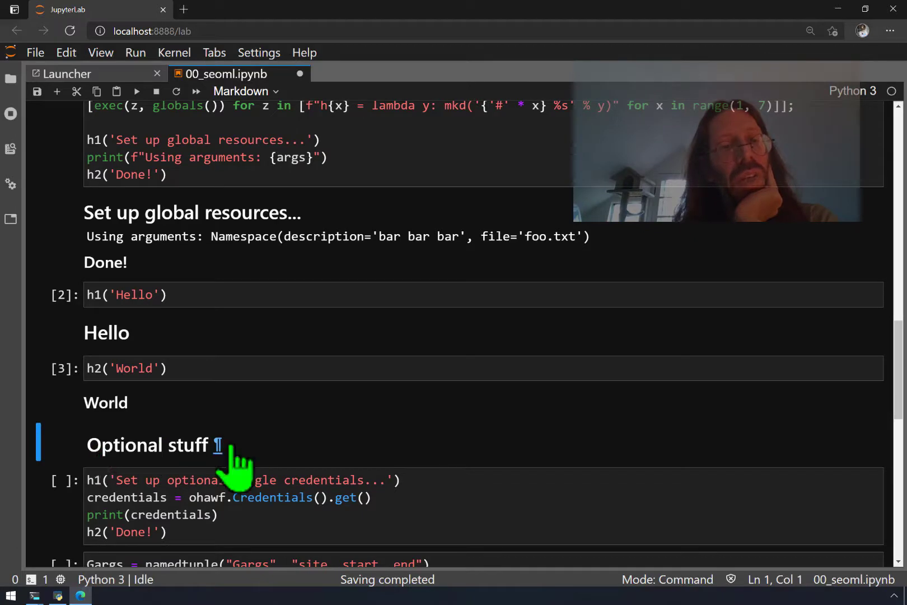
mouse_move(165, 474)
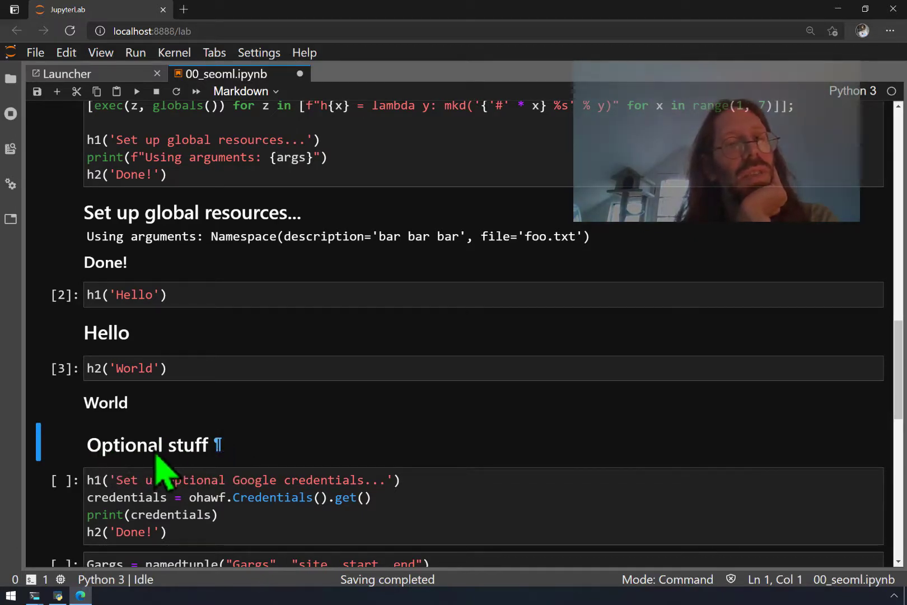
double_click(149, 444)
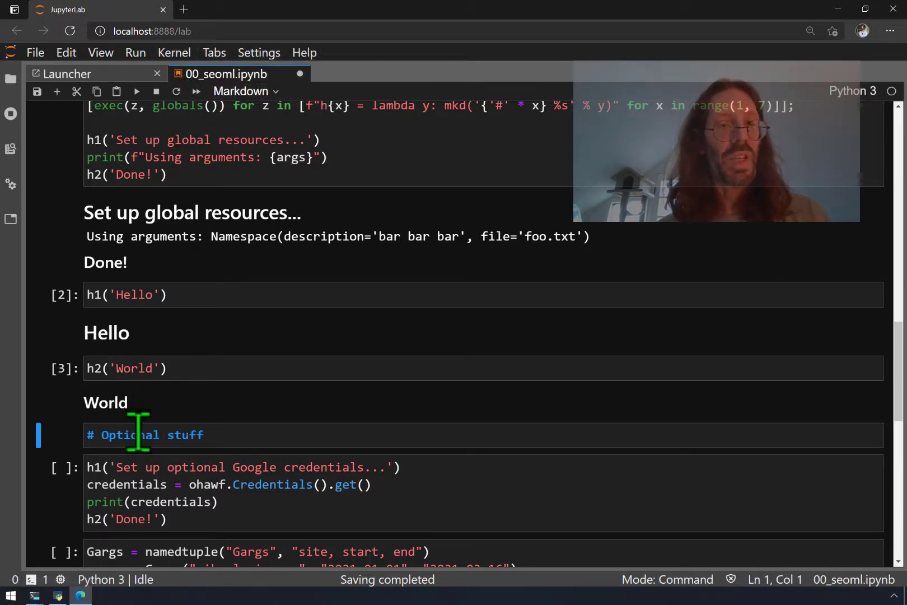
click(151, 434)
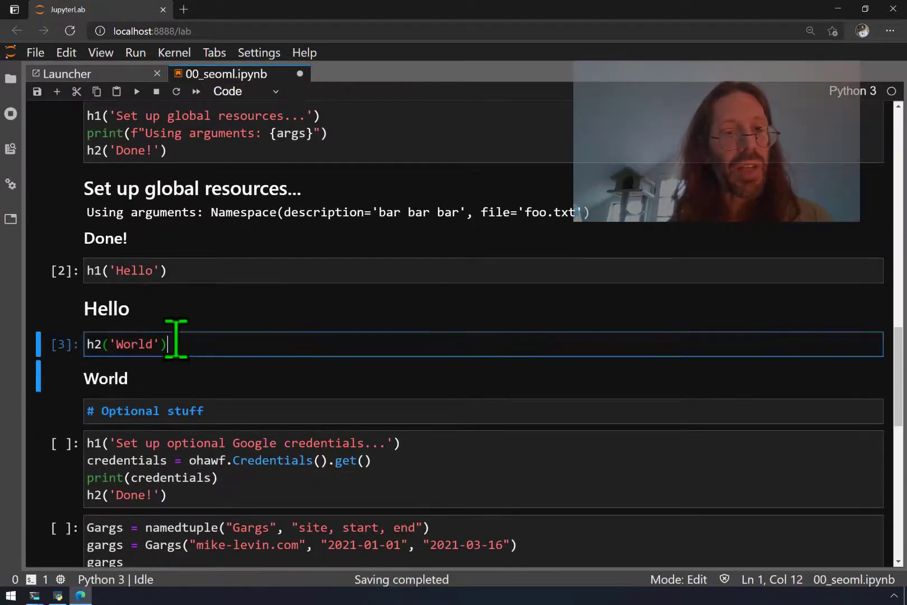
click(242, 91)
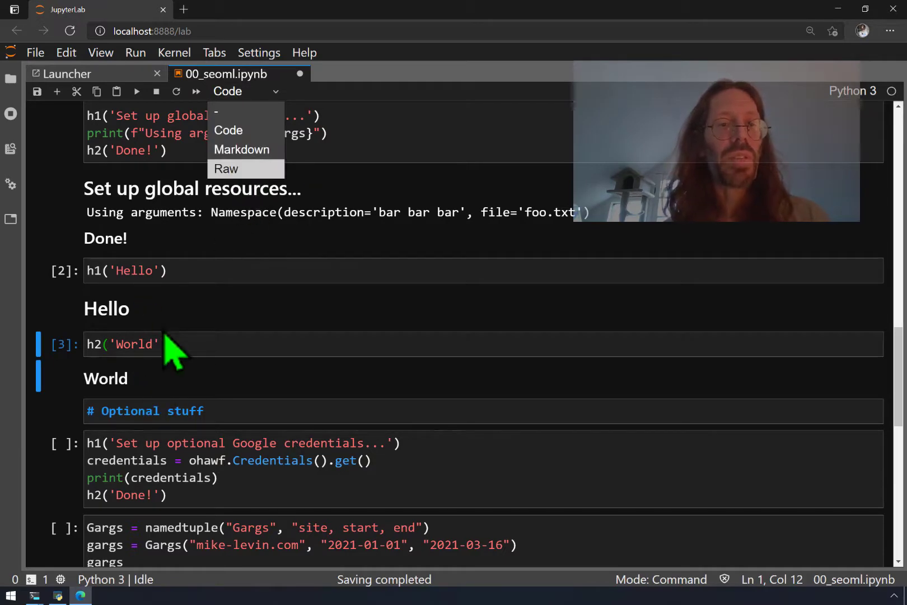
click(241, 150)
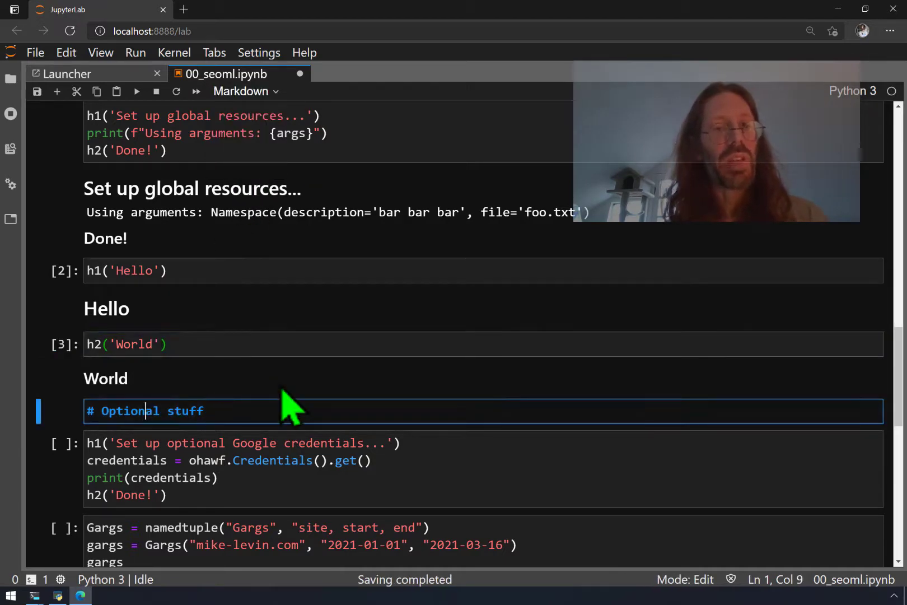
scroll(down, 3)
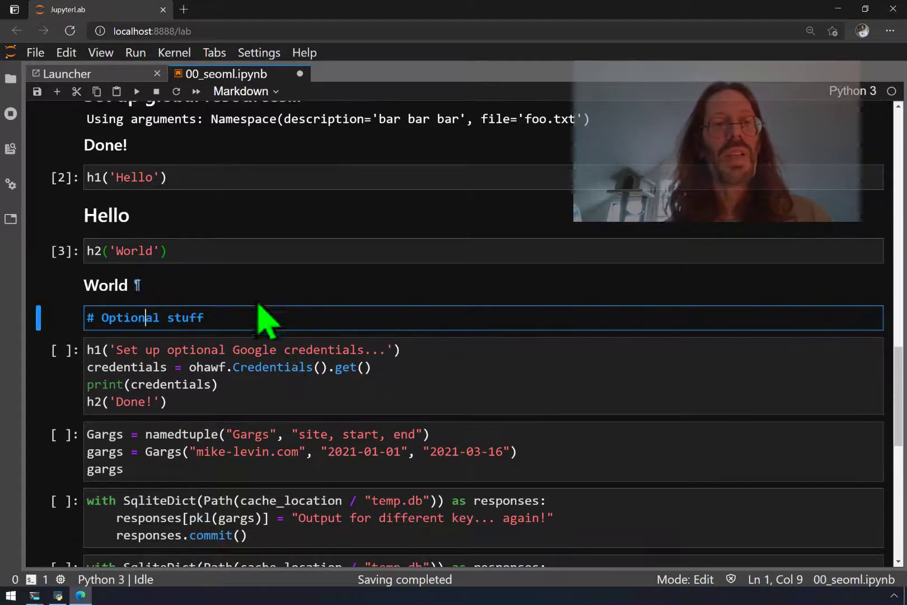
mouse_move(194, 318)
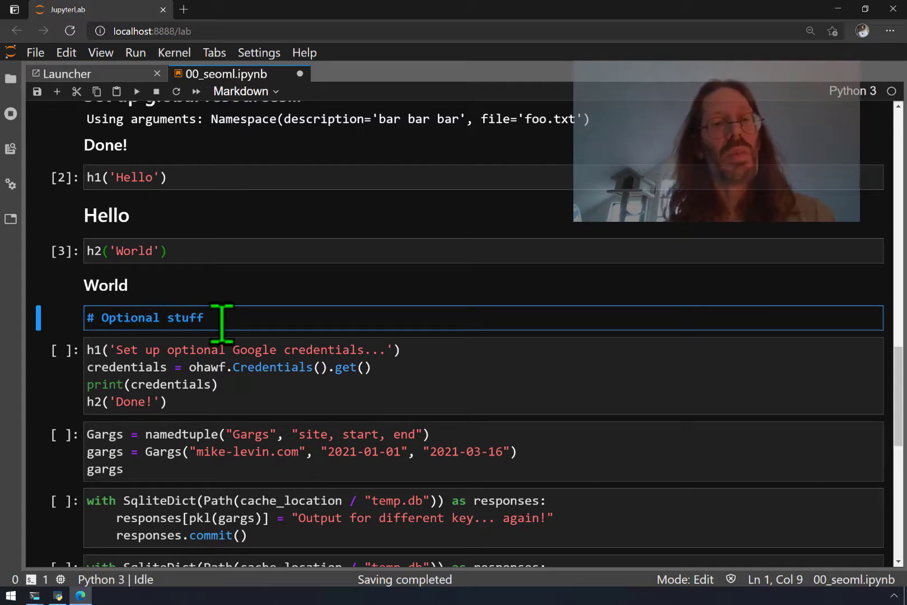
key(shift+enter)
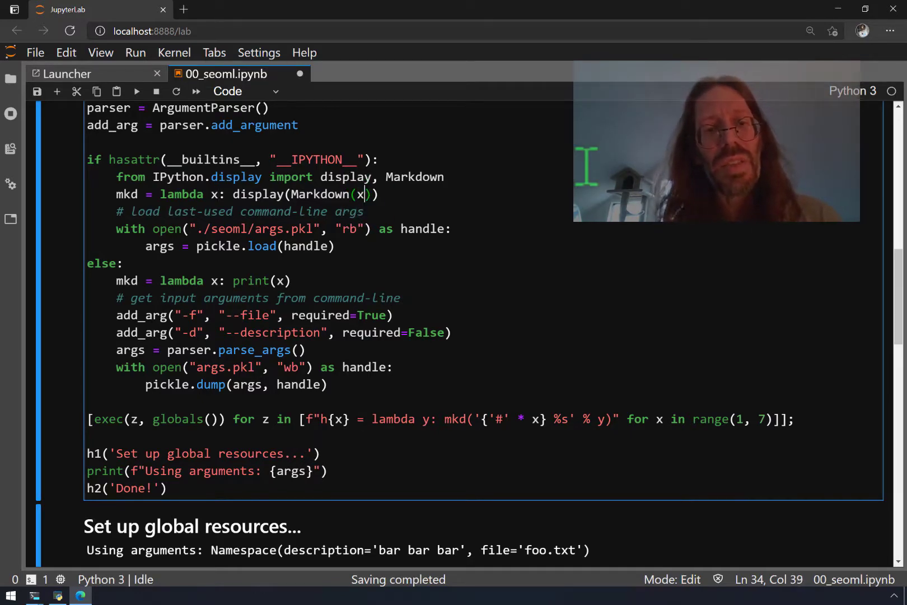
Save the notebook with mkd = lambda x: display(Markdown(x)) in the setup cell
key(ctrl+s)
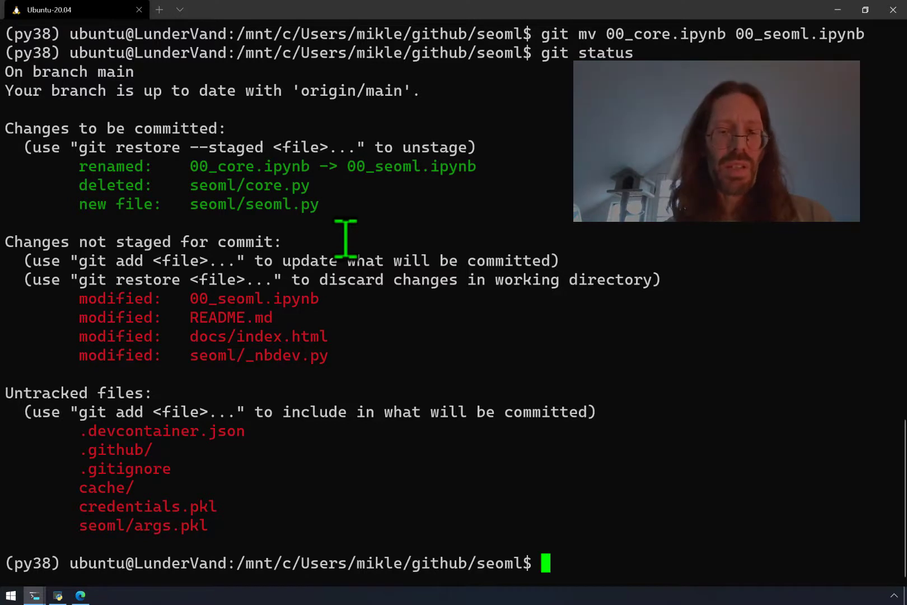
Rebuild the library with nbdev_build_lib, clear the screen, and try running seoml.py
text(nbdev_bui)
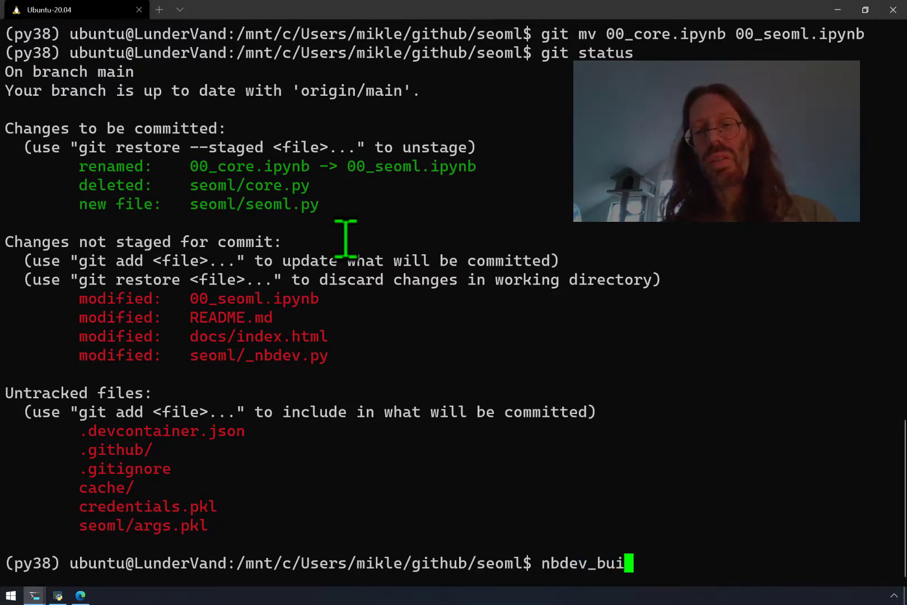
text(ld_lib)
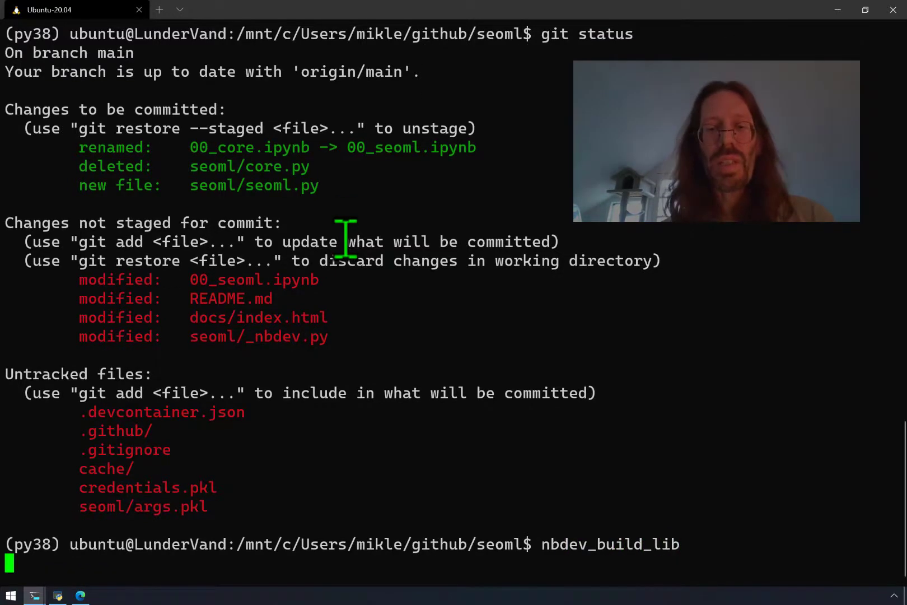
text(clear)
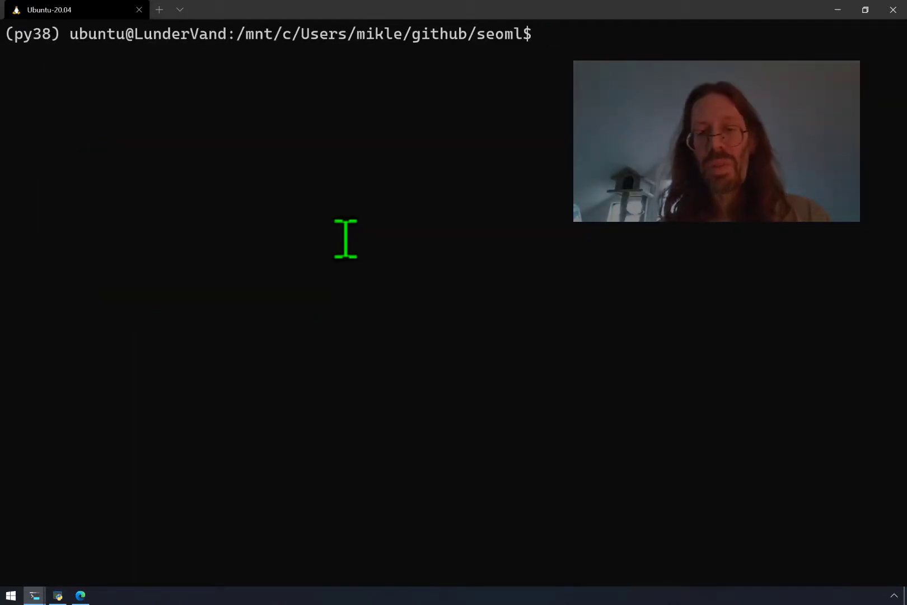
text(python)
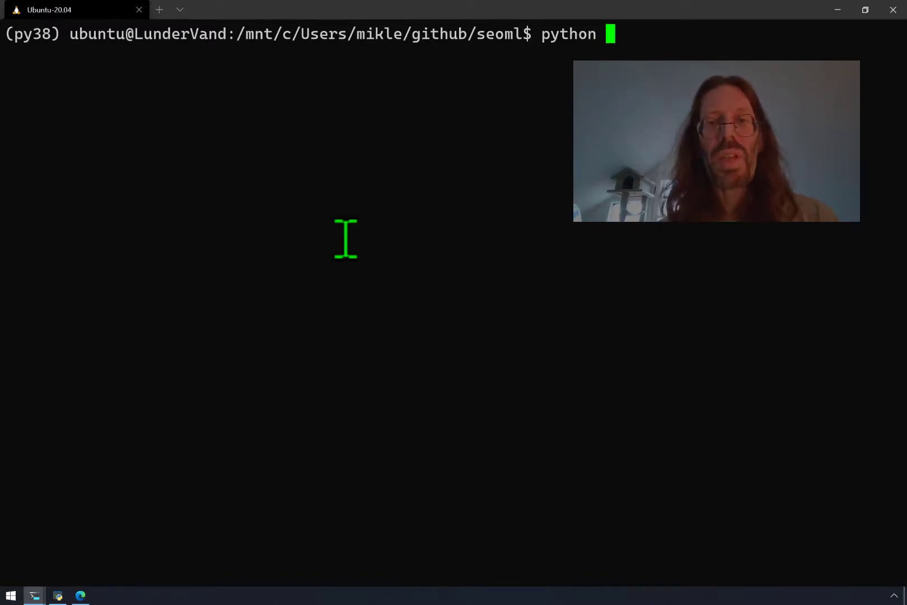
text(m)
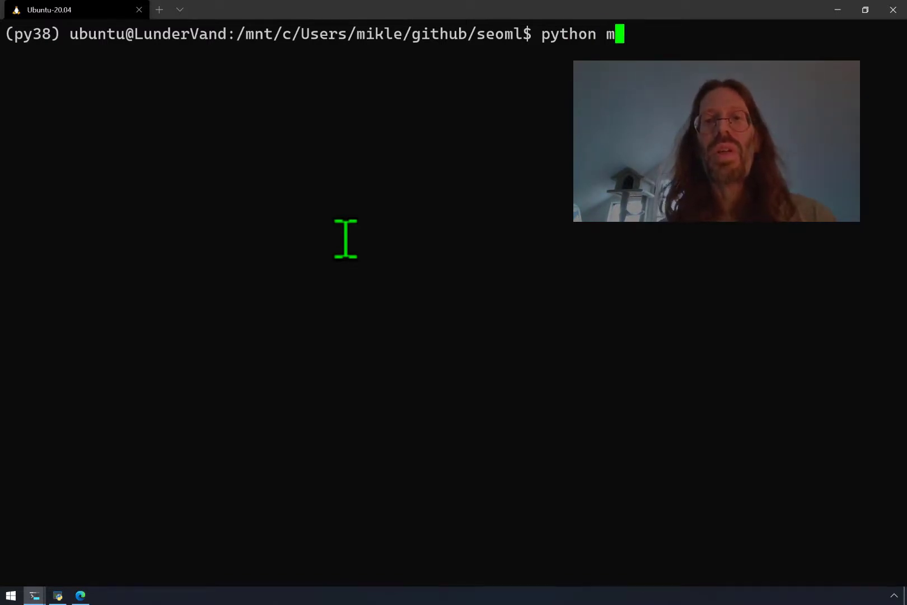
text(seoml)
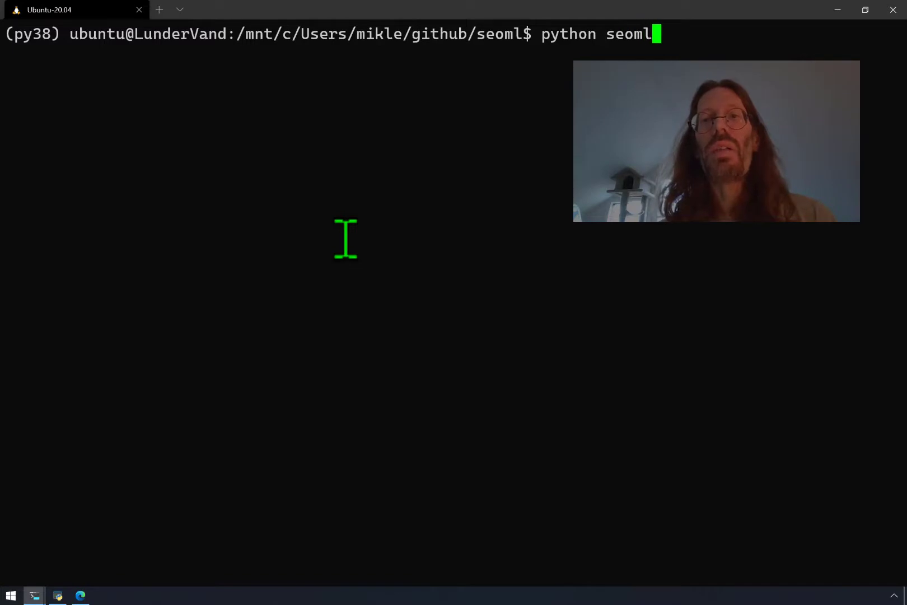
text(.py)
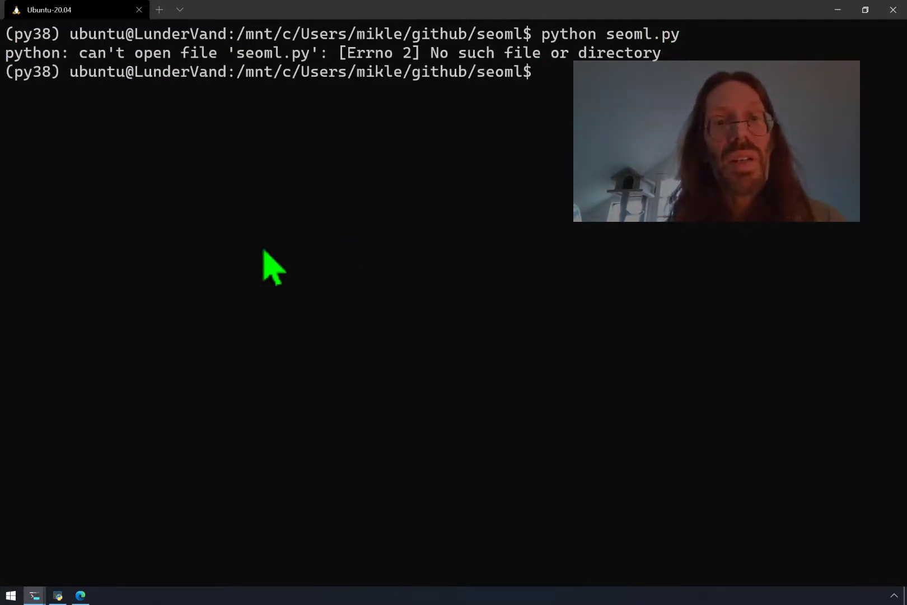
mouse_move(370, 191)
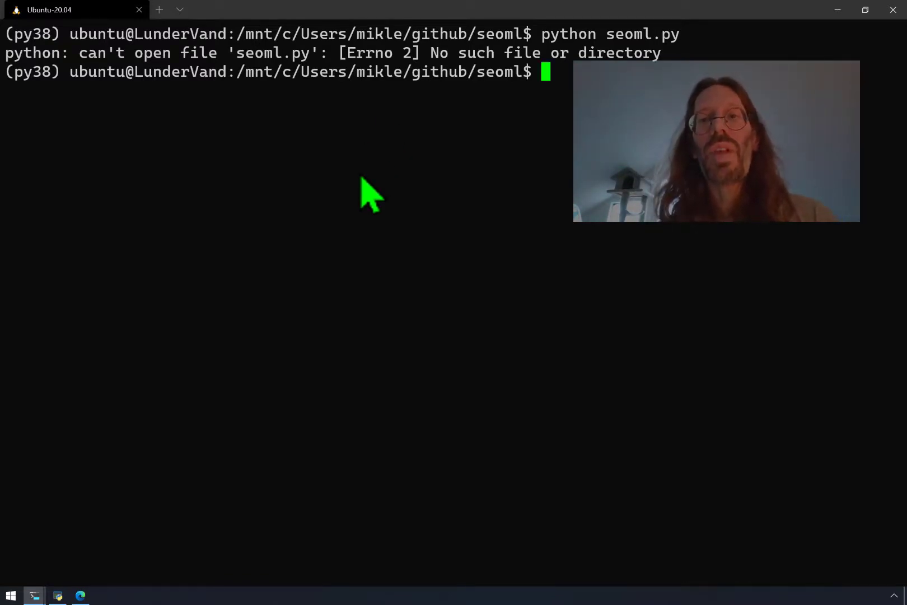
From the seoml folder, run seoml.py with -f "test.txt" and description "Nothing special"
text(cd seoml)
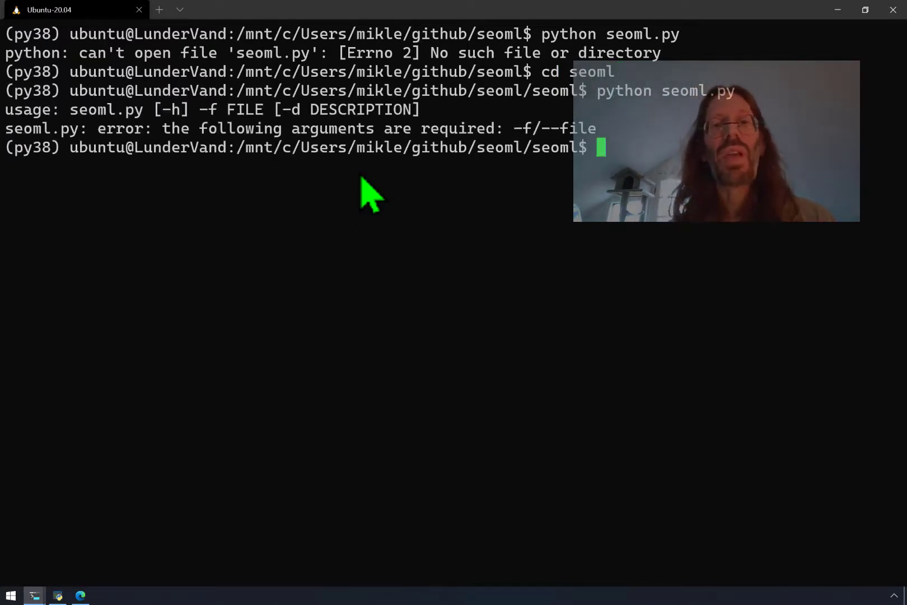
mouse_move(12, 168)
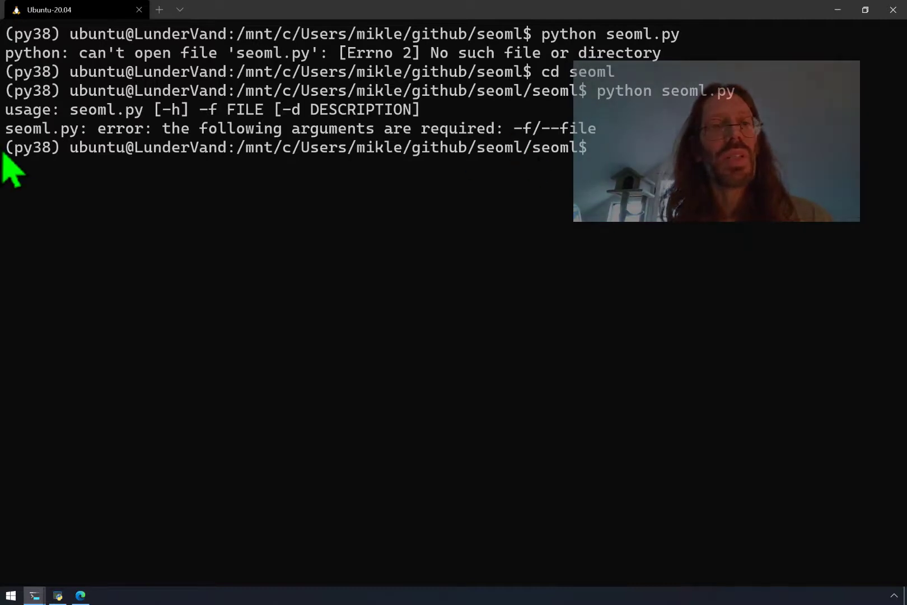
mouse_move(55, 124)
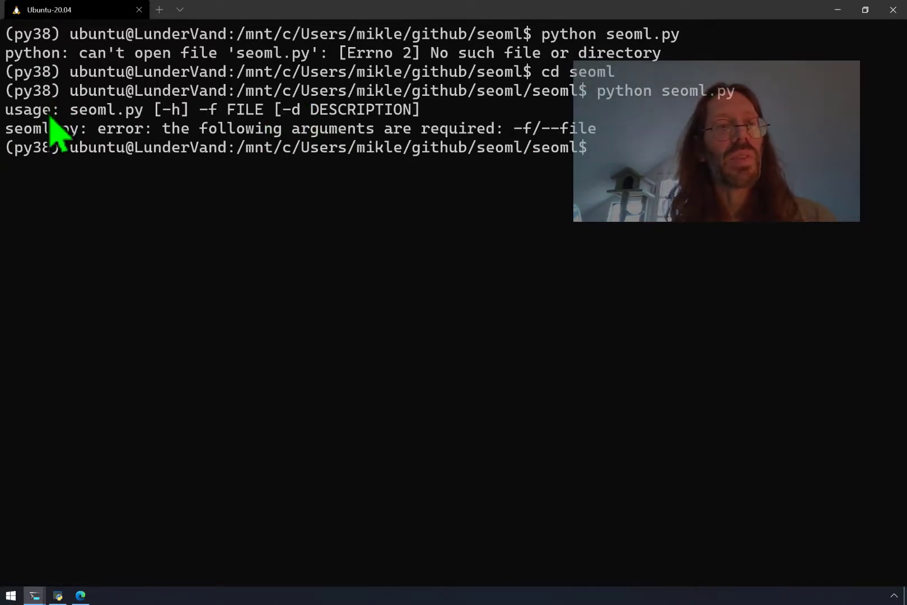
mouse_move(486, 136)
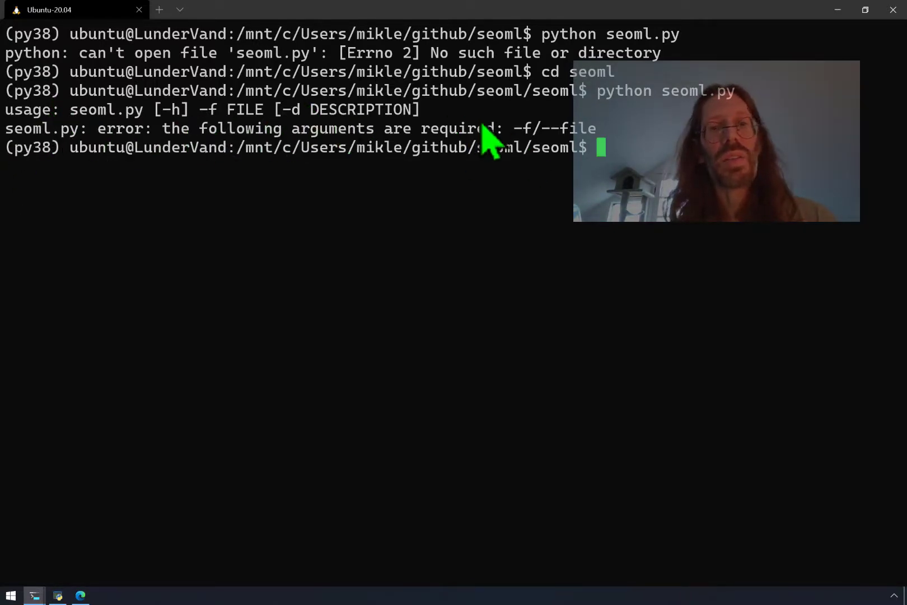
mouse_move(202, 339)
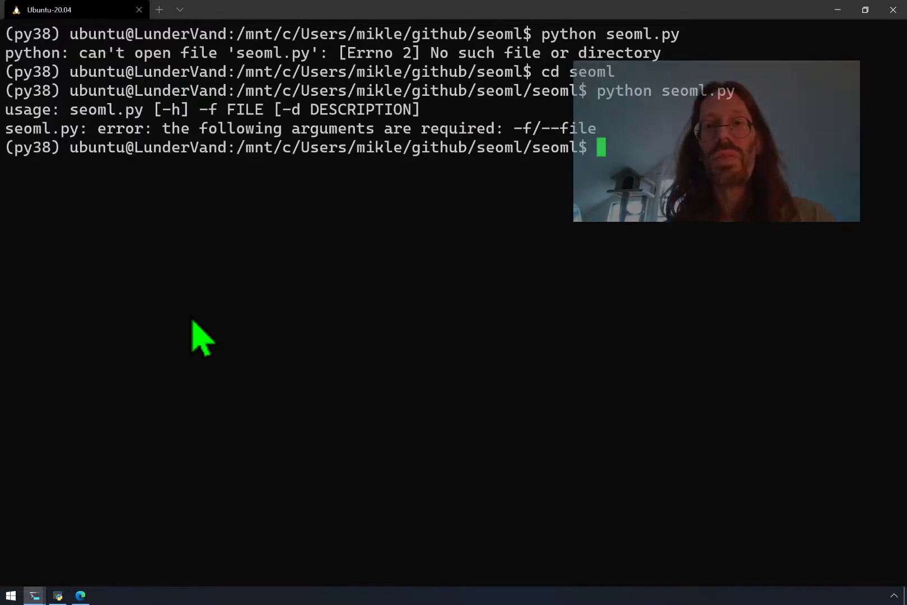
text(python seoml.py -f)
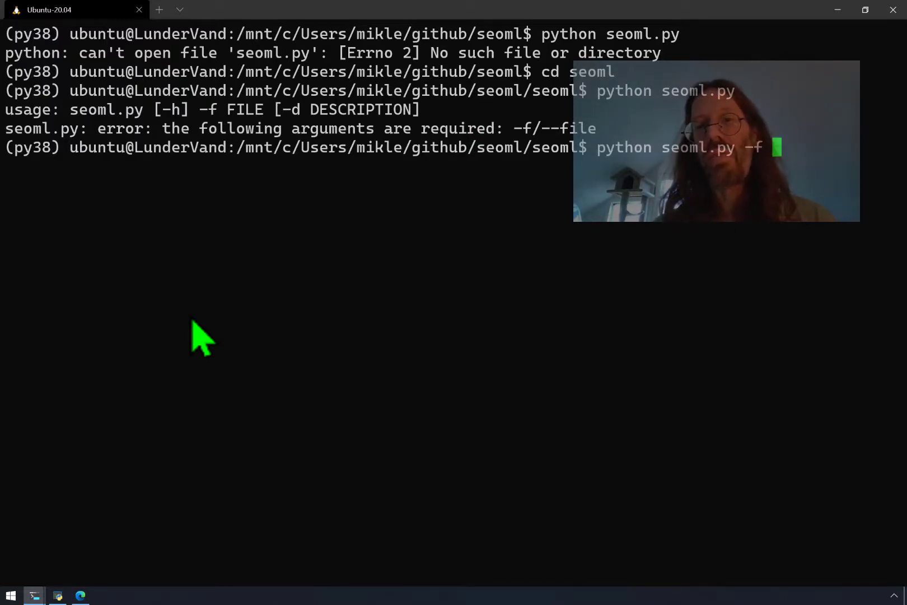
text(")
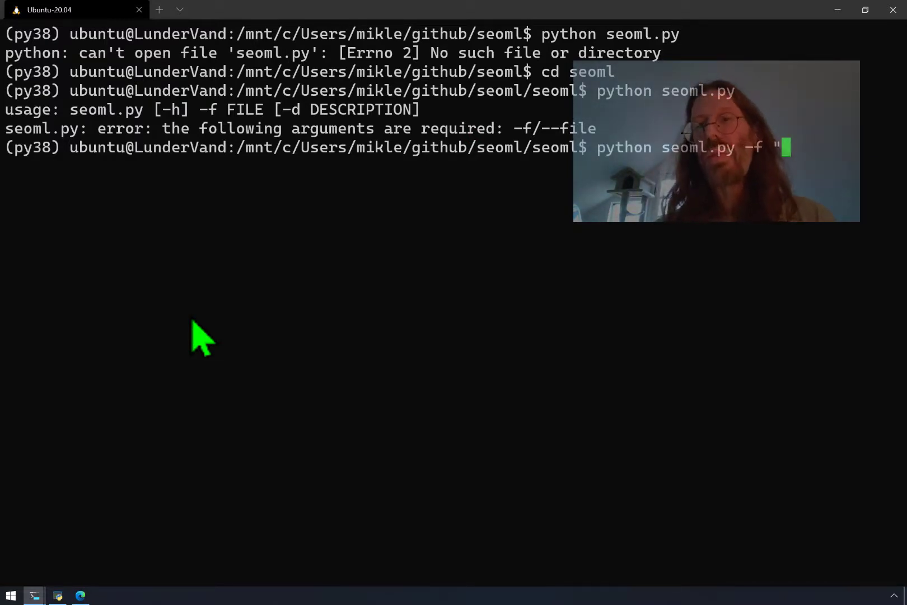
text(test.t)
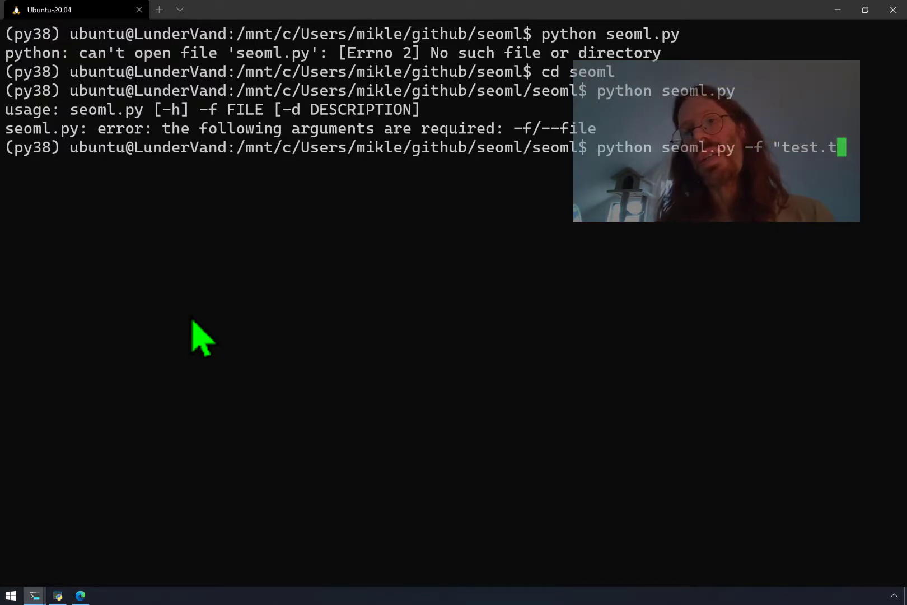
text(xt" d)
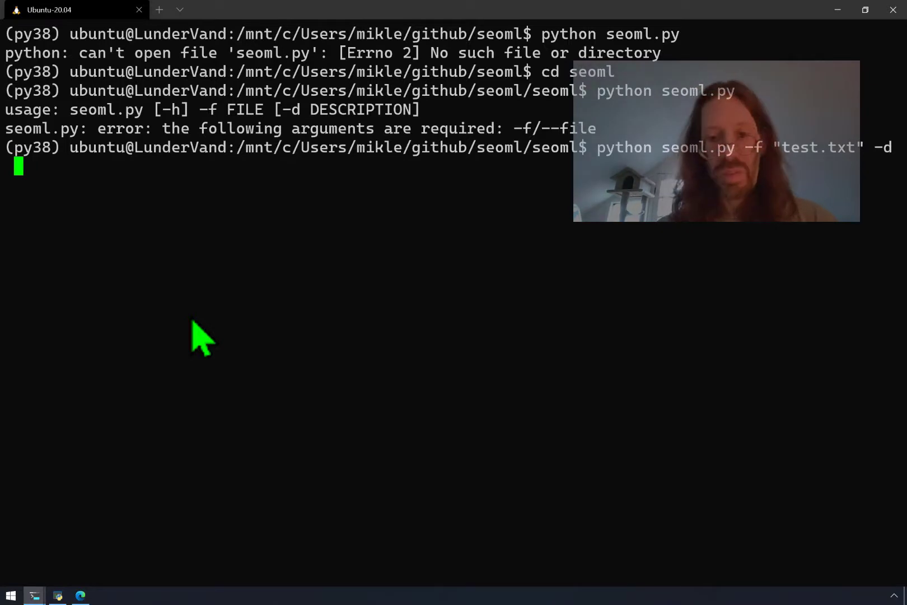
text("Nothing)
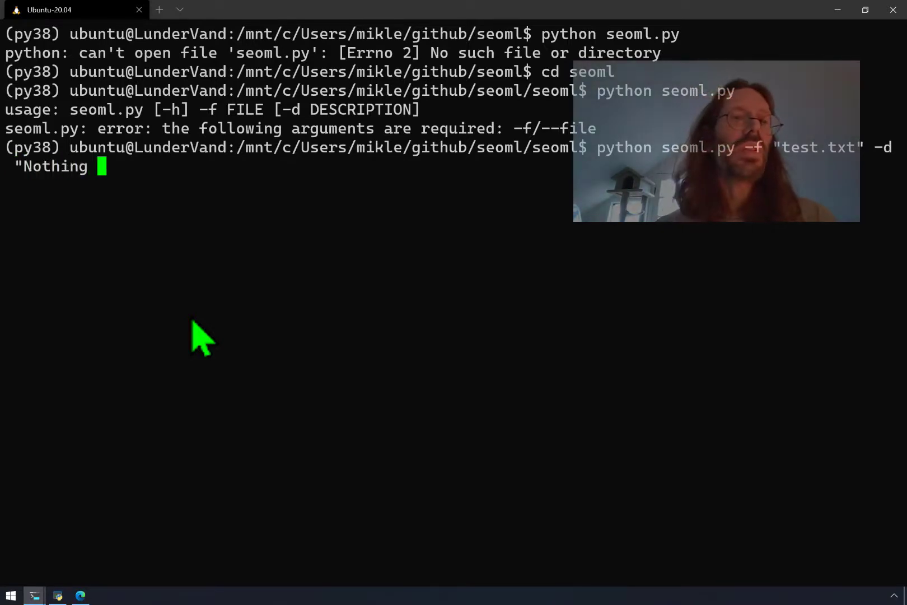
text(special")
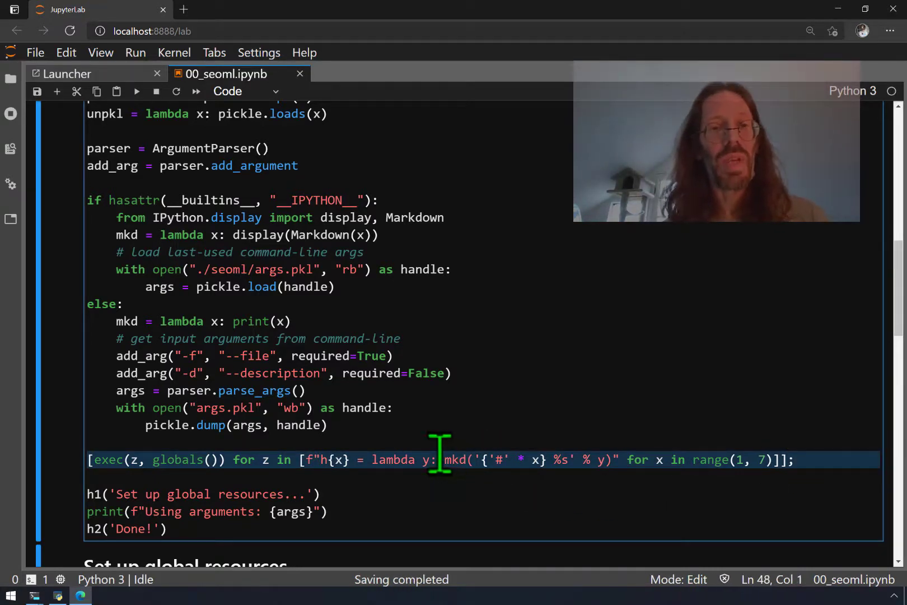
Place the cursor after the headline exec line in the setup cell for a new line
double_click(455, 460)
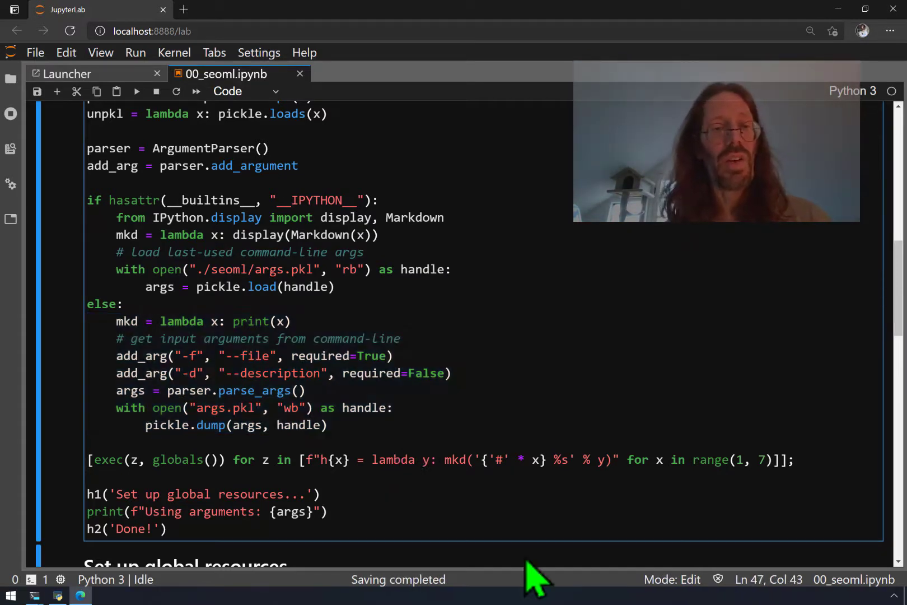
scroll(down, 3)
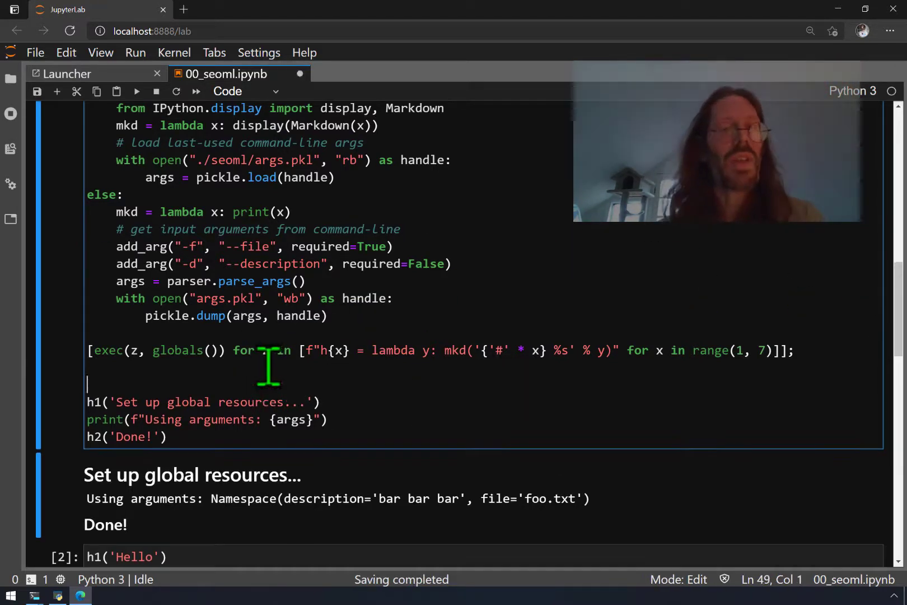
text(im)
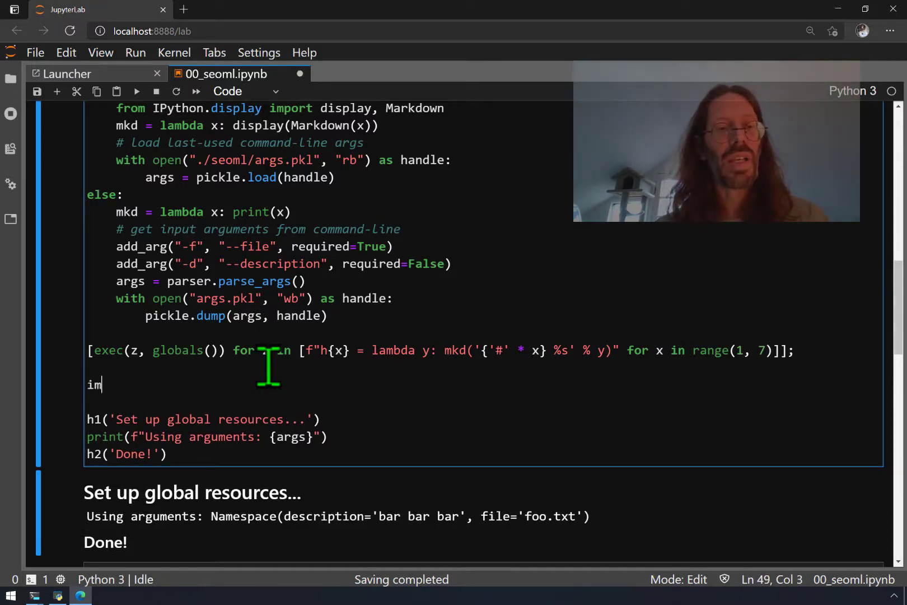
text(p)
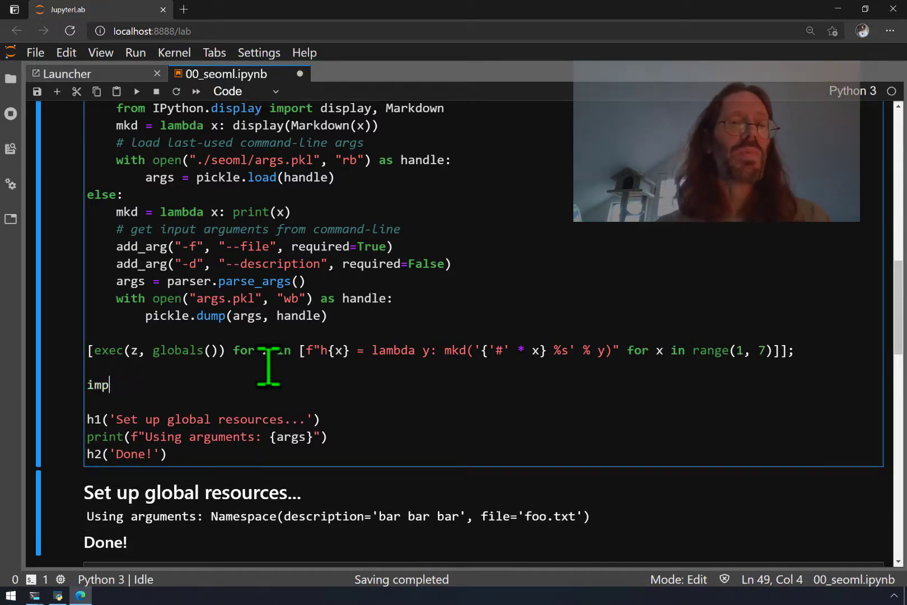
text(from hea)
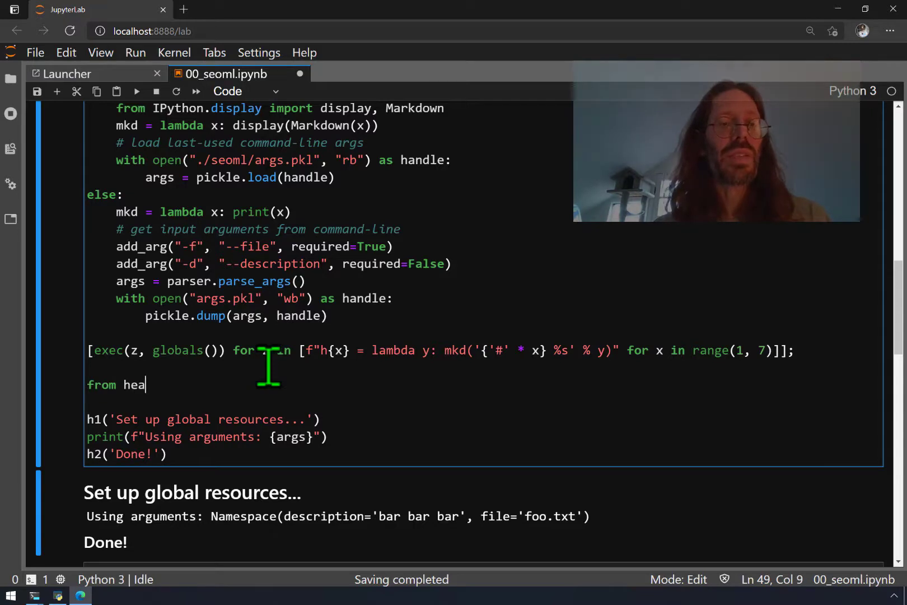
text(dlines impo)
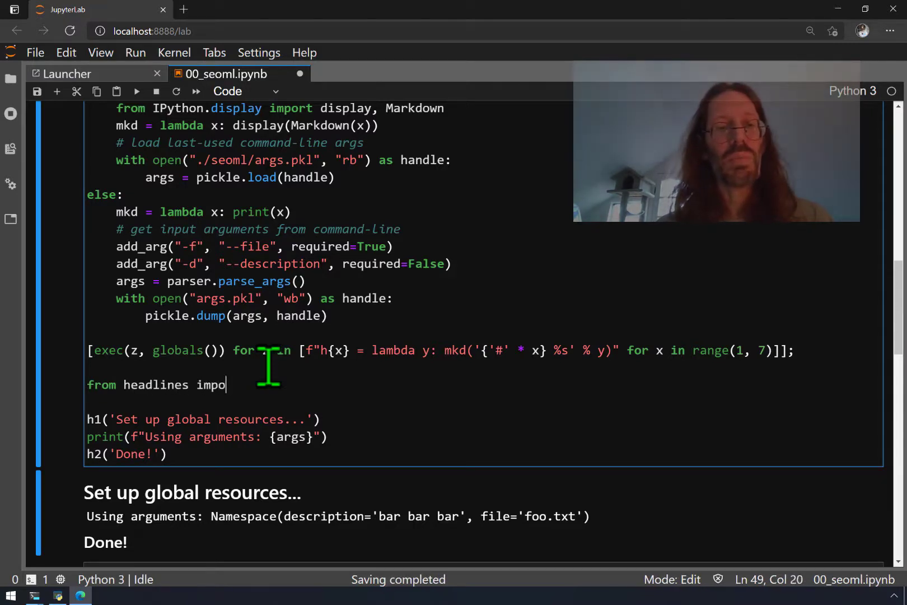
text(rt *)
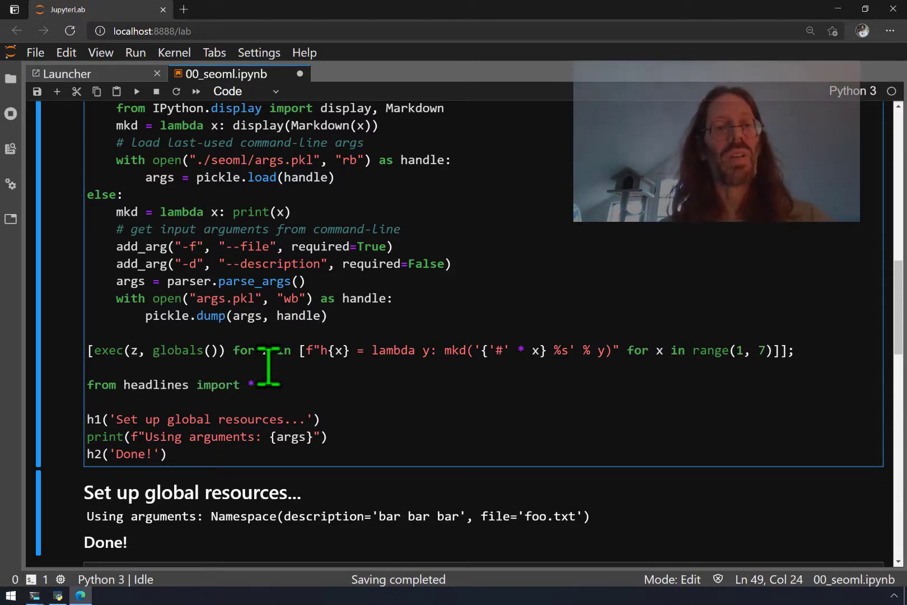
text(from headlines im)
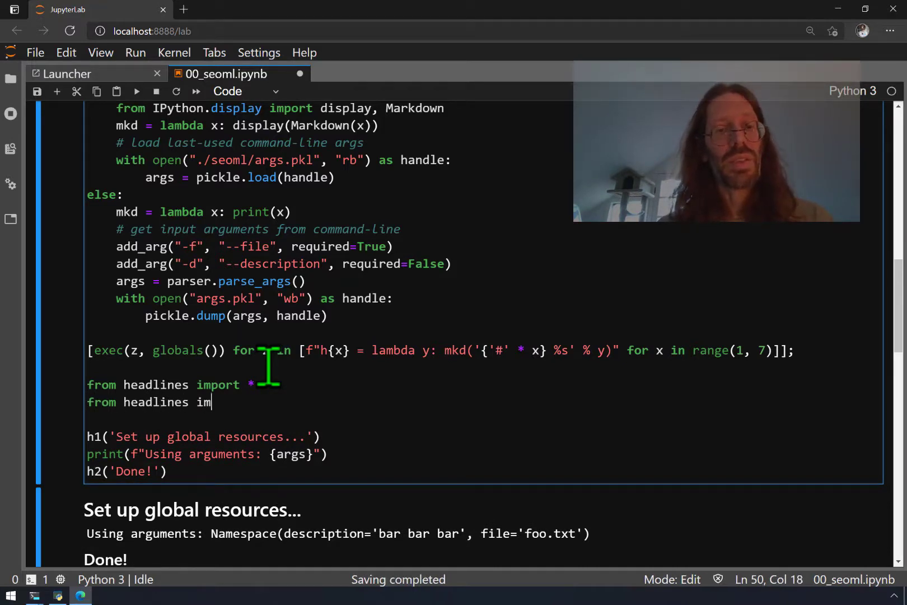
text(port h1)
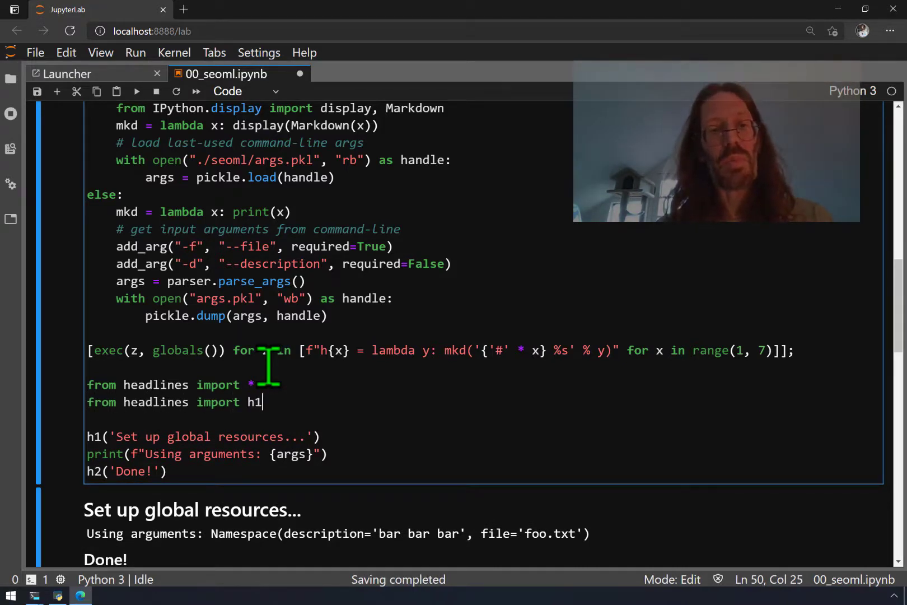
text(, h2,)
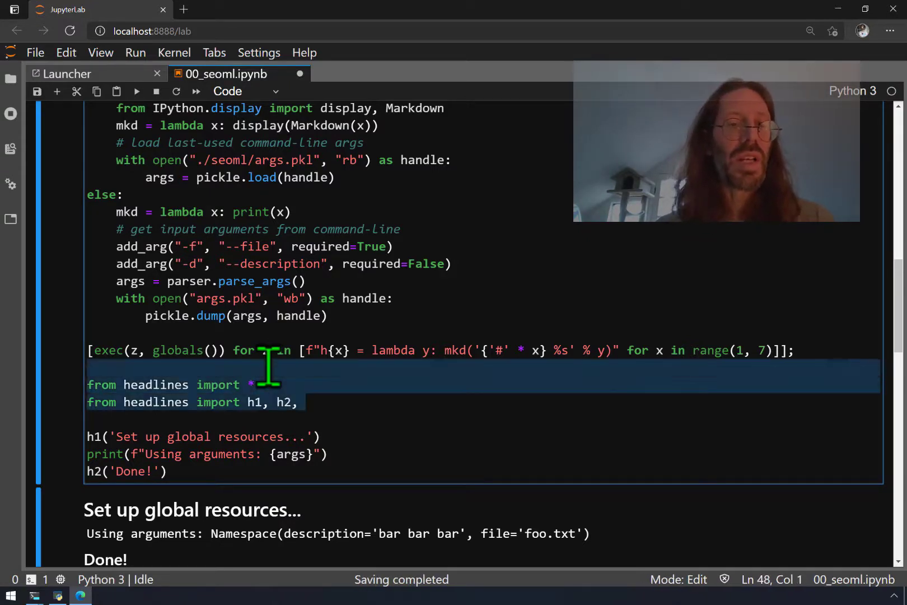
key(Delete)
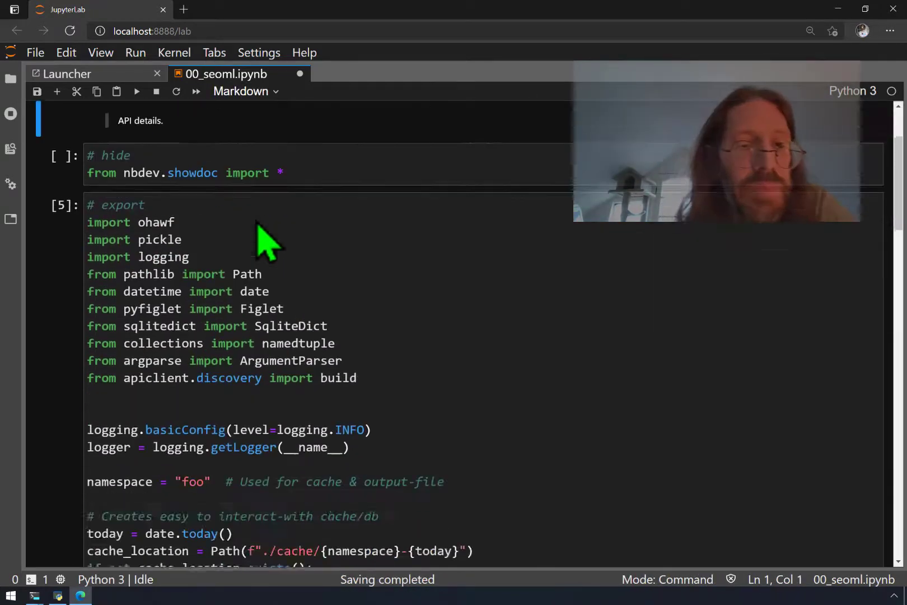
Rerun the setup cell so lab_black reformats it and output shows test.txt
scroll(down, 3)
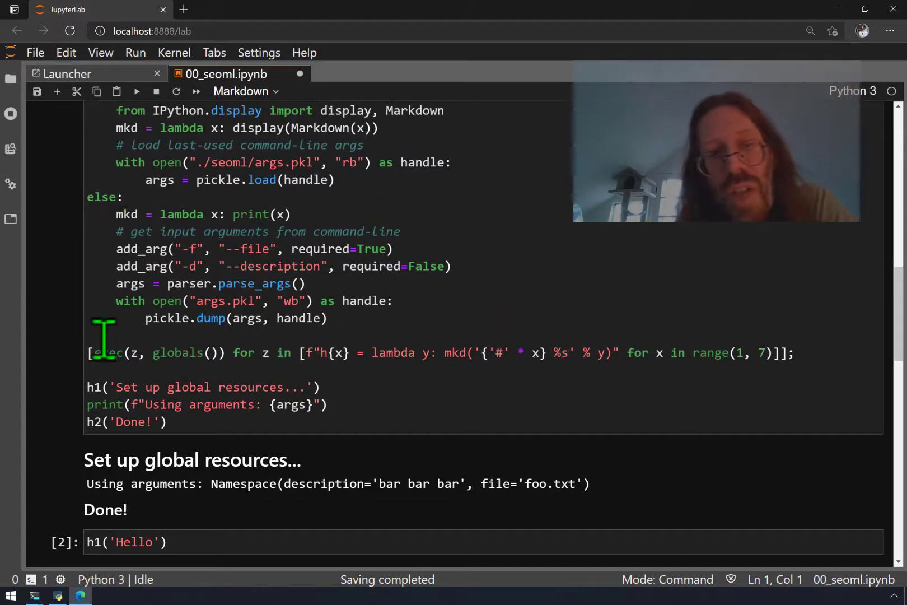
mouse_move(795, 353)
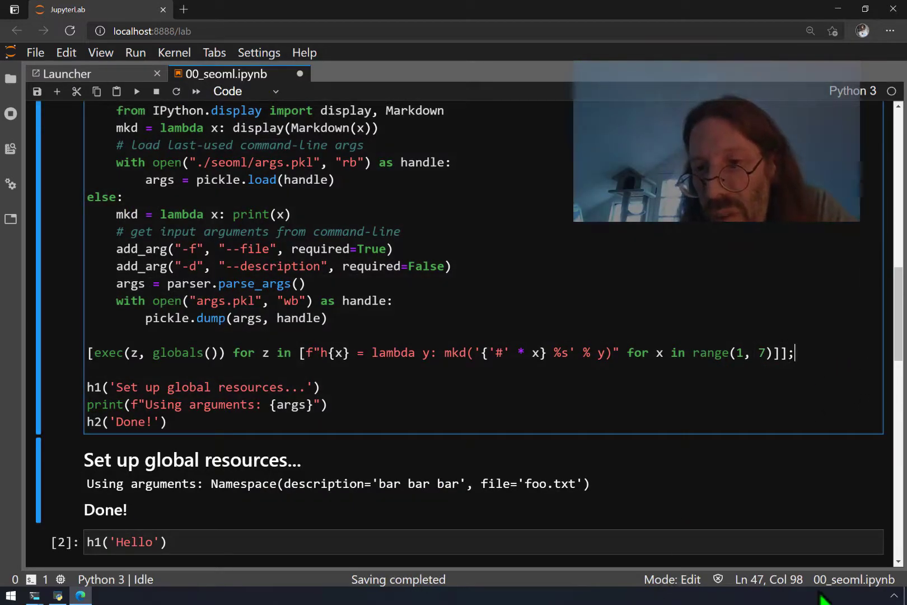
mouse_move(543, 300)
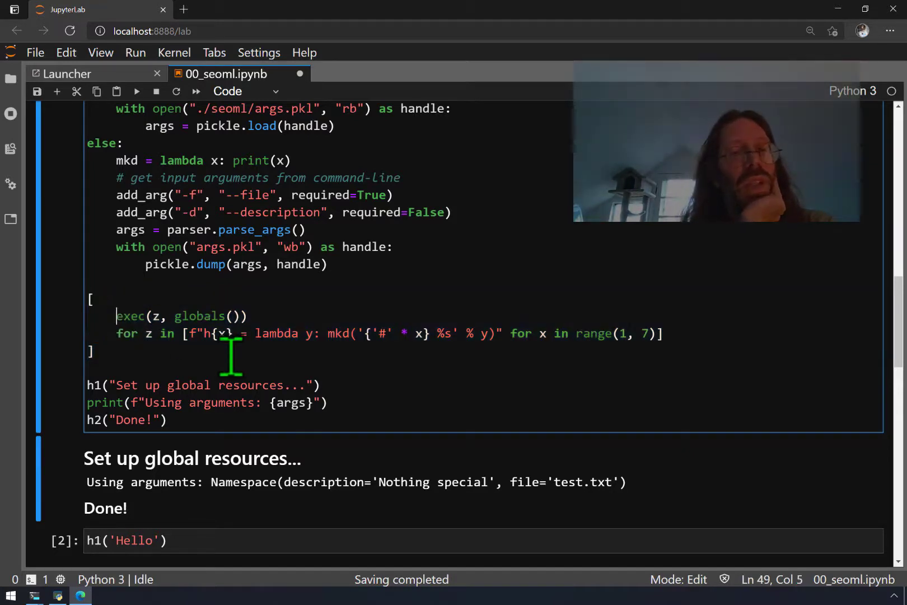
key(ctrl+shift+Left)
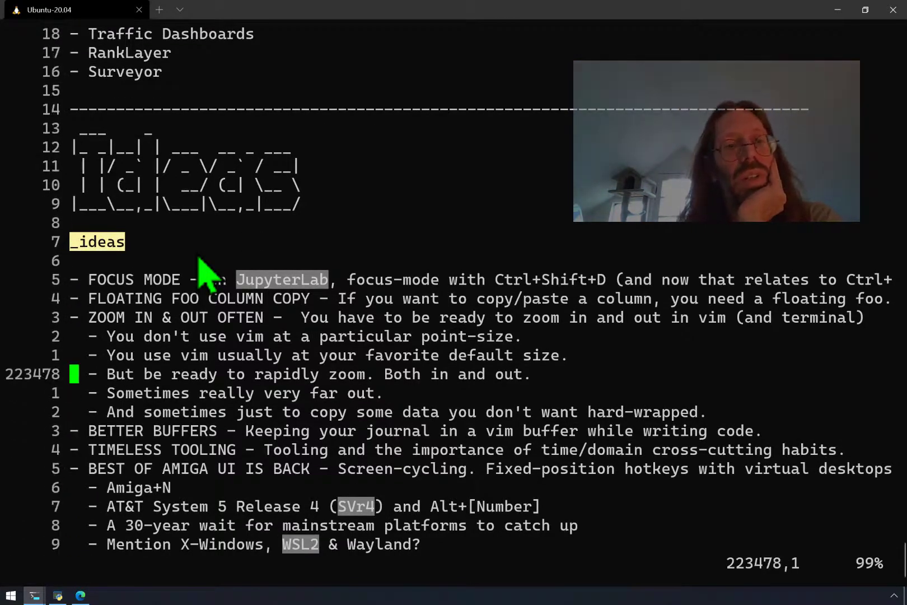
Scroll to the journal's closing todo notes, select the virtualenv vs. venv vs. conda note, and save
scroll(down, 3)
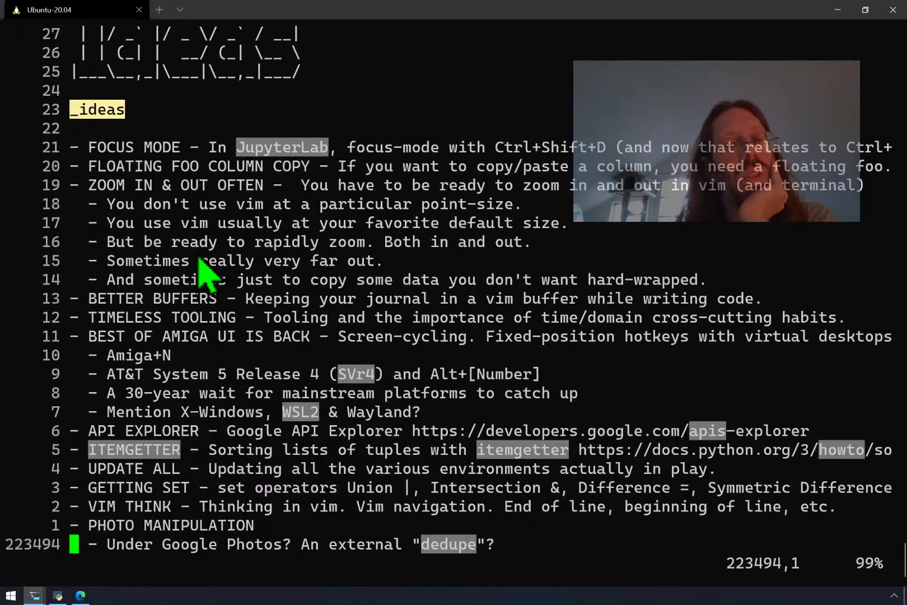
scroll(down, 3)
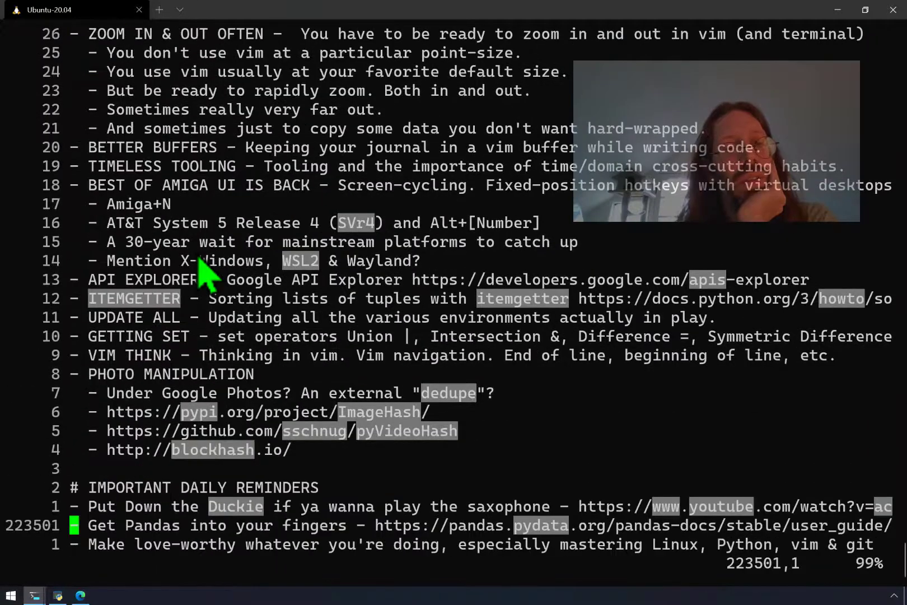
scroll(down, 3)
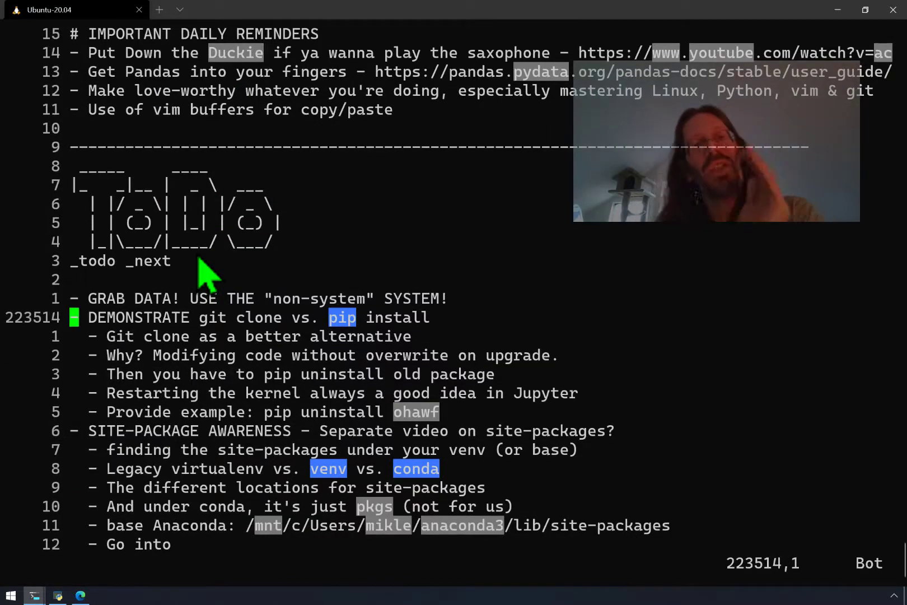
key(V)
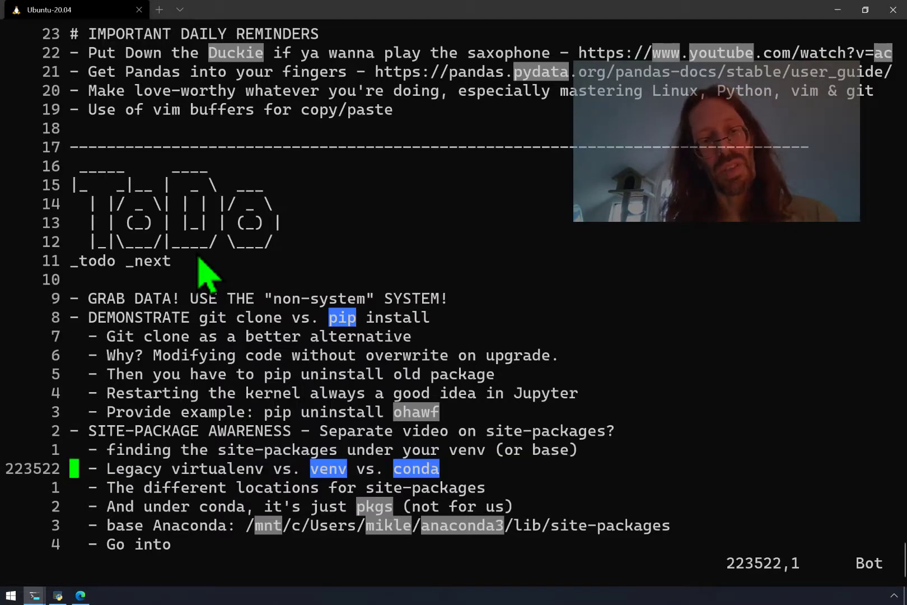
key(V)
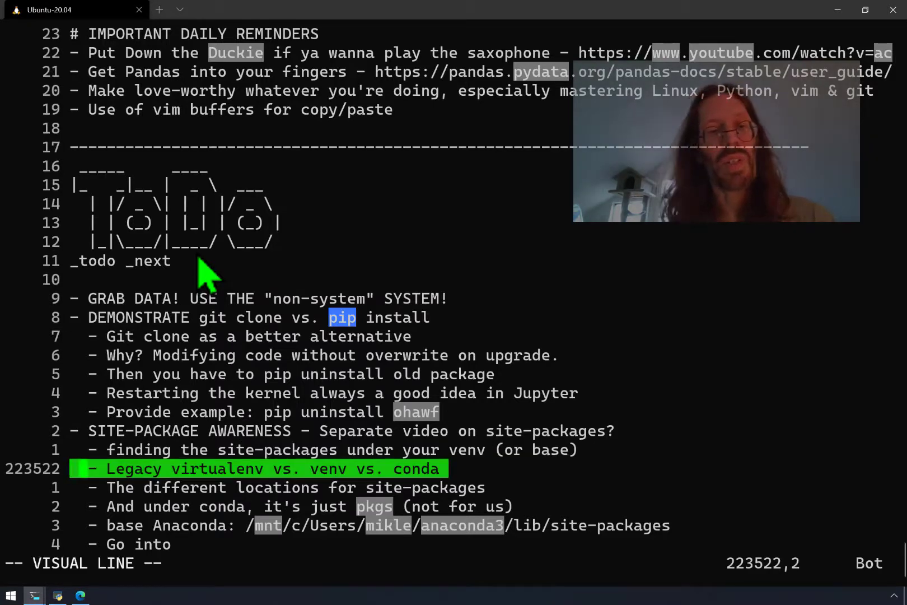
key(j)
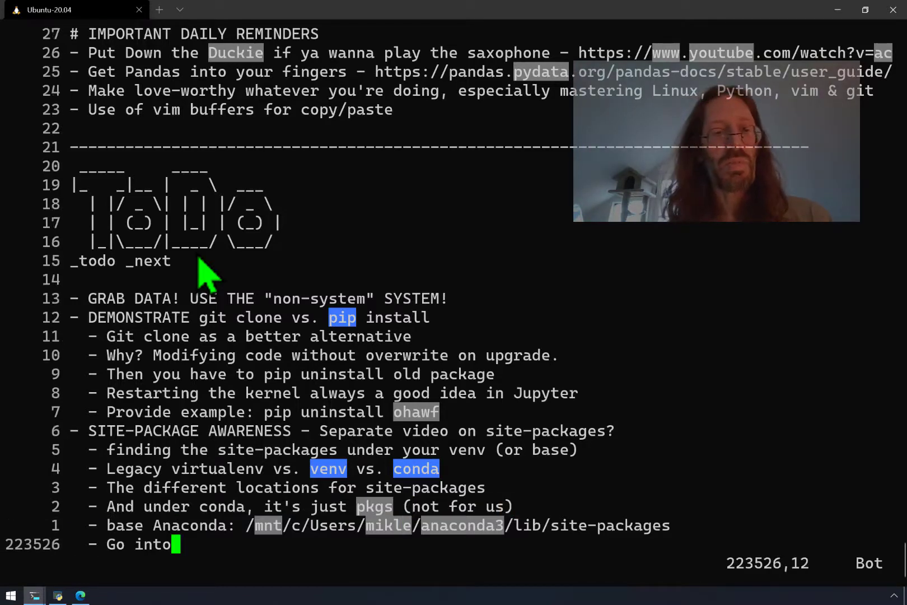
text(:w)
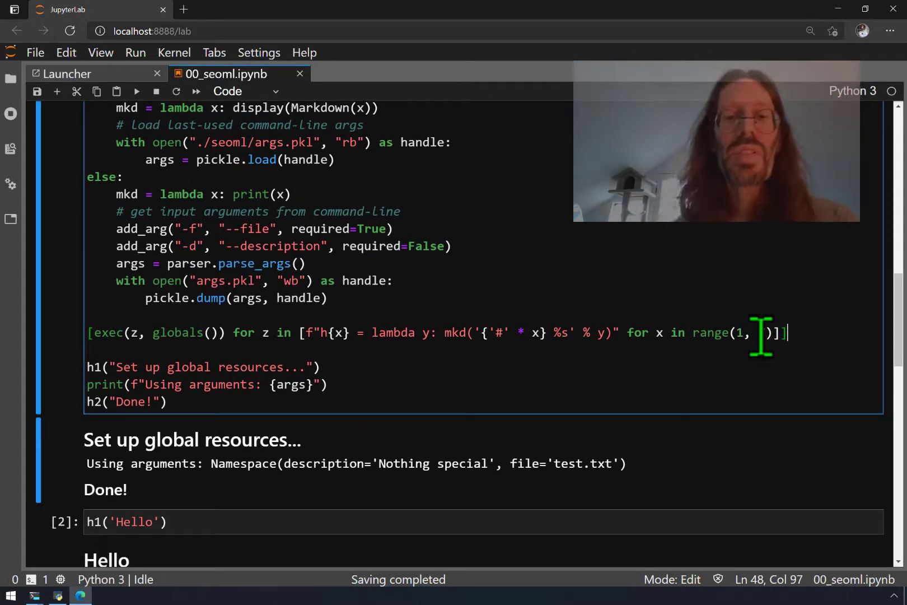
Scroll through 00_seoml.ipynb while restarting the kernel and re-running all cells
scroll(down, 3)
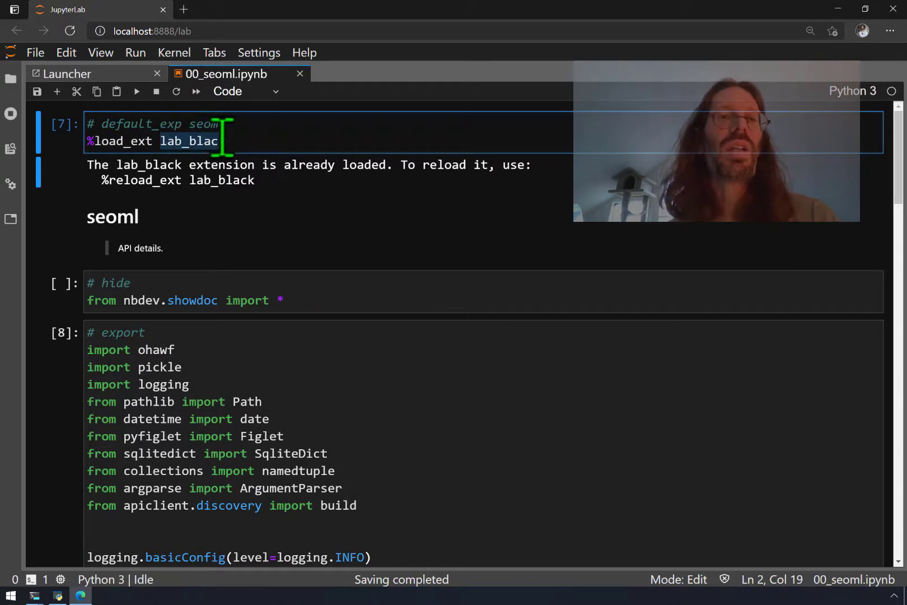
text(k)
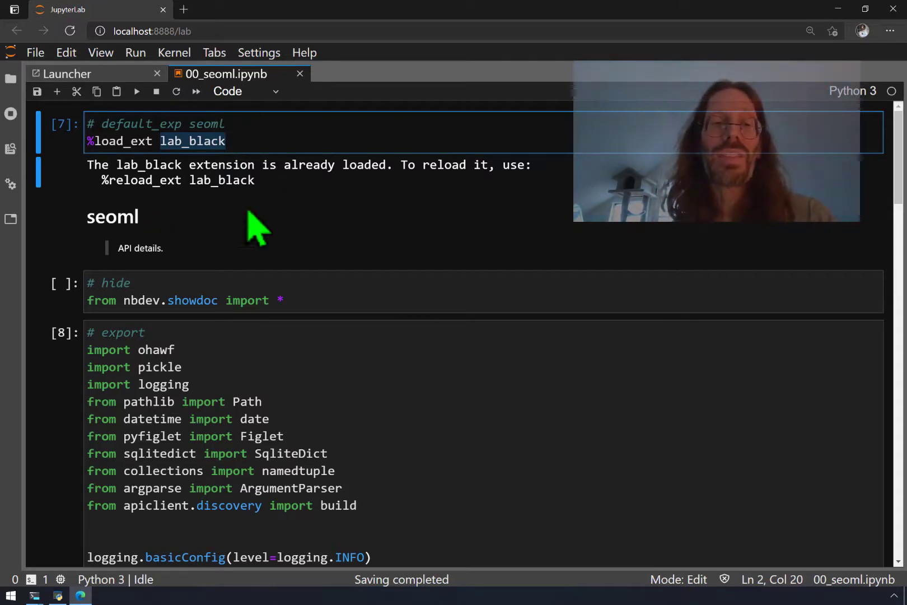
scroll(down, 3)
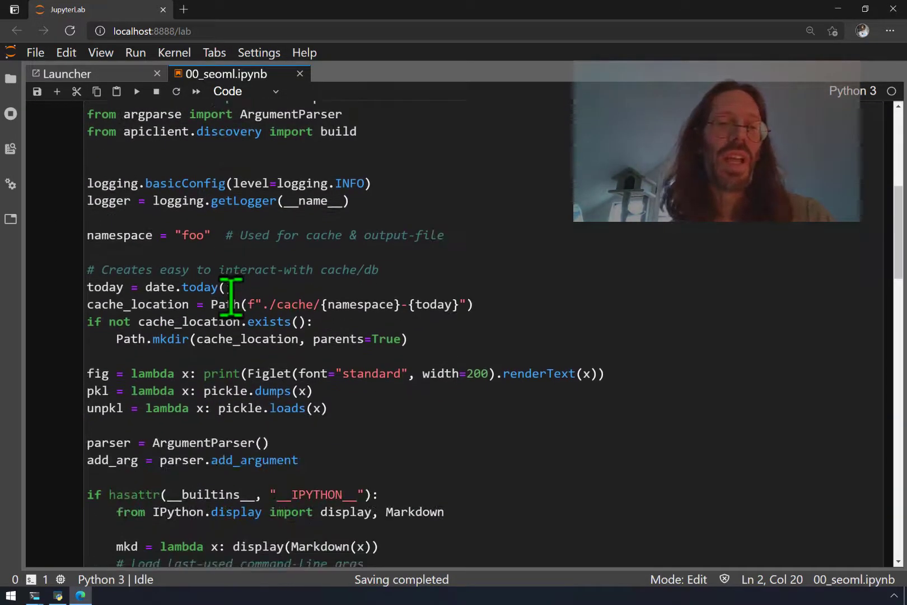
scroll(down, 3)
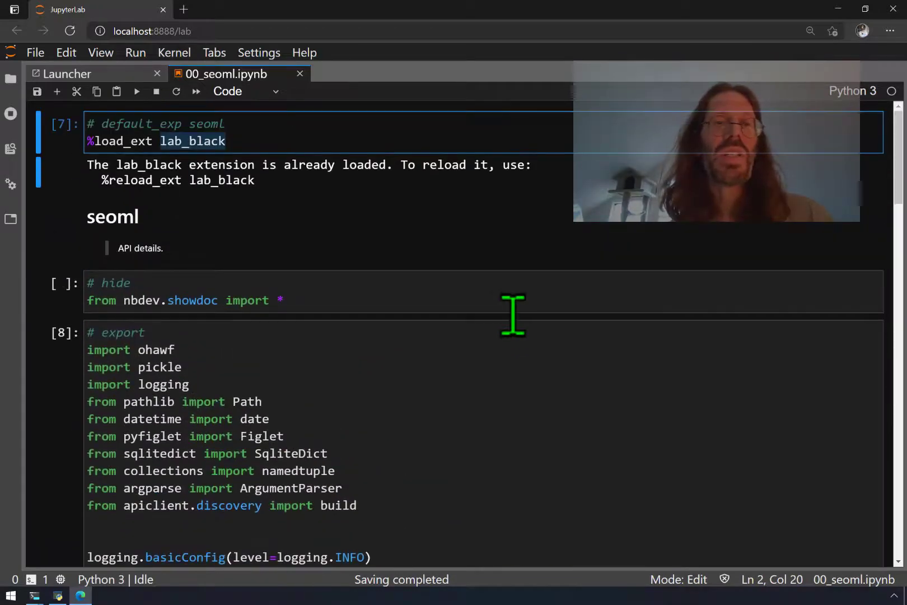
mouse_move(431, 240)
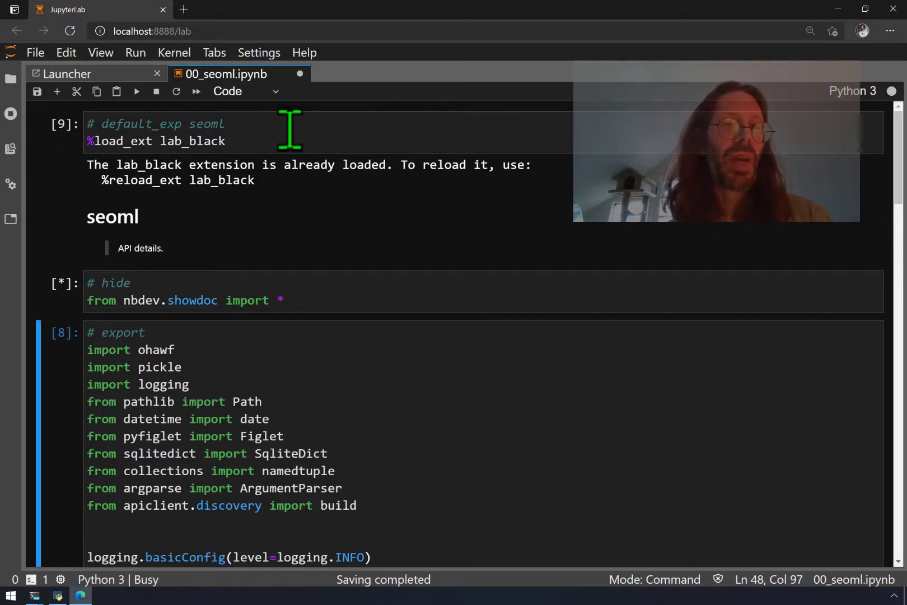
scroll(down, 3)
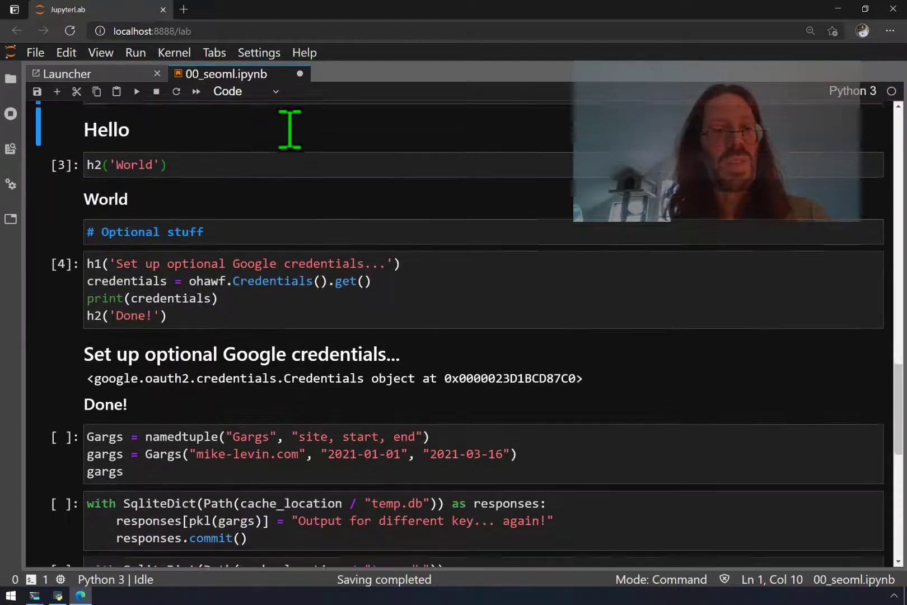
scroll(down, 3)
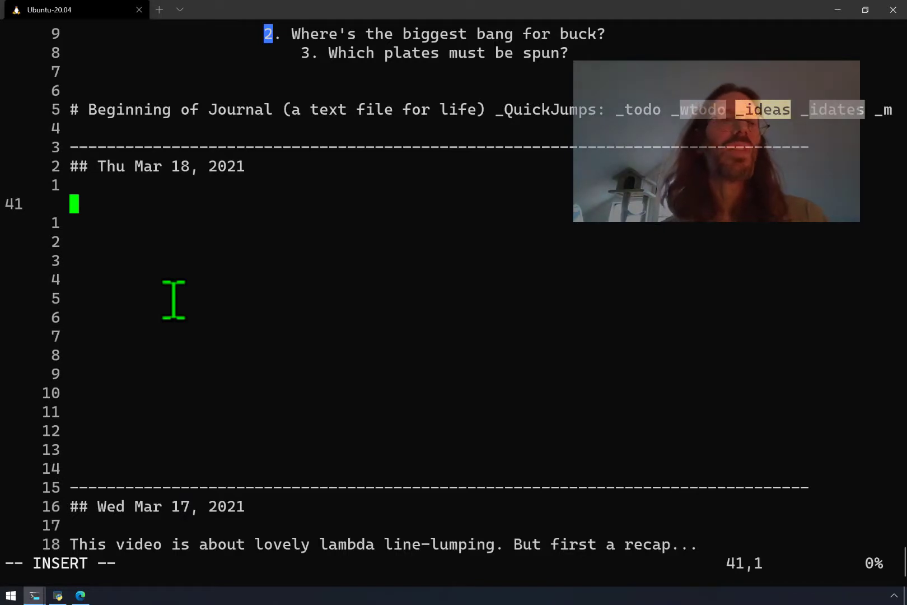
Type the note 'Edit a .py file in a site-packages location' for the Python execution environment
text(Edit)
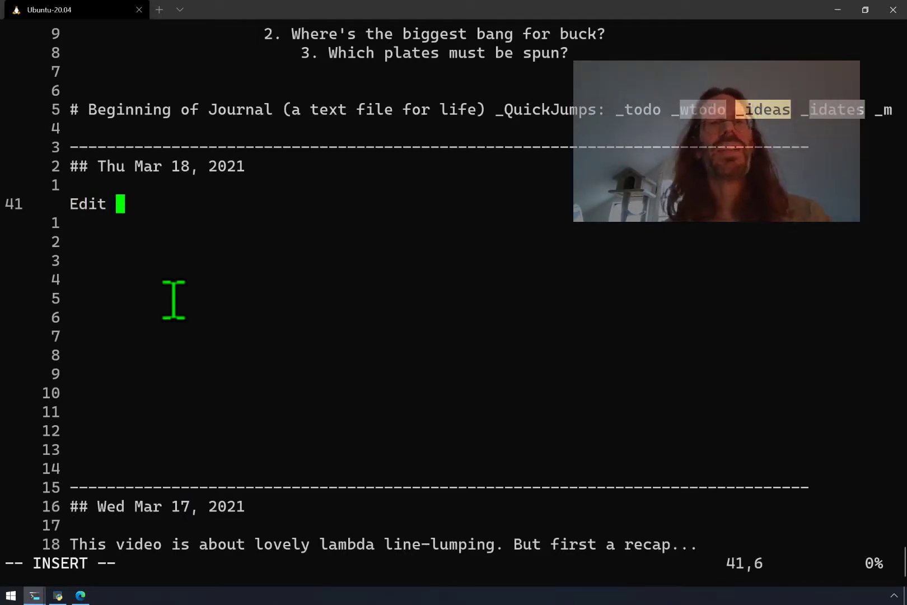
text(a .py fi)
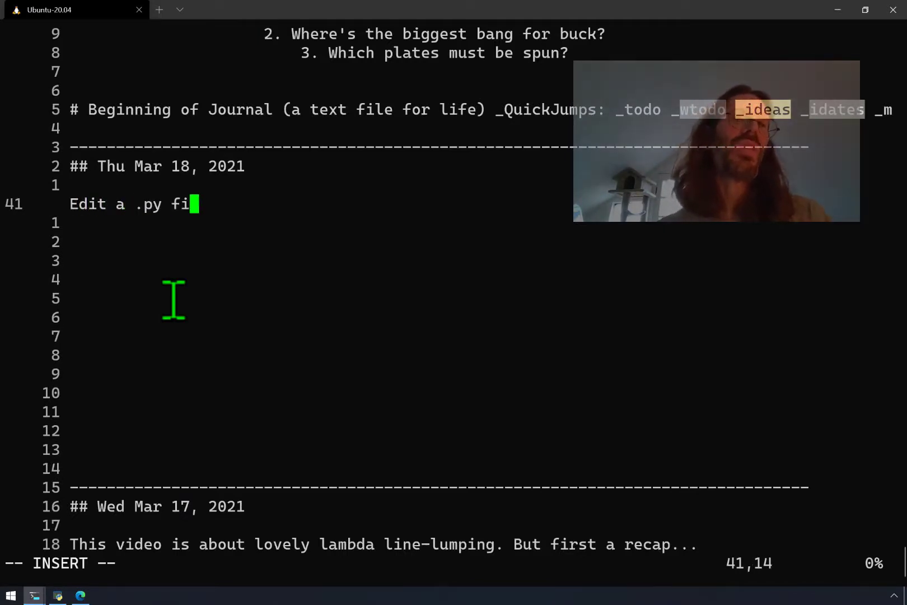
text(le in a s)
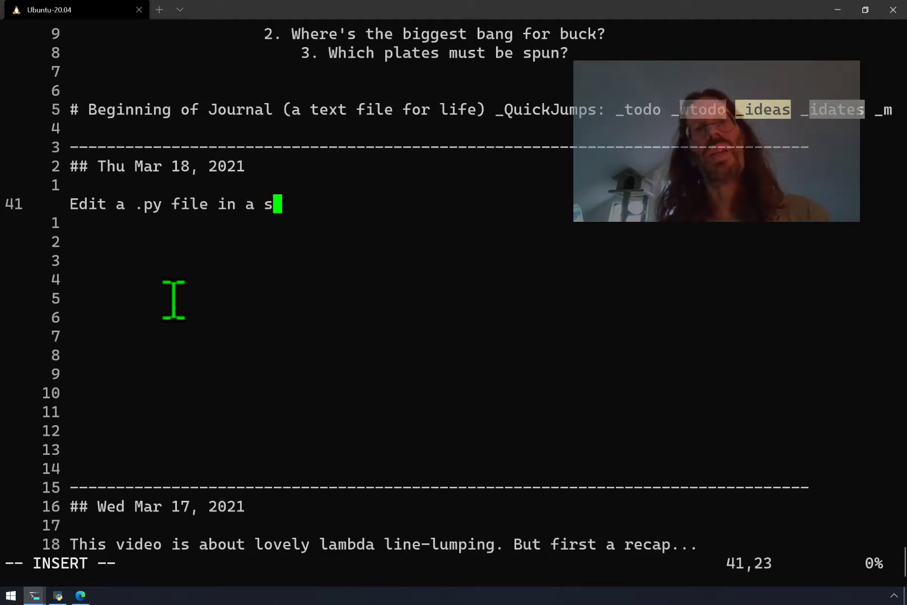
text(ite-package)
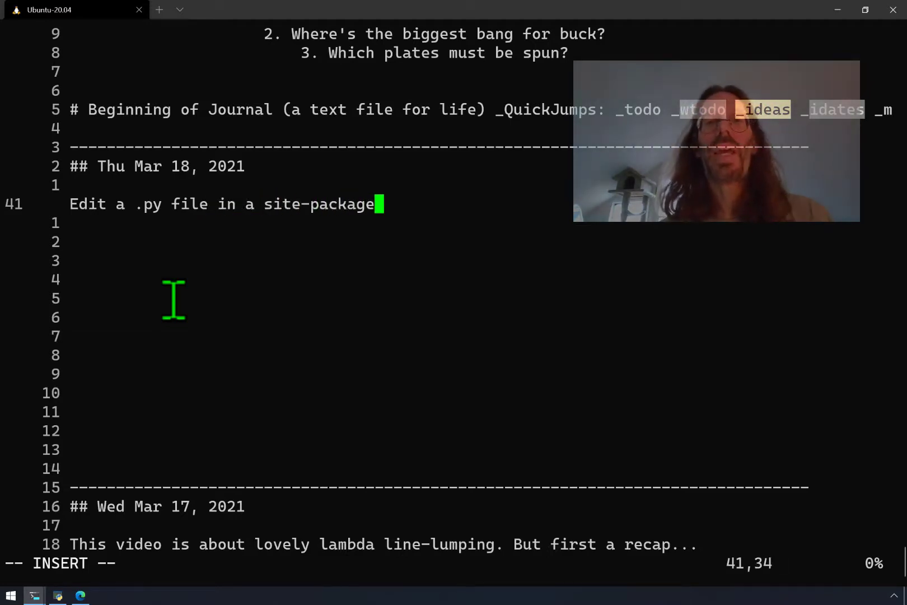
text(s location)
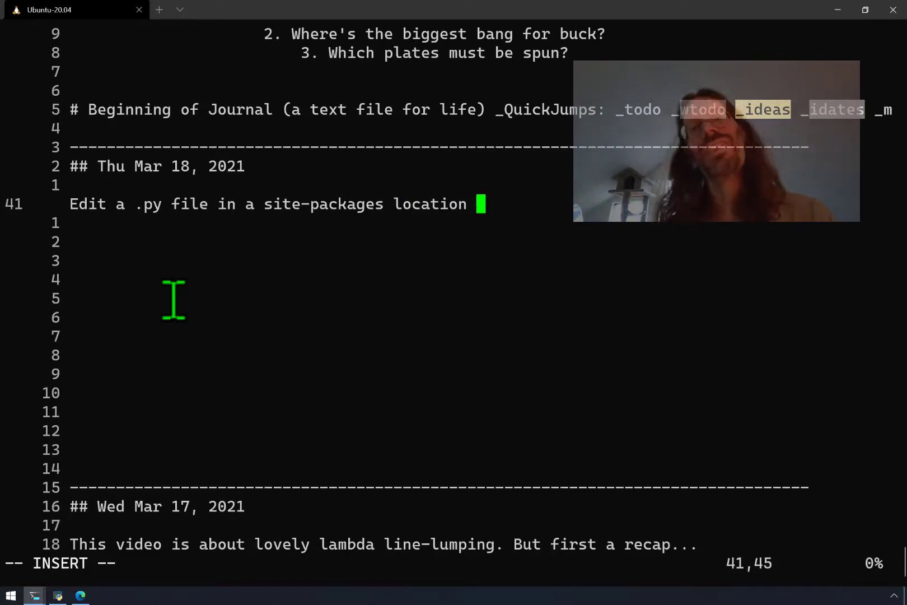
text(corresponding to our)
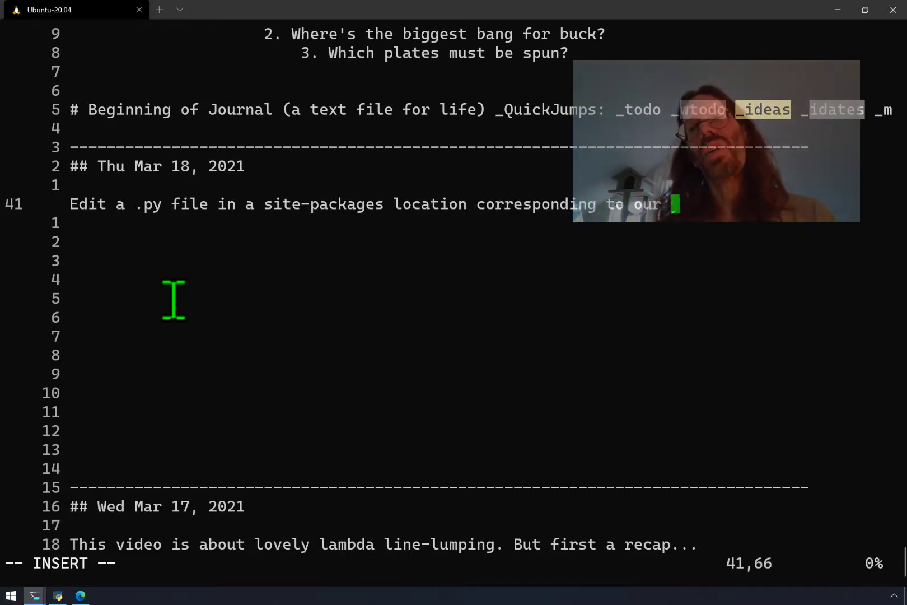
text(Python)
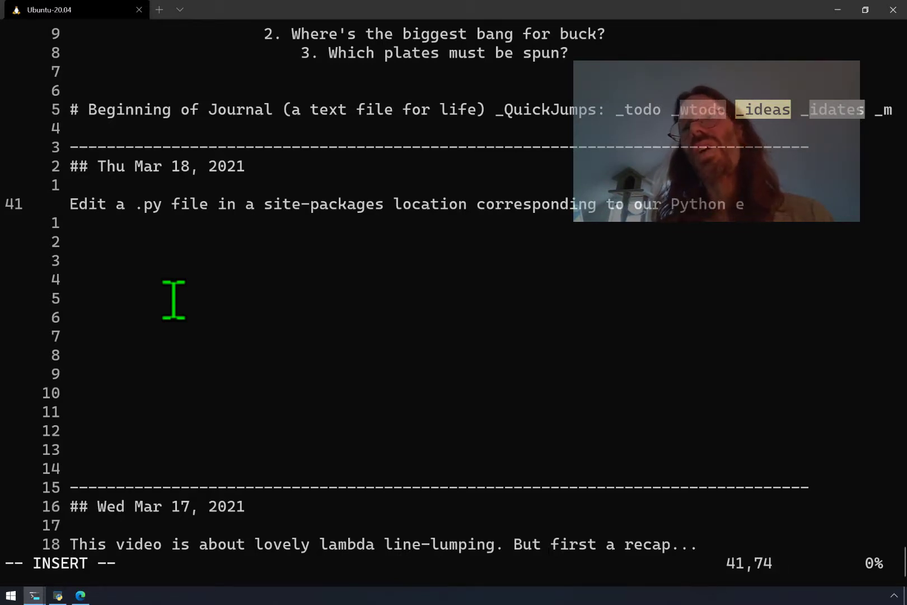
text(execution envi)
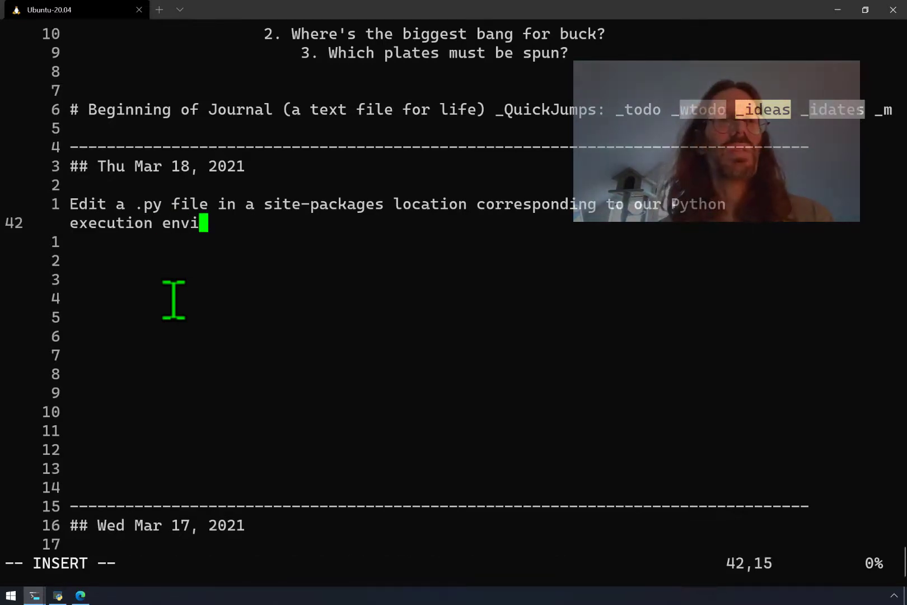
text(ronment..)
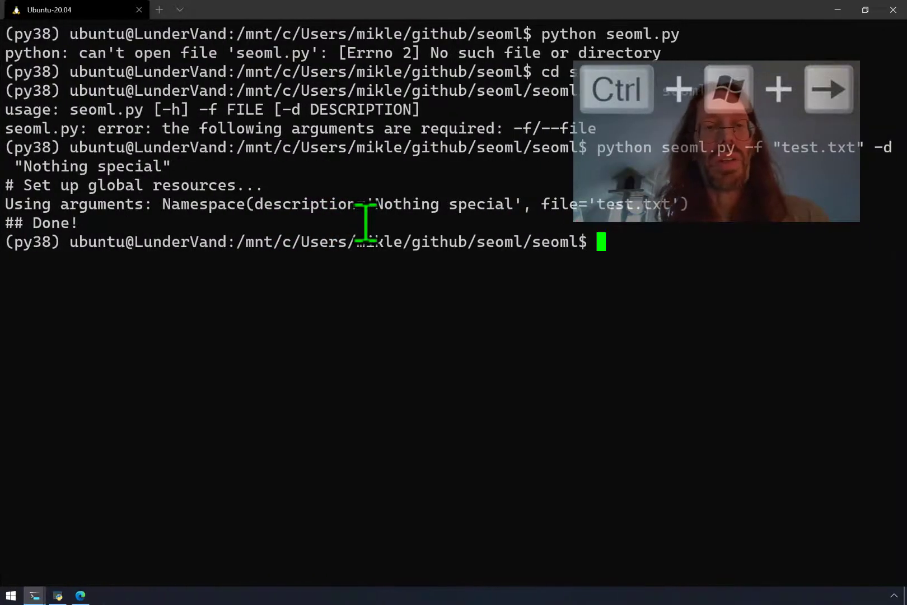
mouse_move(579, 486)
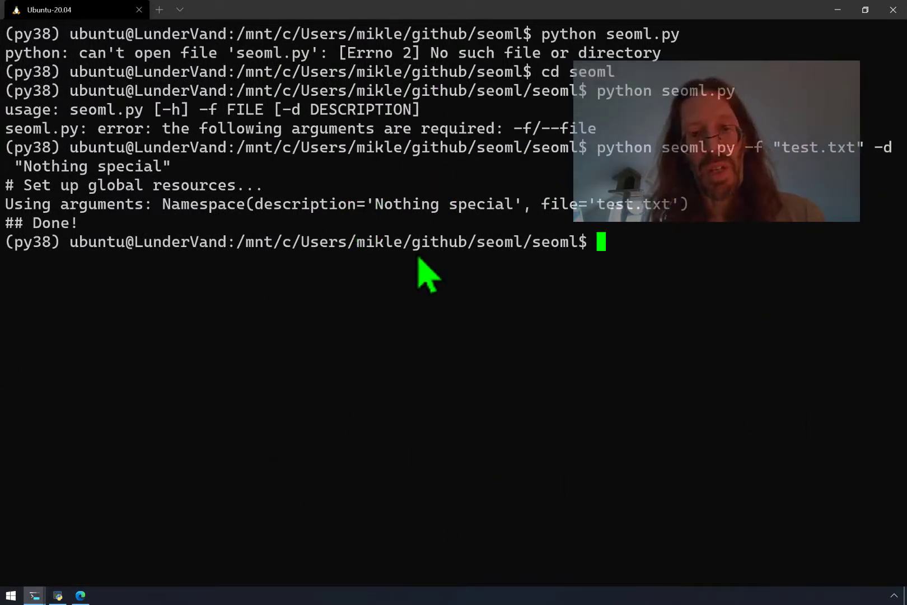
Highlight the github path folder, then open the Windows Terminal new-tab profile dropdown
double_click(438, 241)
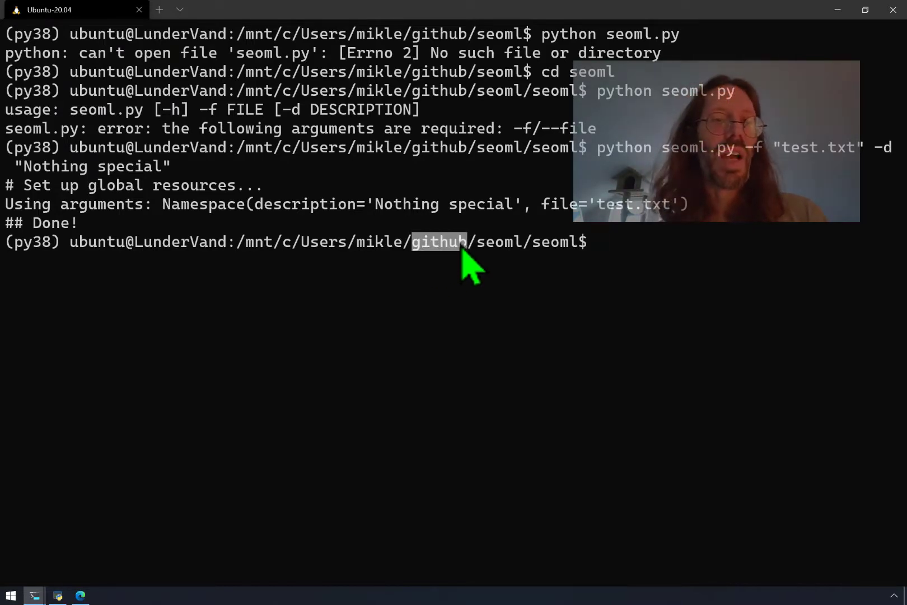
mouse_move(23, 266)
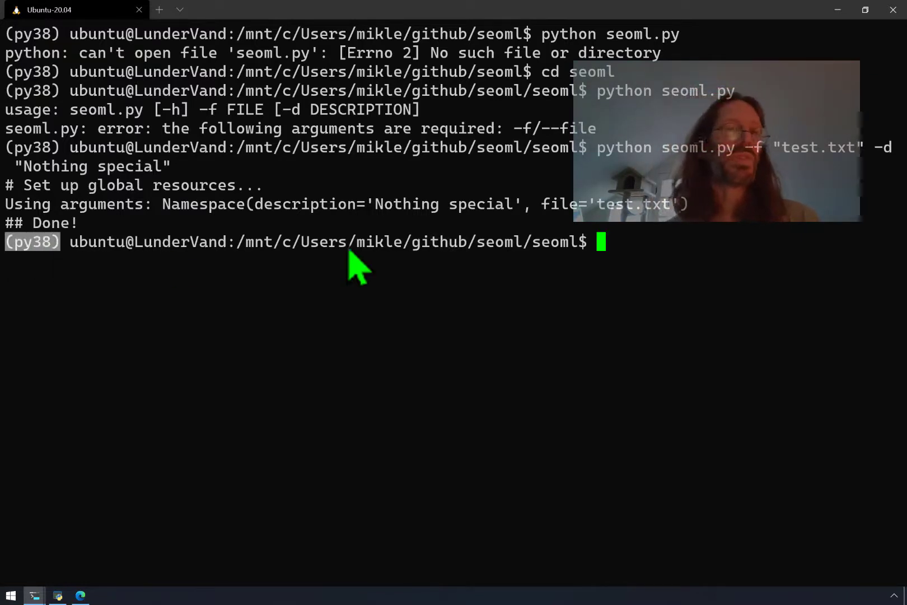
mouse_move(446, 416)
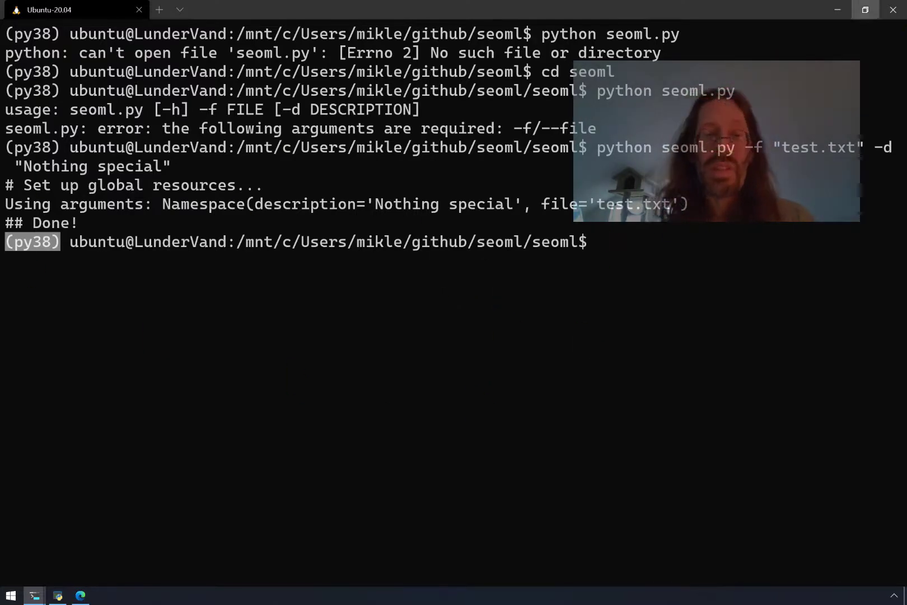
click(81, 595)
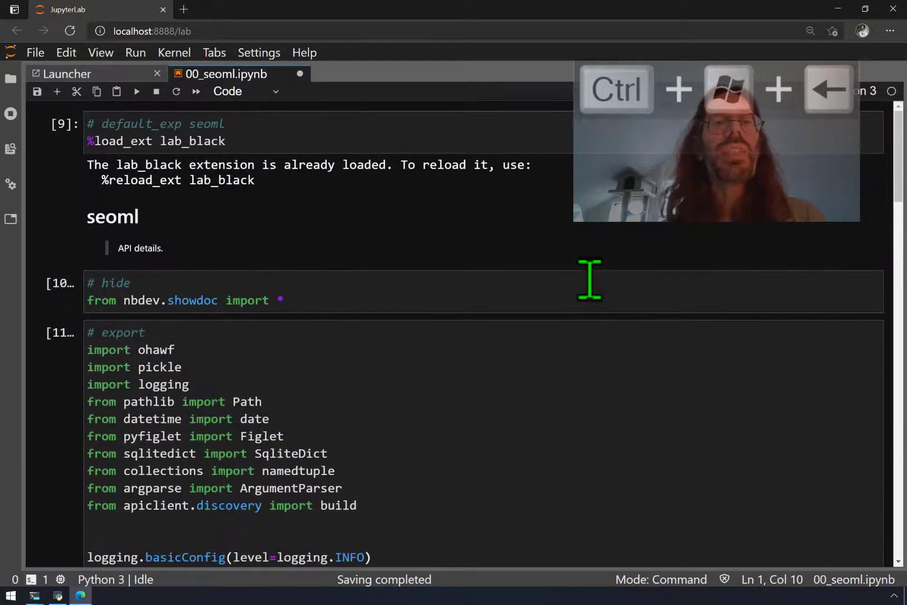
scroll(down, 3)
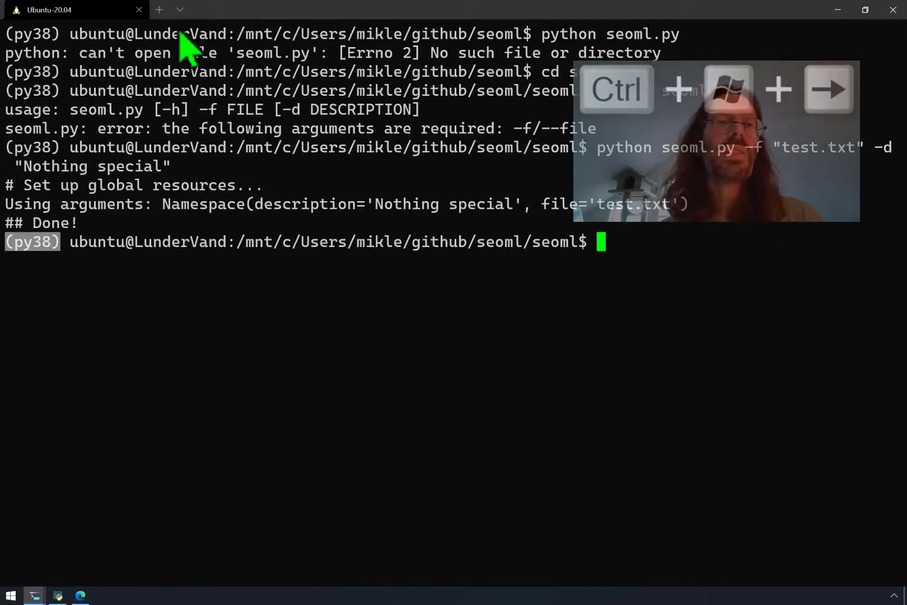
click(180, 10)
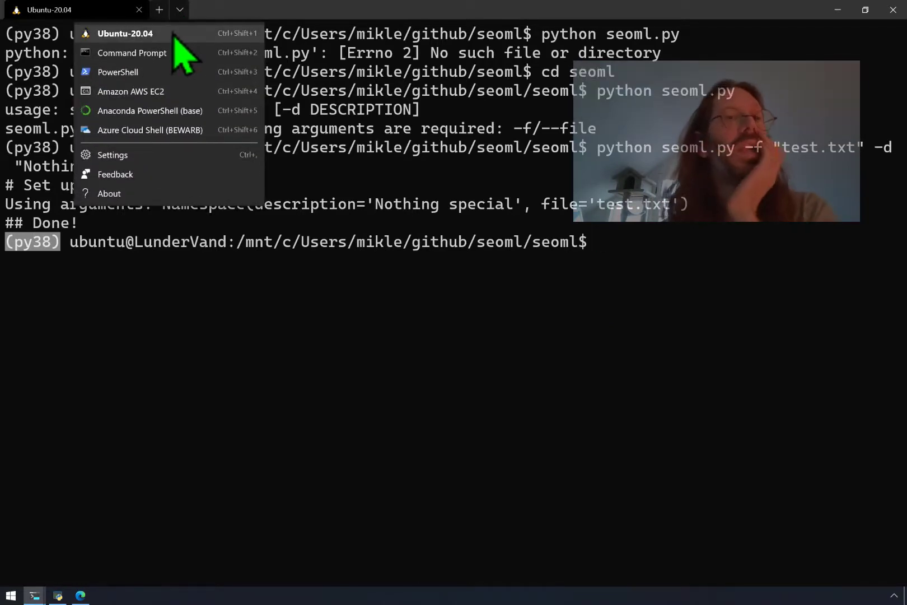
Open a new Ubuntu-20.04 tab, move up to the home folder, then into anaconda3
click(124, 33)
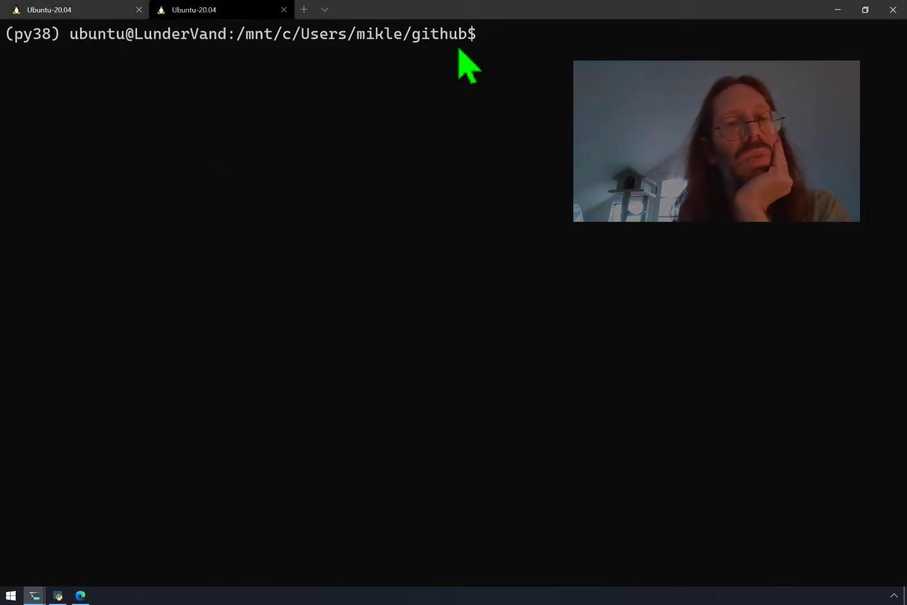
mouse_move(286, 75)
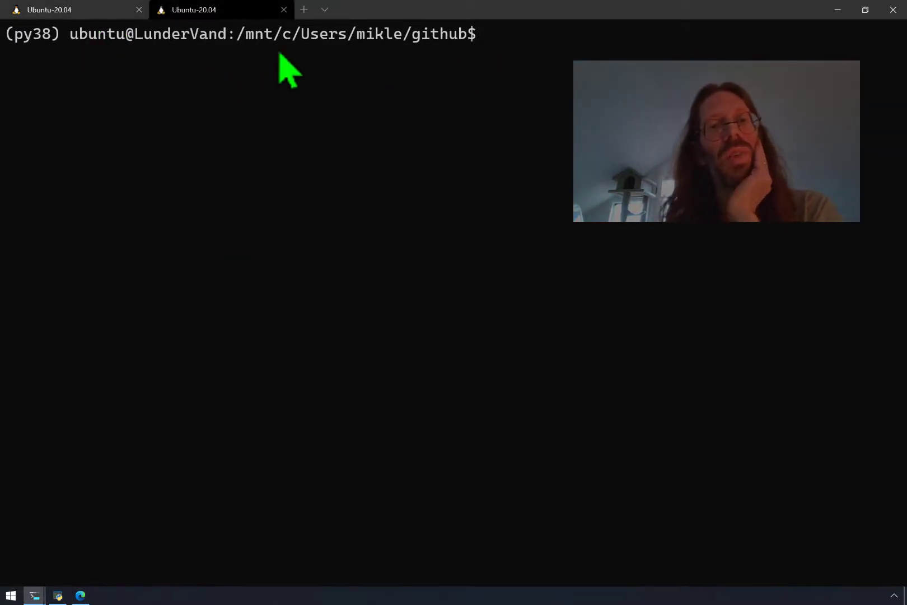
mouse_move(283, 49)
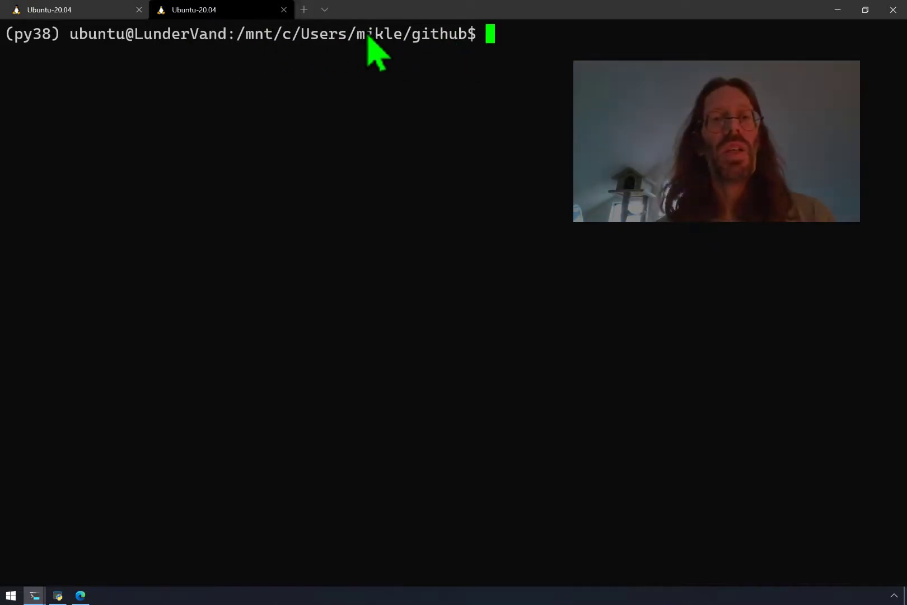
double_click(379, 34)
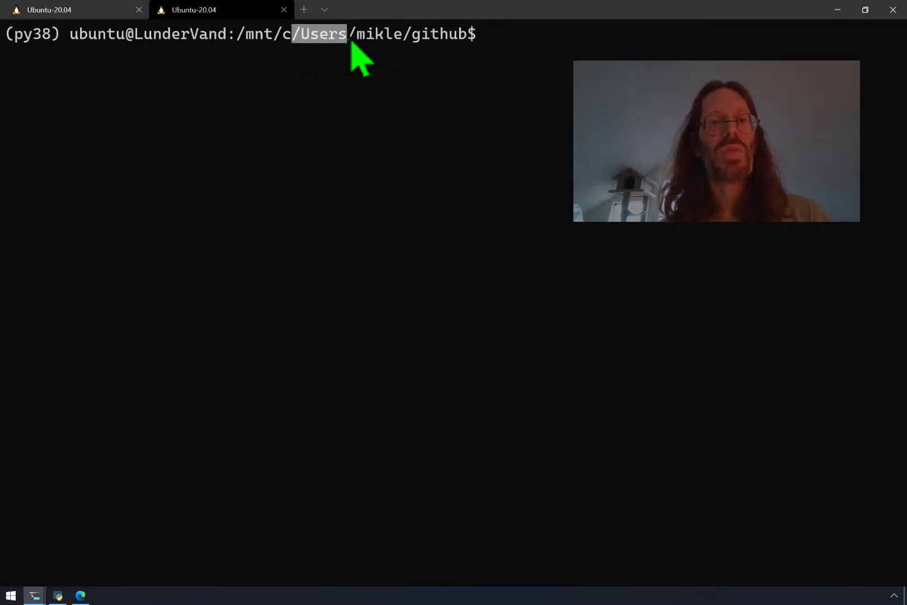
text(cd ..)
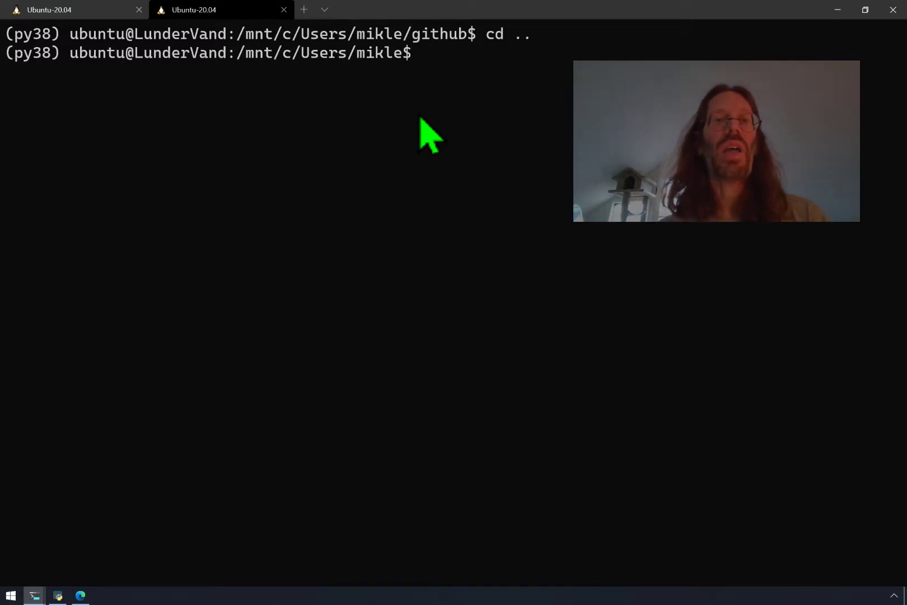
text(cd a)
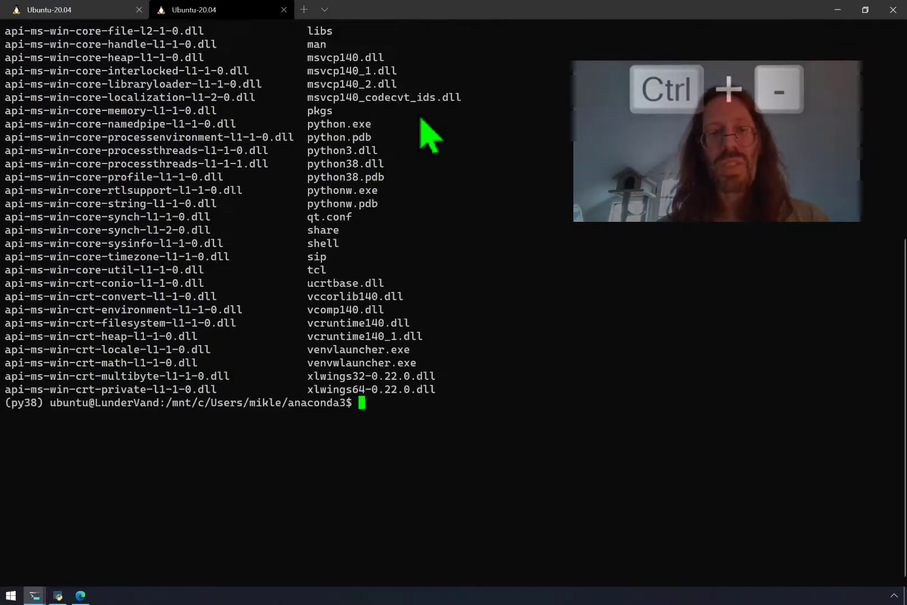
text(ls)
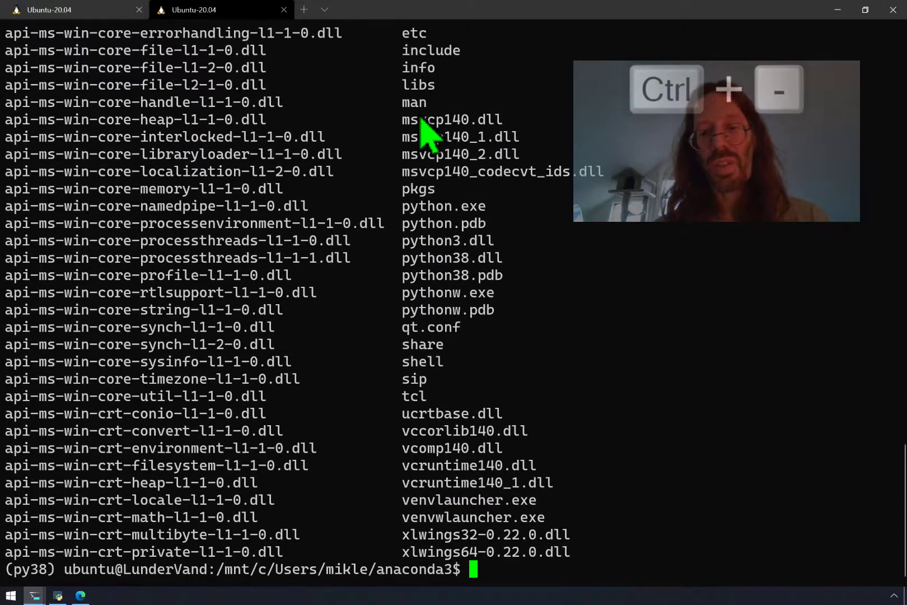
text(ls)
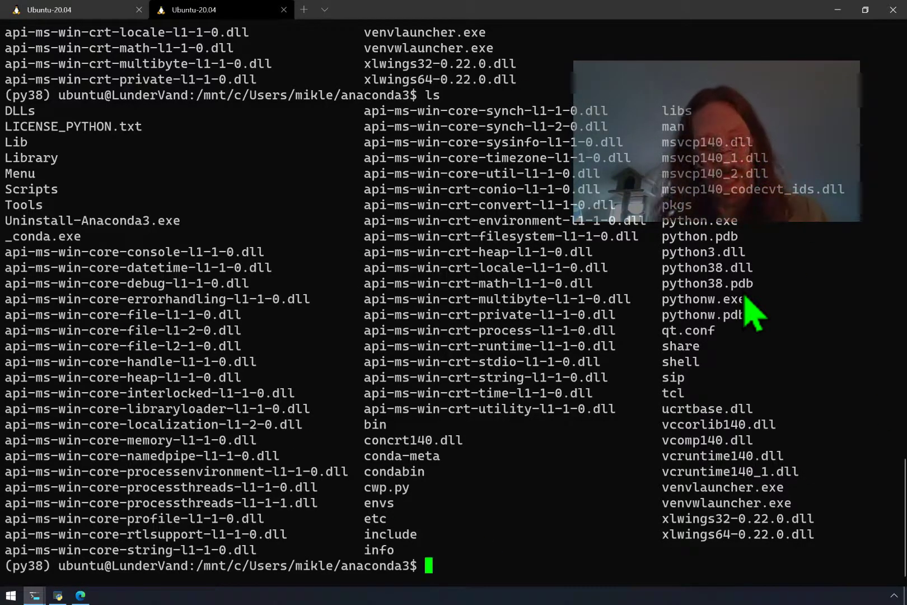
text(clear)
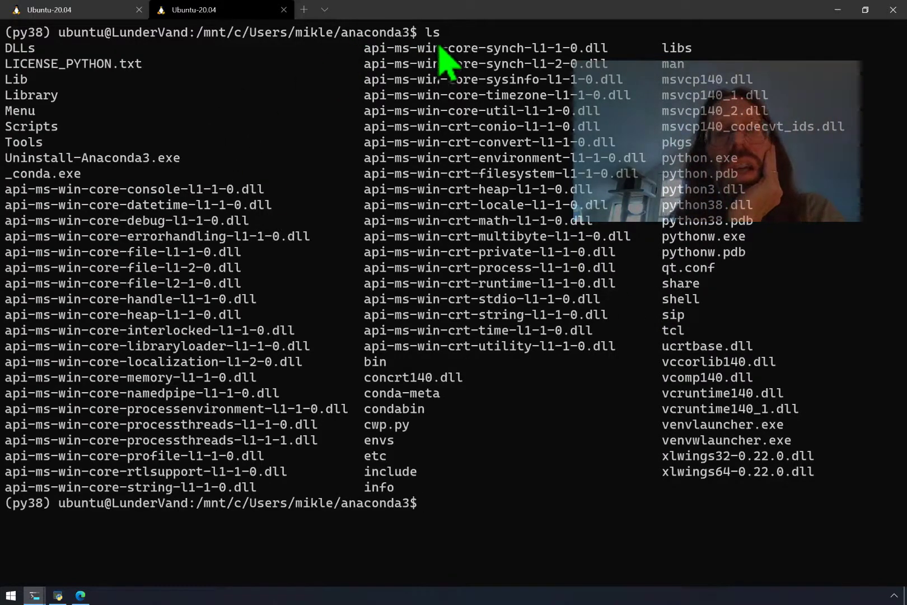
mouse_move(407, 463)
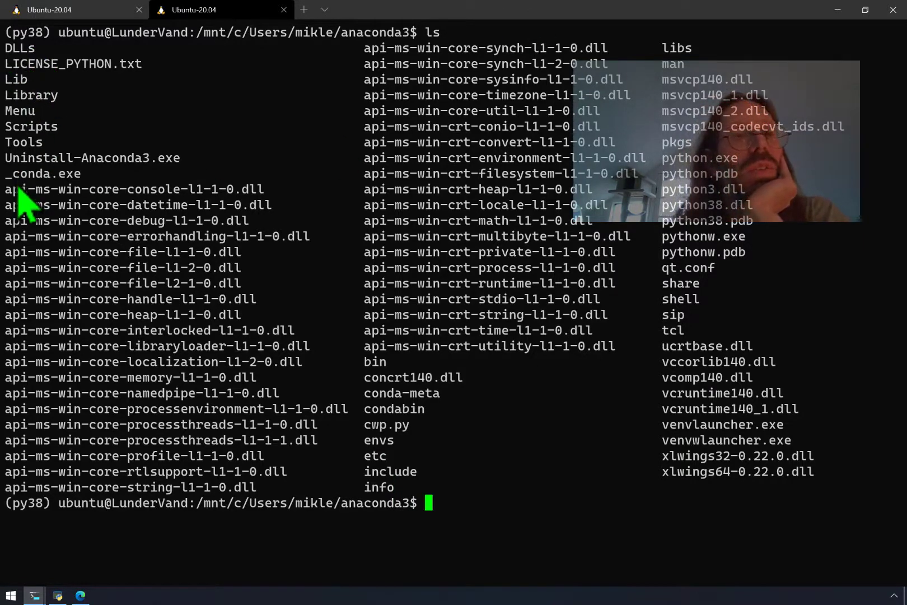
mouse_move(376, 376)
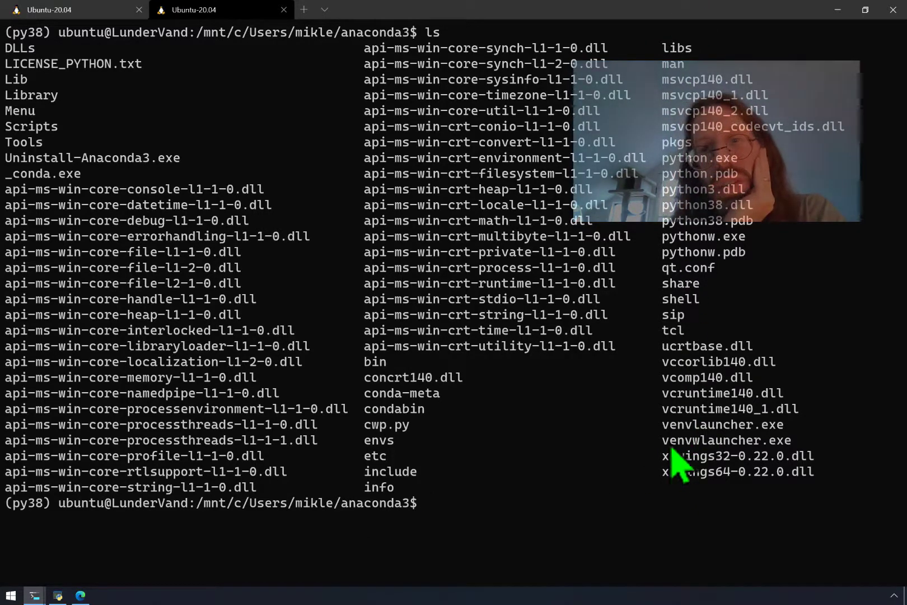
mouse_move(699, 289)
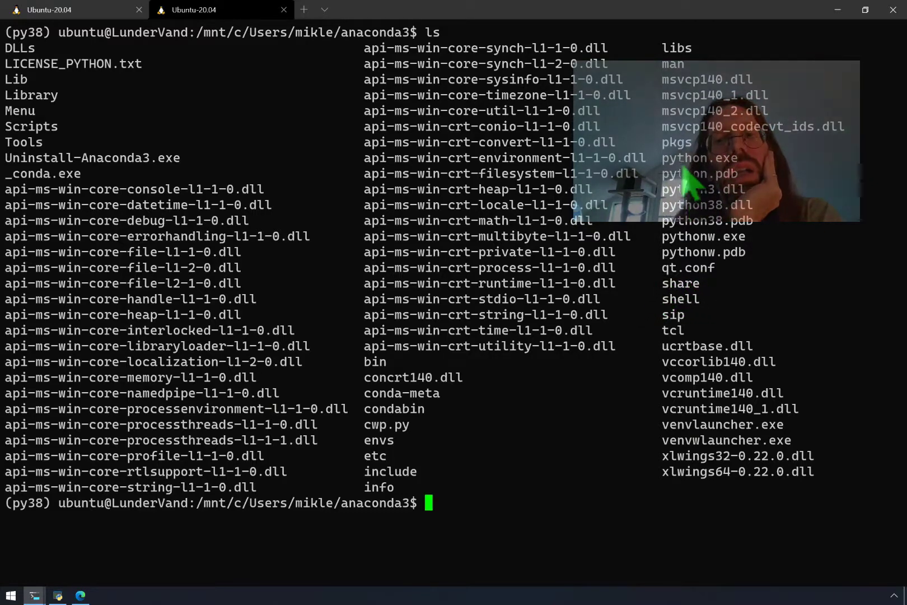
mouse_move(680, 165)
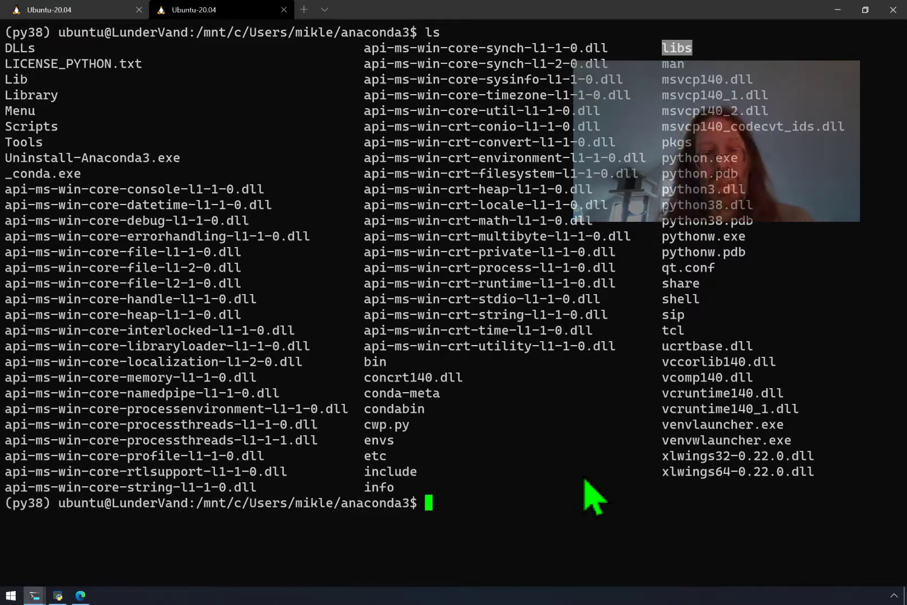
Enter libs, fail to cd into python3.lib as a folder, and list the files
text(cd libs)
text(ls)
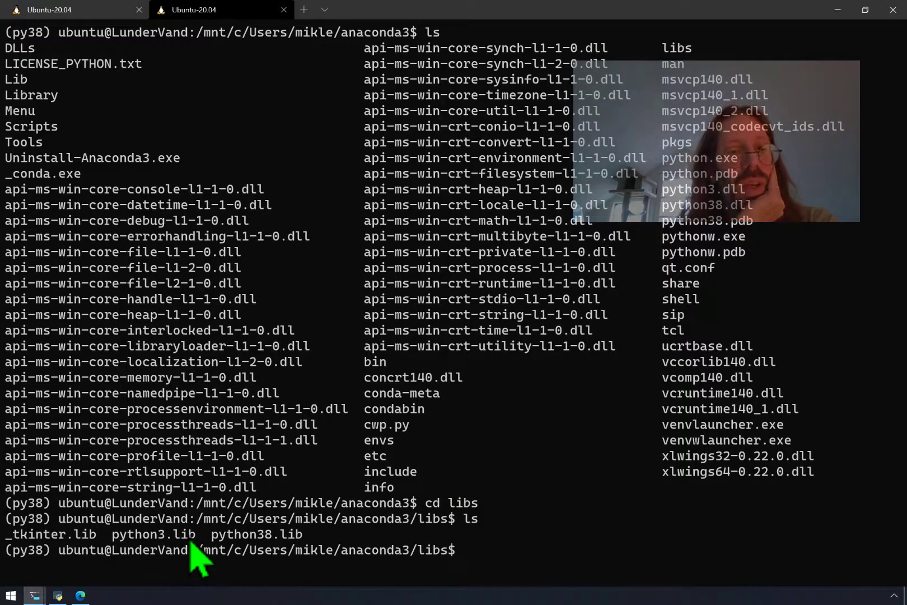
mouse_move(266, 565)
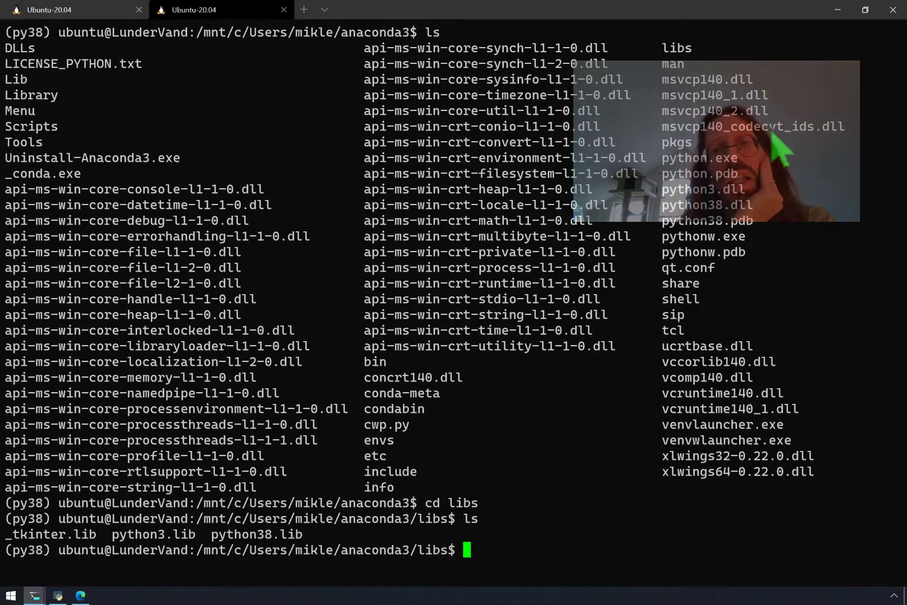
mouse_move(688, 304)
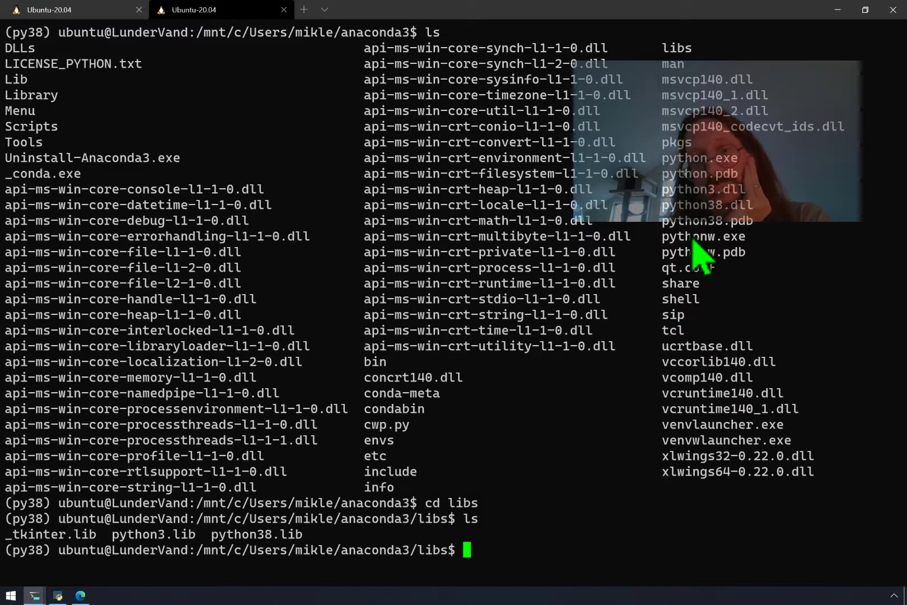
mouse_move(694, 358)
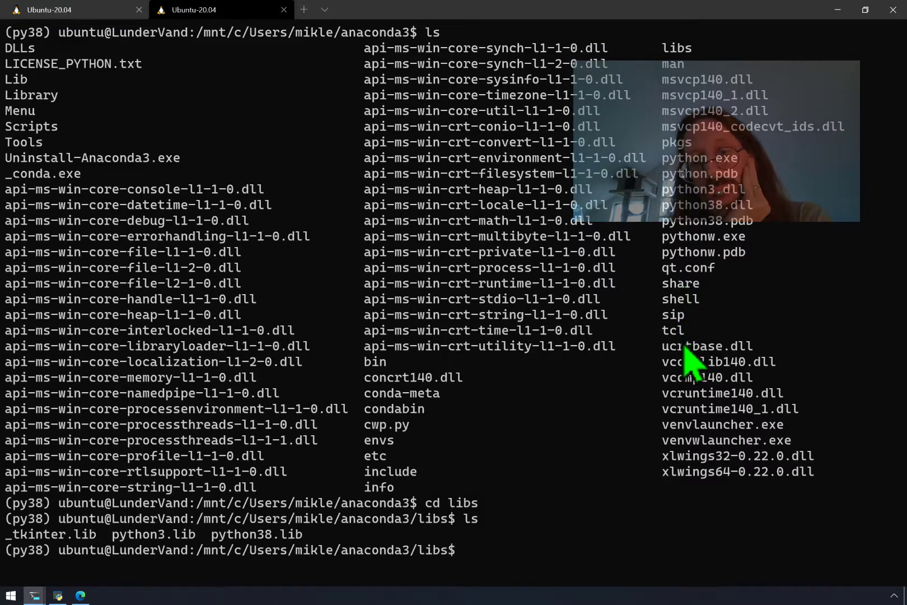
mouse_move(191, 555)
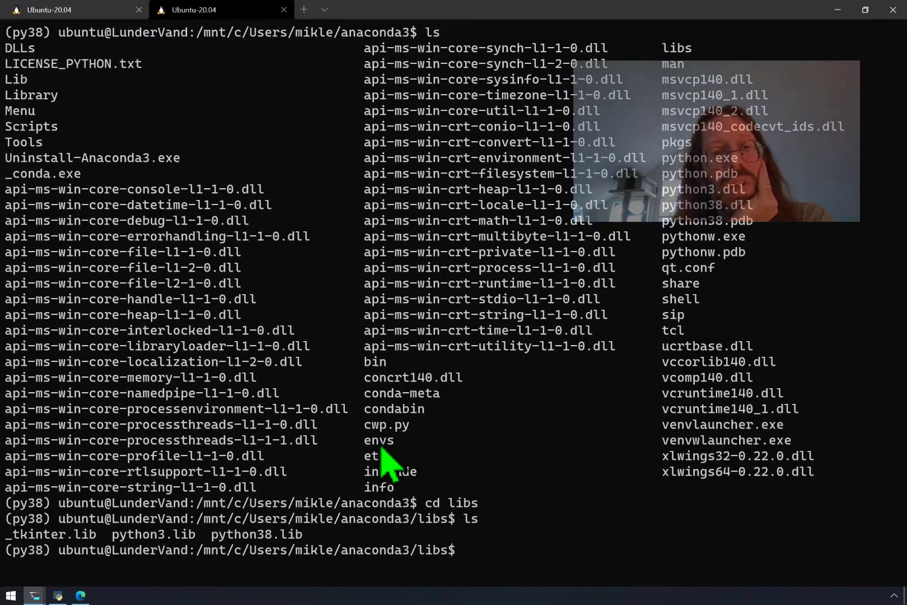
mouse_move(34, 69)
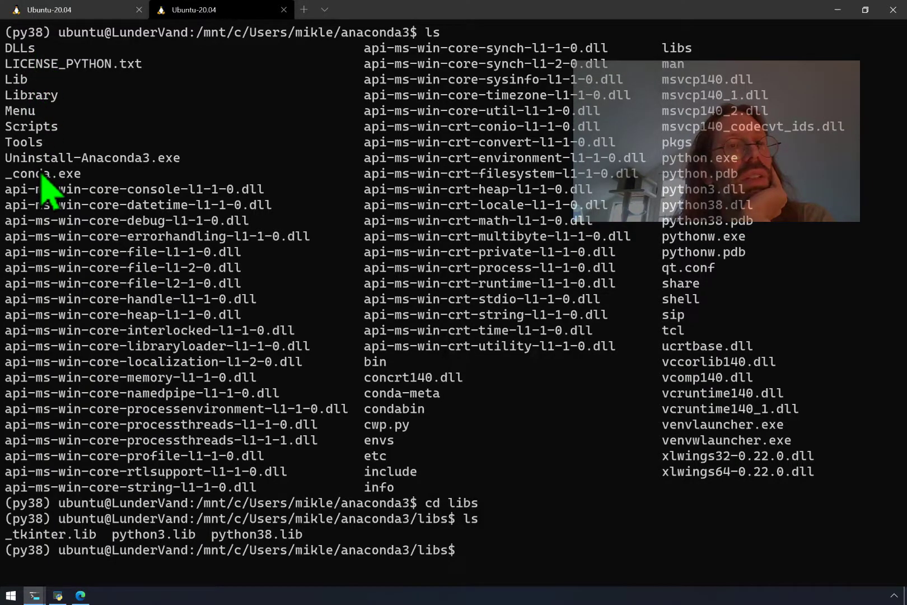
mouse_move(306, 335)
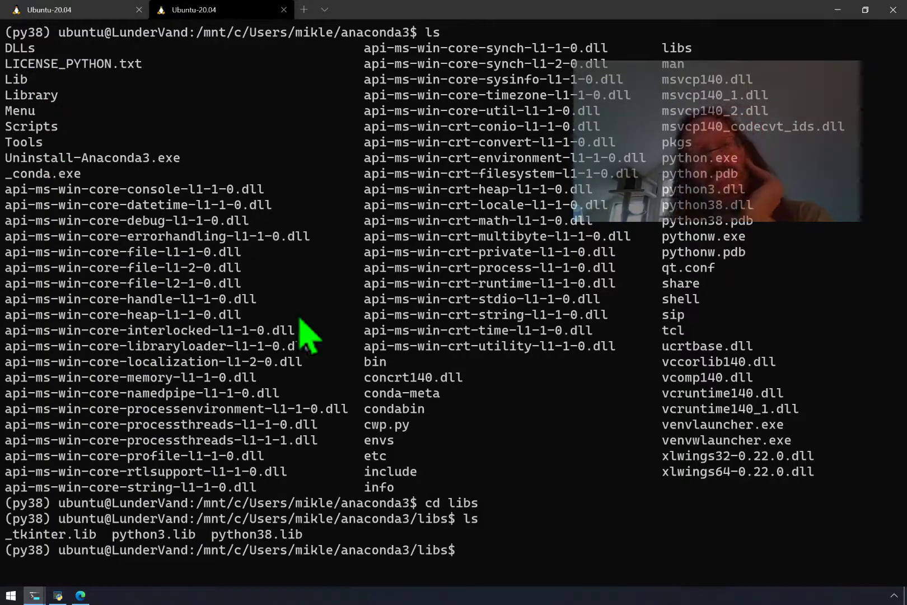
mouse_move(720, 223)
text(cd)
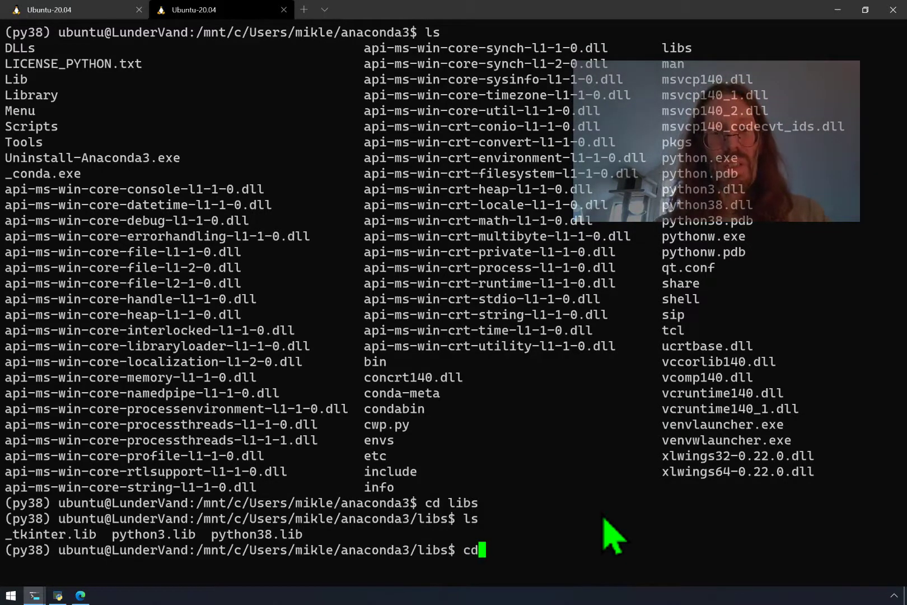
text(python3)
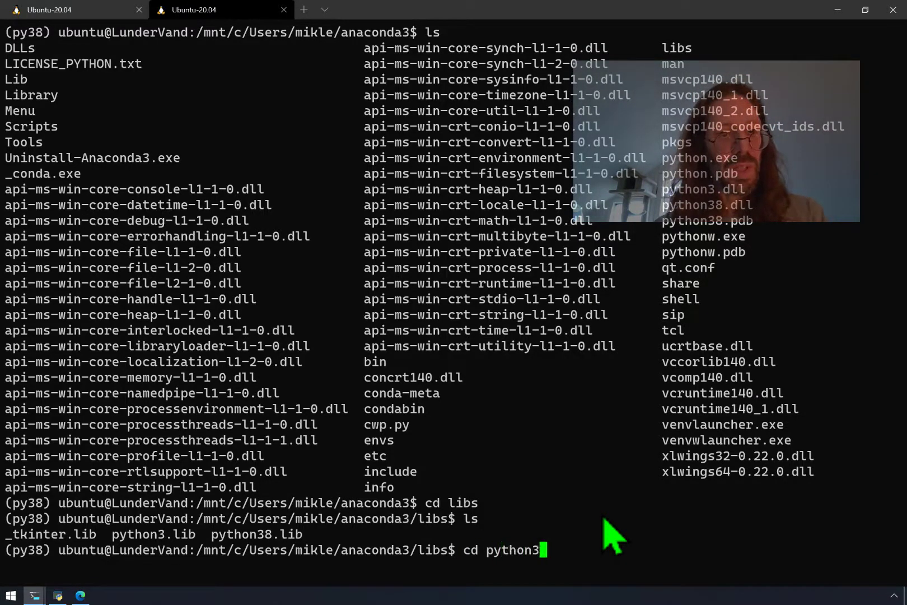
text(.lib)
text(ls)
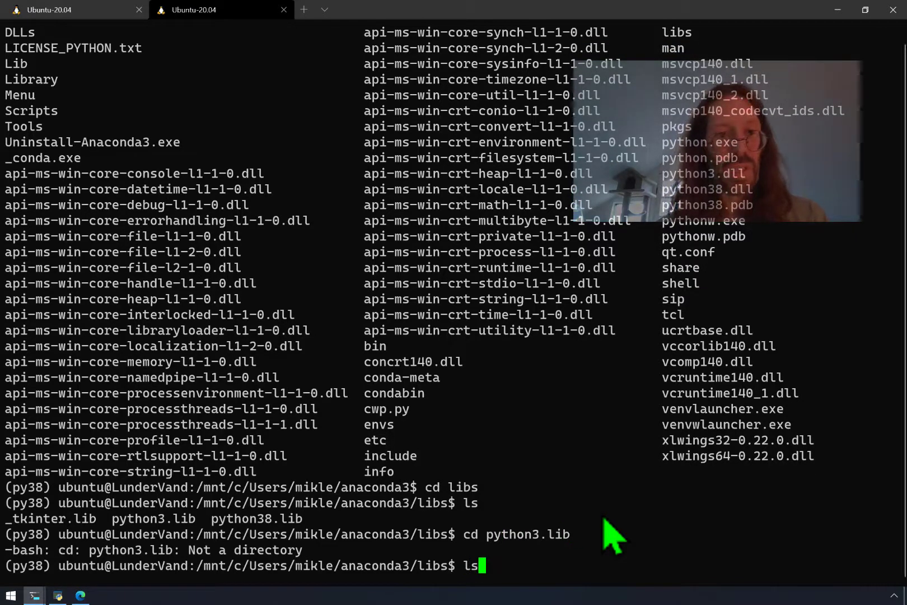
key(Enter)
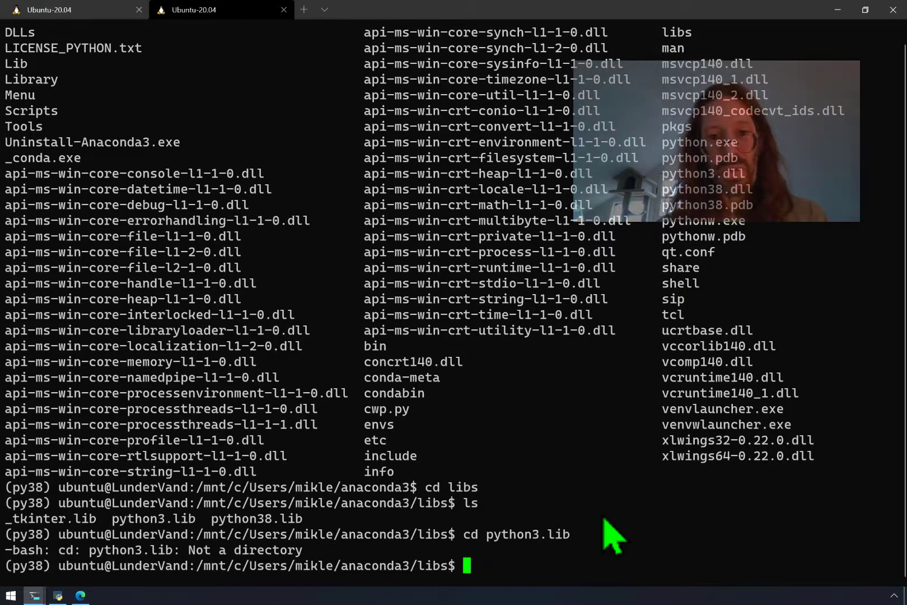
text(ls -la)
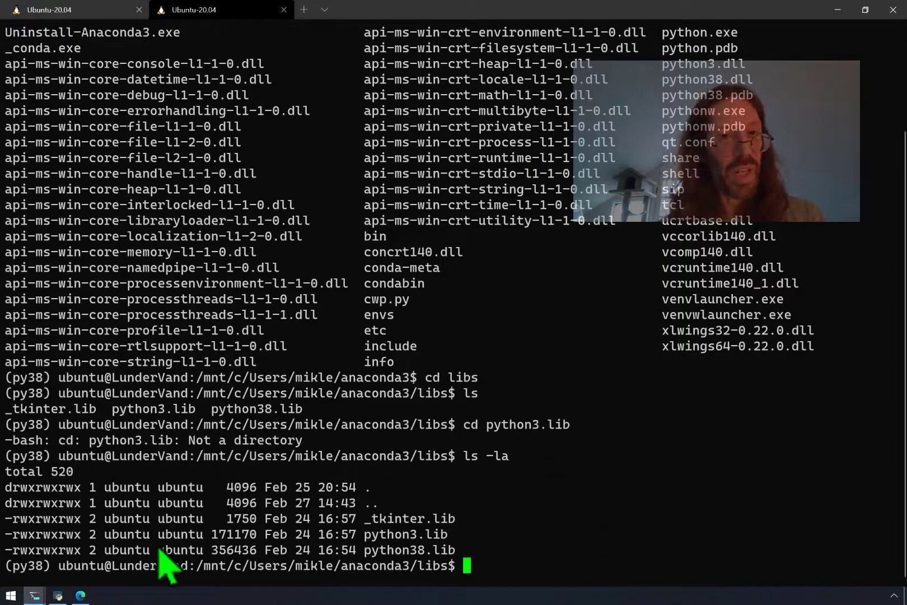
text(cd)
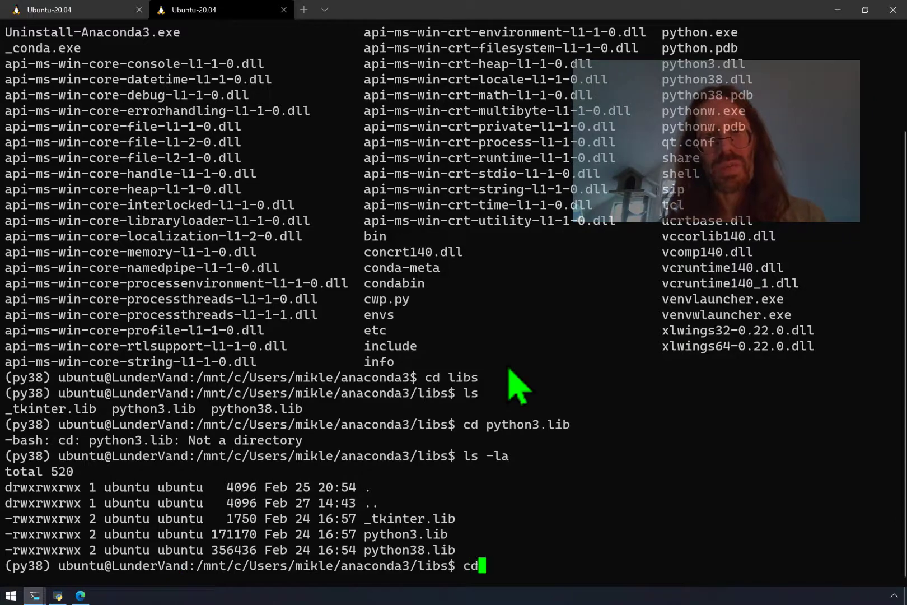
Go up from libs, into anaconda3's lib, clear the screen, then into site-packages
text(cd ..)
text(ls)
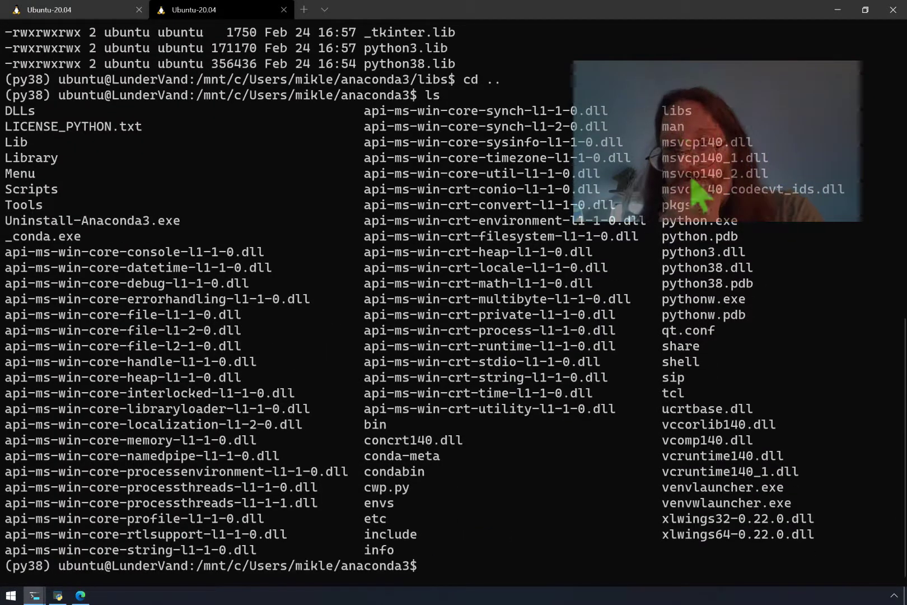
mouse_move(682, 333)
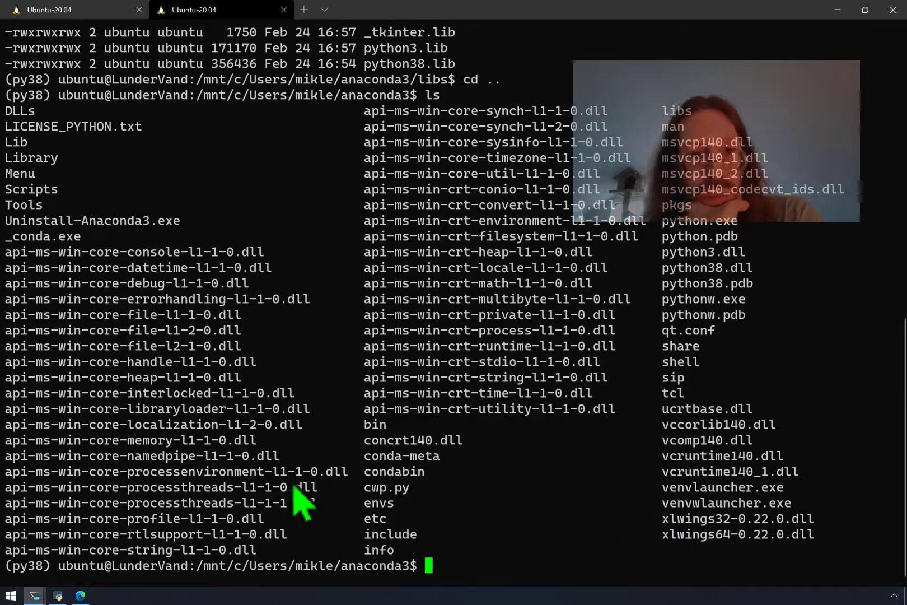
mouse_move(454, 217)
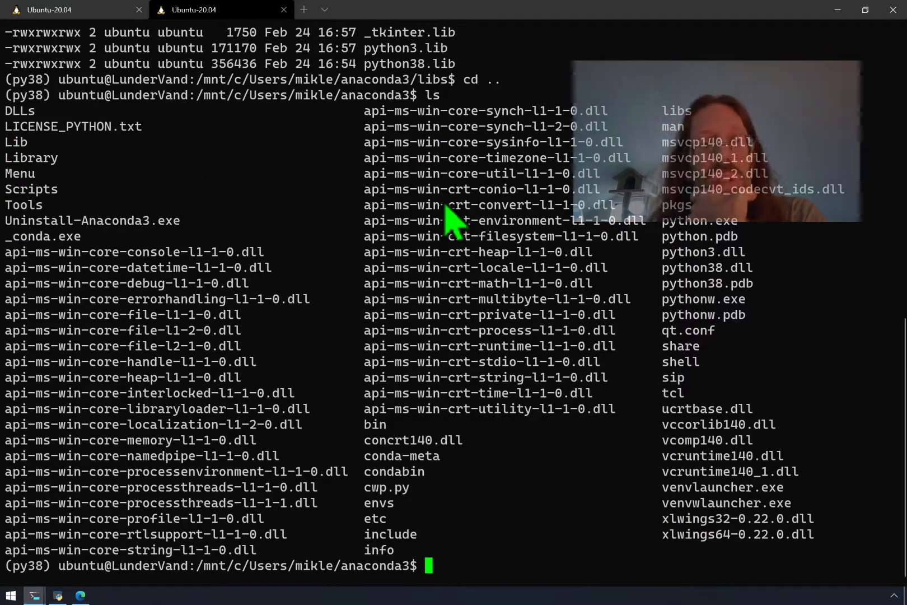
mouse_move(714, 558)
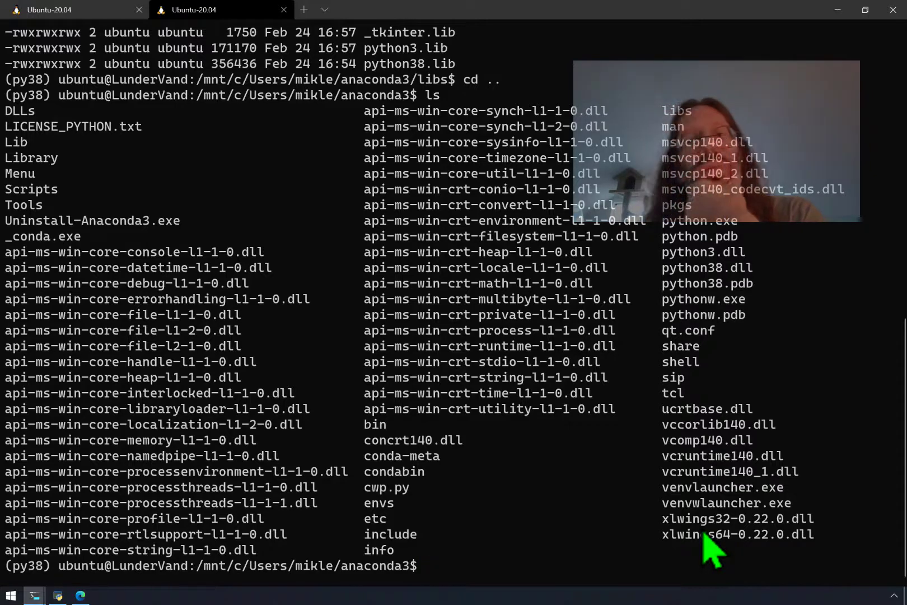
mouse_move(379, 238)
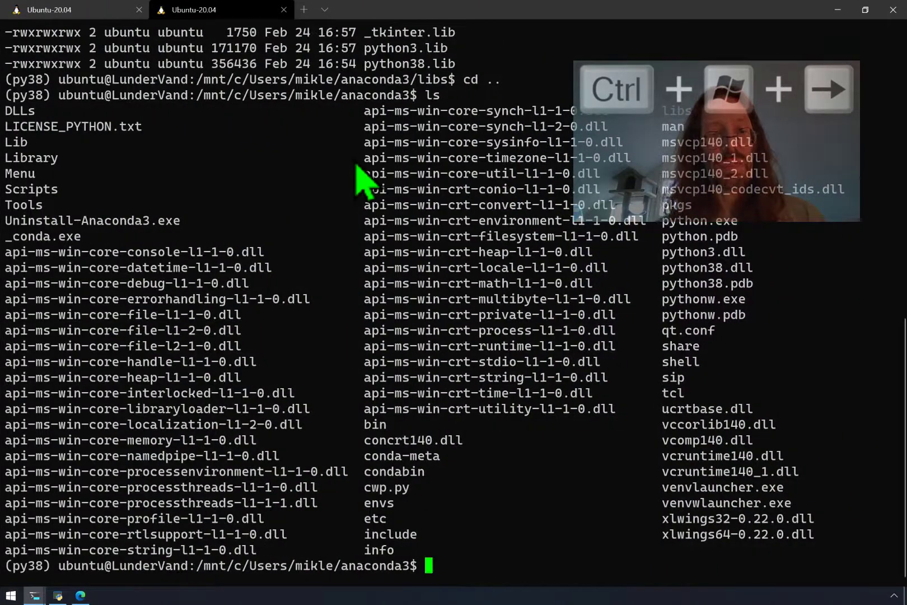
text(cd lib)
text(ls)
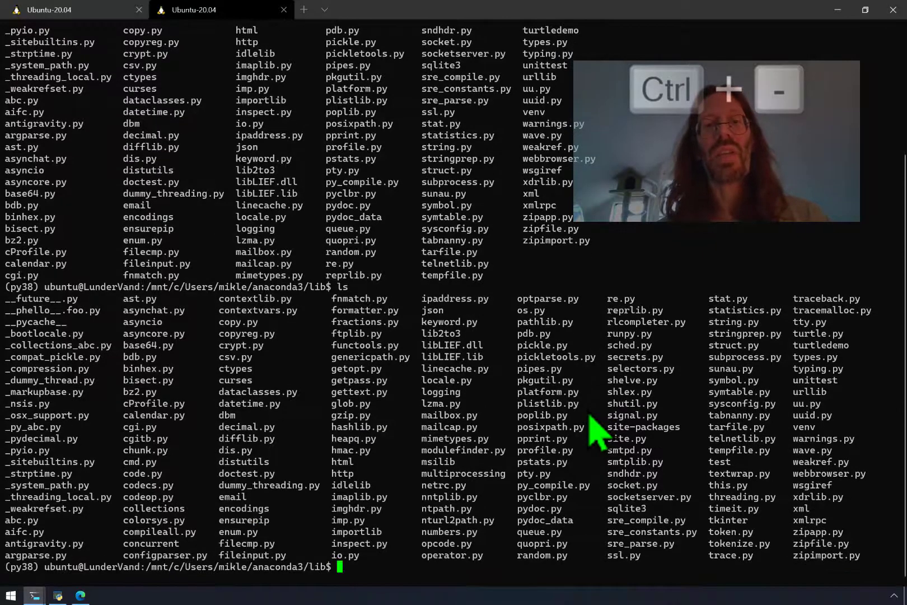
text(cle)
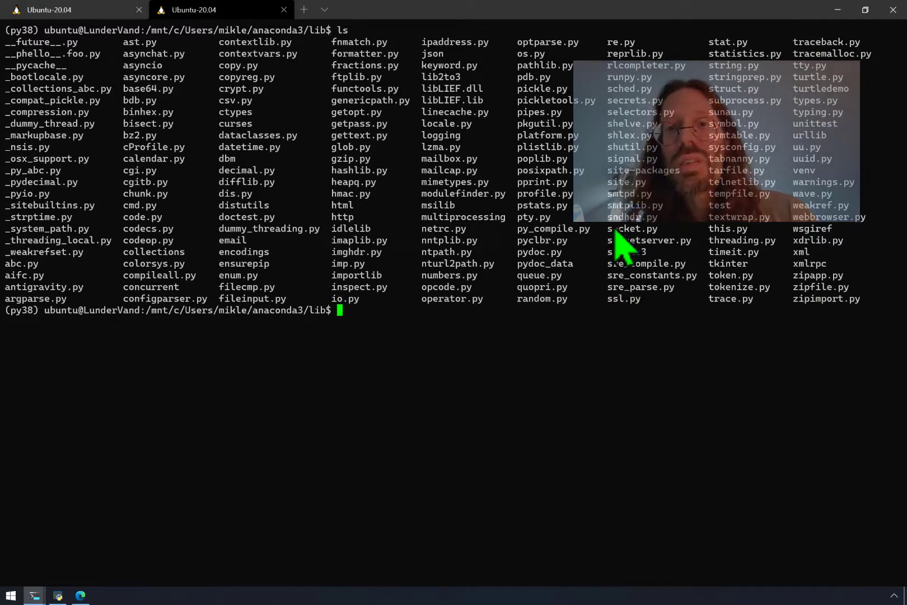
mouse_move(581, 315)
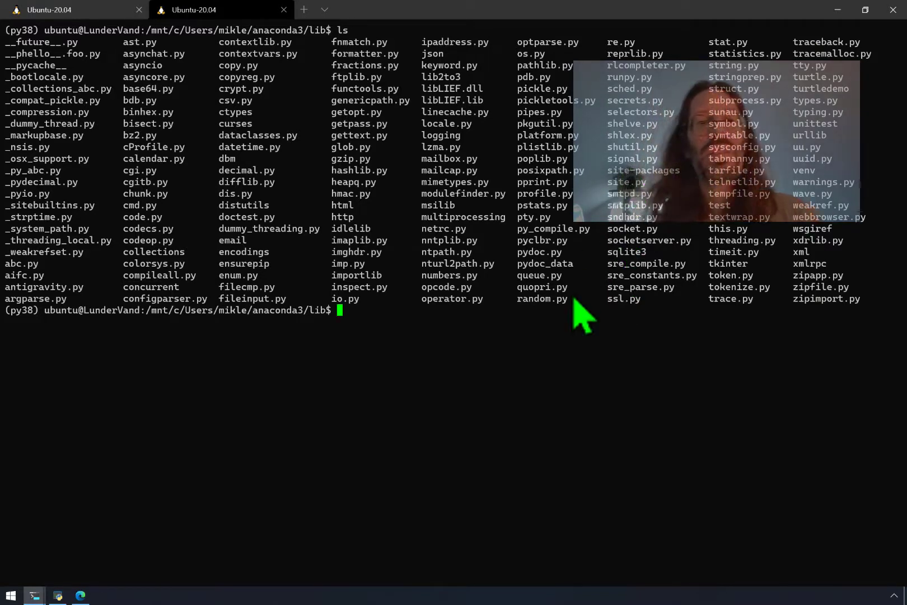
text(cd site-packages/)
text(ls b)
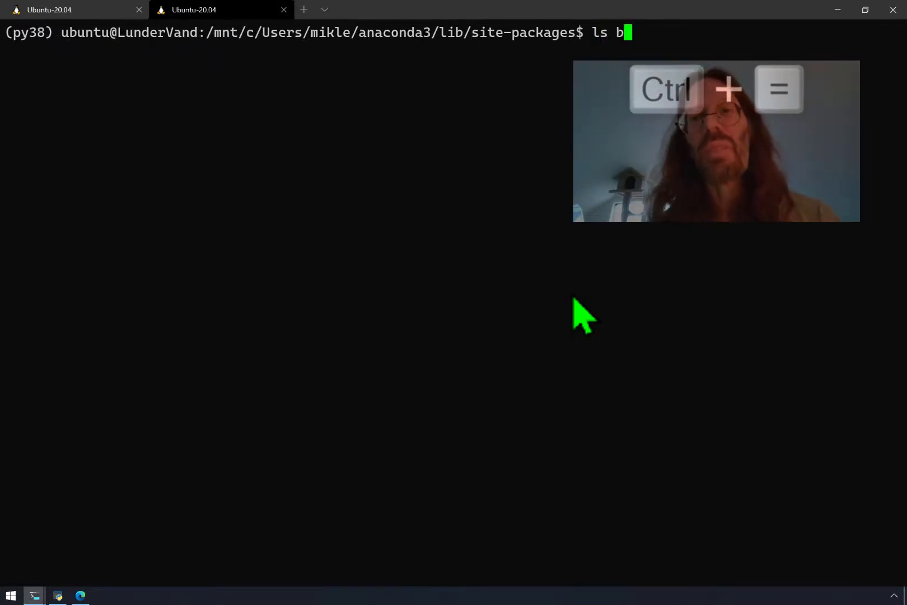
List black* files in site-packages with ls -la, then open black.py in vim
text(lack*)
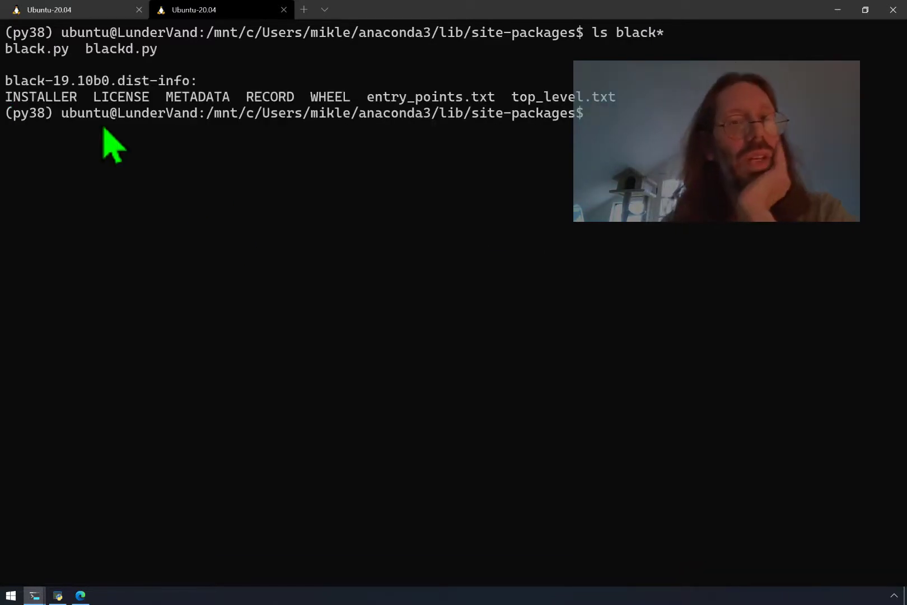
mouse_move(43, 113)
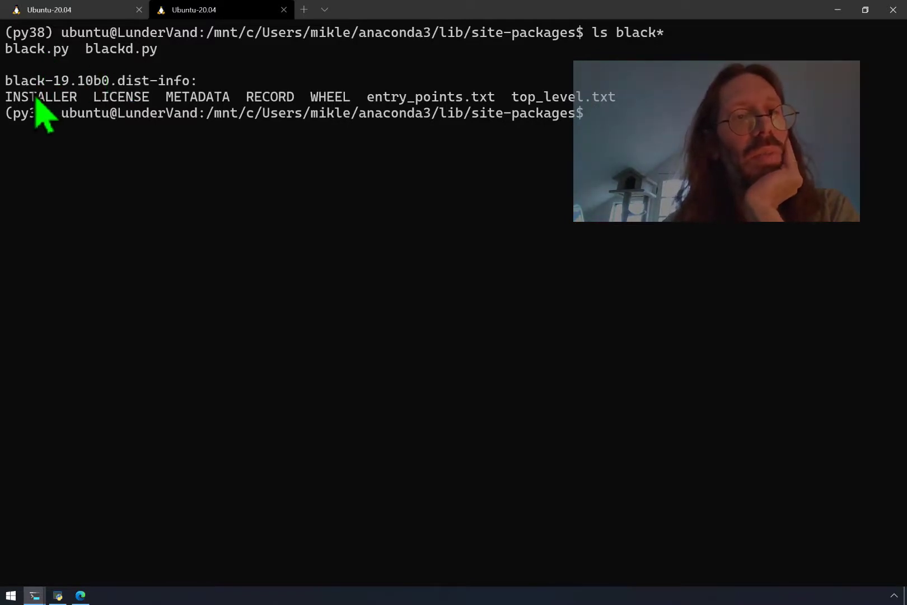
mouse_move(150, 124)
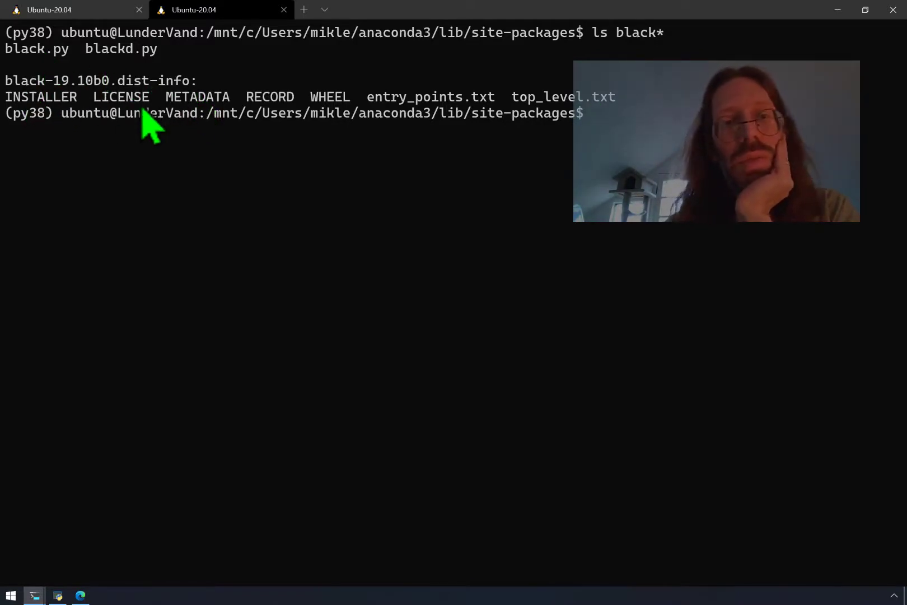
mouse_move(463, 131)
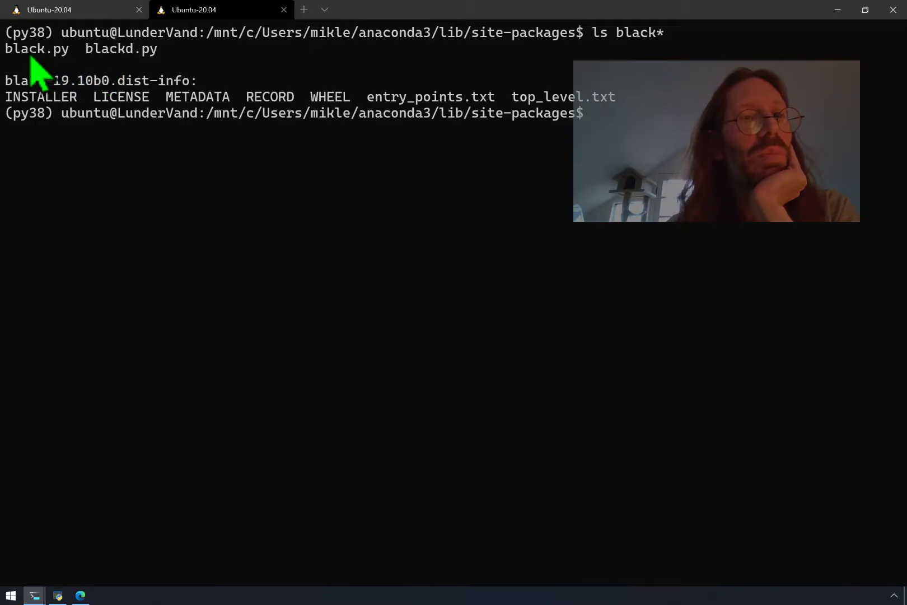
mouse_move(154, 79)
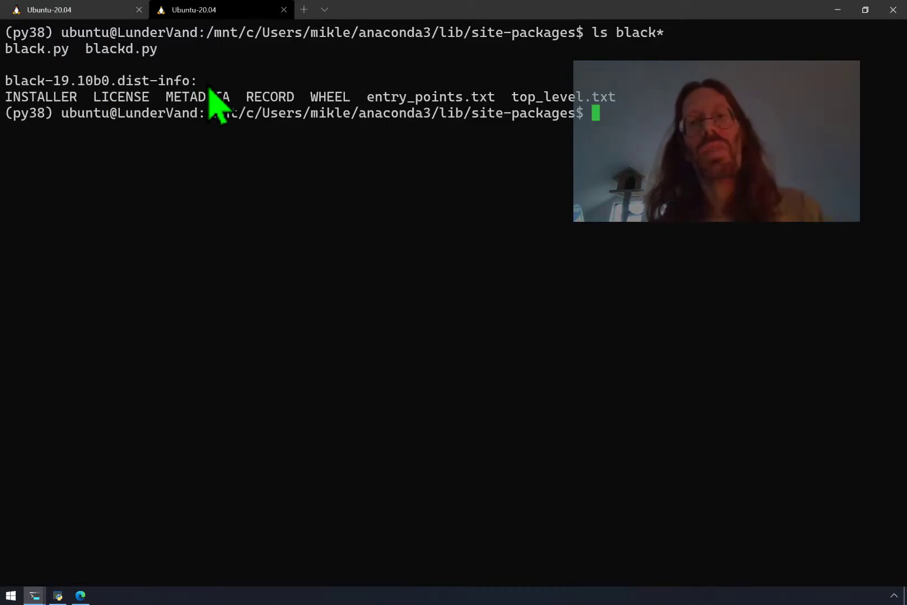
text(ls black*)
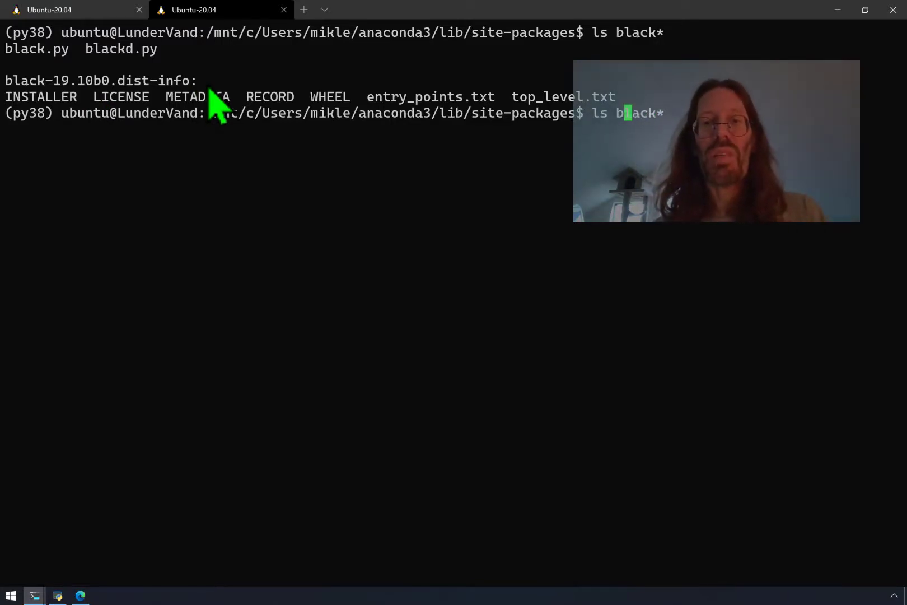
text(-la)
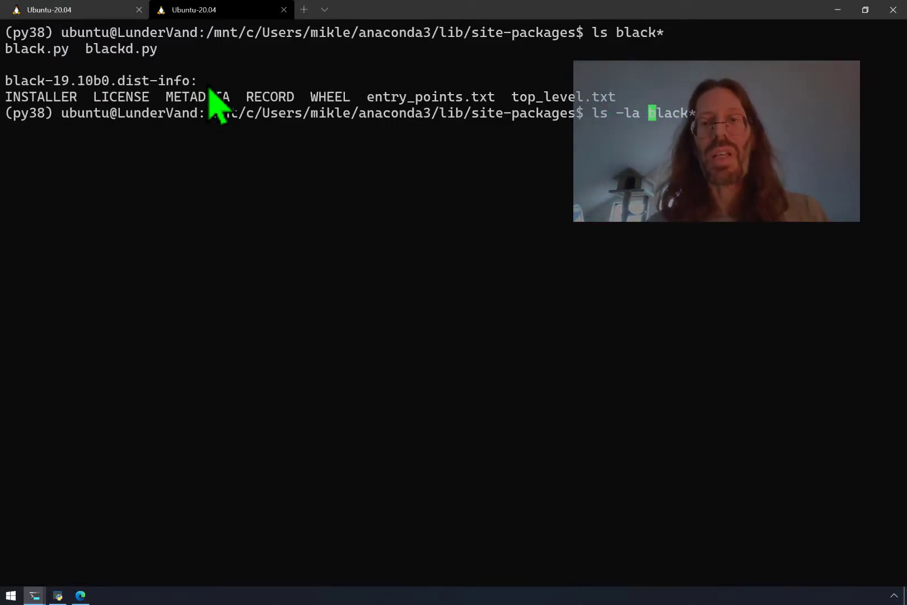
key(Return)
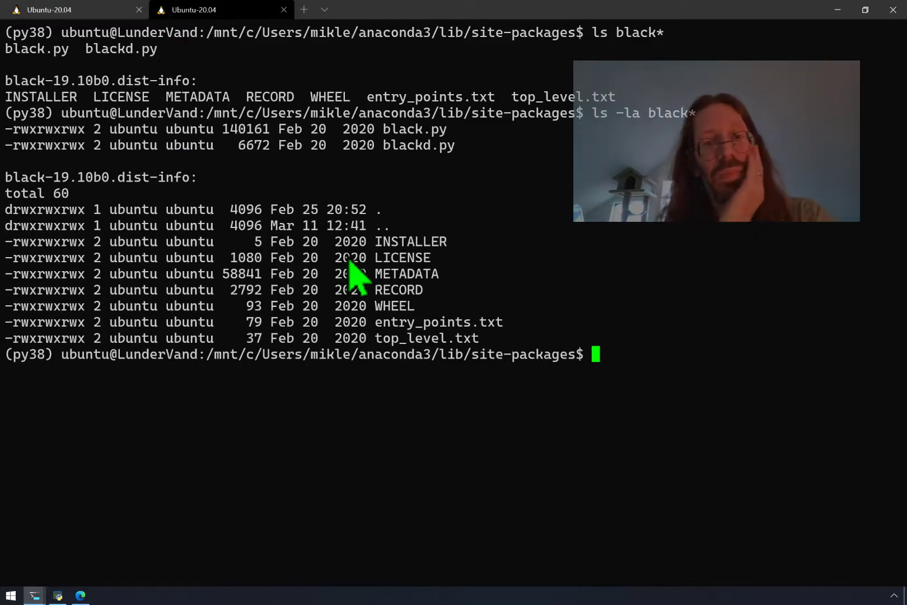
mouse_move(40, 272)
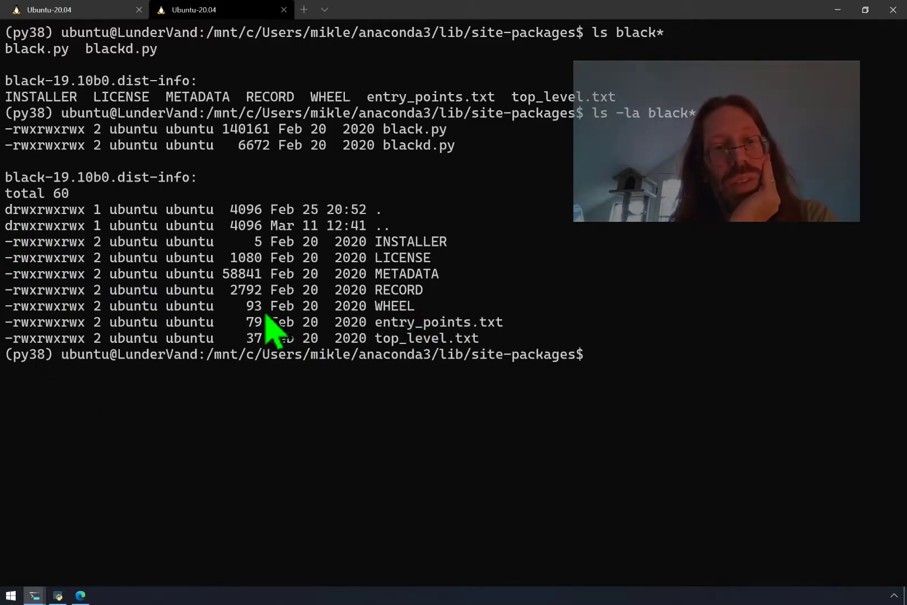
mouse_move(414, 272)
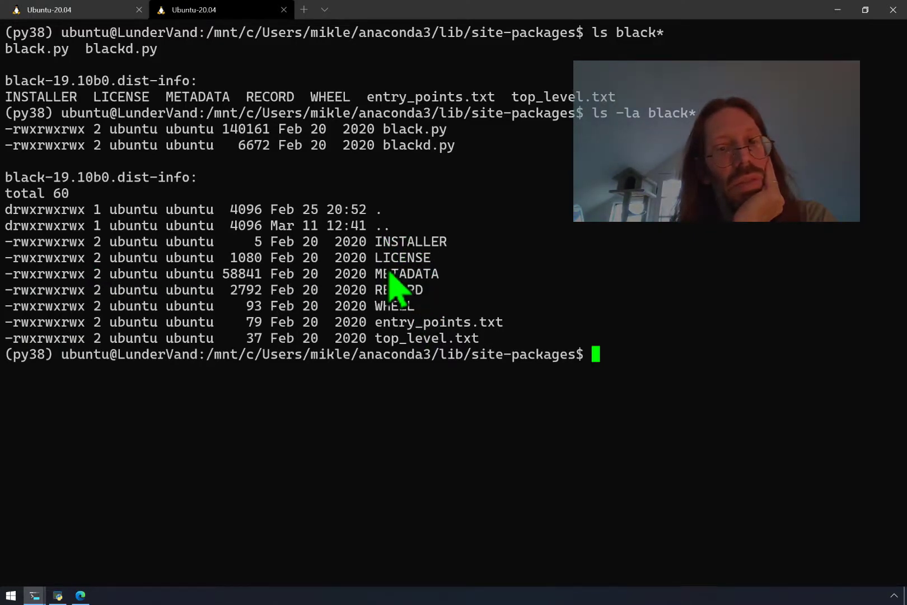
mouse_move(197, 193)
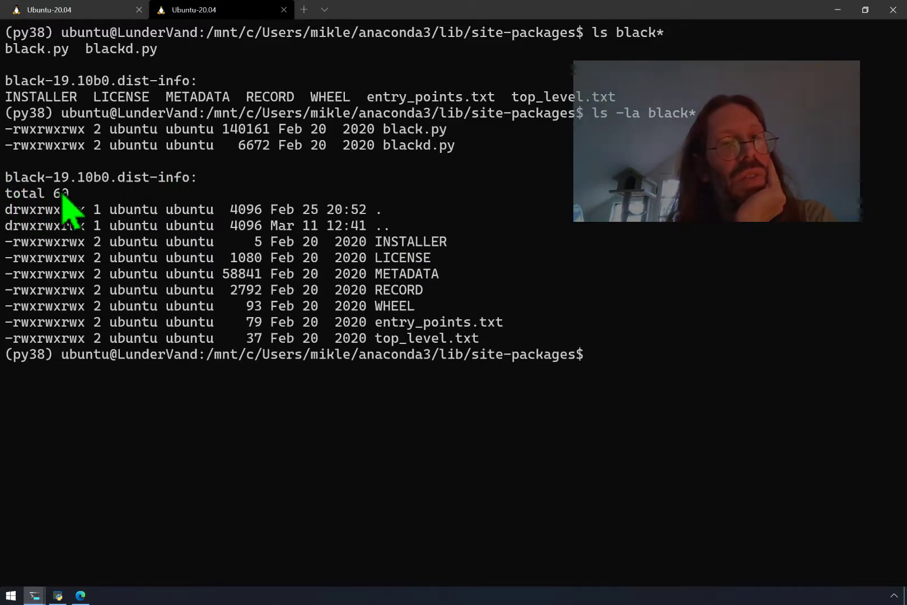
mouse_move(411, 357)
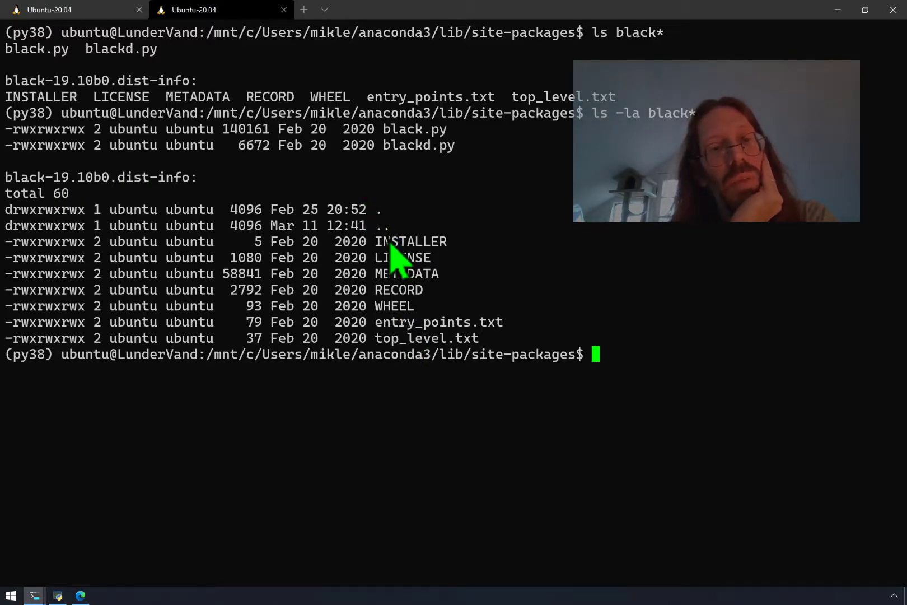
mouse_move(248, 225)
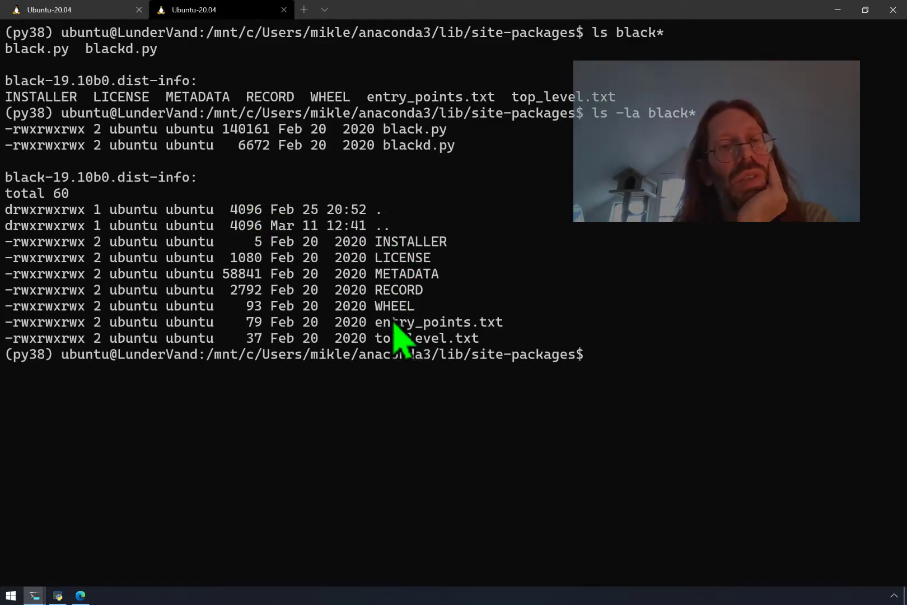
mouse_move(355, 217)
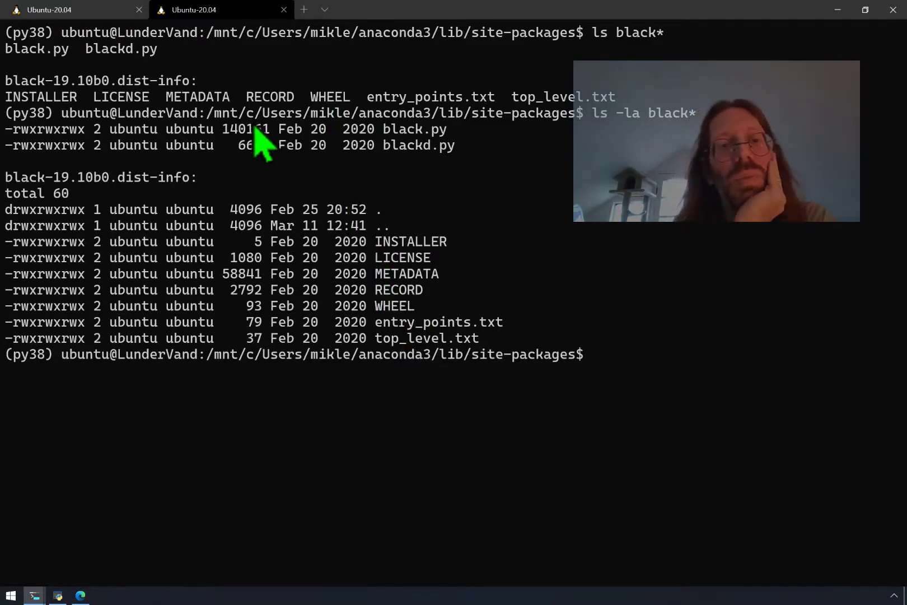
mouse_move(457, 168)
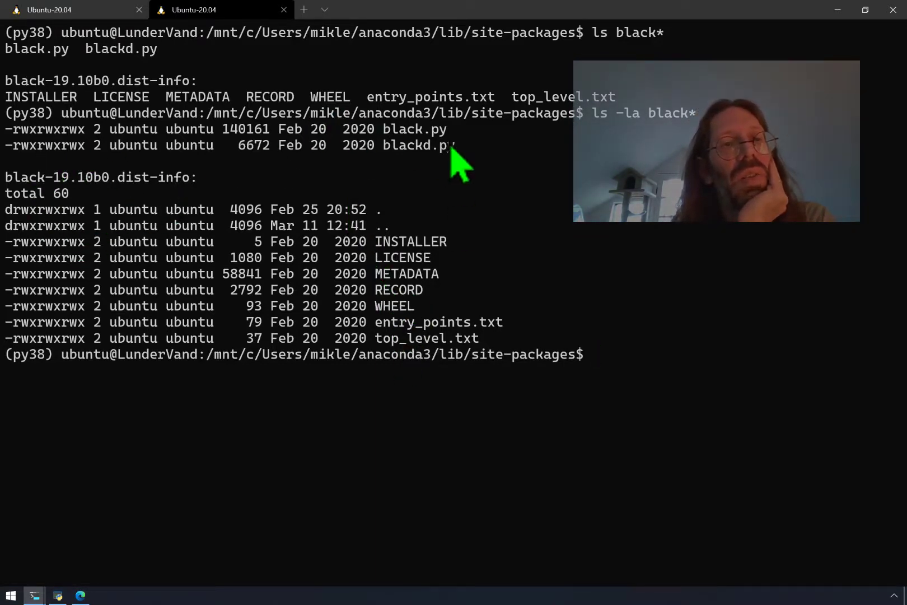
mouse_move(179, 144)
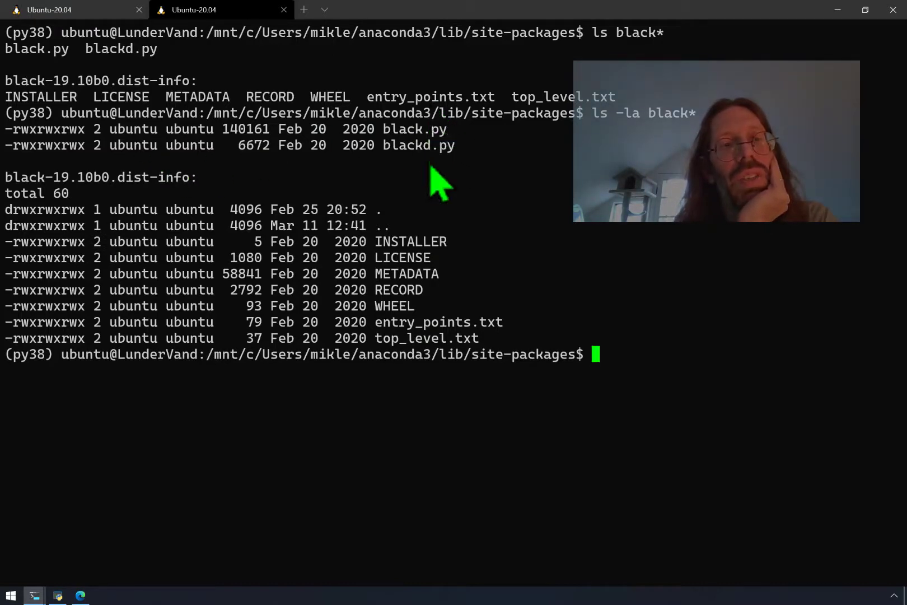
text(vi)
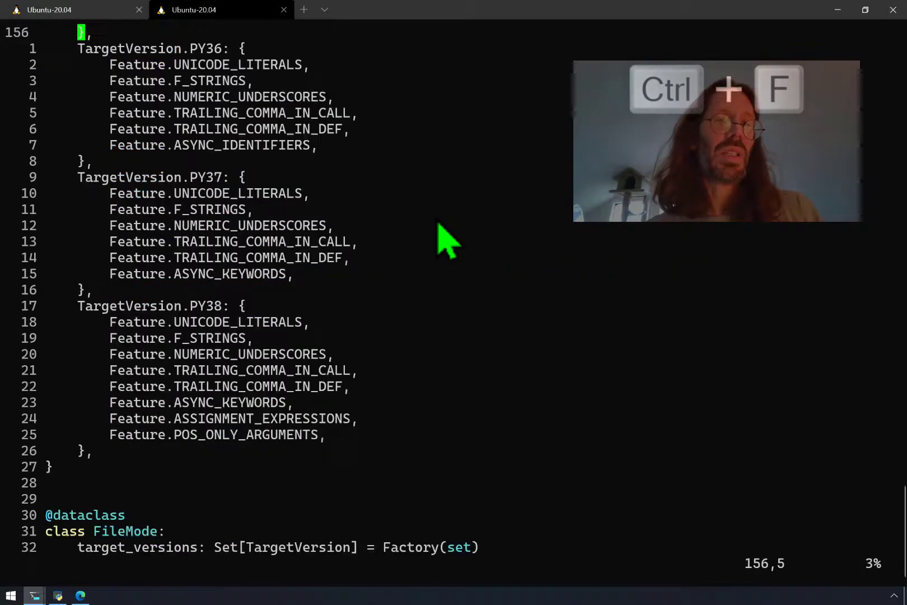
Open blackd.py in vim, jump to the top, and search for 'line'
scroll(down, 3)
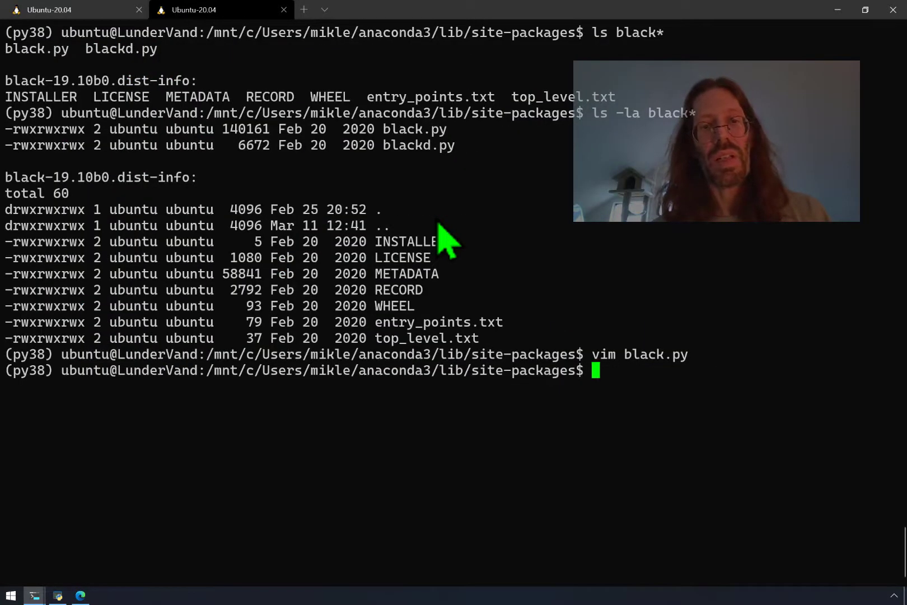
text(vim black)
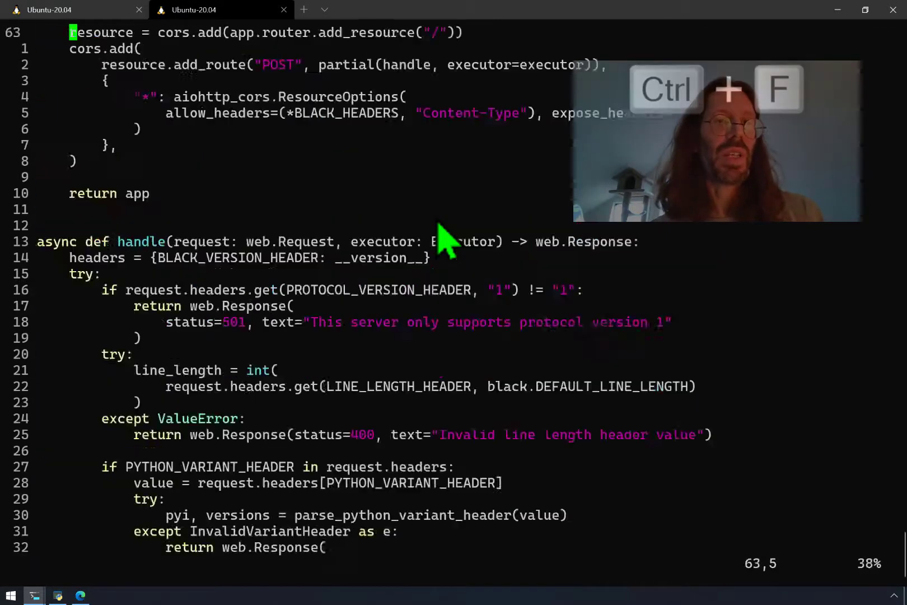
key(G)
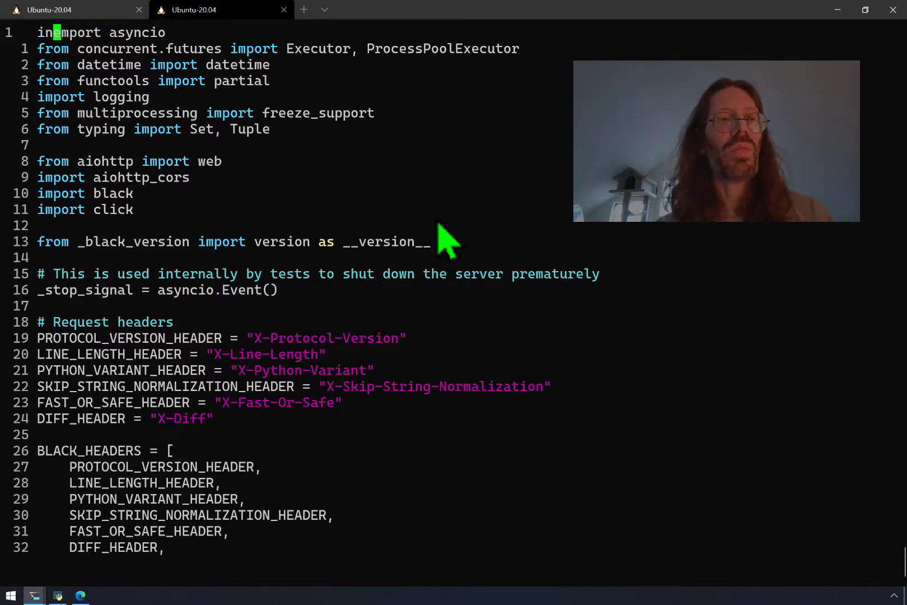
text(/line)
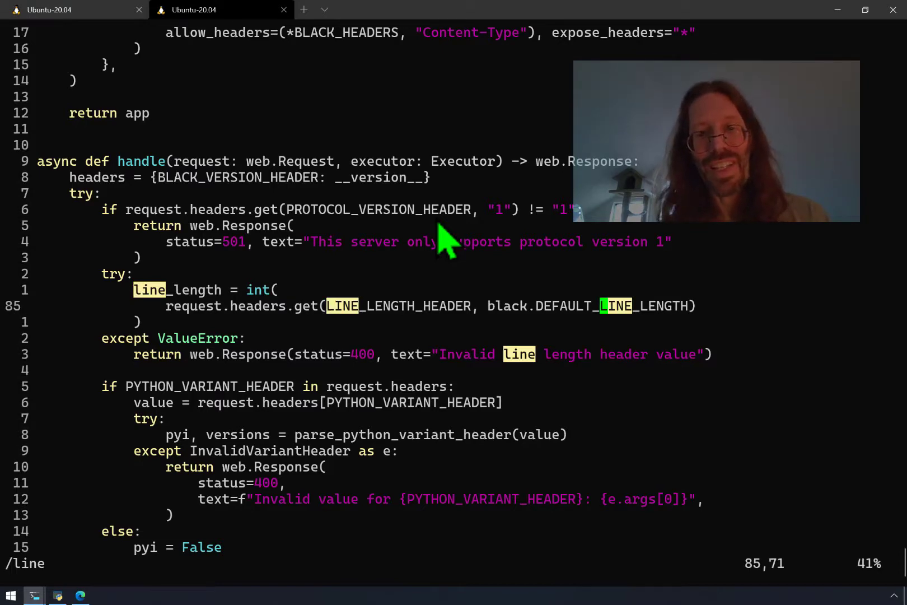
scroll(down, 3)
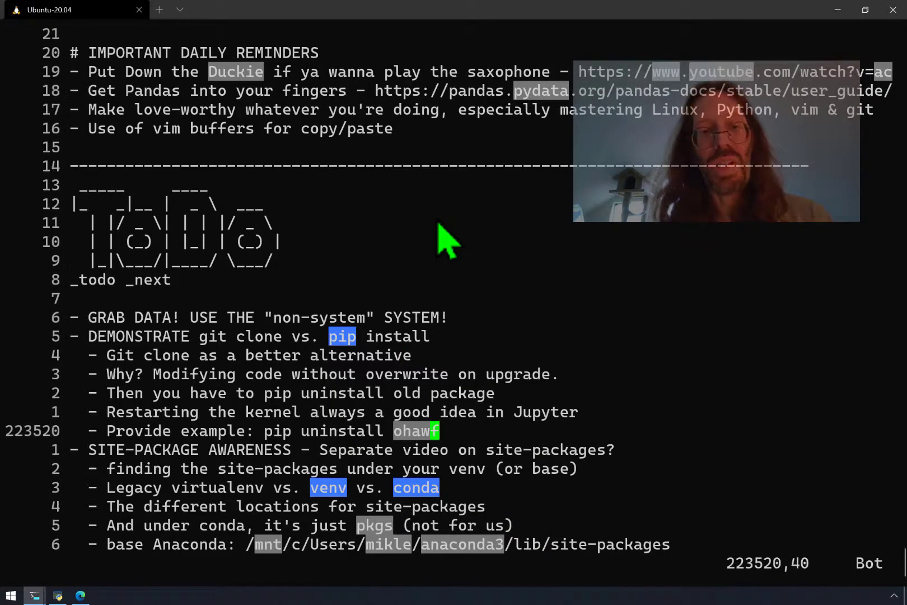
Write the journal note 'Every edit in site-packages will be overwritten with a pip install -U'
key(V)
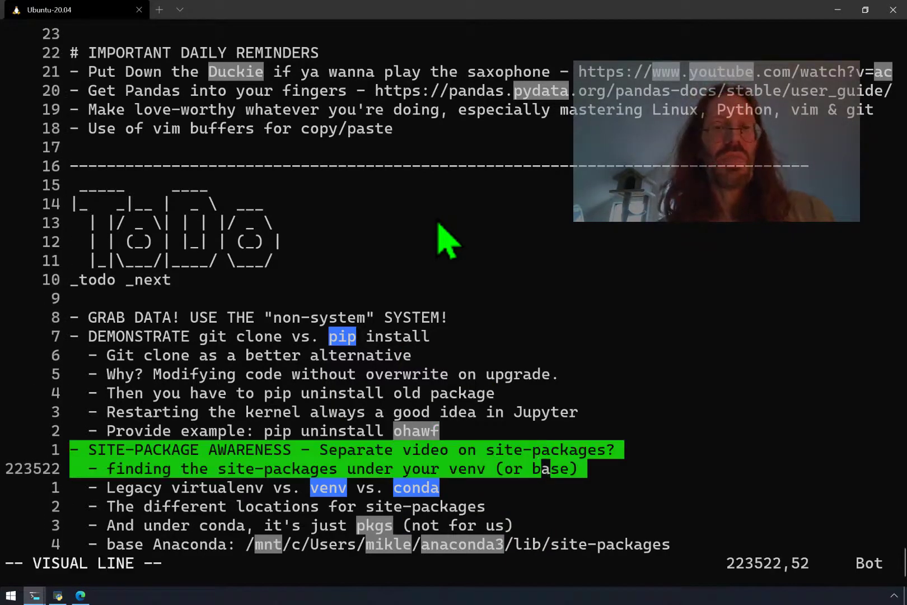
key(j)
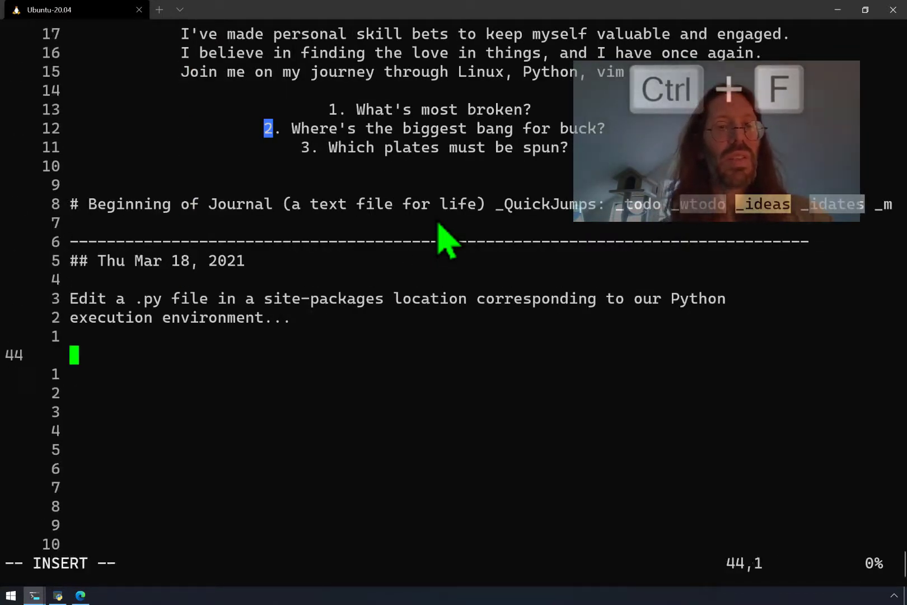
text(Every edit you do in)
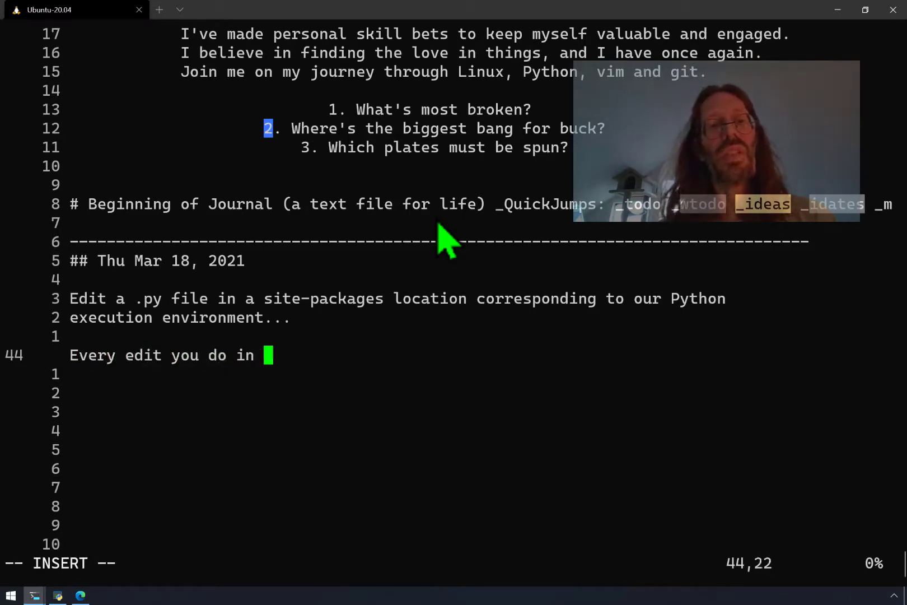
text(site-packages will be overw)
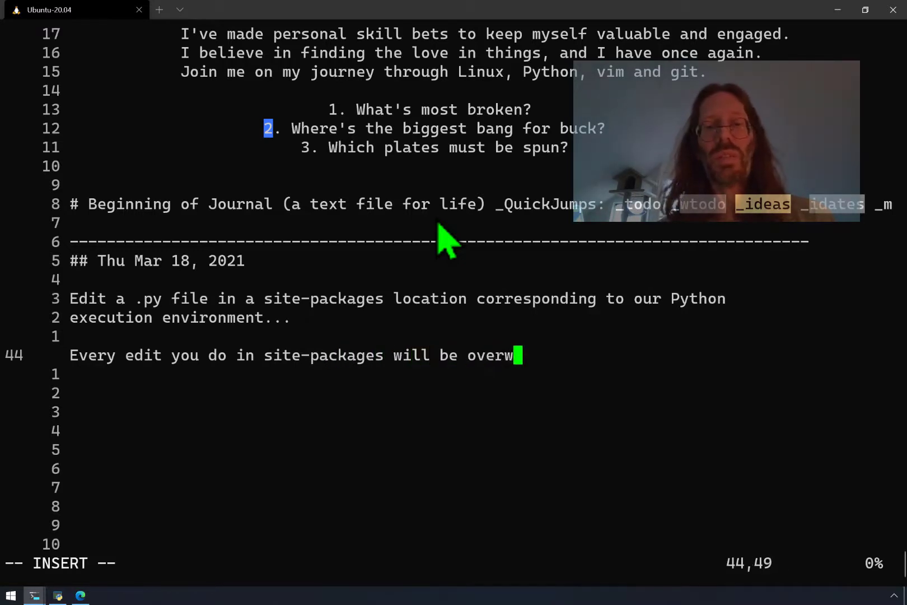
text(ritten with a)
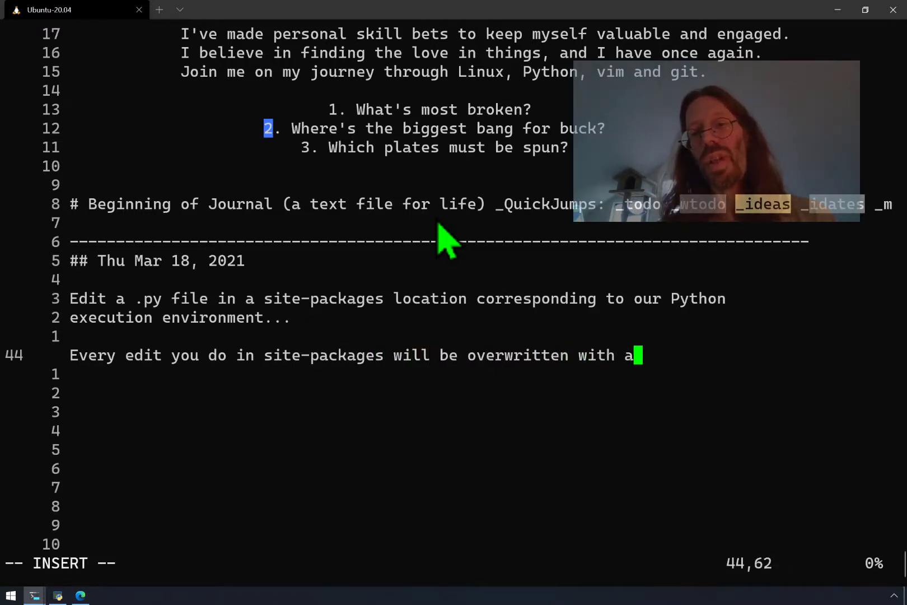
text(pip instal)
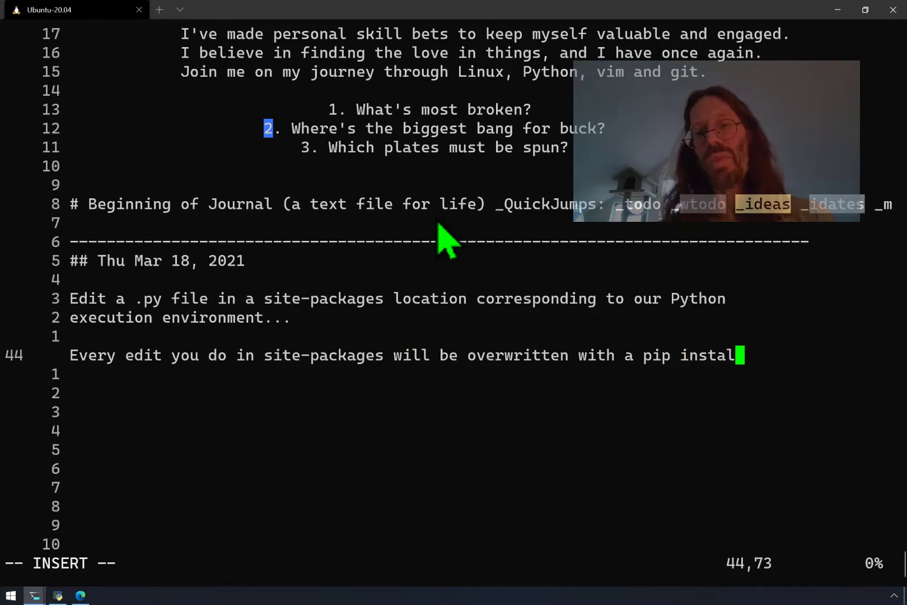
text(-U)
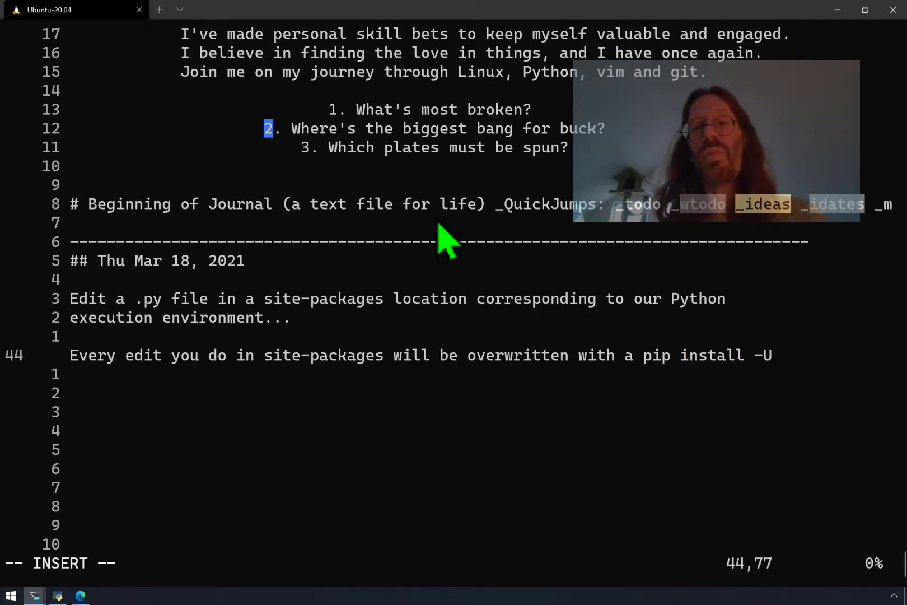
key(Escape)
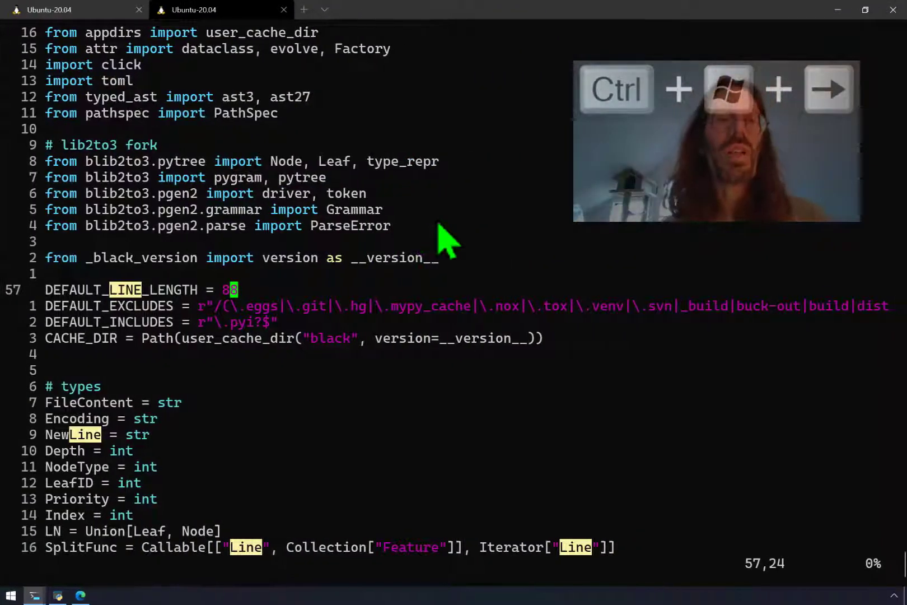
mouse_move(255, 307)
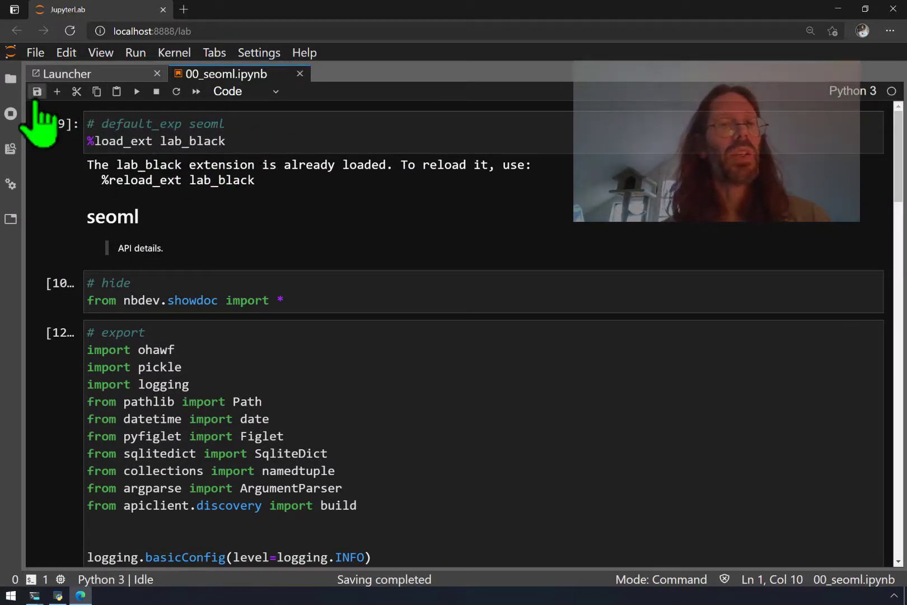
Restart the seoml kernel and rerun the lab_black loading and # export import cells
key(ctrl+shift+r)
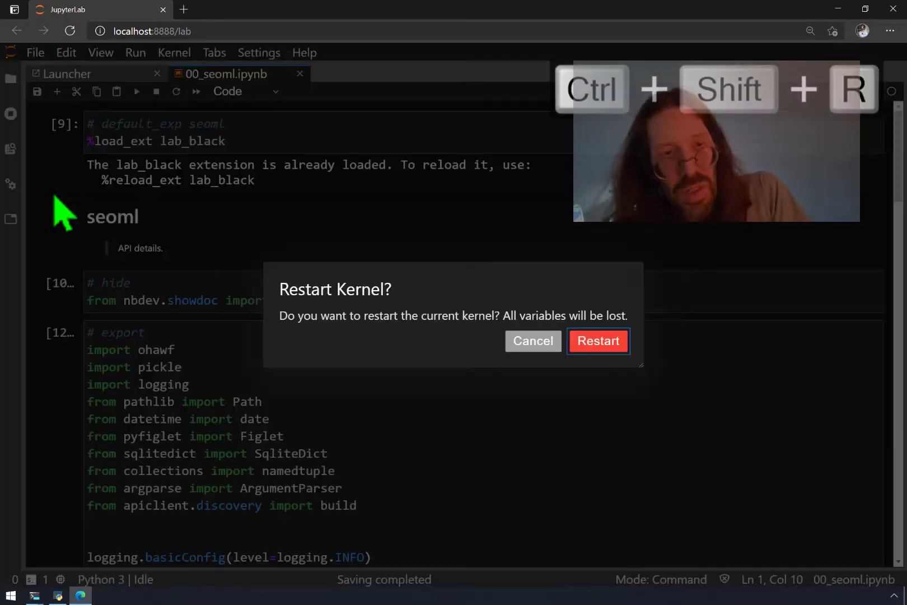
click(598, 341)
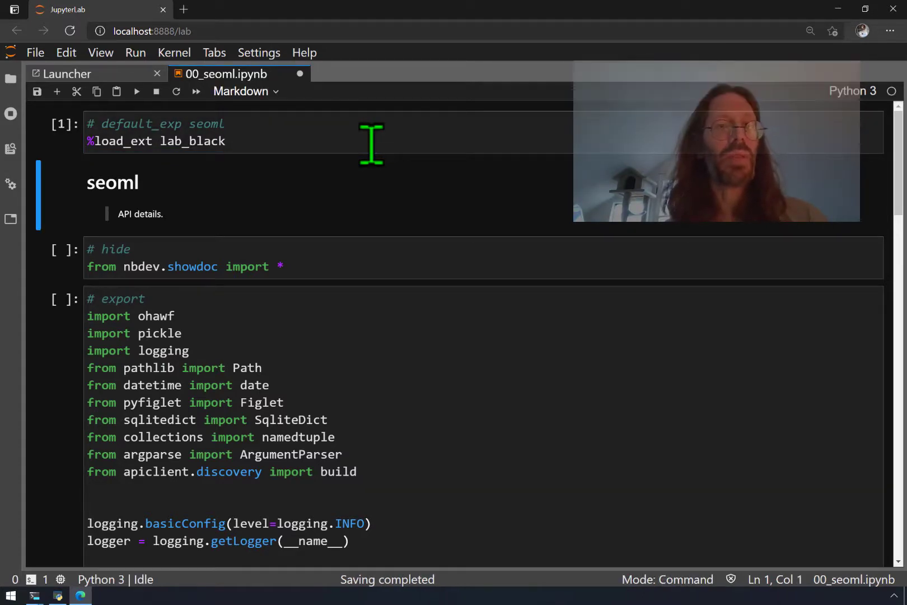
scroll(down, 3)
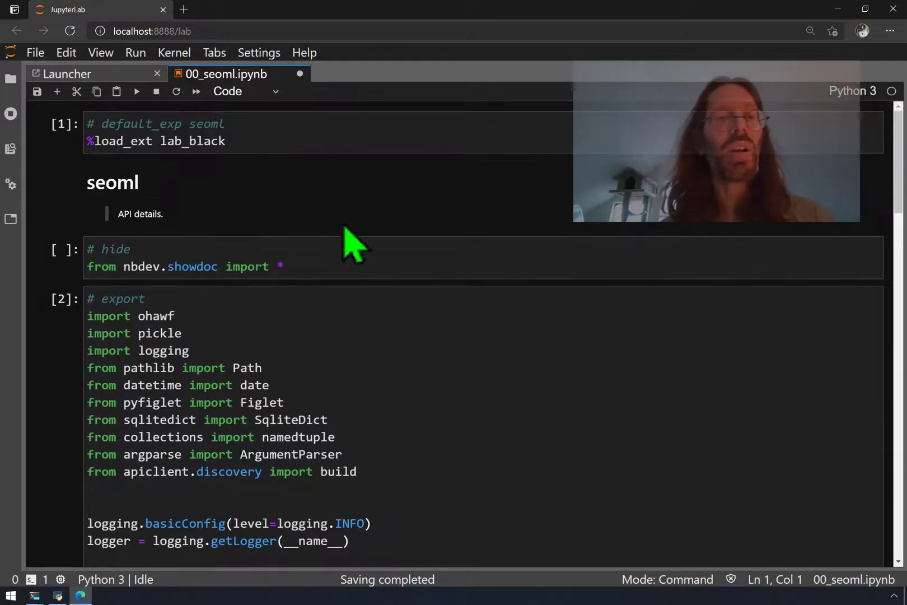
click(162, 141)
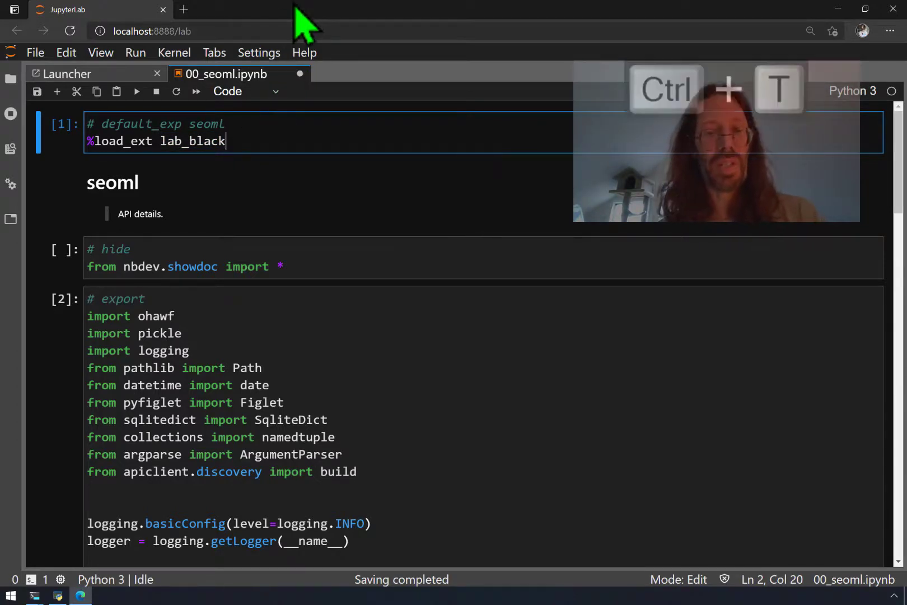
Open the nb_black GitHub repository and scroll its README to Installation and Usage
key(ctrl+t)
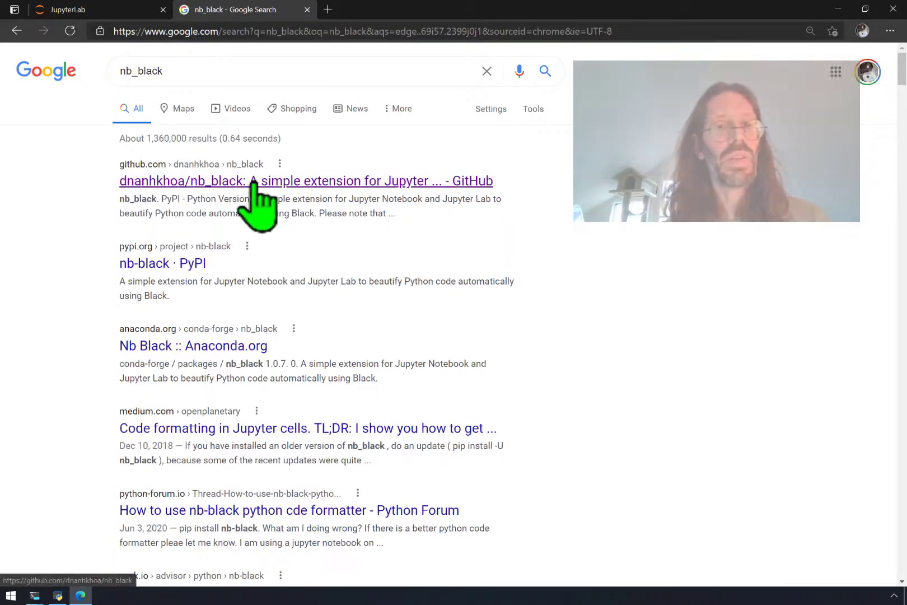
click(306, 180)
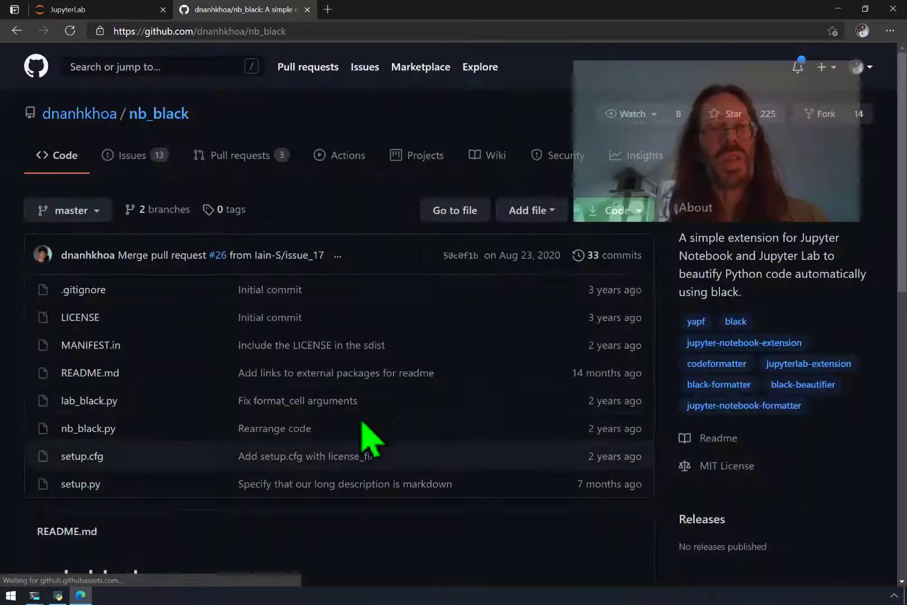
scroll(down, 3)
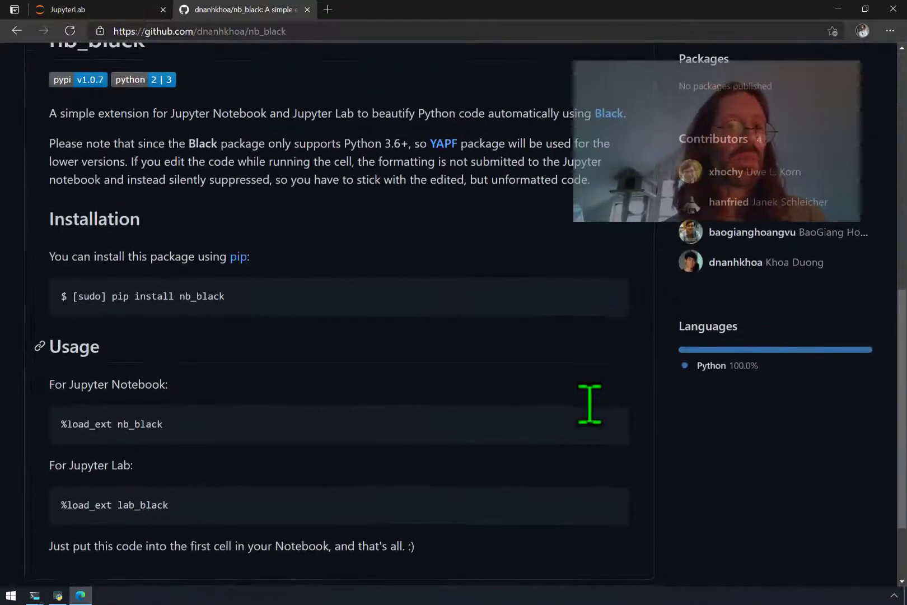
scroll(down, 3)
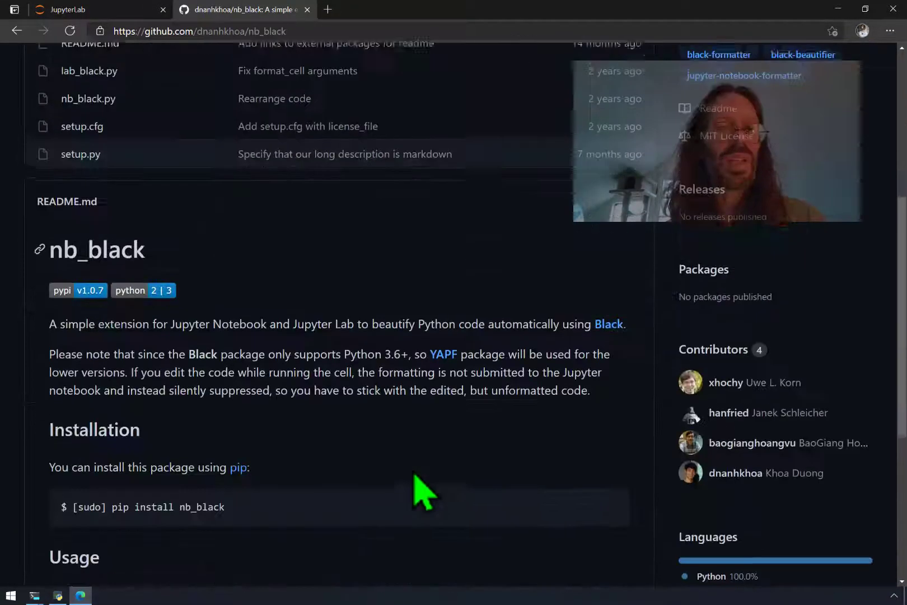
scroll(down, 3)
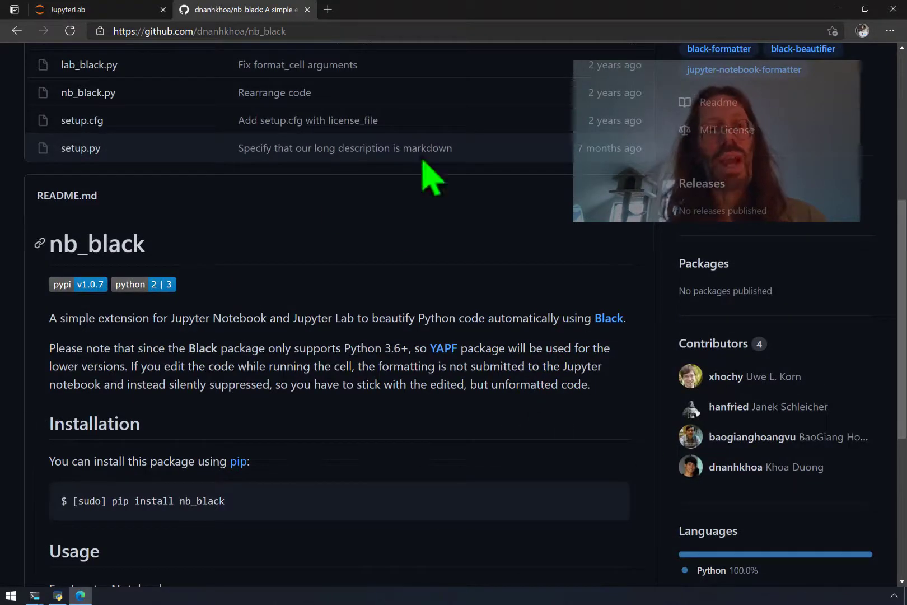
mouse_move(197, 503)
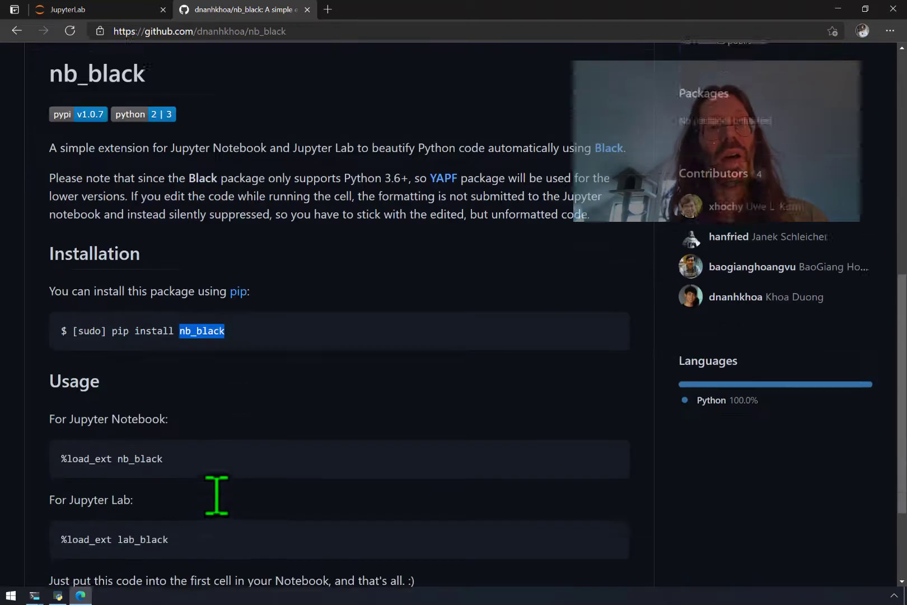
scroll(down, 3)
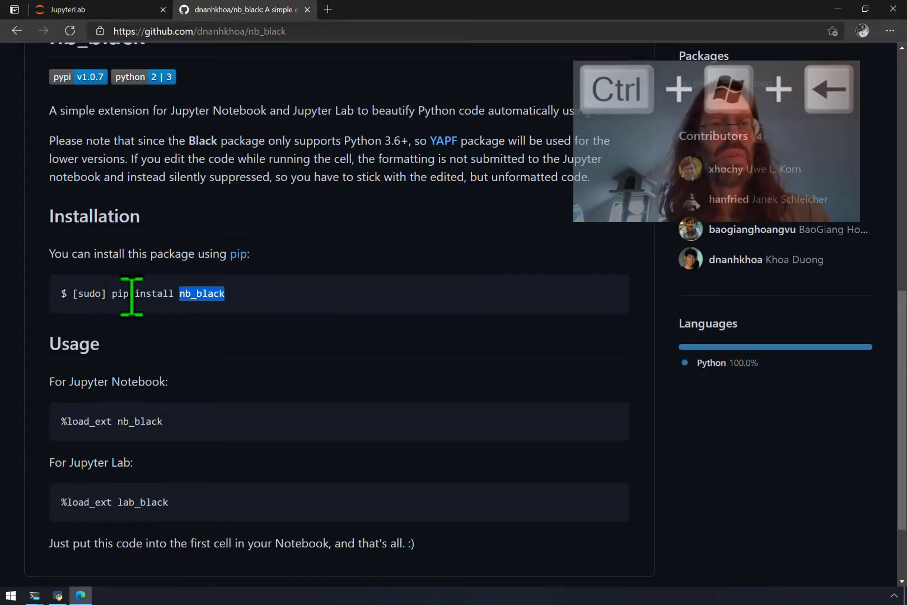
mouse_move(251, 331)
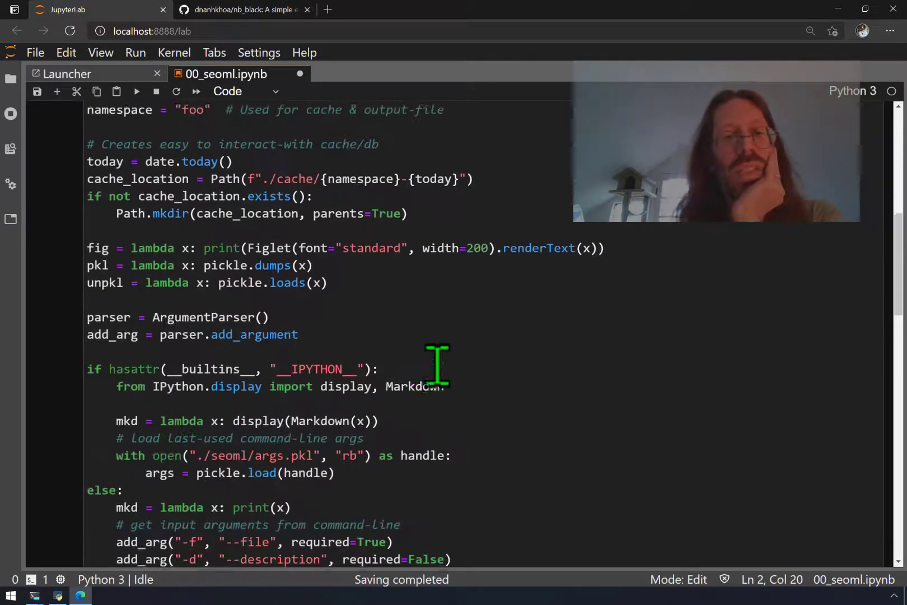
Remove the spaces in the headline exec line so it reads '#'*x, and save 00_seoml.ipynb
scroll(down, 3)
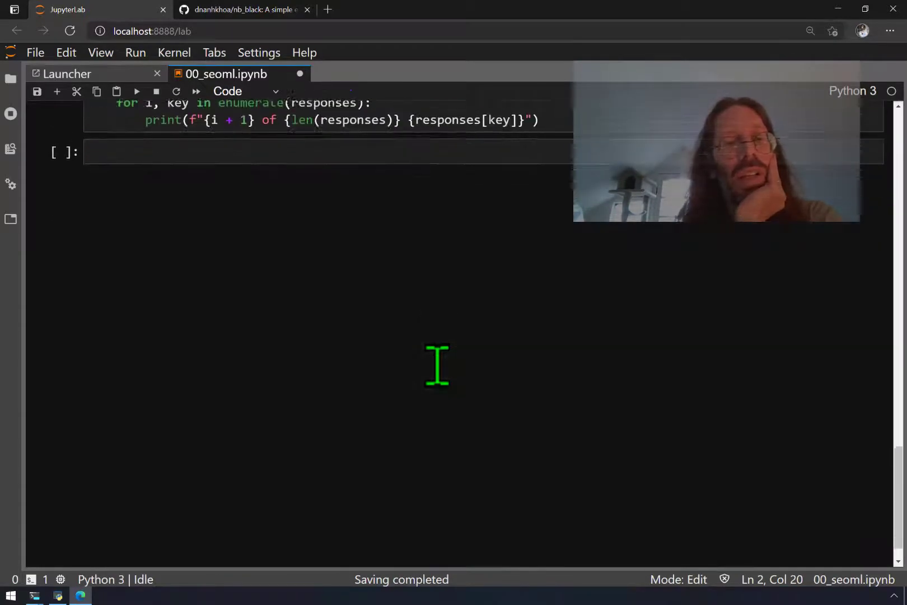
scroll(up, 3)
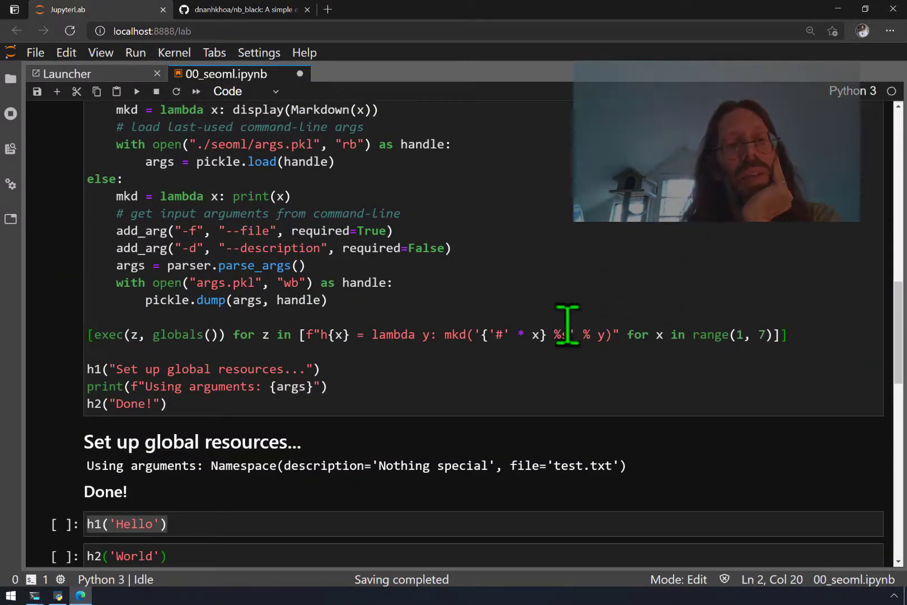
mouse_move(839, 310)
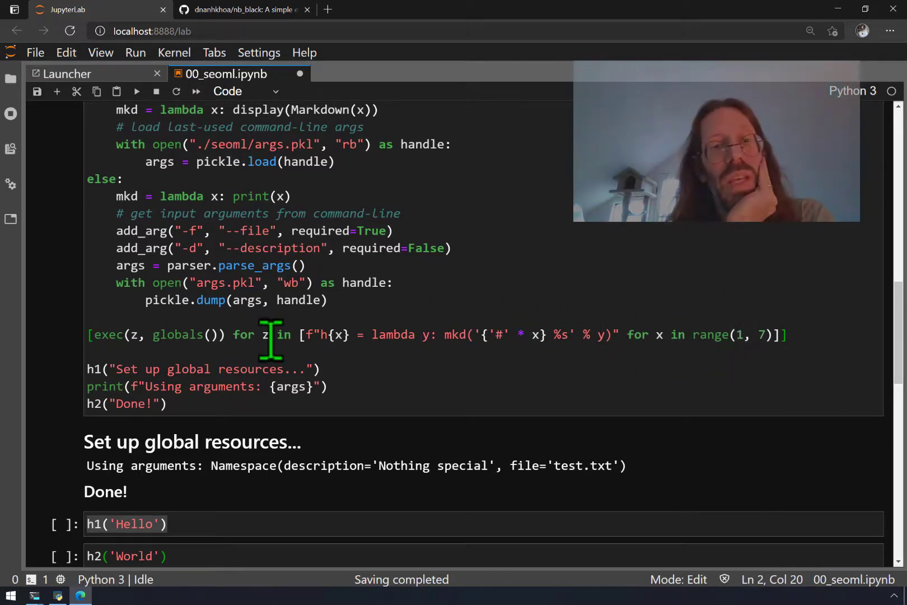
mouse_move(454, 333)
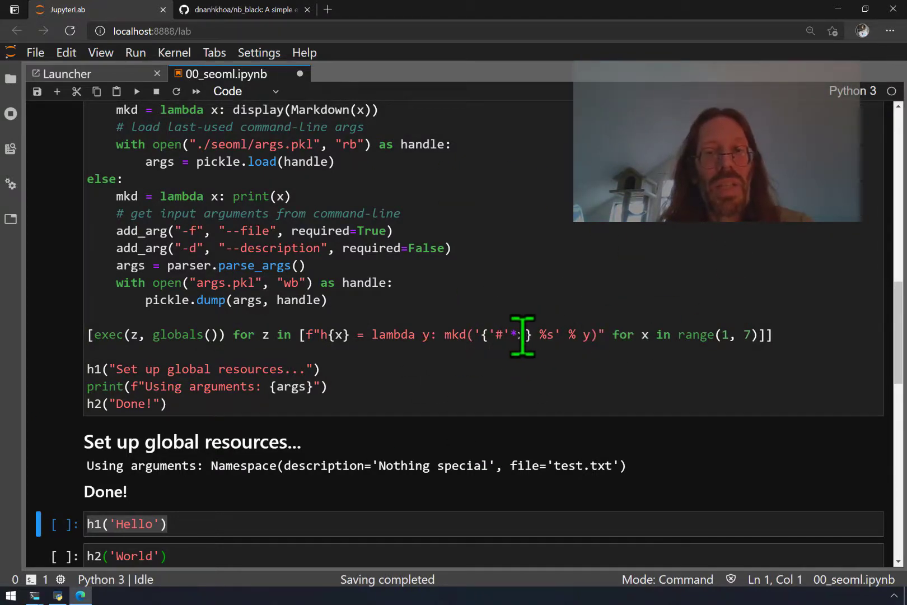
mouse_move(598, 338)
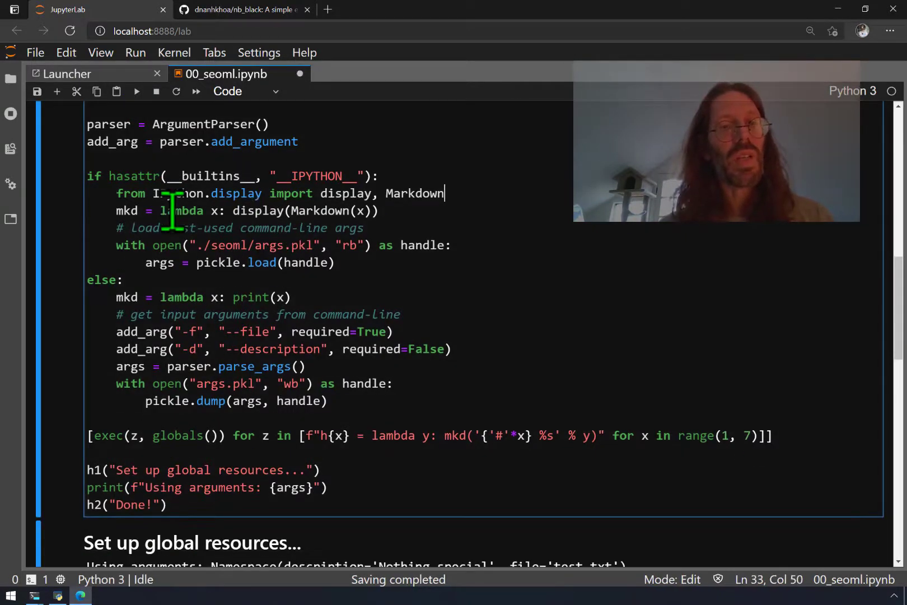
key(ctrl+s)
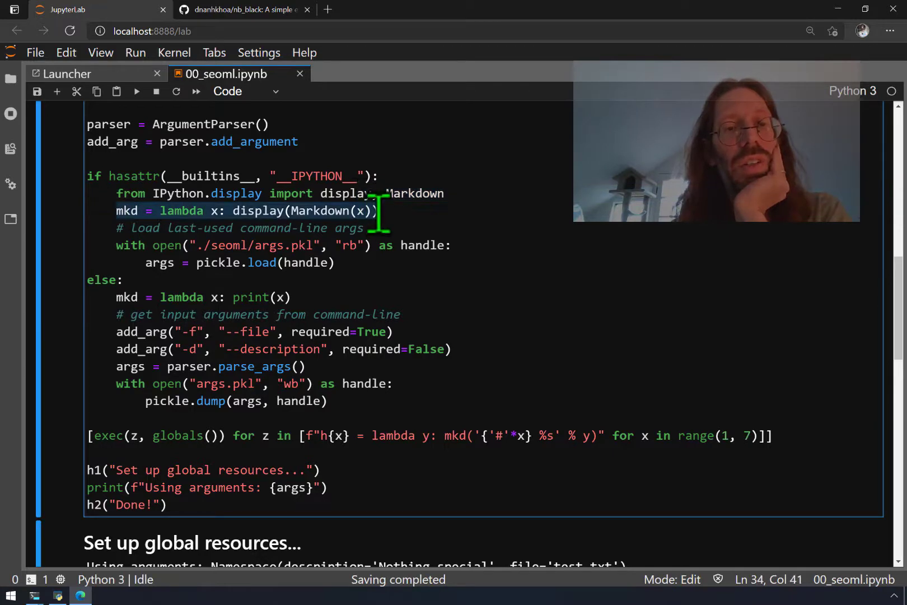
mouse_move(119, 297)
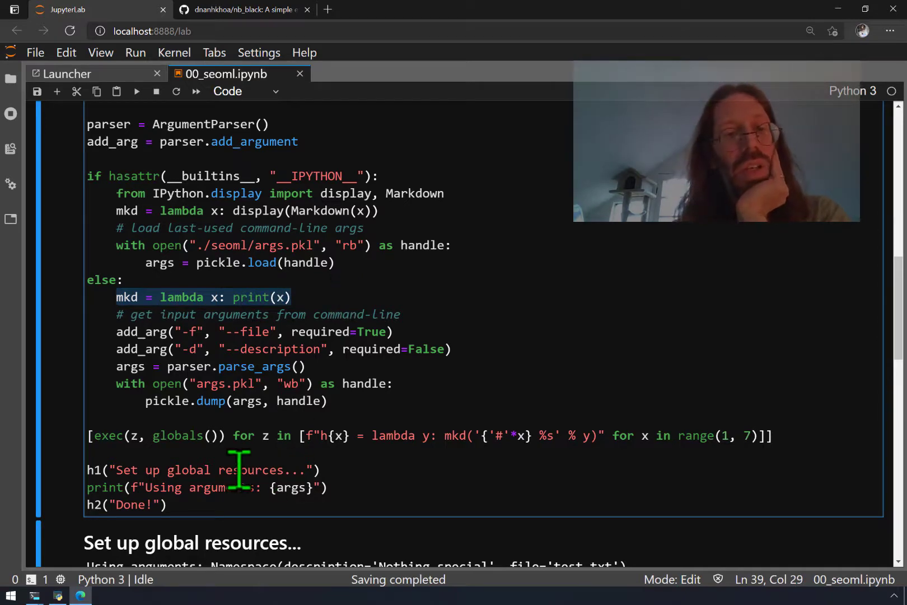
scroll(down, 3)
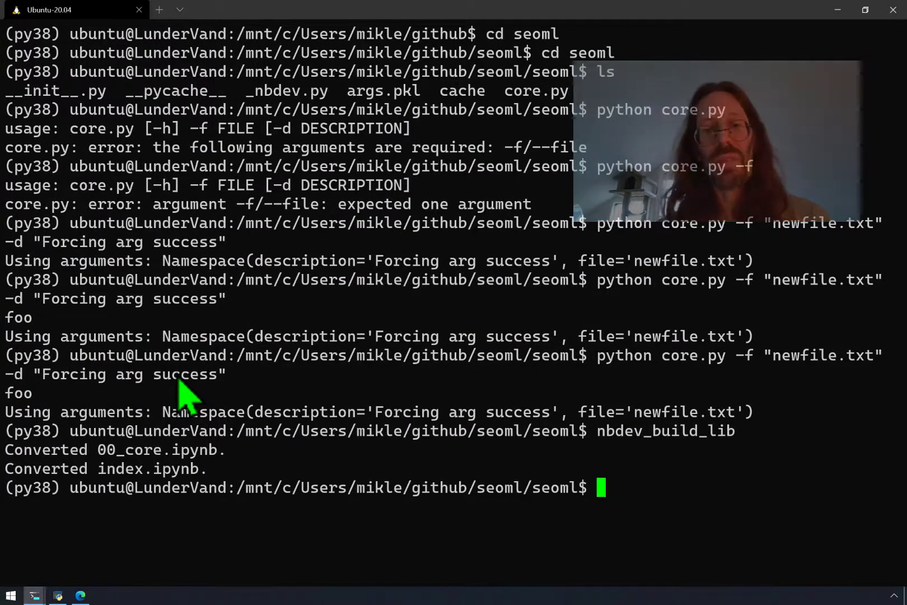
Clear the terminal and run python seoml.py -f "newfile.txt" -d "Forcing arg success"
text(clear)
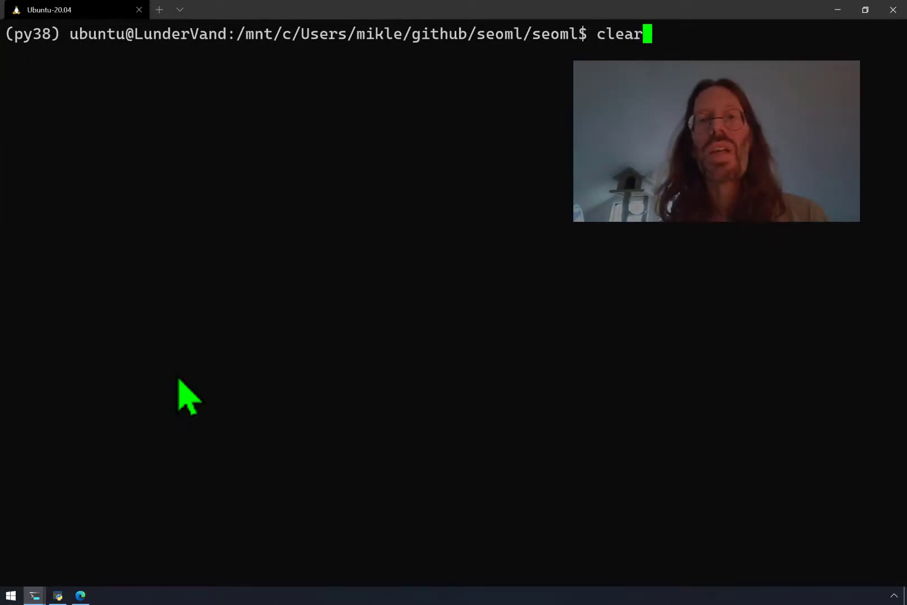
text(python core.py -f "newfile.txt" -d "Forcing arg success")
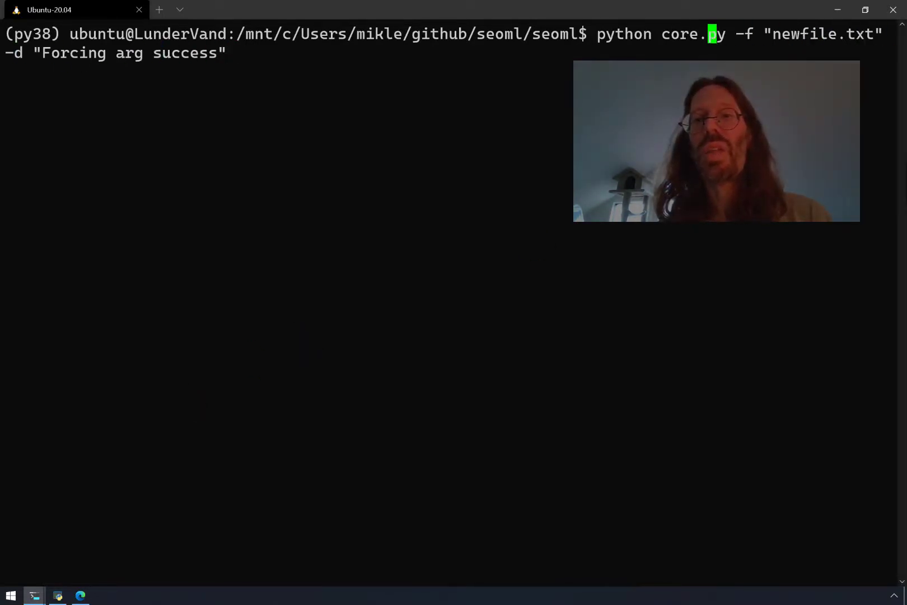
text(seoml)
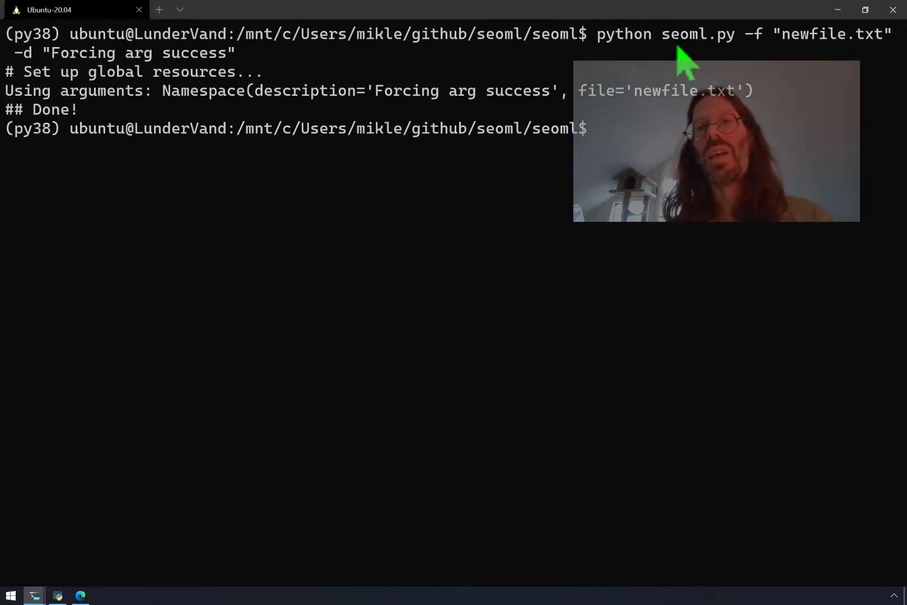
double_click(698, 34)
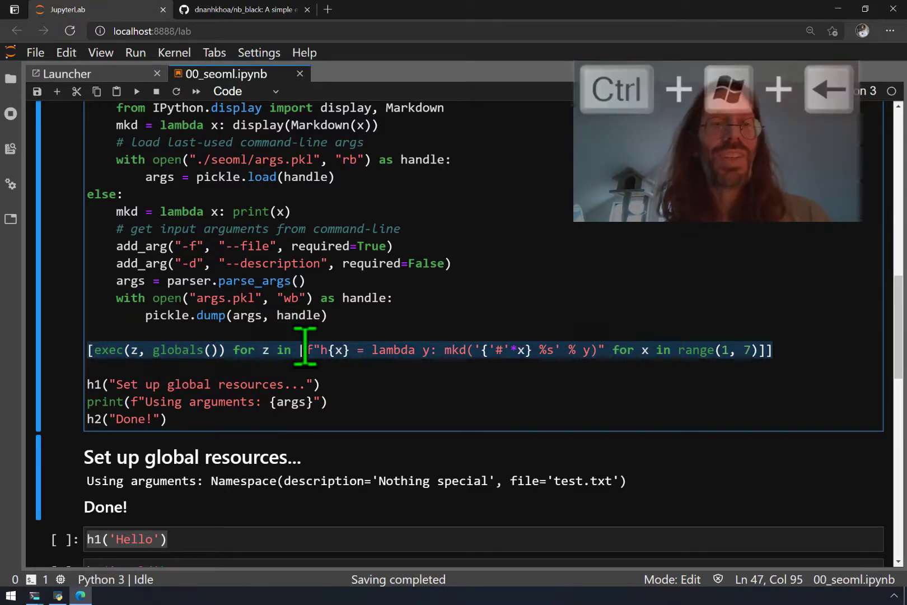
click(33, 595)
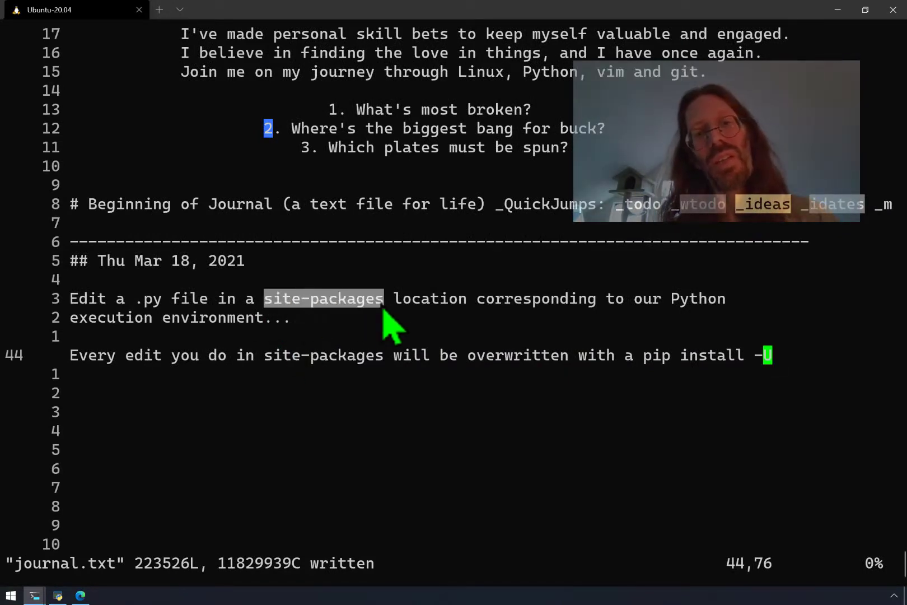
mouse_move(341, 325)
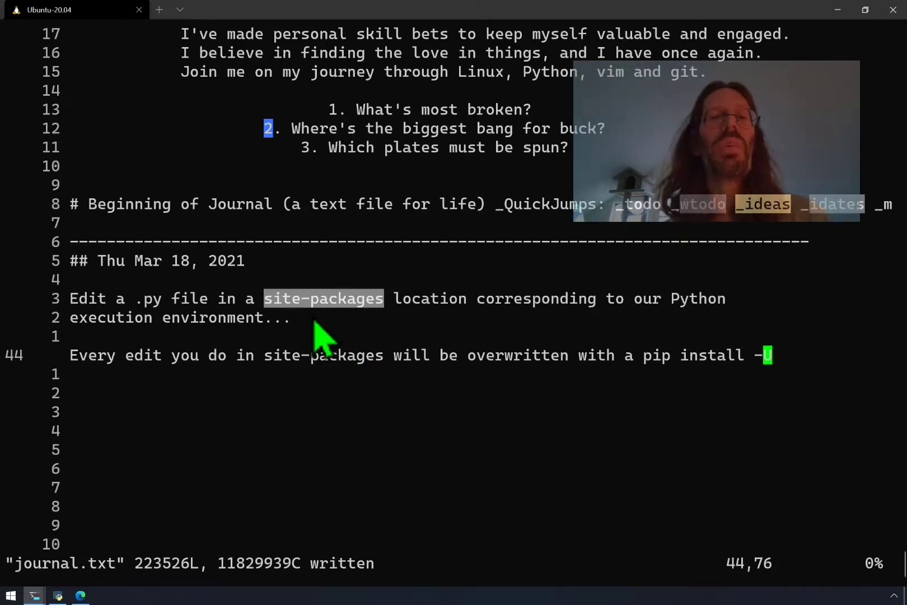
mouse_move(283, 382)
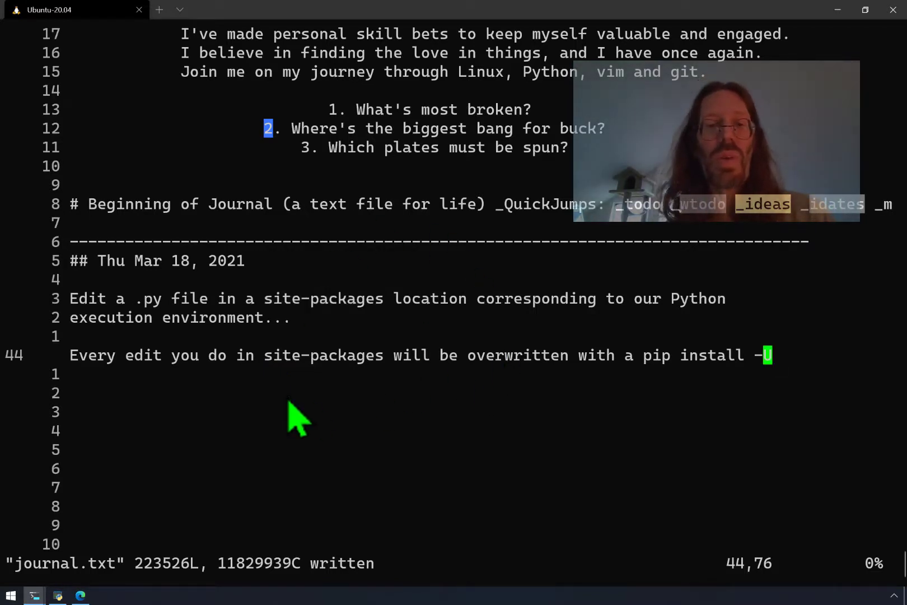
Add the journal line 'How to to edit pip installed native python code.'
text(o)
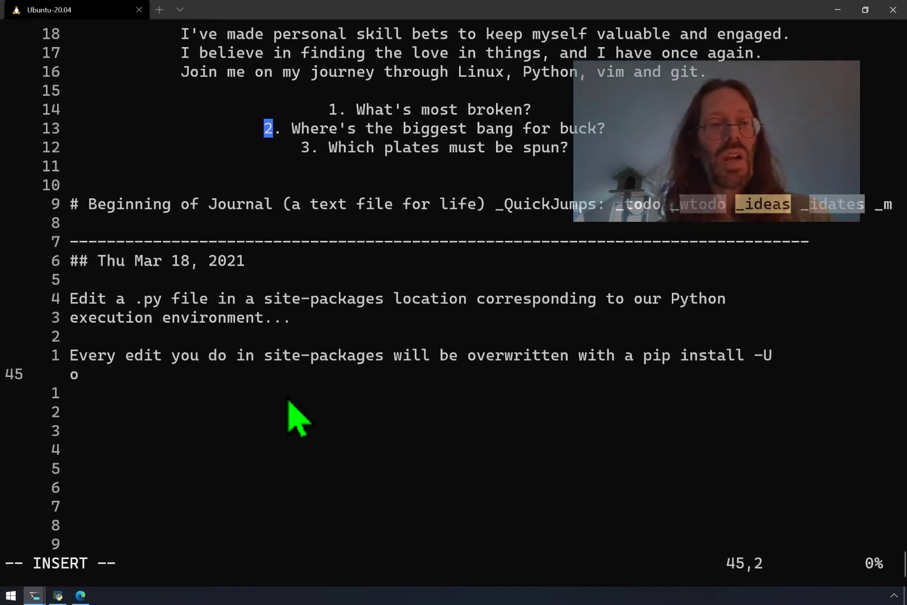
text(How to to edit pip installed P)
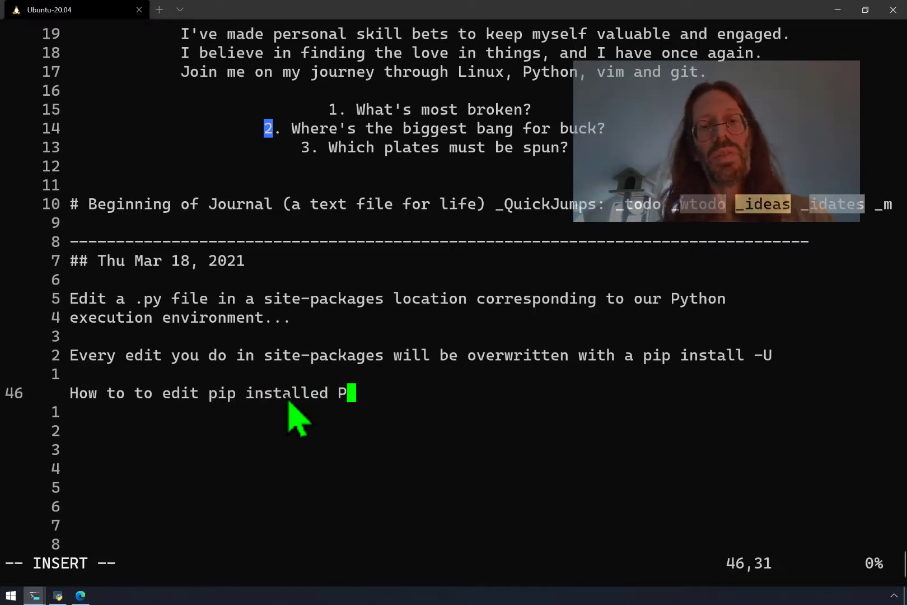
text(native p)
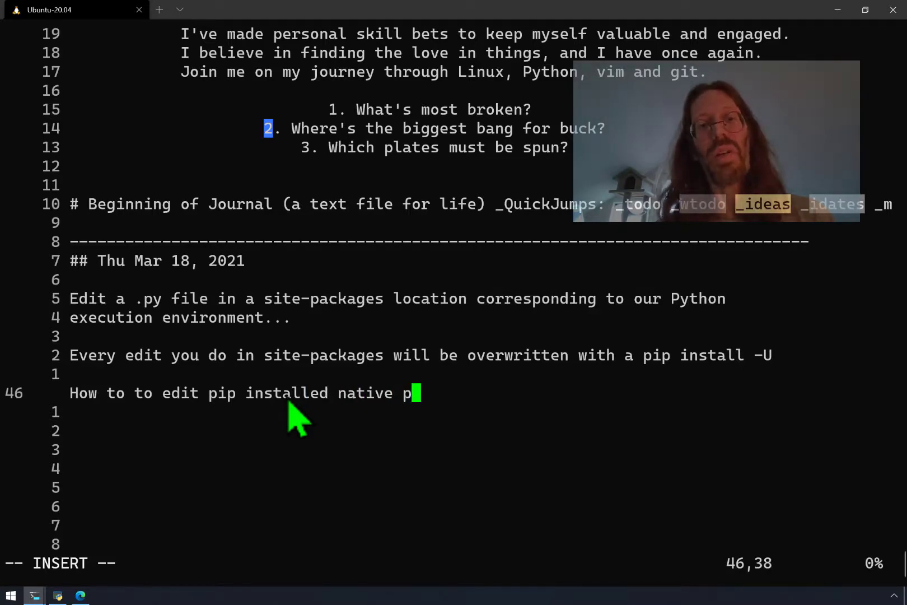
text(ython cod)
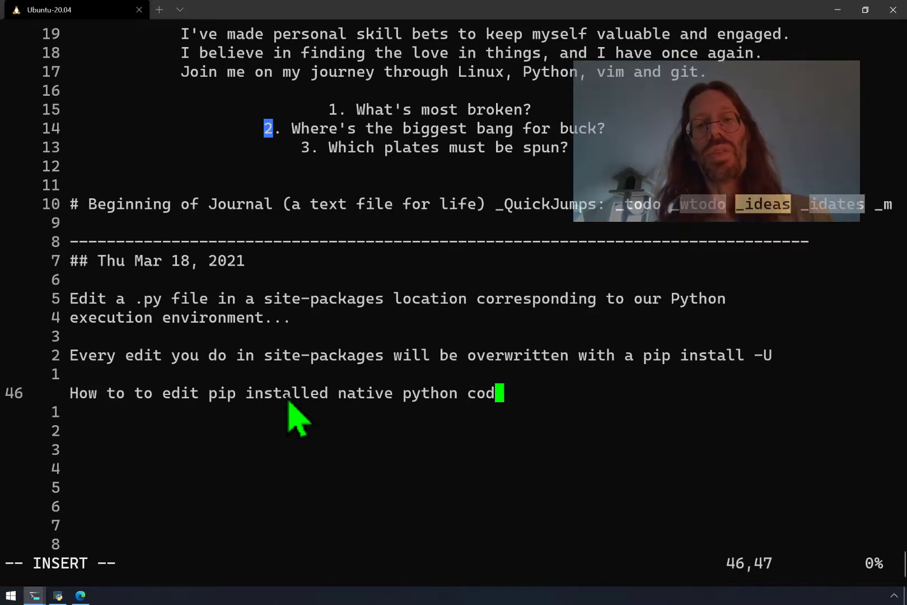
text(e.)
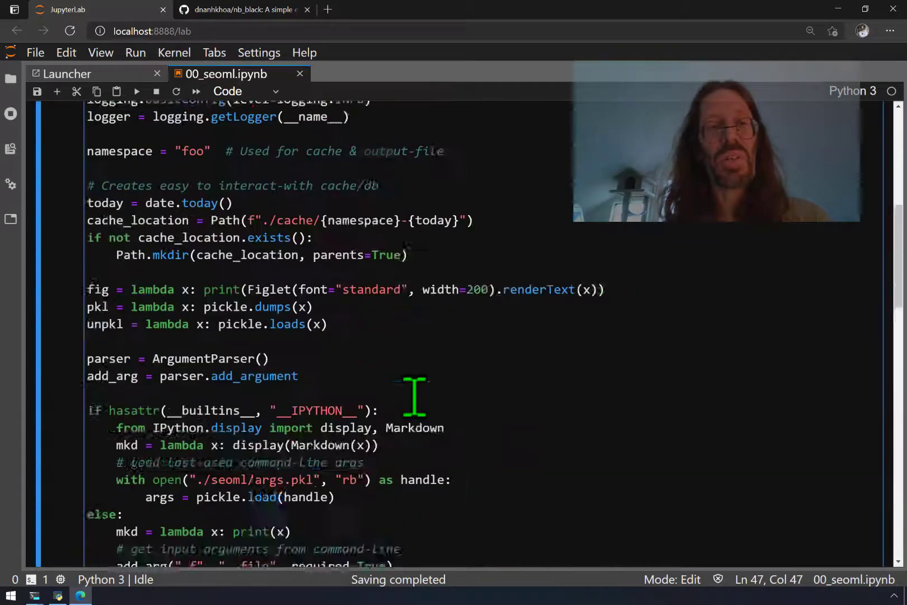
Run fig('The Power of Putter') in the last notebook cell to show ASCII-art banner text
scroll(down, 3)
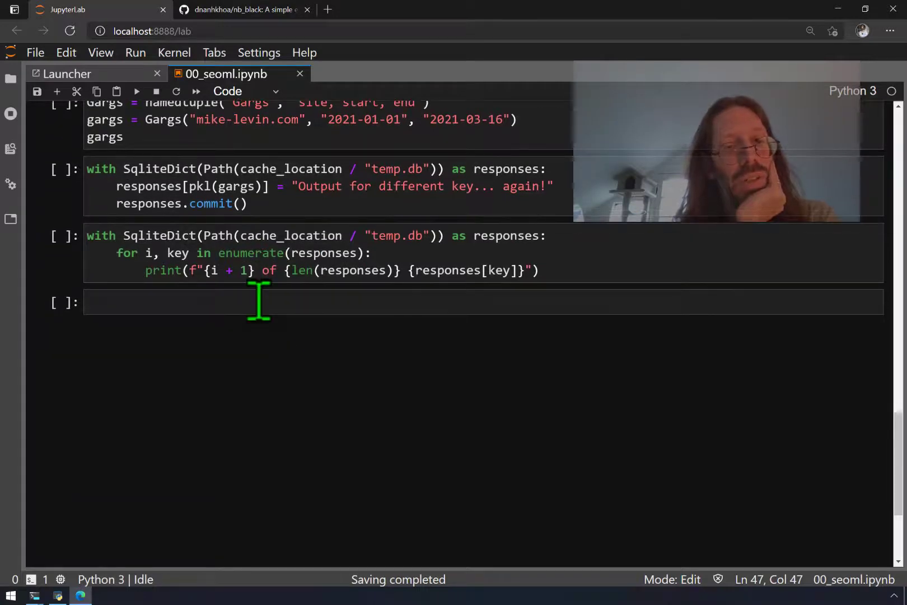
text(f)
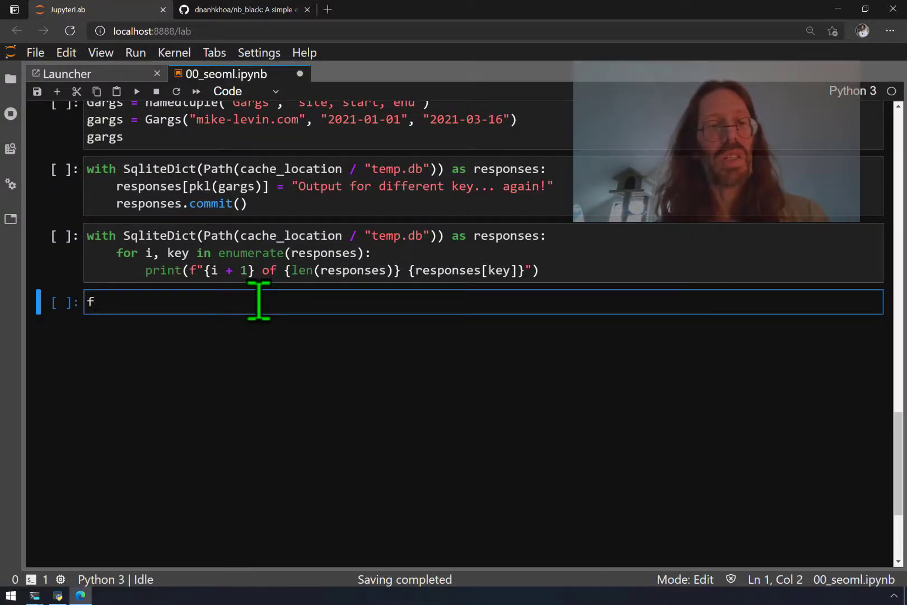
text(ig(''))
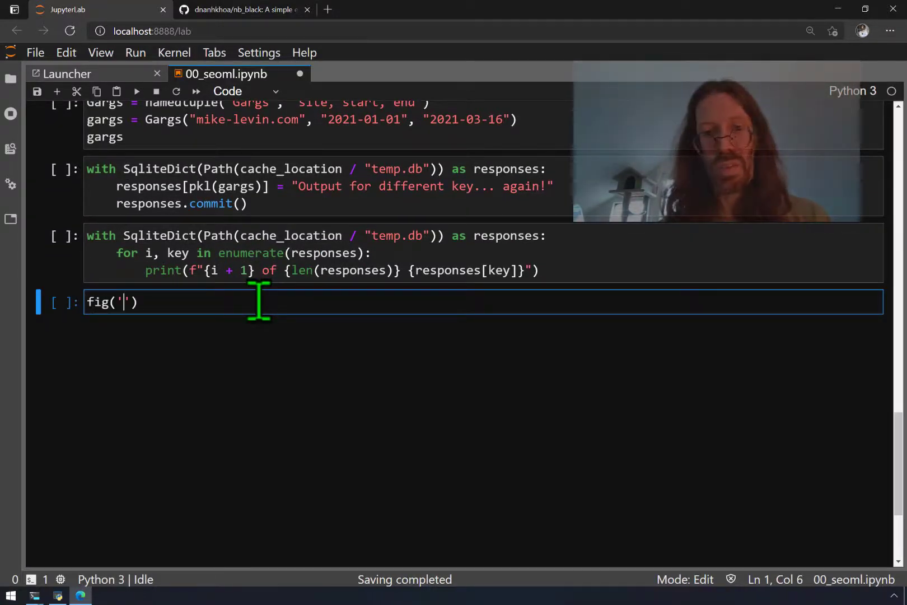
text(The Power o)
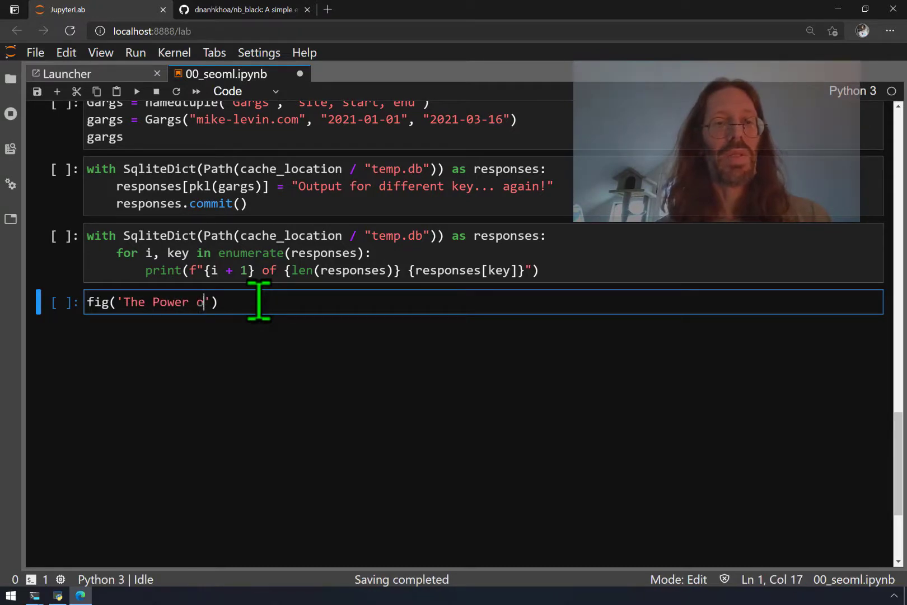
key(shift+enter)
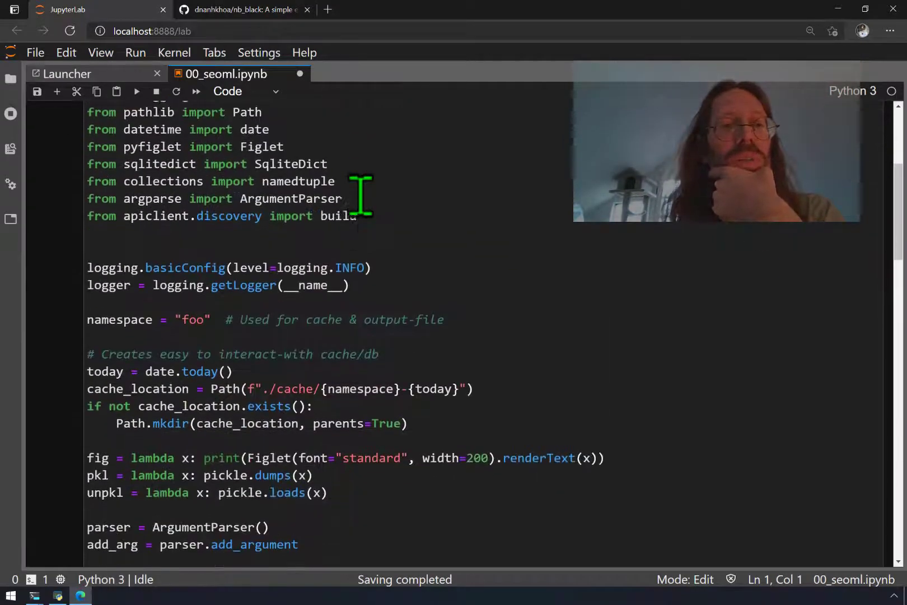
scroll(down, 3)
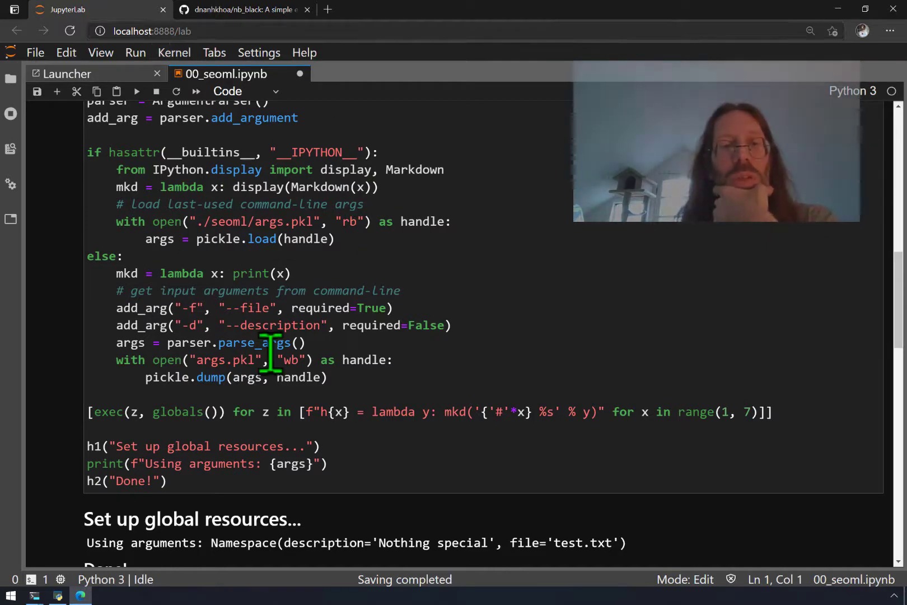
scroll(up, 3)
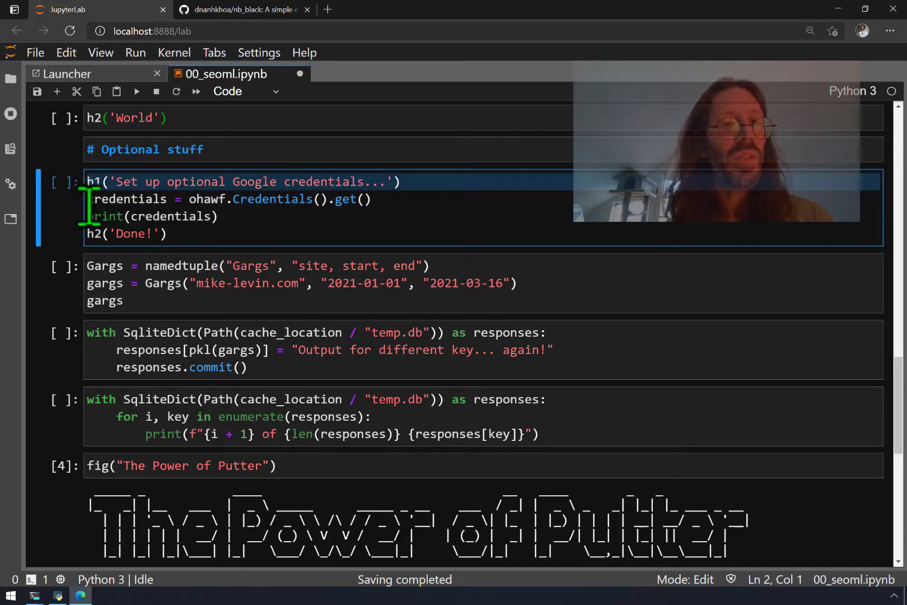
Put 'from apiclient.discovery import build' under 'import ohawf' in the credentials cell and save
key(ctrl+v)
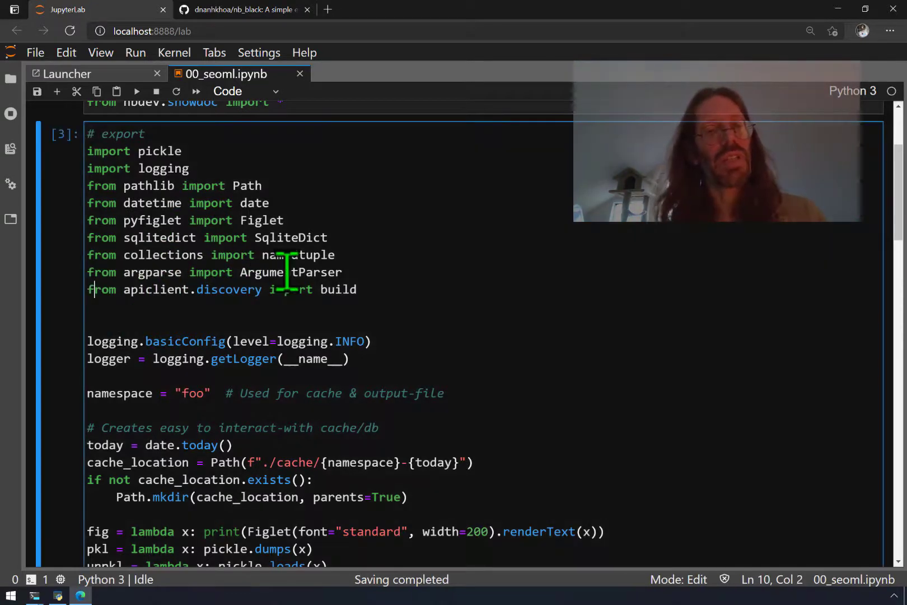
key(ctrl+x)
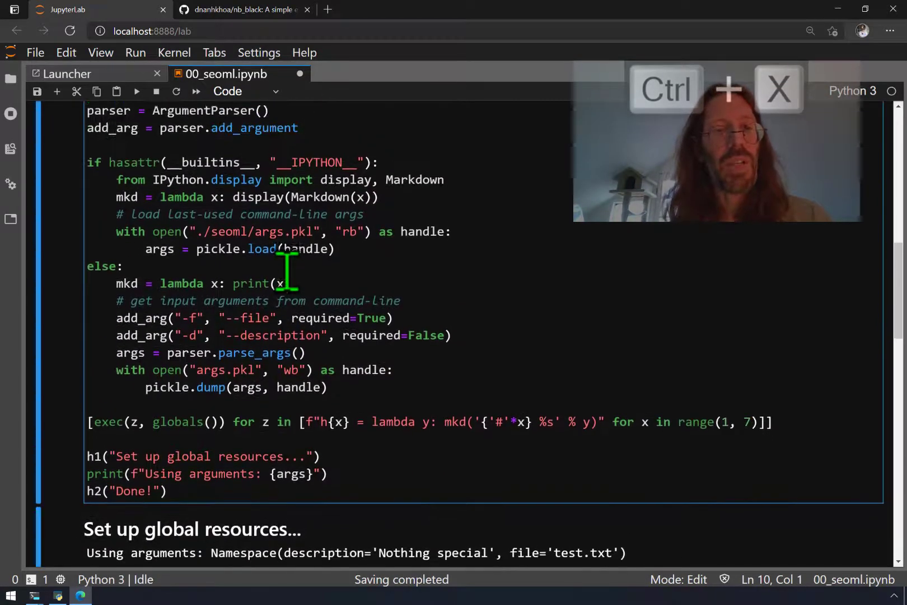
scroll(down, 3)
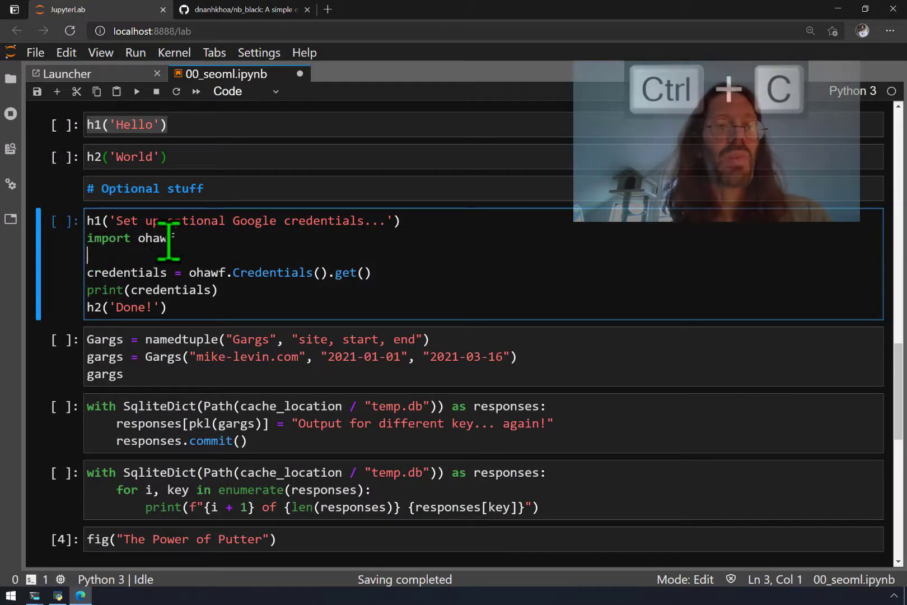
key(ctrl+z)
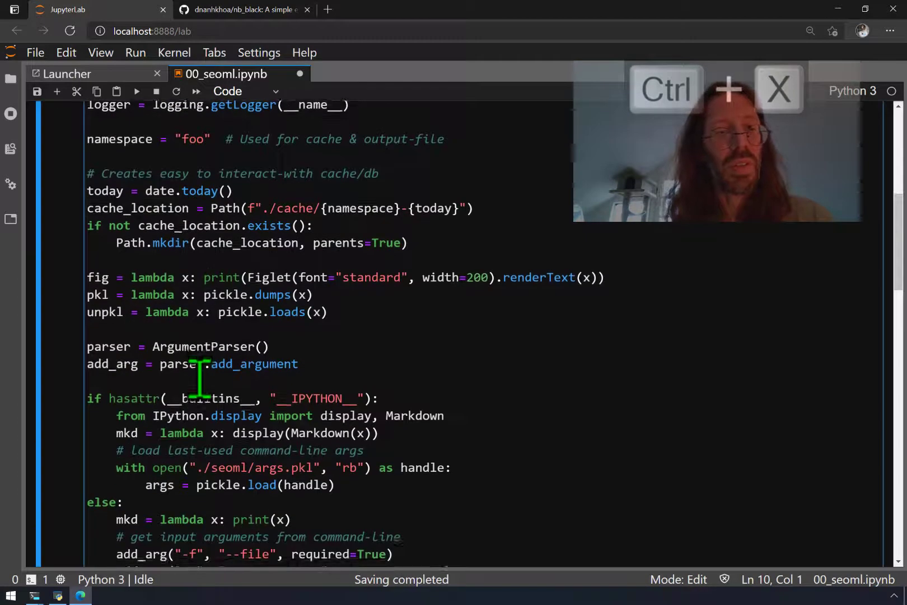
scroll(down, 3)
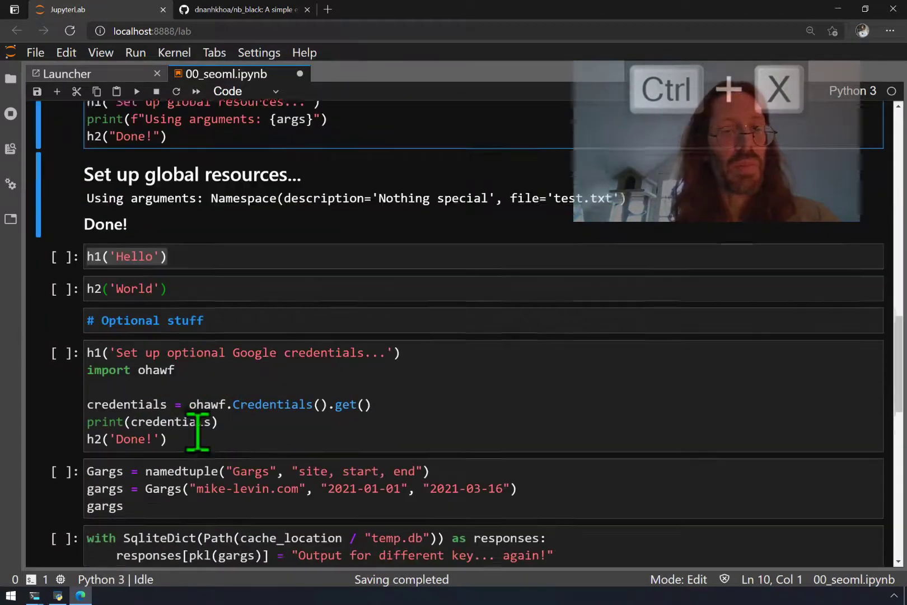
text(from apiclient.discovery import build)
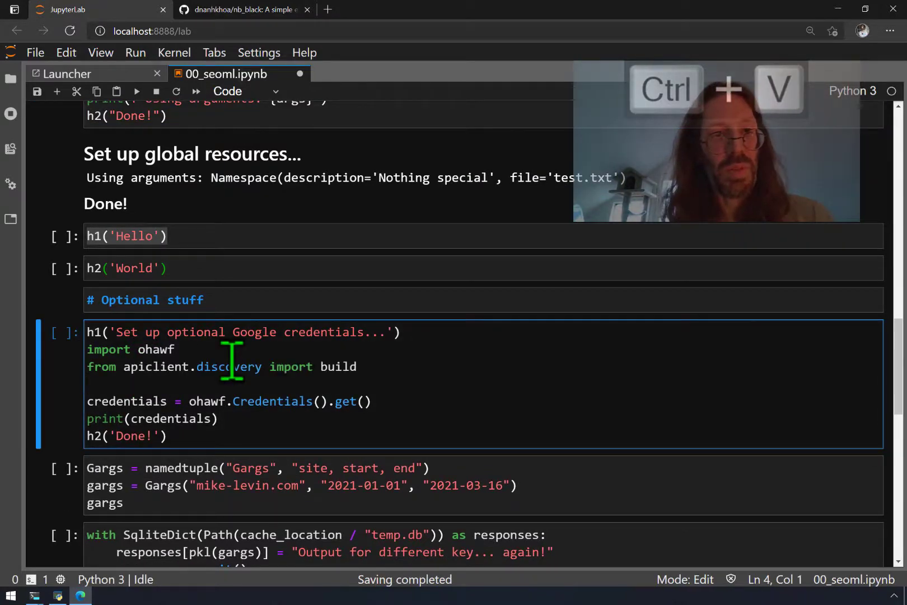
key(ctrl+s)
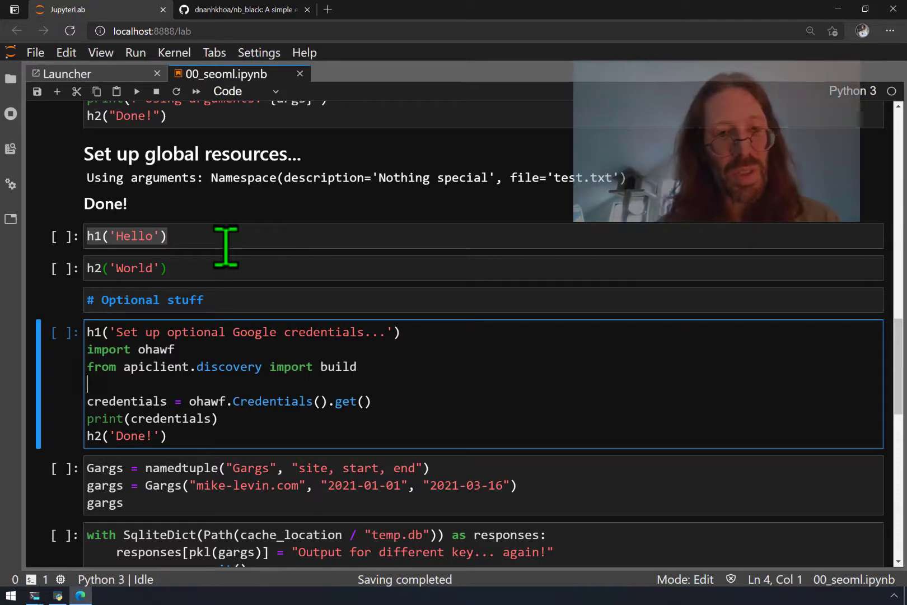
key(ctrl+shift+r)
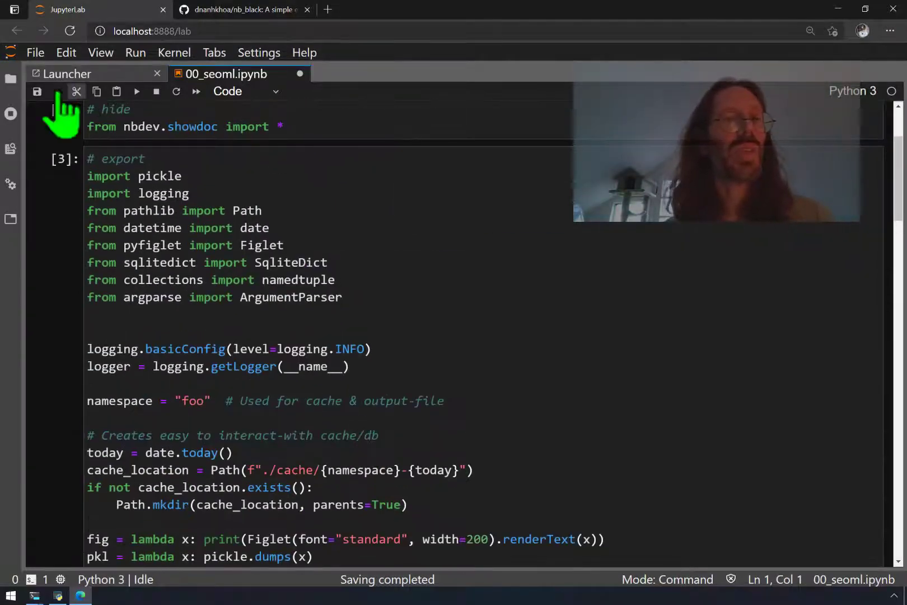
Check the fresh cell outputs down to the figlet banner, then restart the kernel
scroll(down, 3)
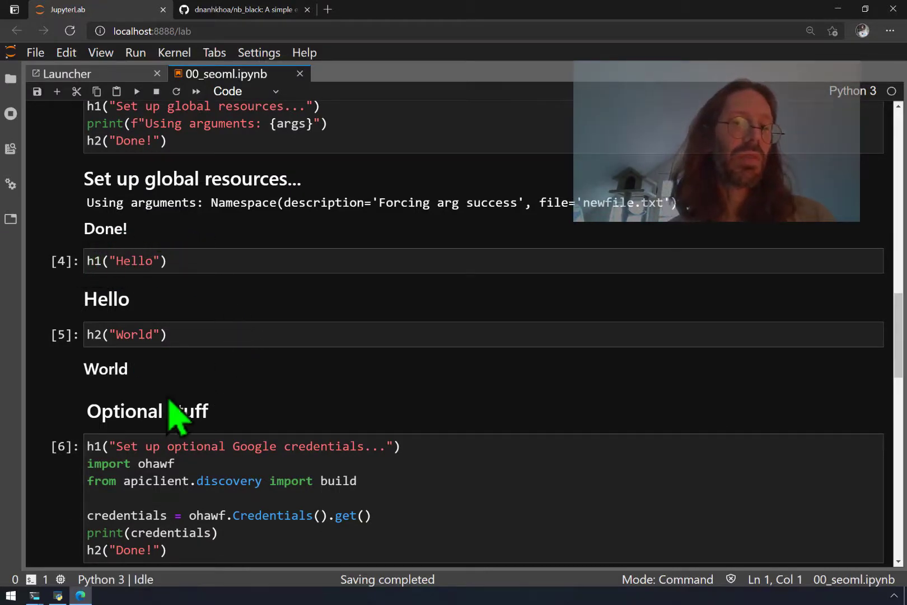
scroll(down, 3)
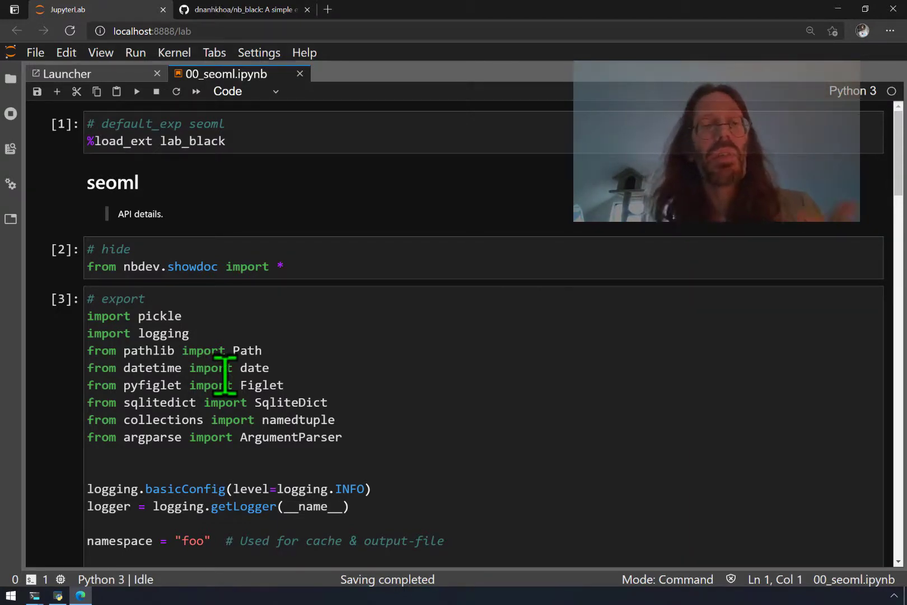
scroll(down, 3)
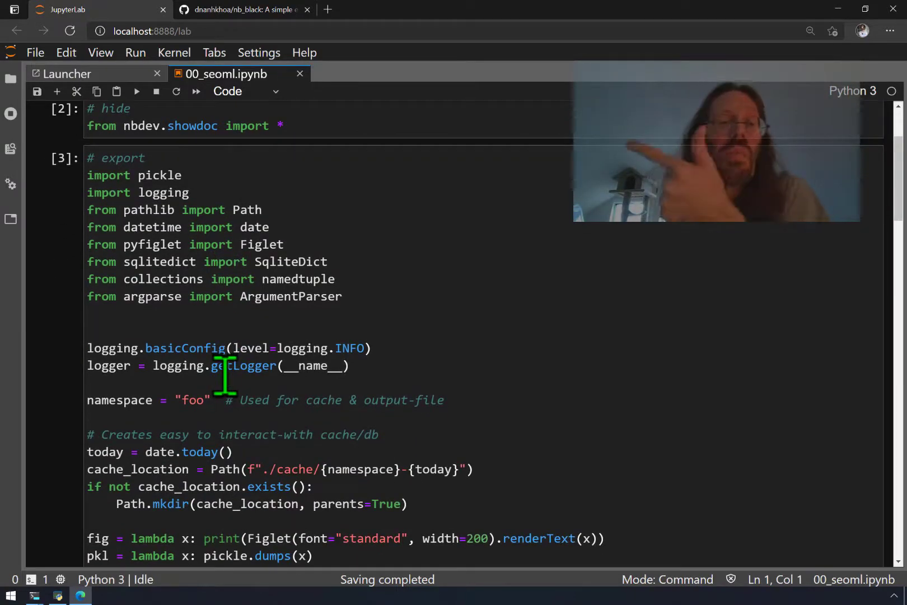
scroll(down, 3)
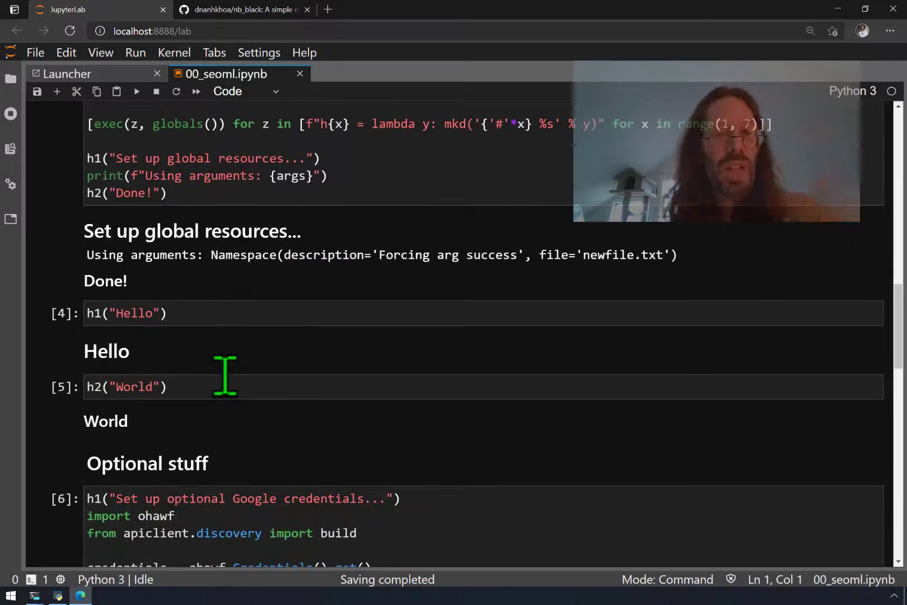
scroll(down, 3)
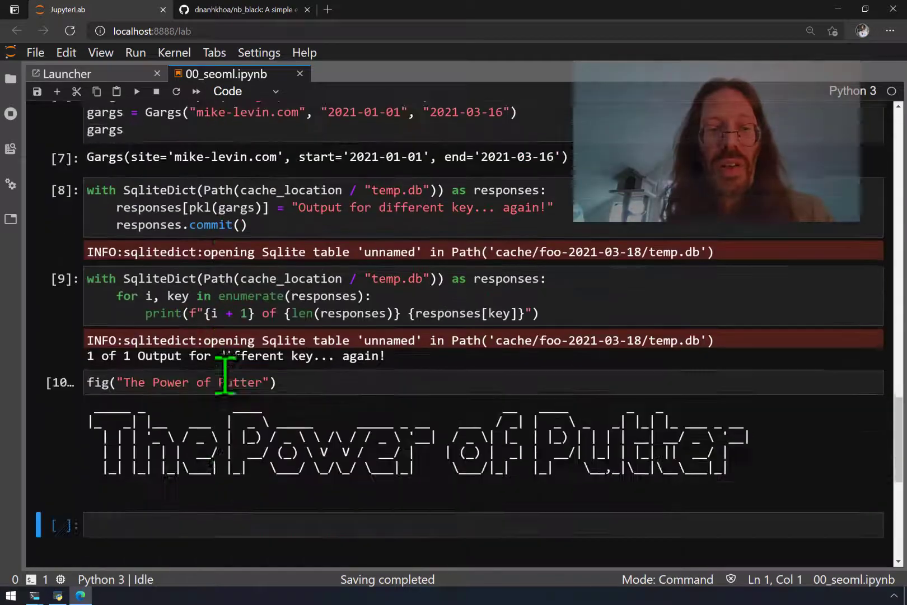
scroll(down, 3)
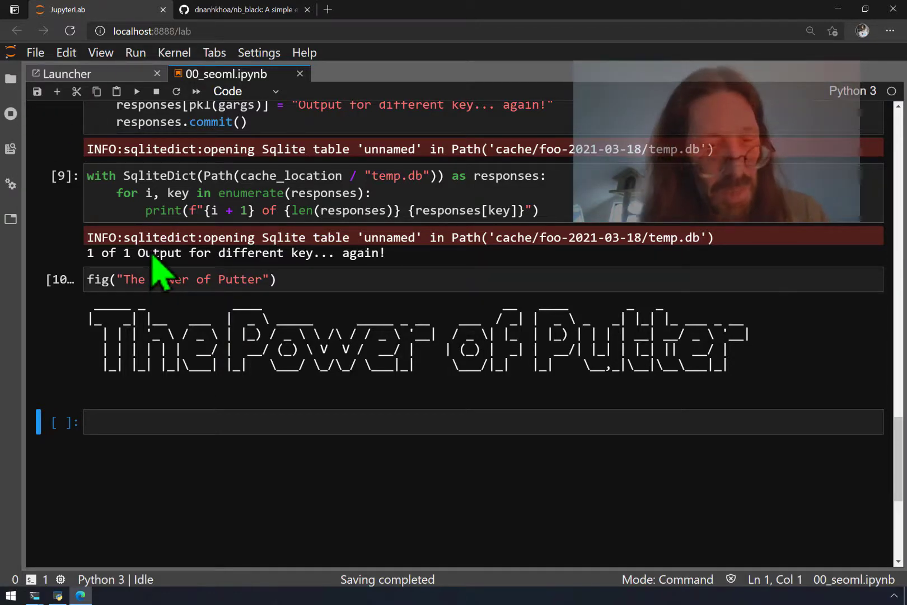
key(ctrl+shift+r)
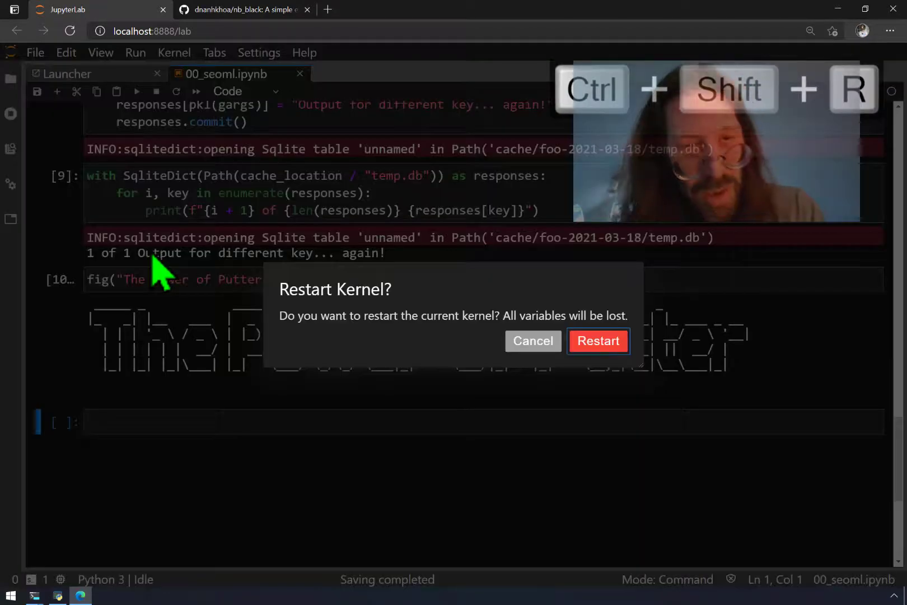
click(598, 340)
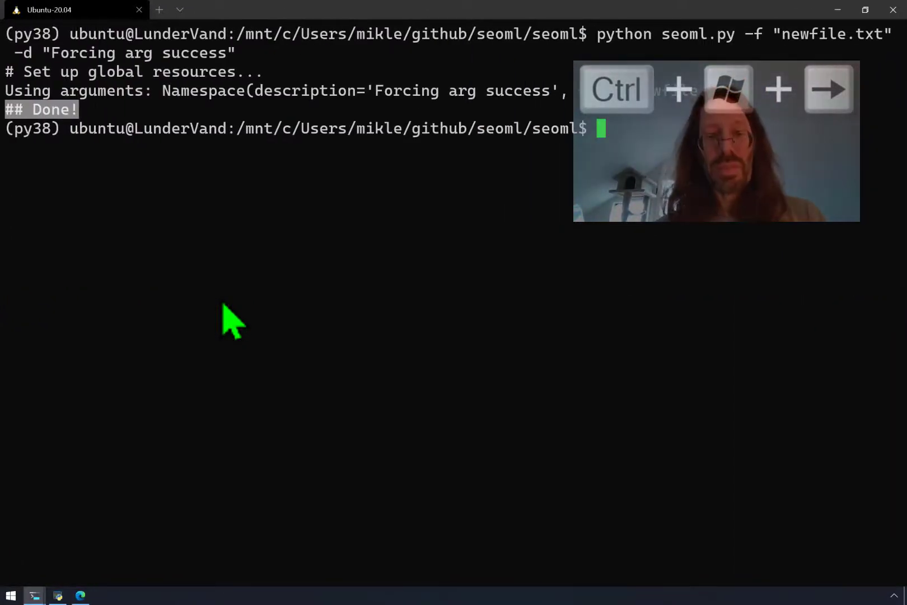
Move up to the github/seoml repository root with cd .
text(cd ..)
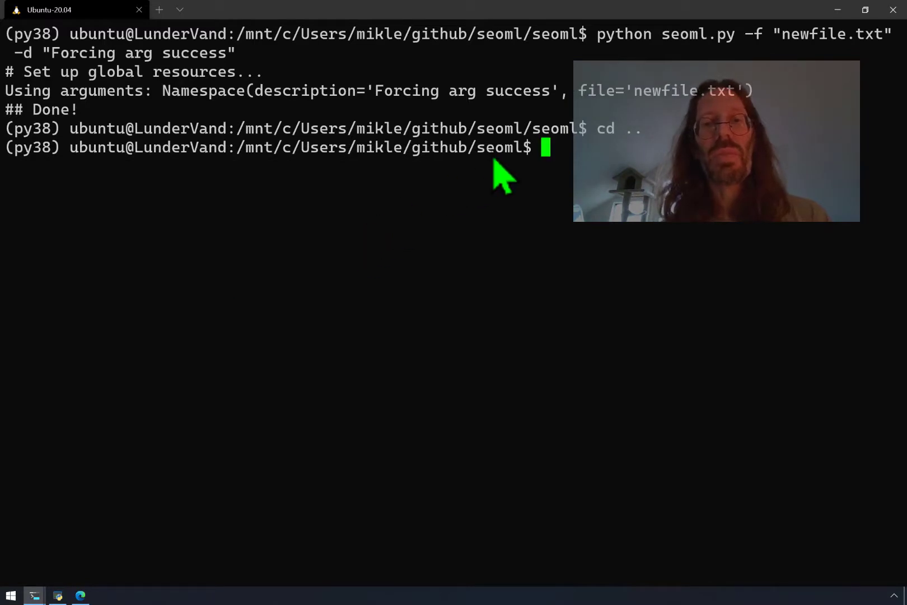
mouse_move(493, 191)
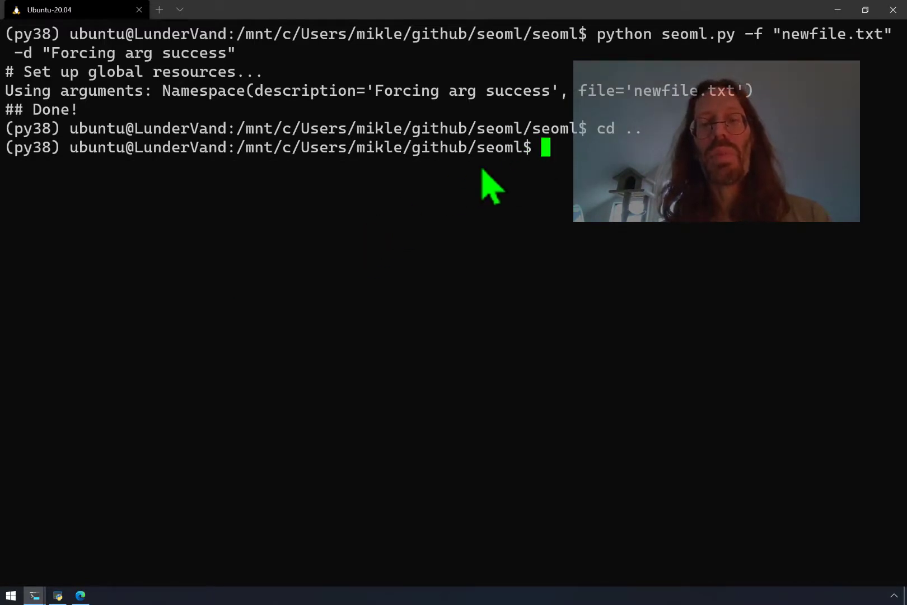
mouse_move(480, 203)
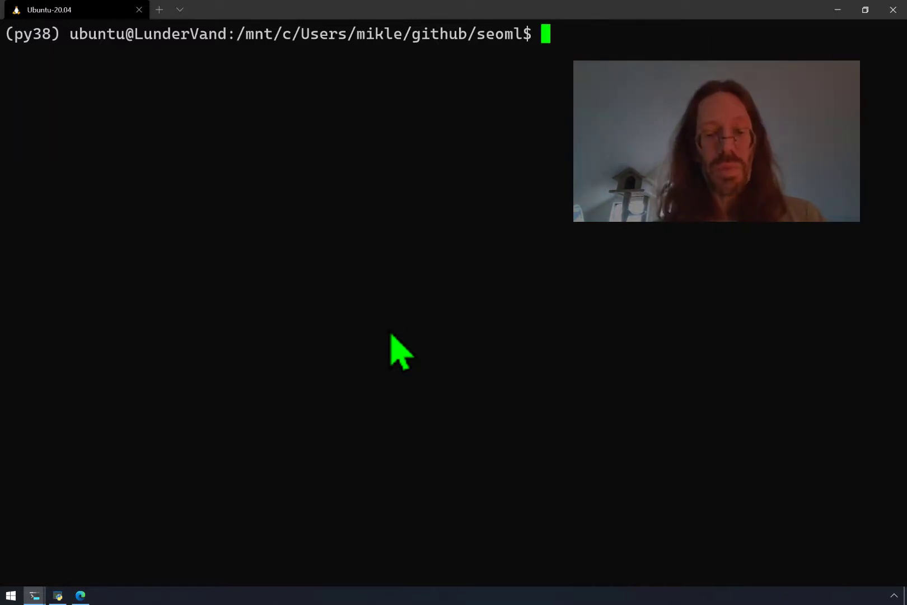
Run nbdev_clean_nbs and nbdev_build_lib, then nbdev_build_docs, which fails on 00_seoml.ipynb
text(nbdev_c)
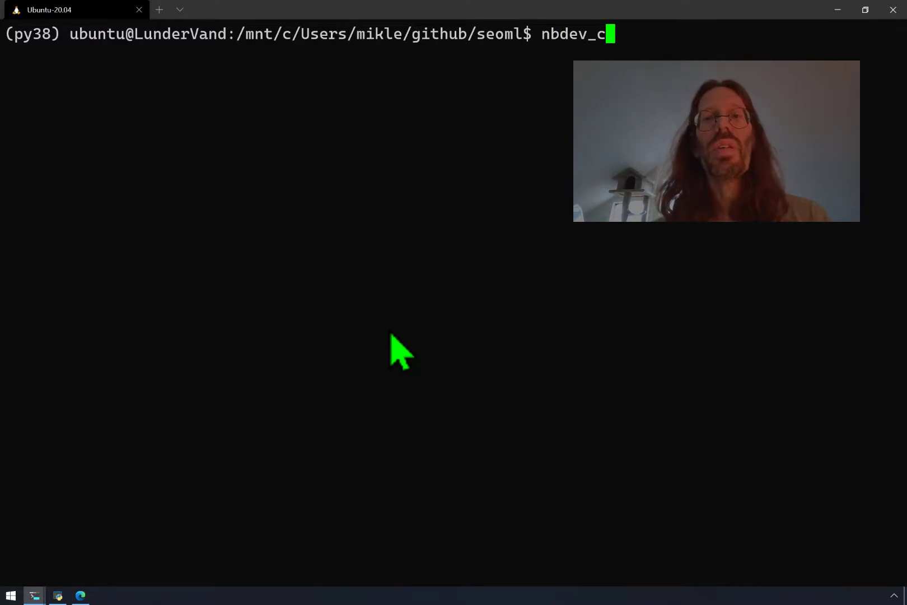
text(lean_nbs)
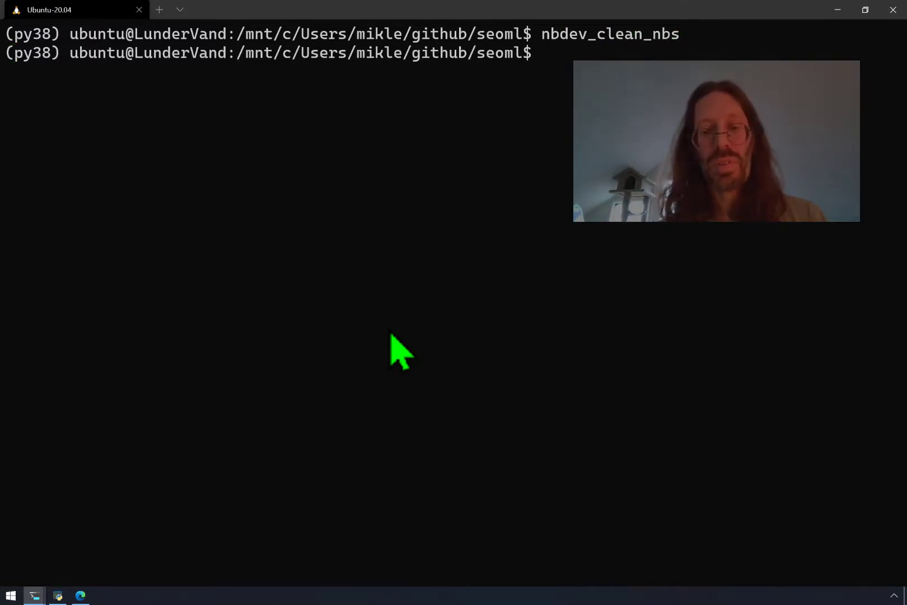
text(nbd)
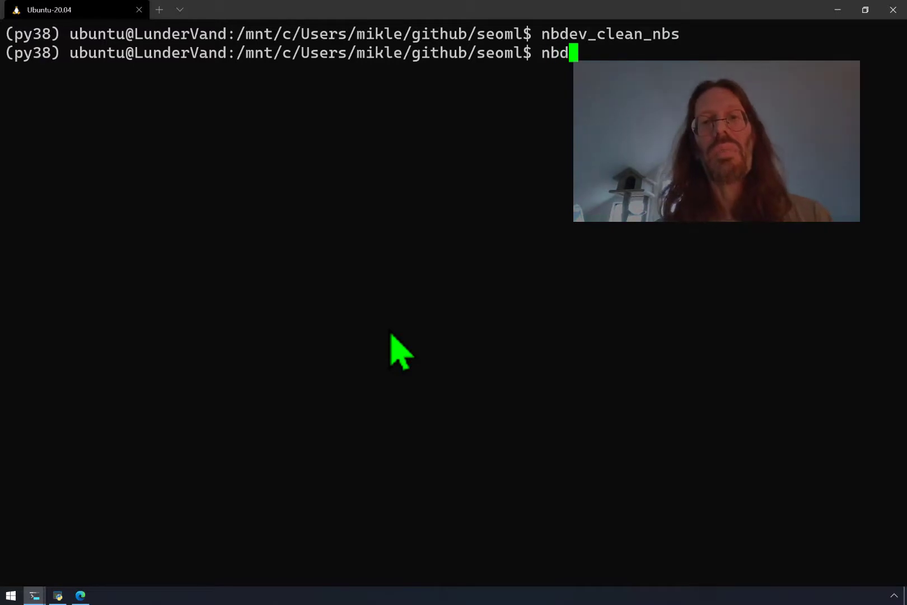
text(ev_buildl)
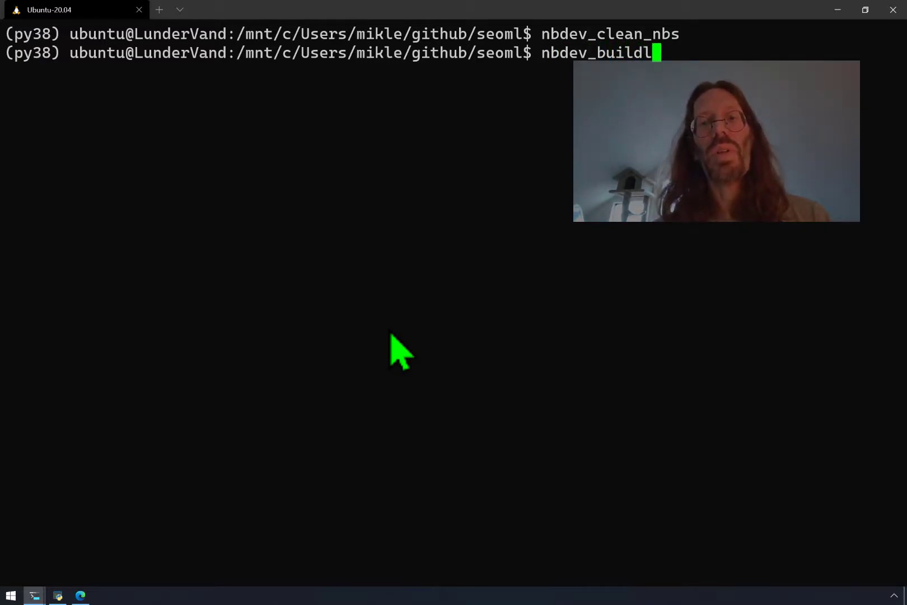
text(_lib)
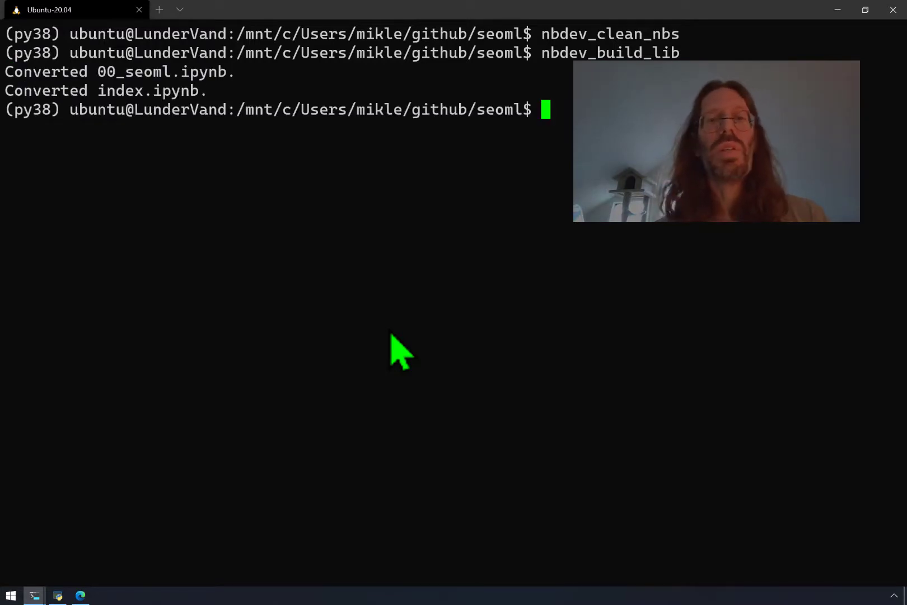
text(nbdev_)
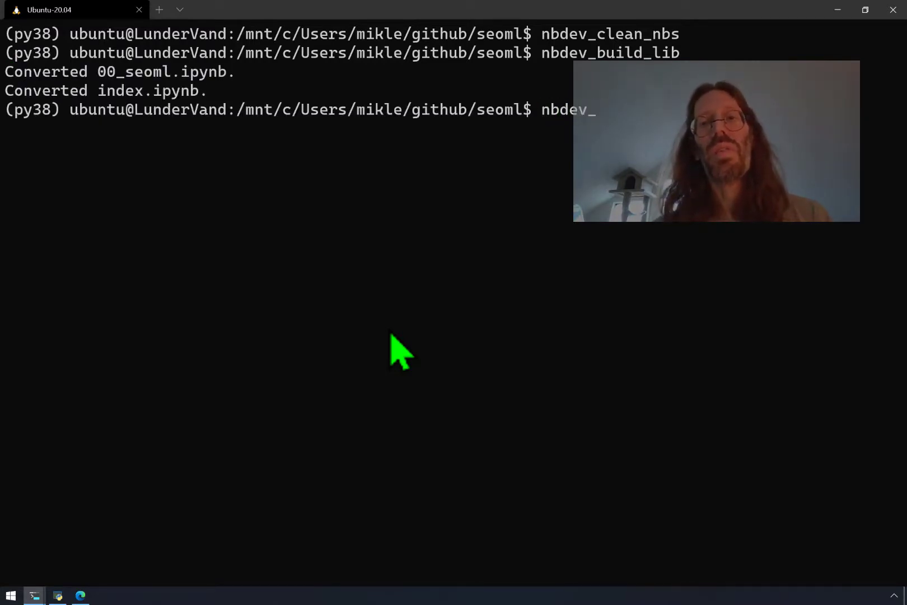
text(build_)
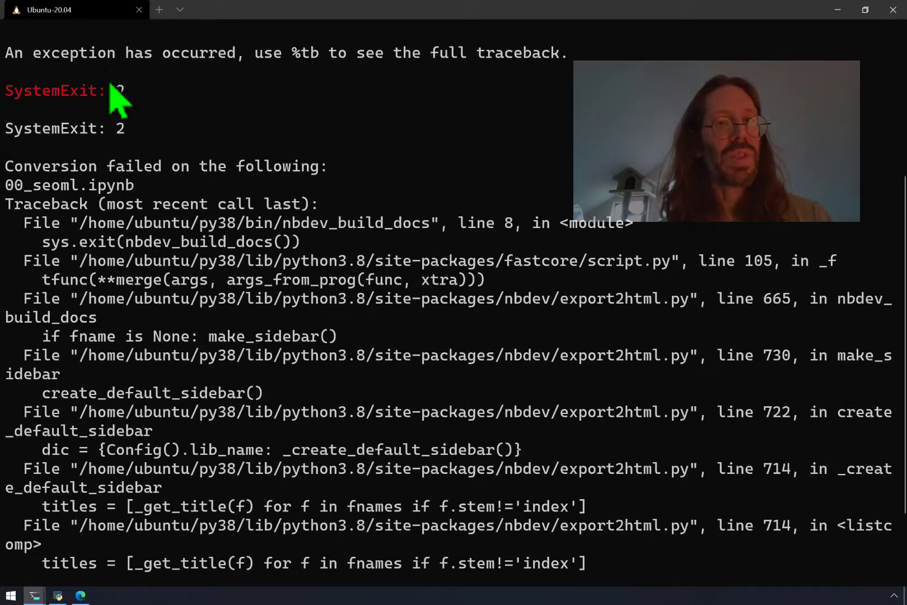
mouse_move(51, 217)
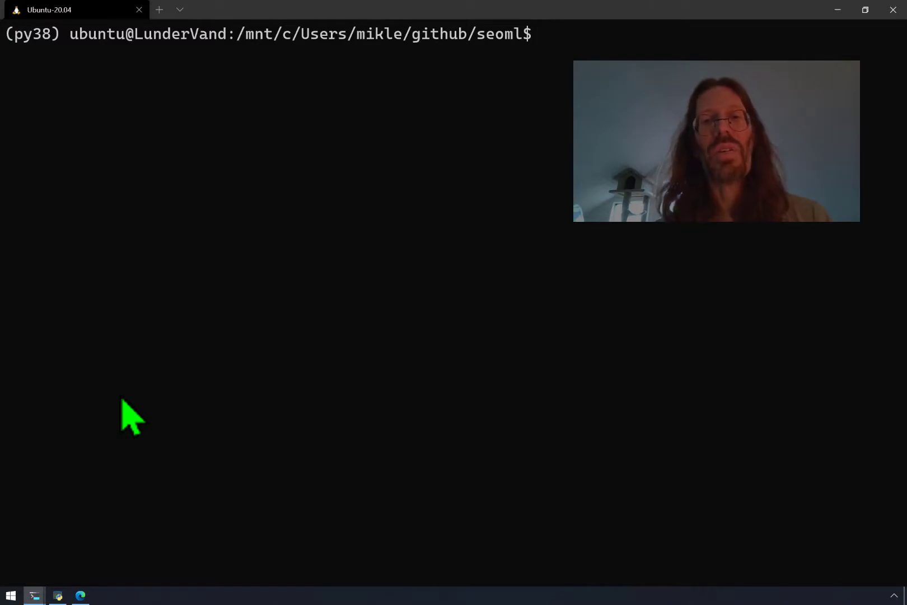
Check git status and page through the diff of notebook, README and seoml.py changes
text(git status)
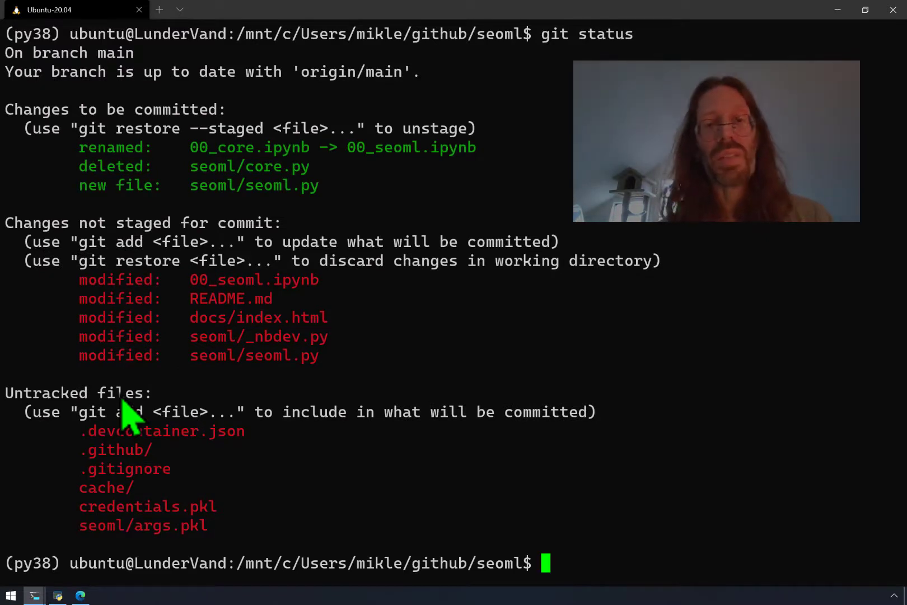
text(git)
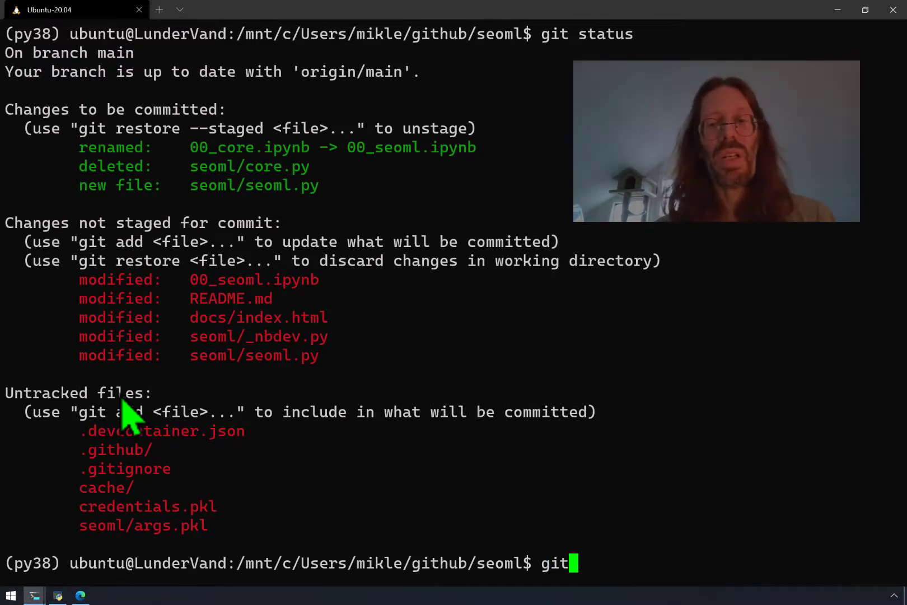
text(diff)
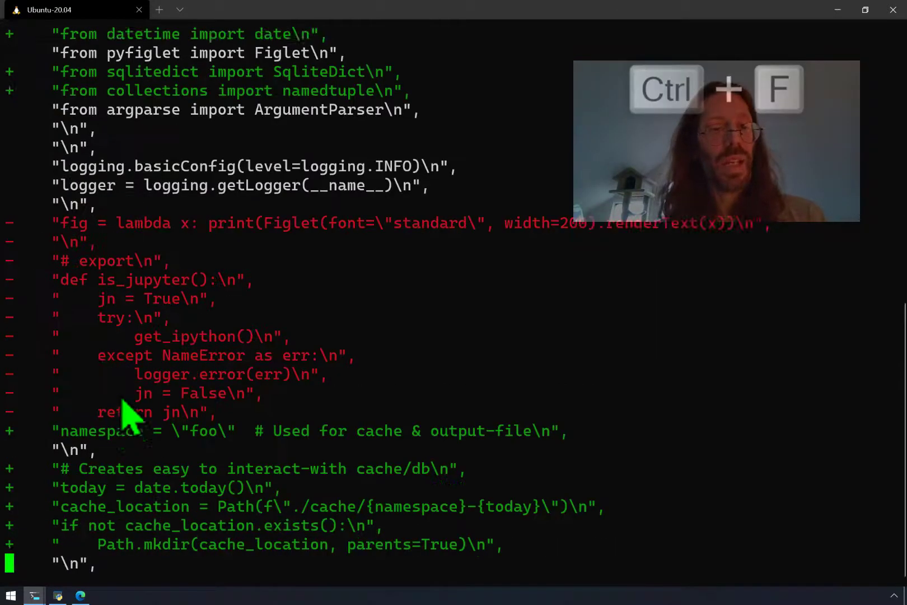
scroll(down, 3)
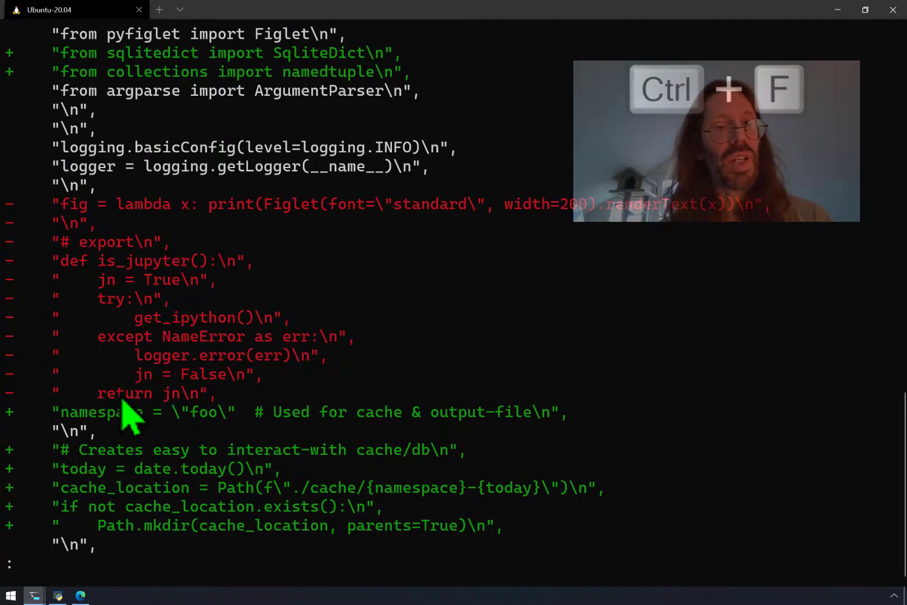
scroll(down, 3)
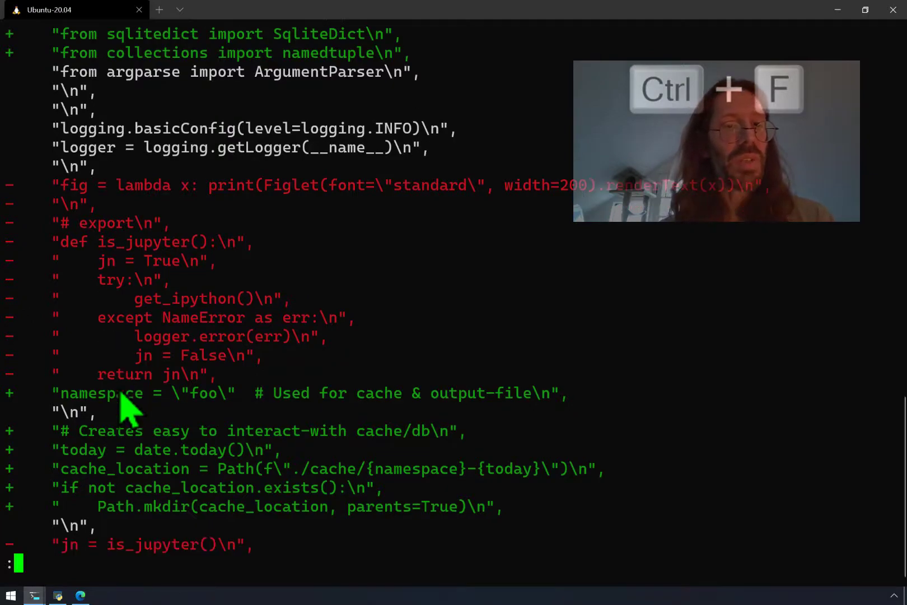
scroll(down, 3)
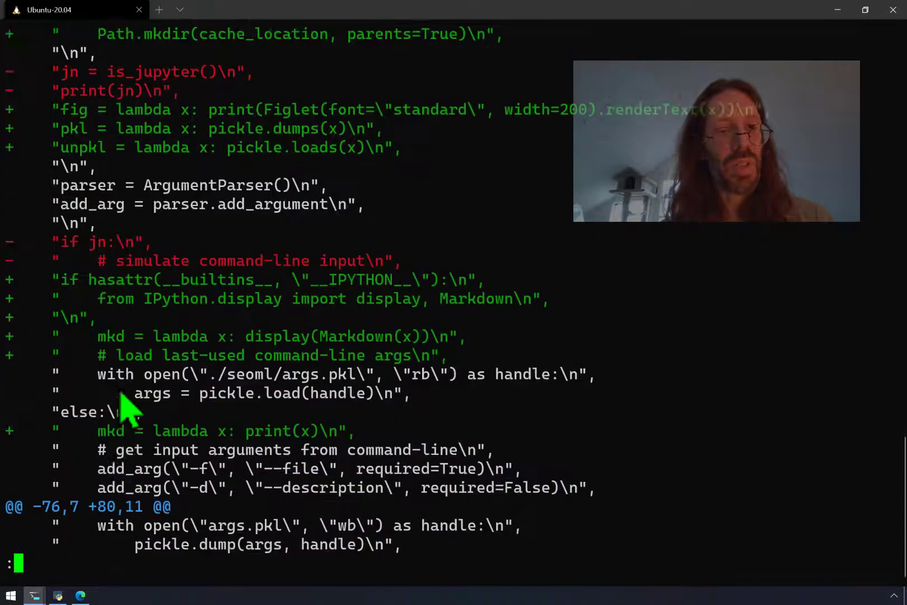
scroll(down, 3)
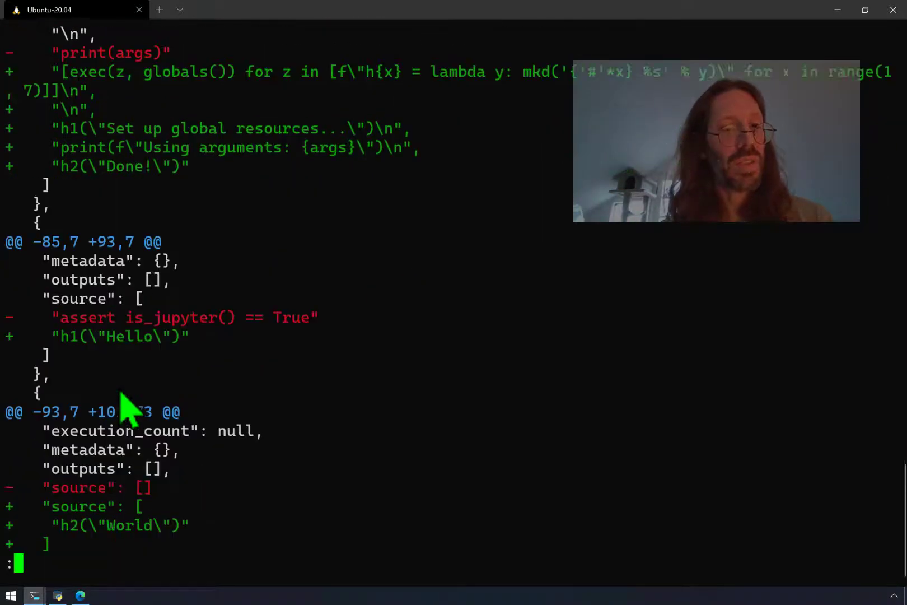
scroll(down, 3)
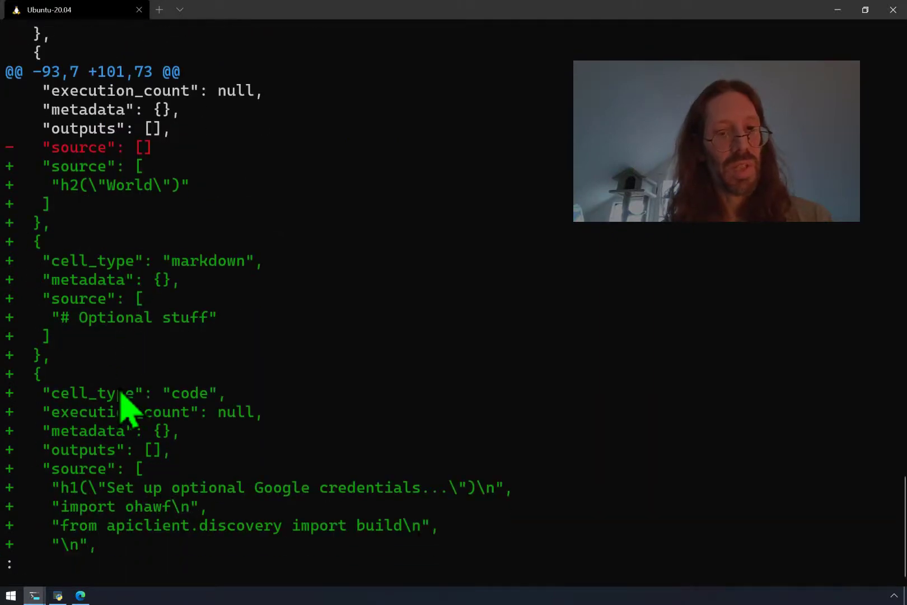
scroll(down, 3)
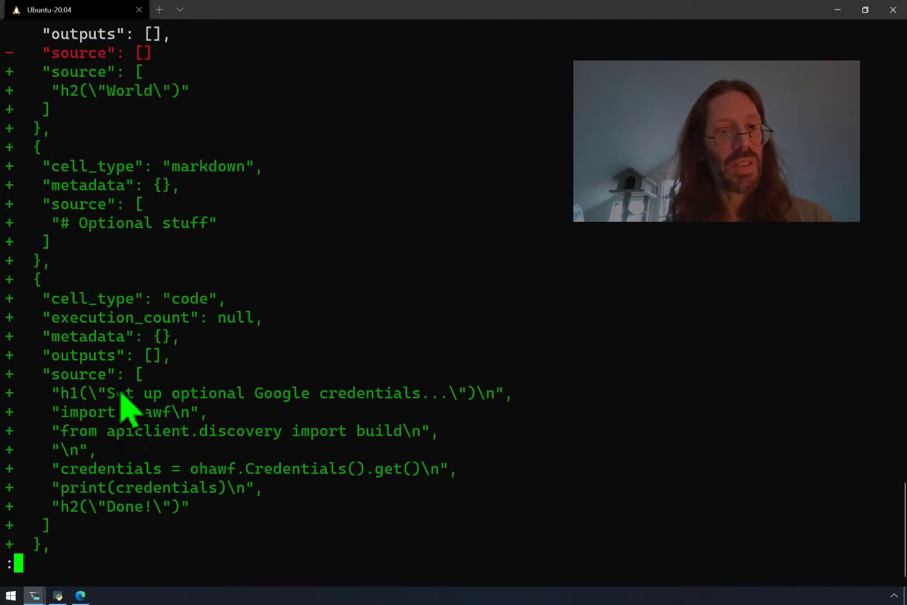
scroll(down, 3)
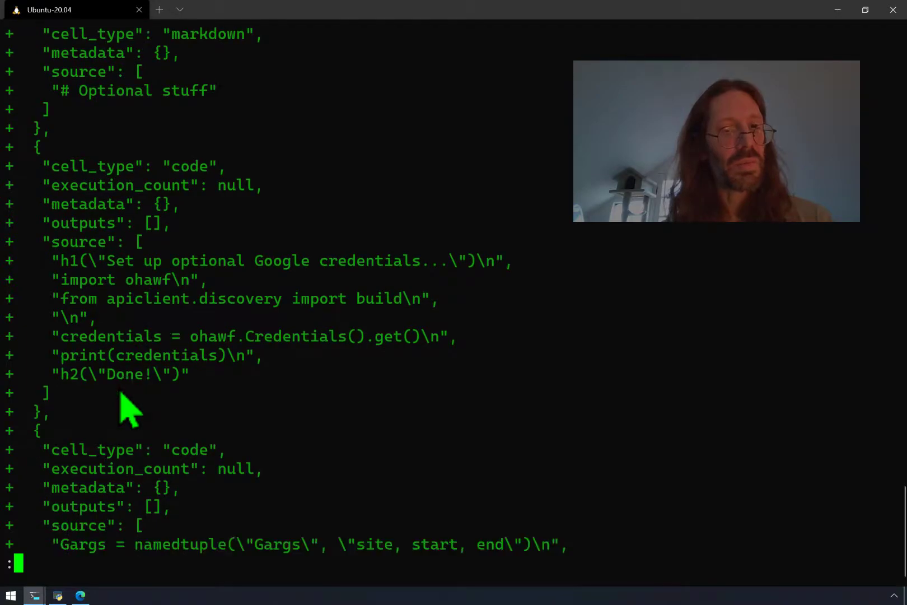
scroll(down, 3)
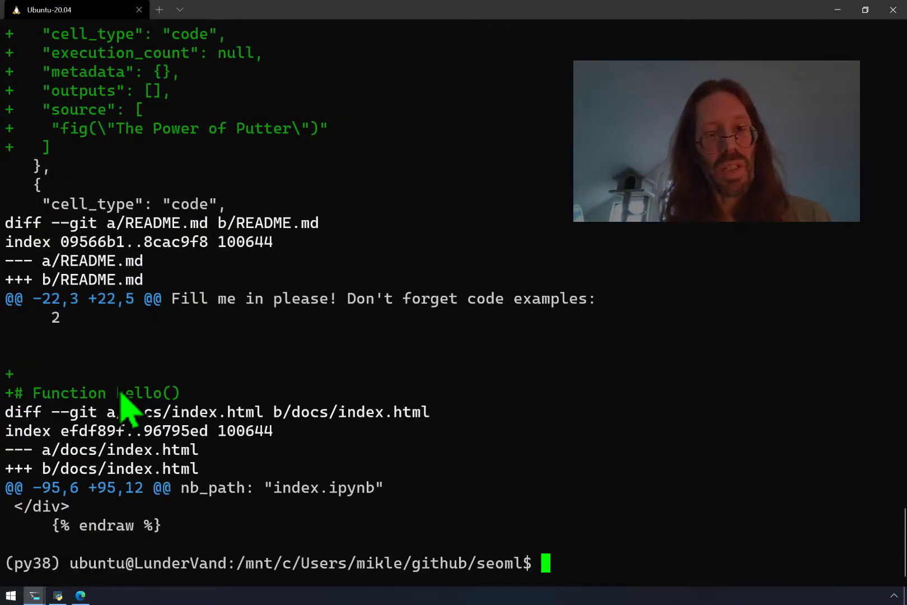
Leave the diff pager, rerun nbdev_build_docs and clear the terminal
text(:w)
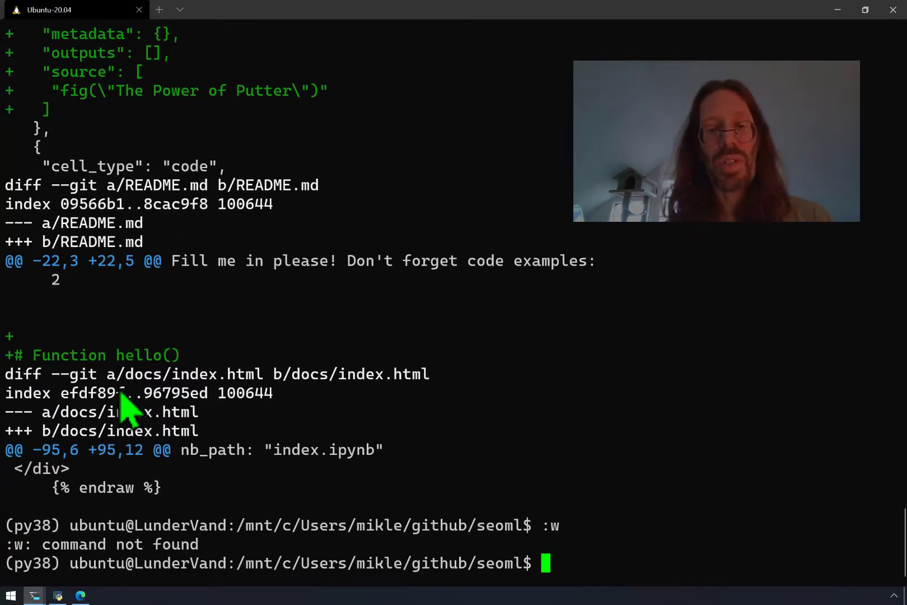
text(nbdev_build_docs)
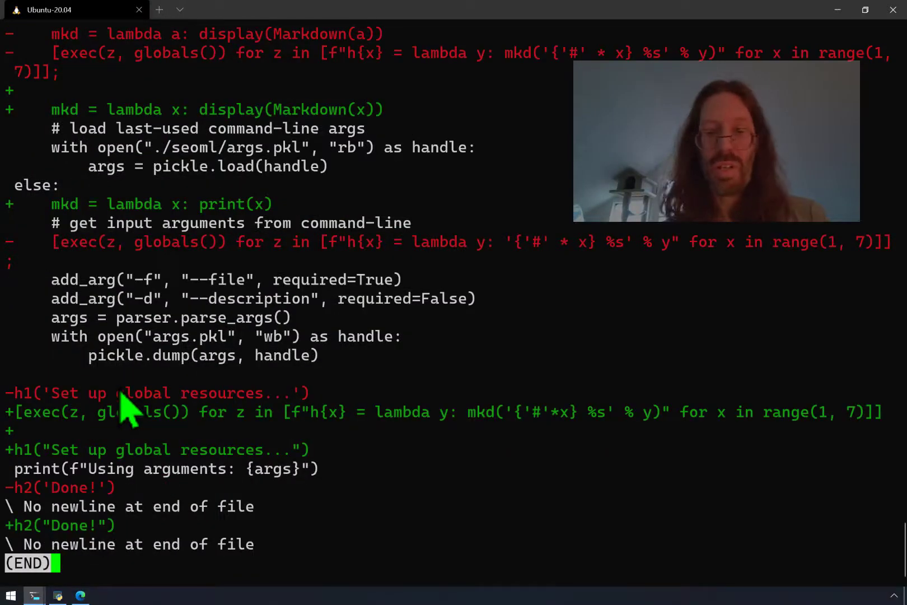
text(cle)
text(git commit -am)
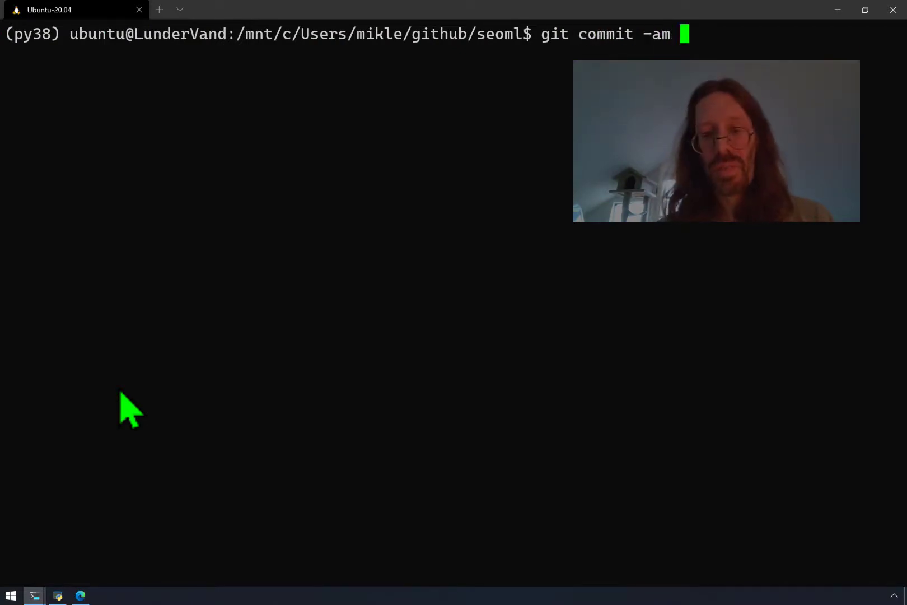
Commit with message "Added headline functions" (7 files changed) and enter git push
text(")
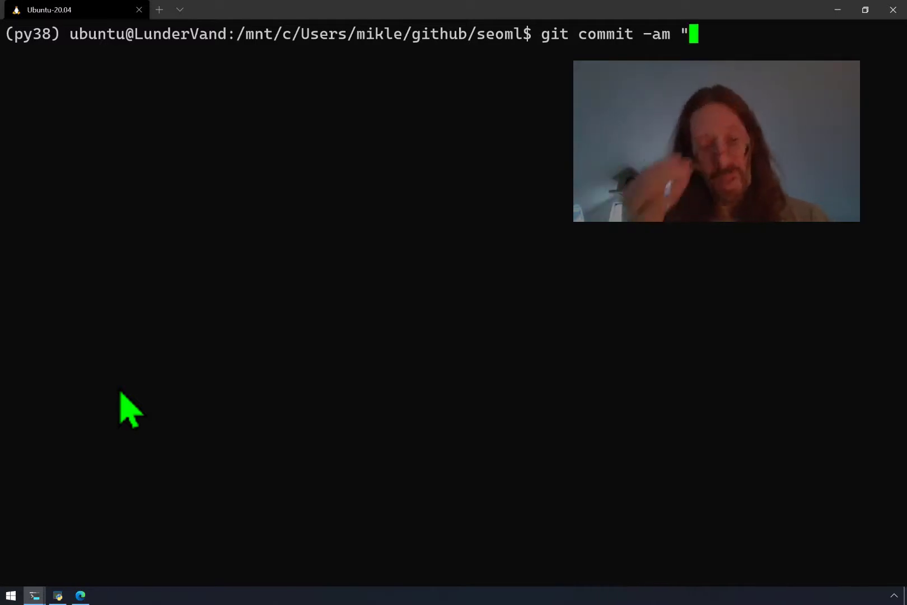
text(A)
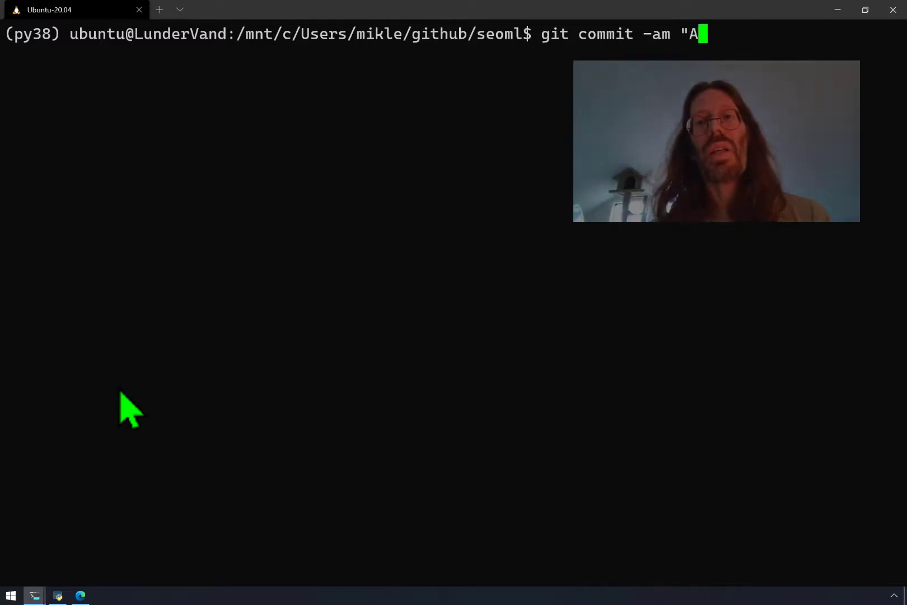
text(dded headli)
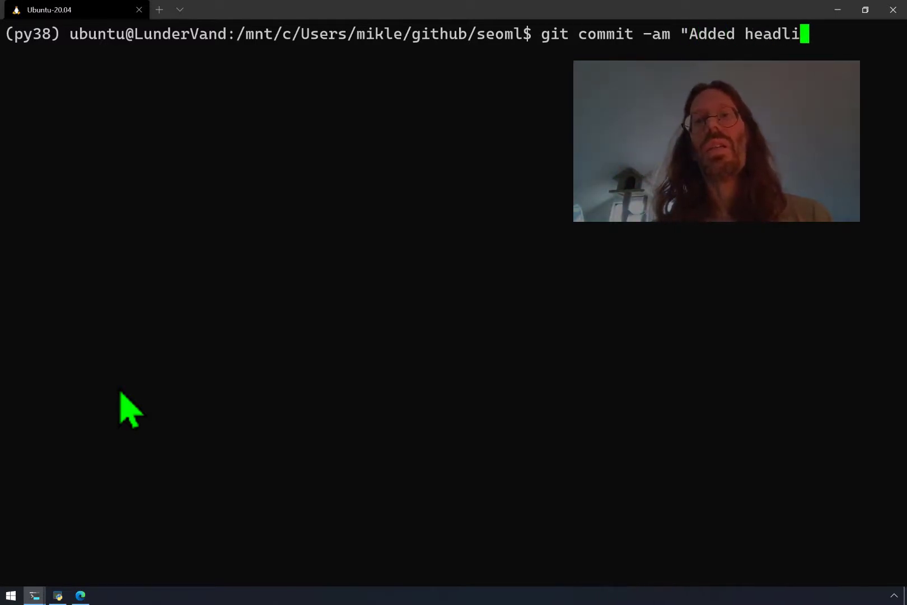
text(ne functions)
text(git push)
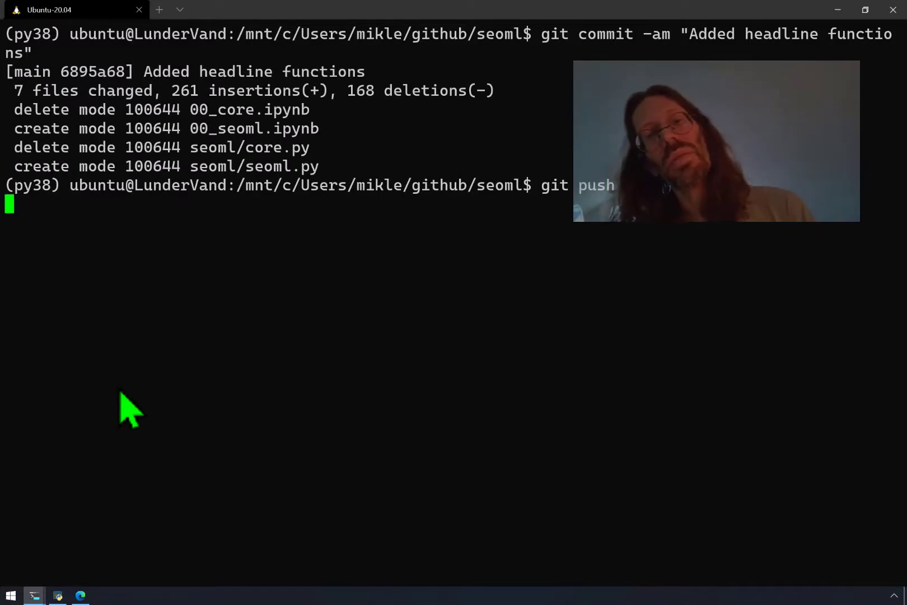
key(Return)
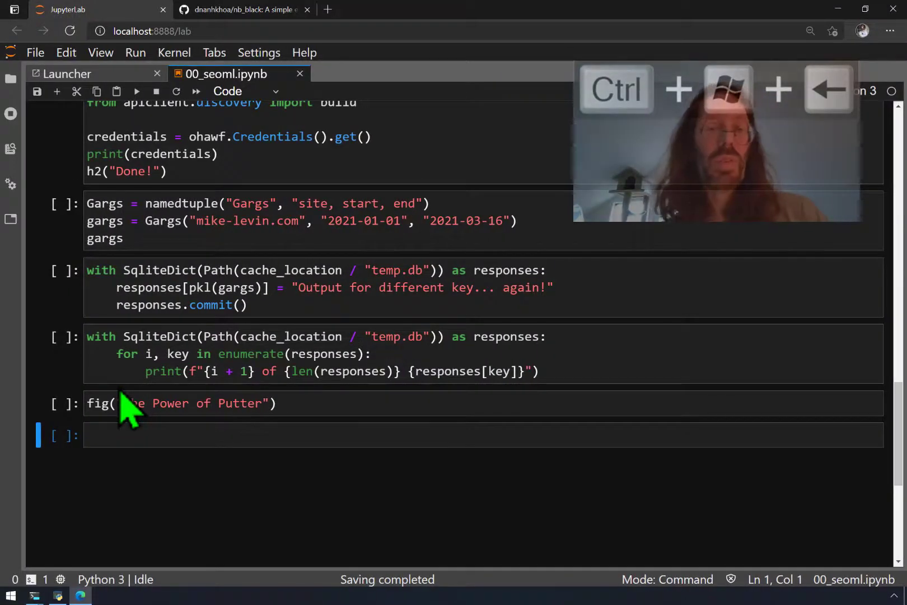
Search ohawf in a new tab and open its PyPI page showing version 0.0.3
key(ctrl+t)
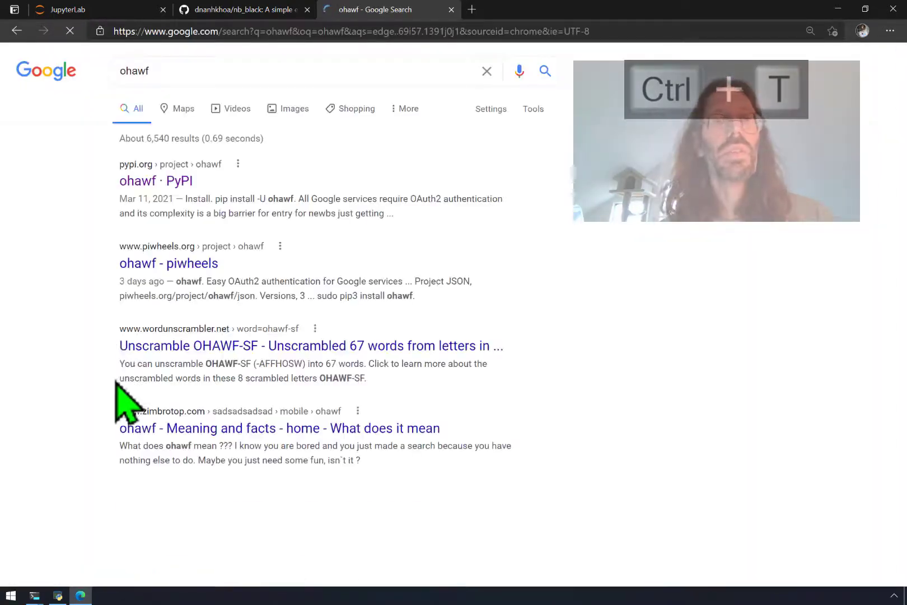
click(155, 180)
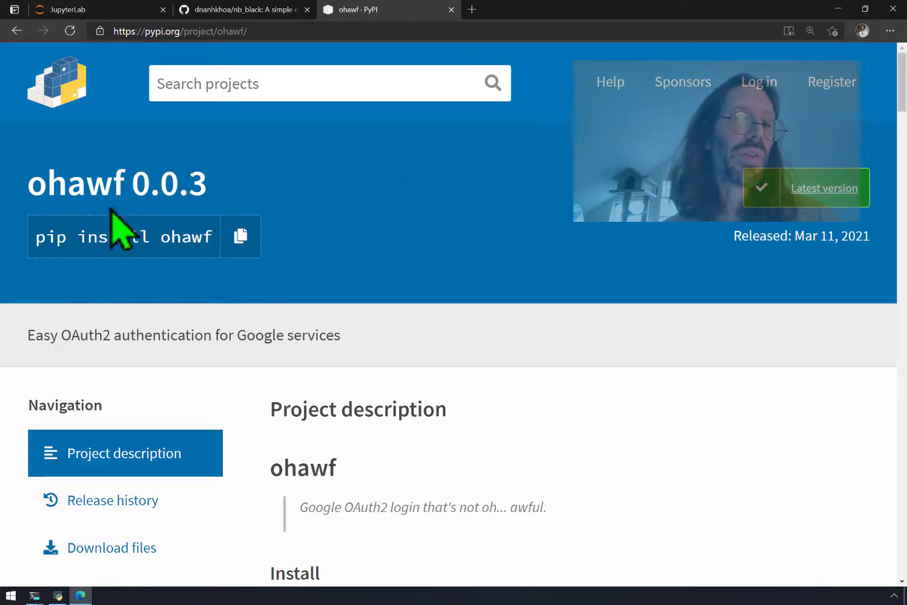
mouse_move(546, 318)
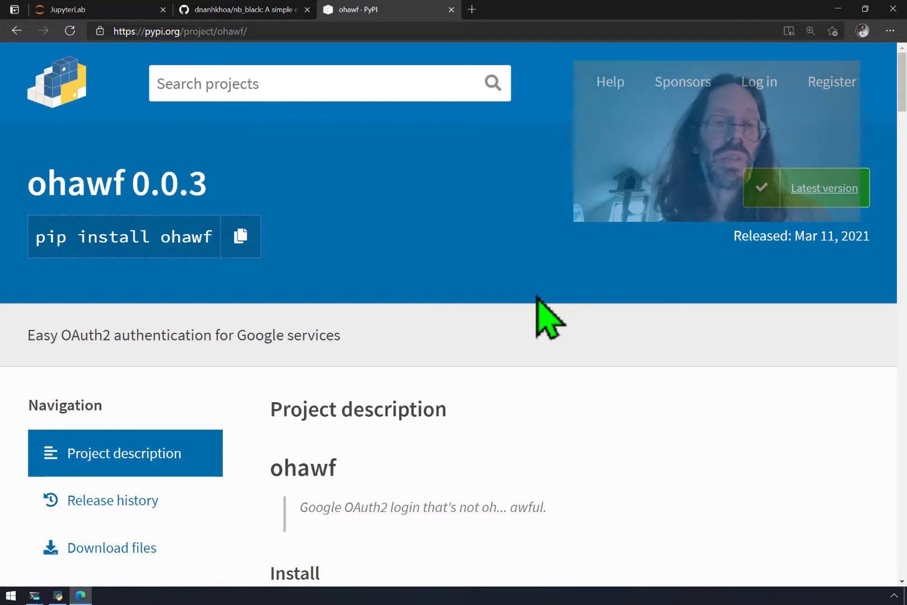
click(34, 595)
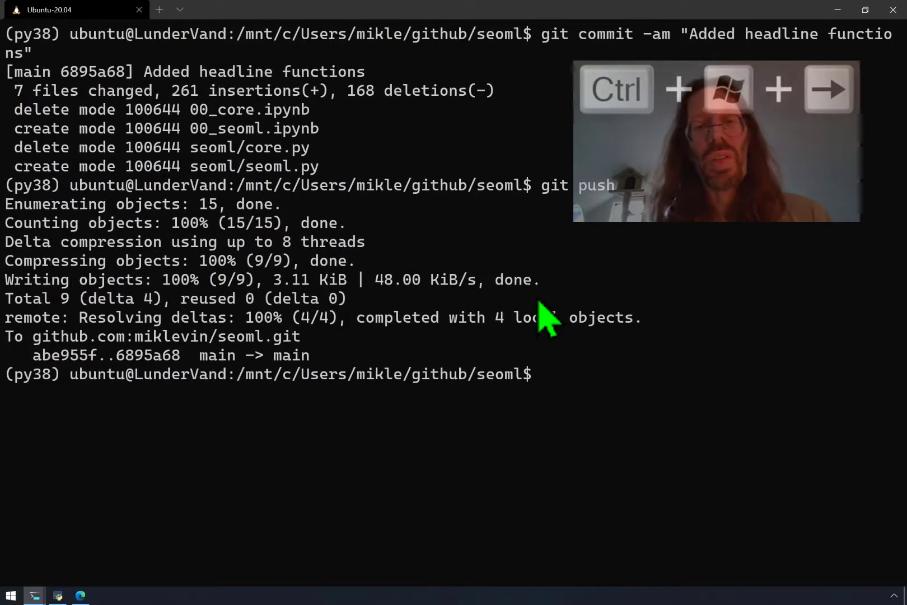
After the push finishes, try cd dist and enter the seoml package folder
text(c)
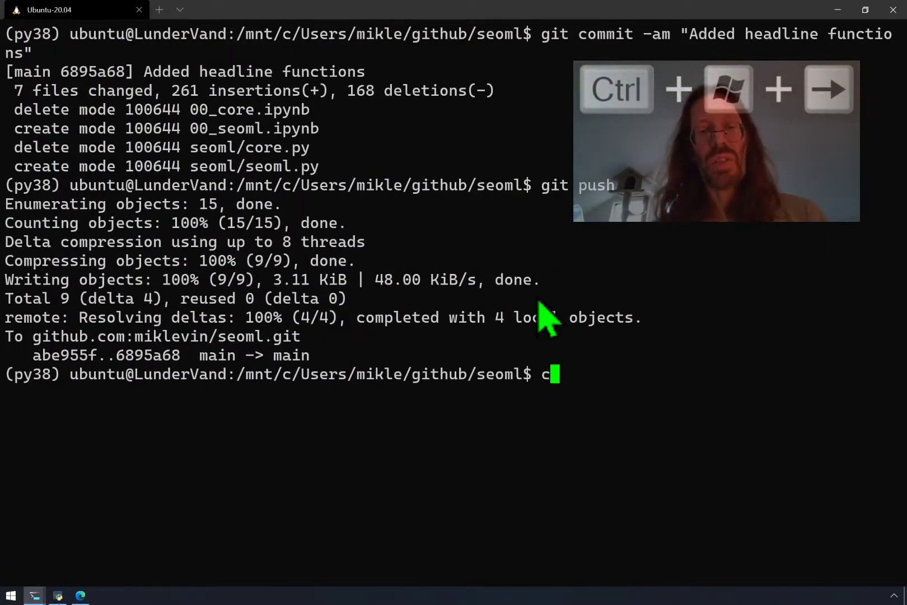
text(d dist)
text(ls)
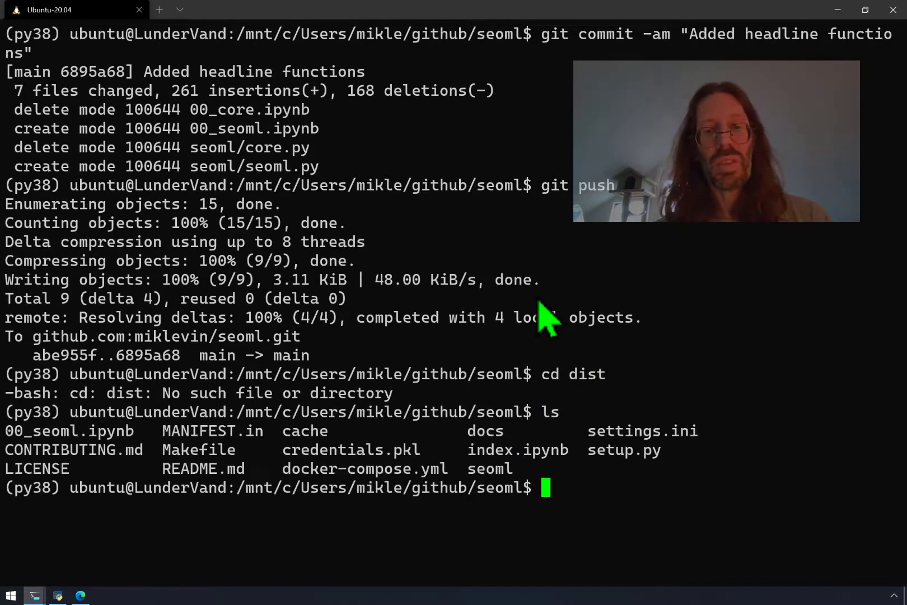
text(cd seoml)
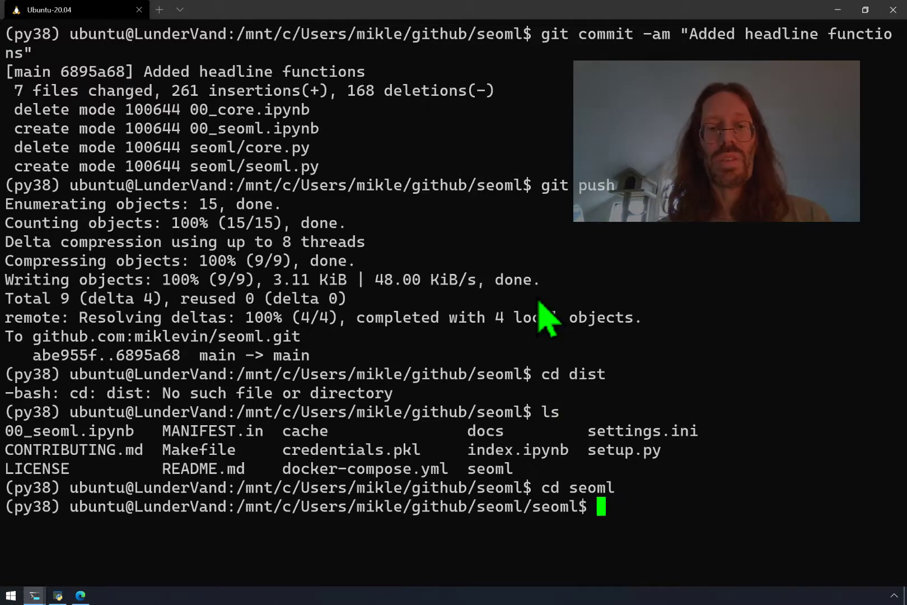
text(cd dist)
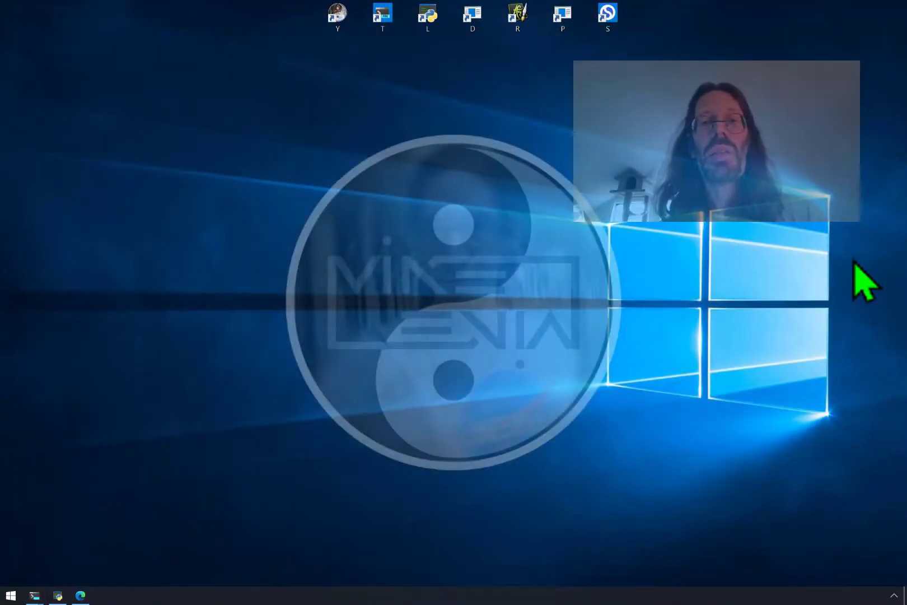
Return to the JupyterLab tab and resolve the 00_seoml.ipynb changed-on-disk dialog
key(ctrl+win+left)
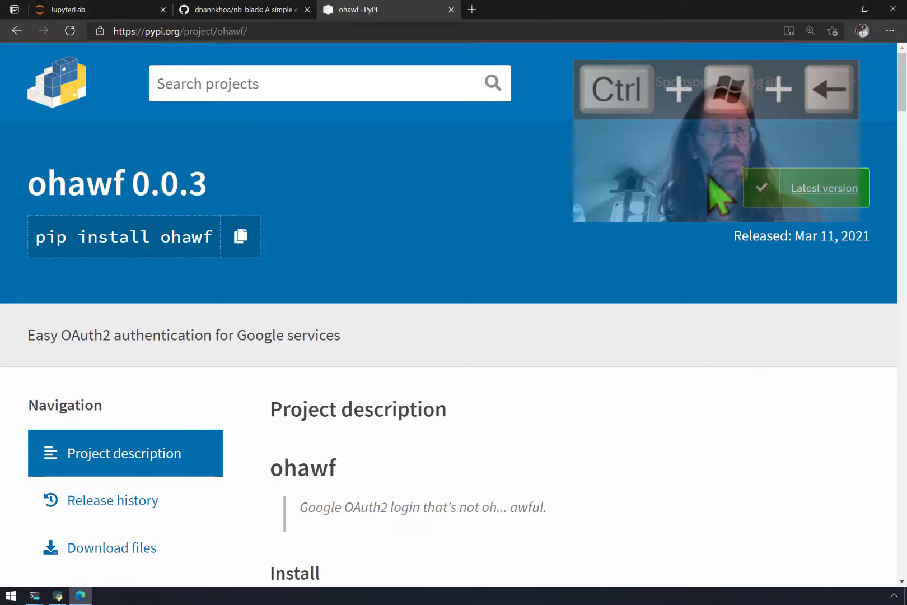
key(ctrl+w)
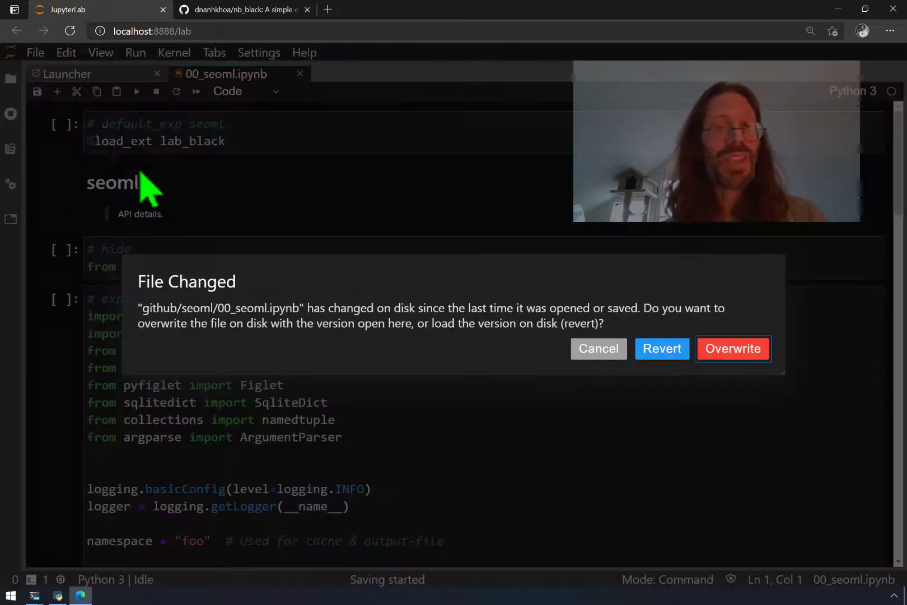
click(731, 348)
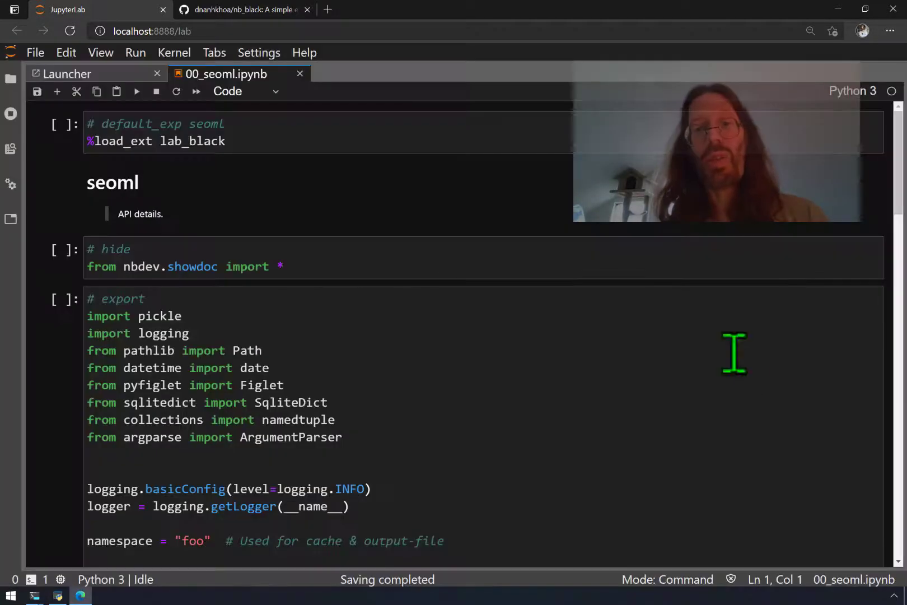